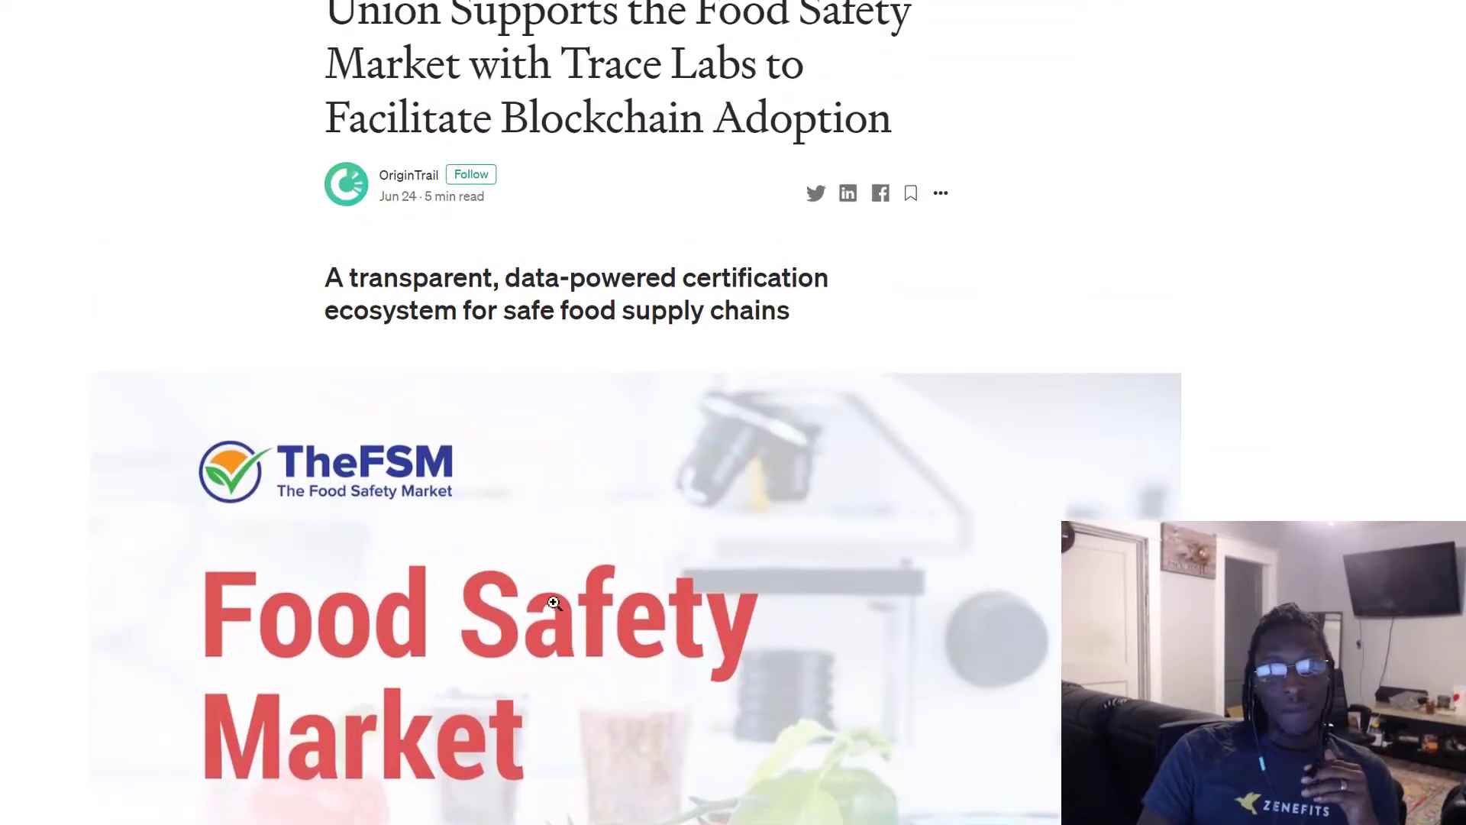
Step: Scroll further down the current article before switching sites
{"action": "scroll", "scroll_direction": "down", "scroll_amount": 3}
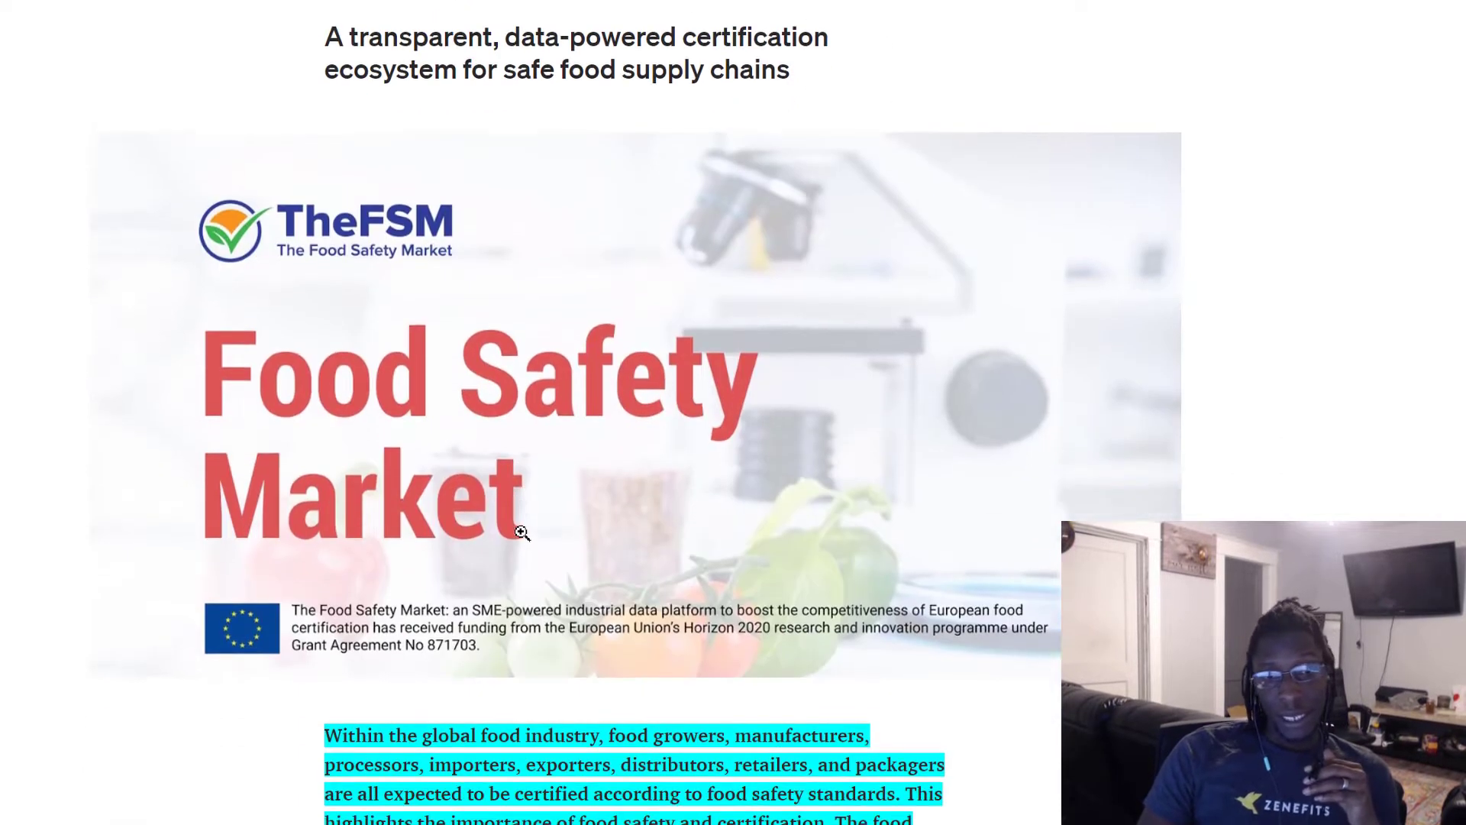
{"action": "scroll", "scroll_direction": "down", "scroll_amount": 3}
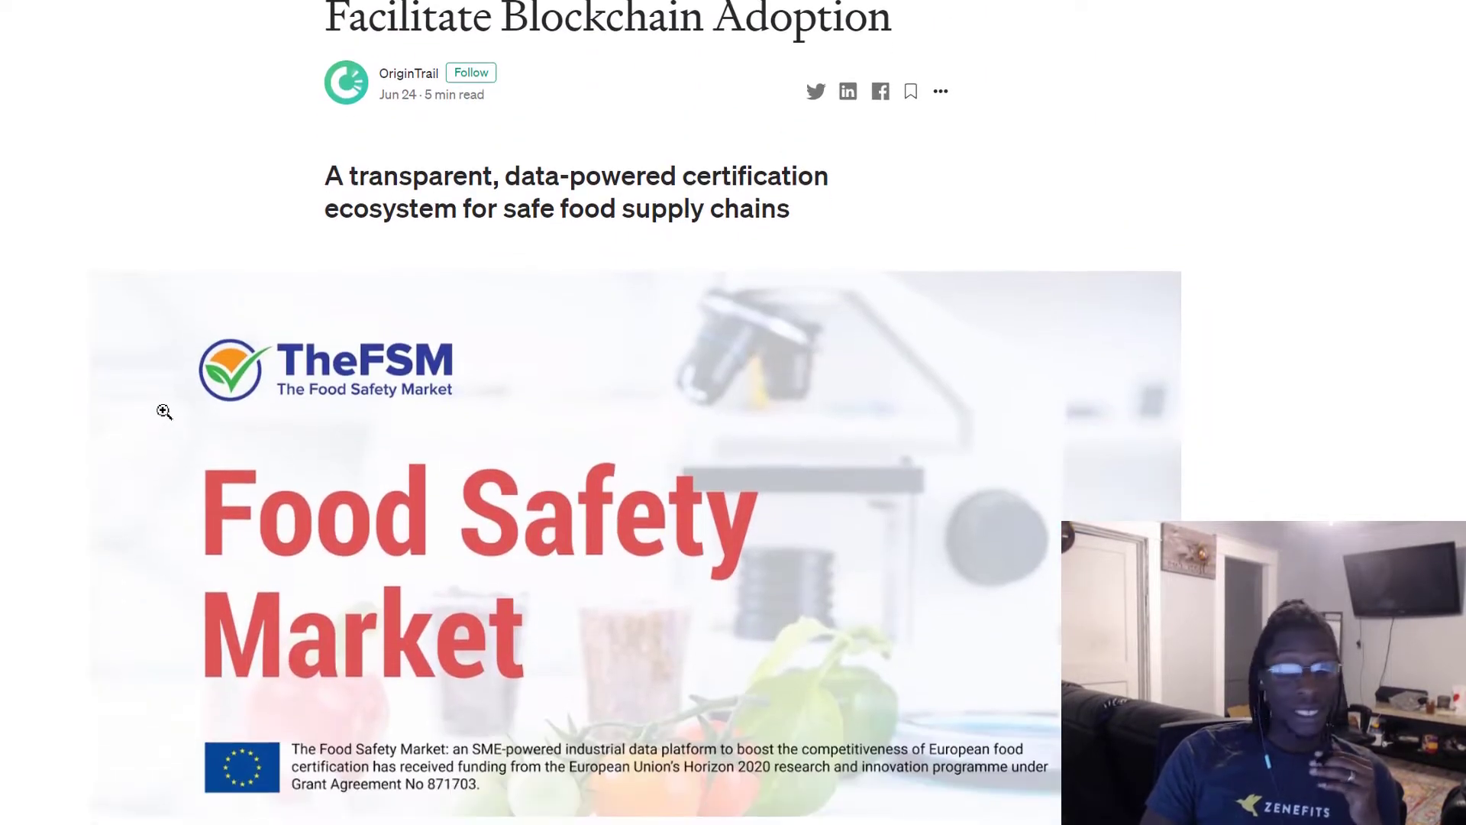
{"action": "mouse_move", "coordinate": [255, 443]}
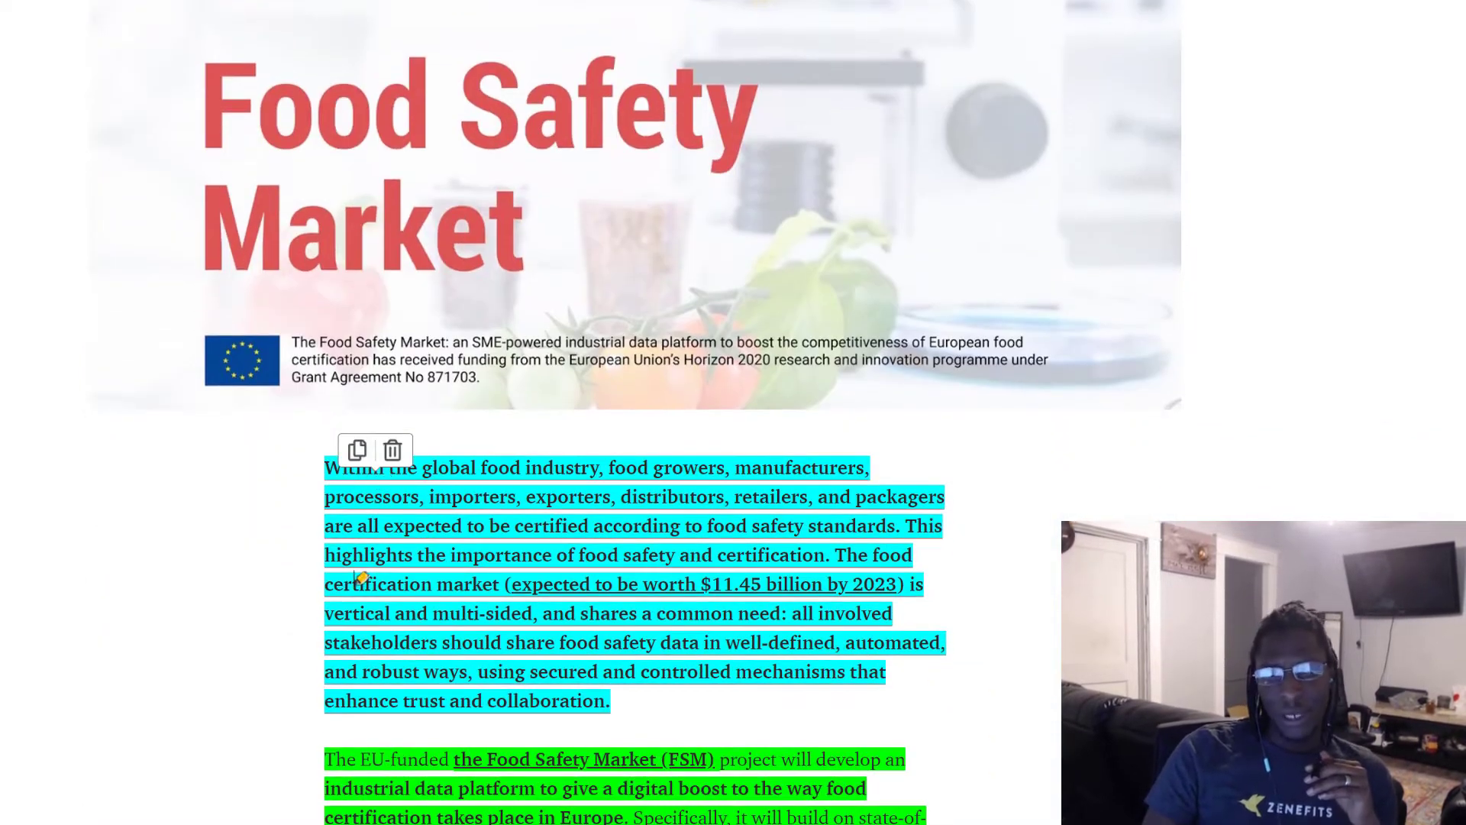
{"action": "scroll", "scroll_direction": "down", "scroll_amount": 3}
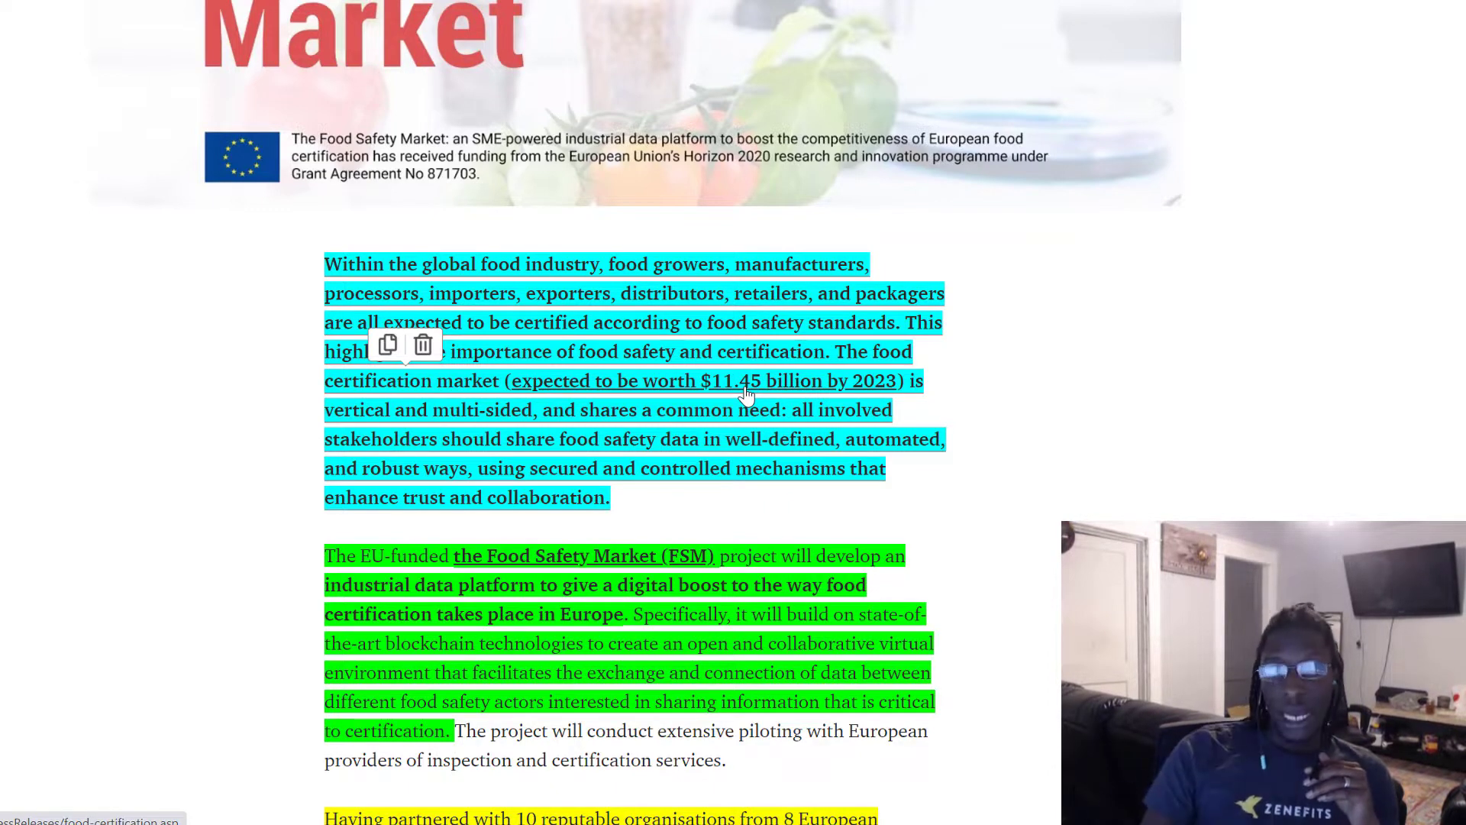
{"action": "mouse_move", "coordinate": [769, 390]}
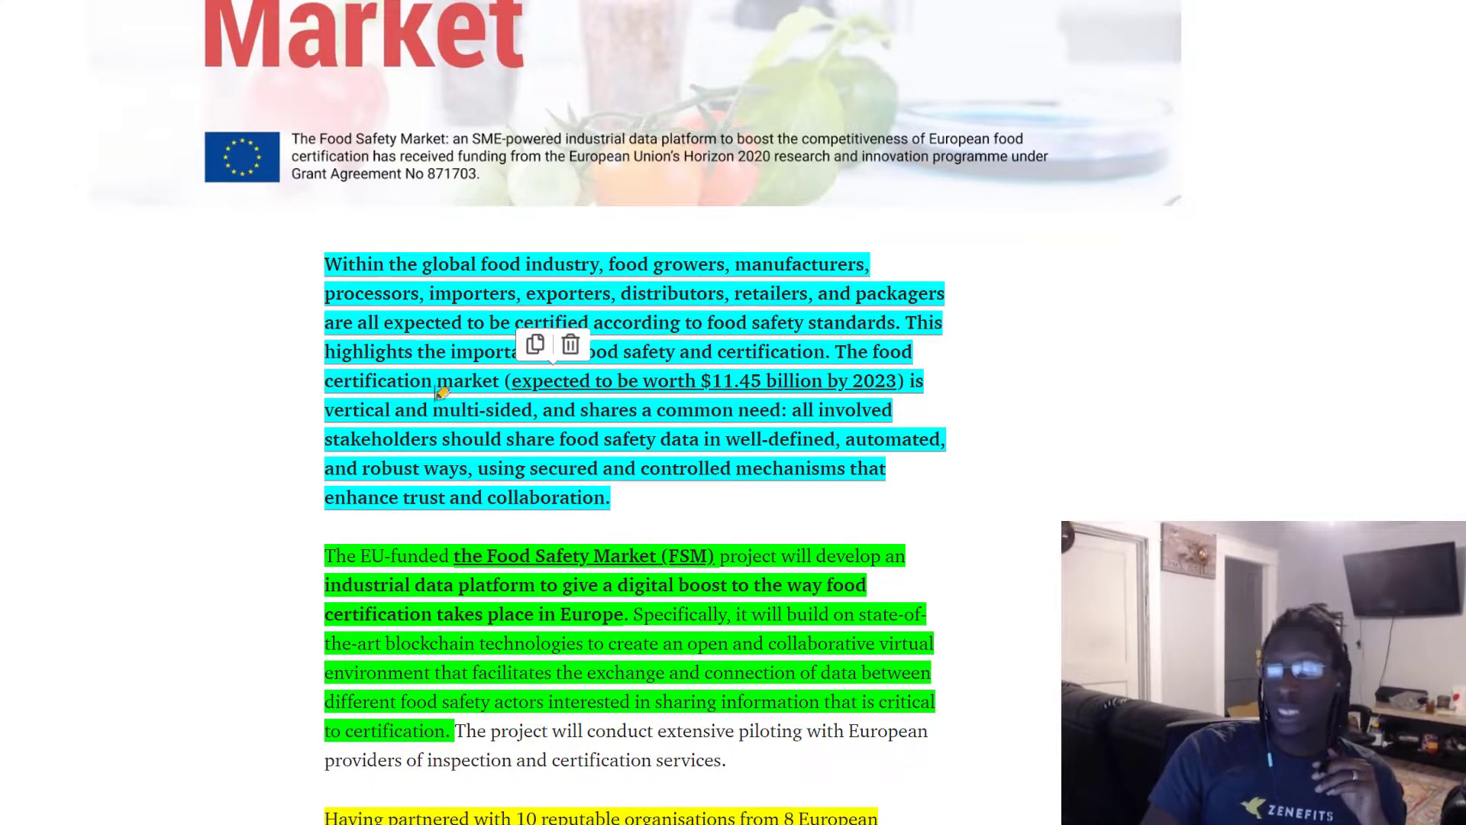
{"action": "scroll", "scroll_direction": "down", "scroll_amount": 3}
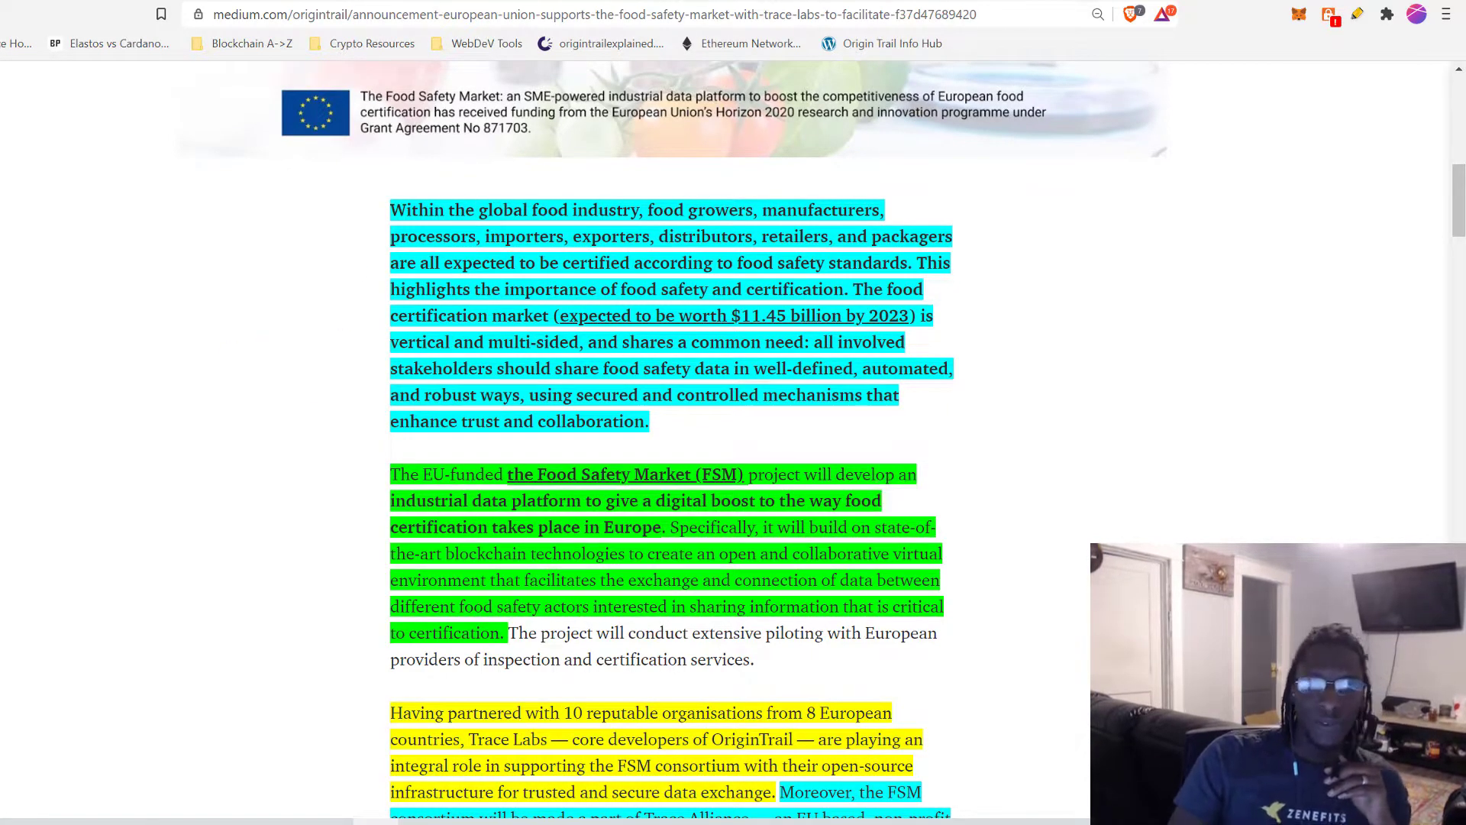
Step: Switch to the foodsafetymarket.eu tab and reach the 'A digital boost for food certification' section
{"action": "left_click", "coordinate": [625, 473]}
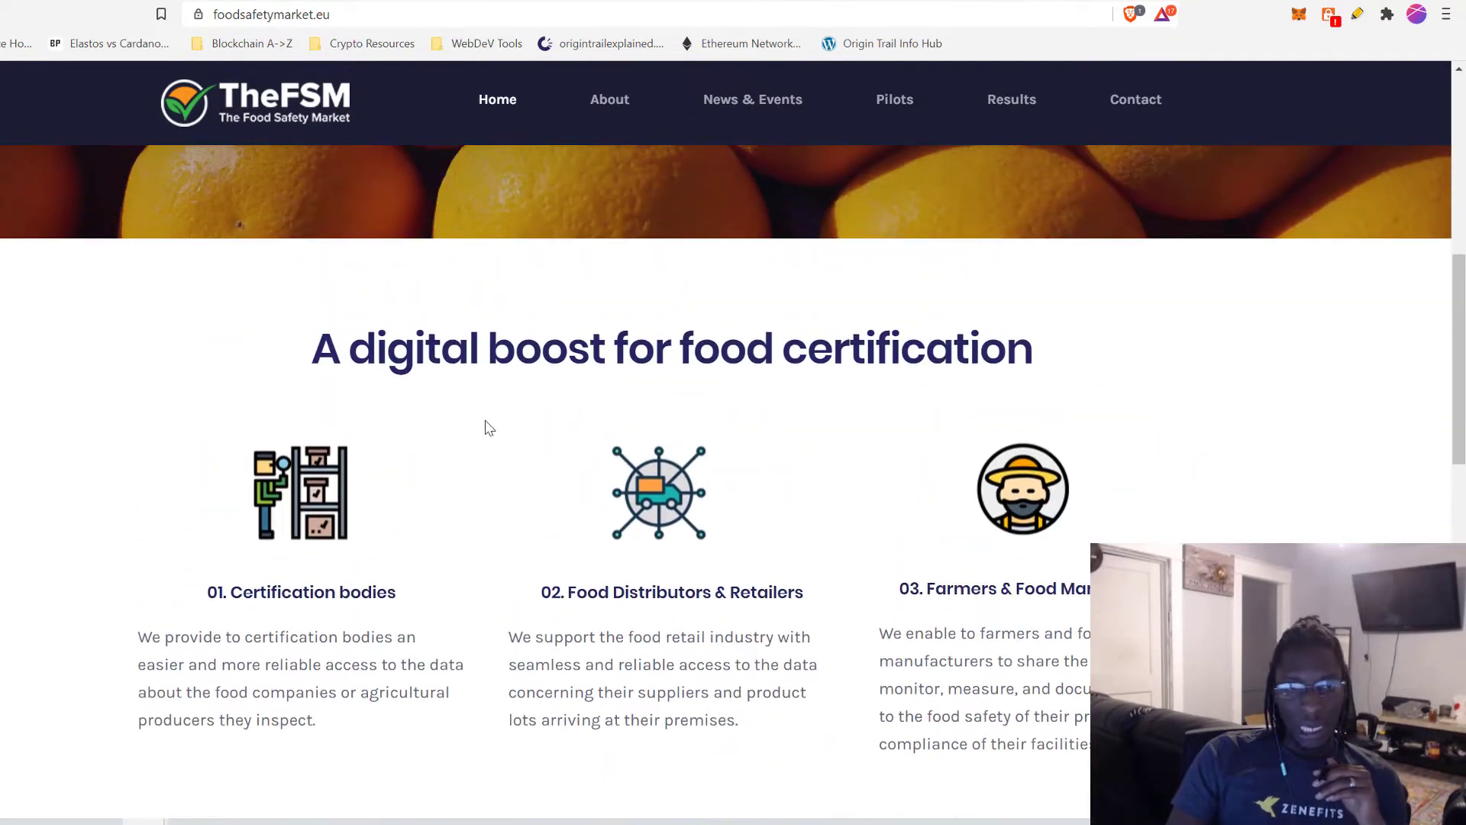
{"action": "scroll", "scroll_direction": "down", "scroll_amount": 3}
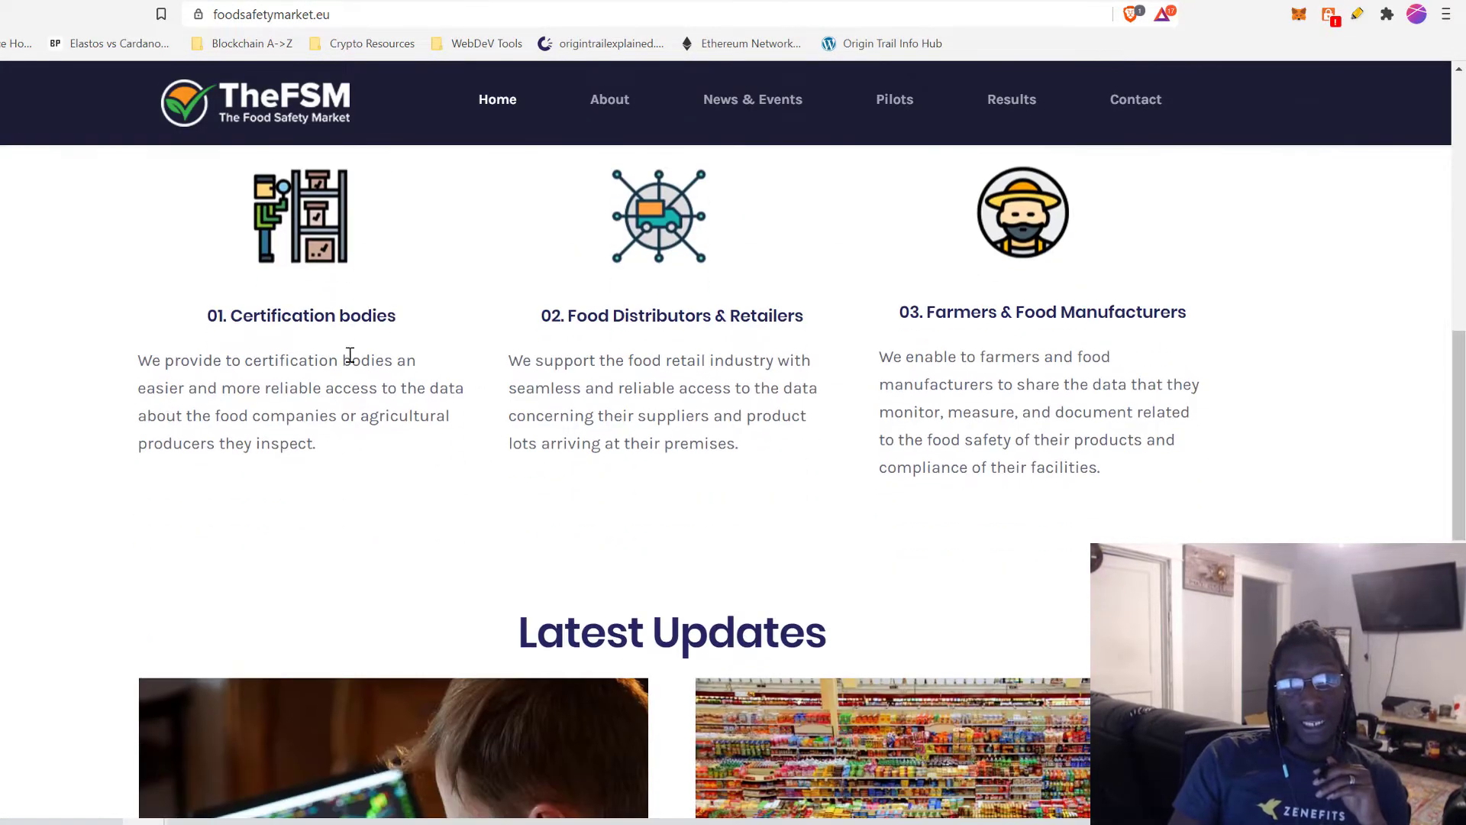
{"action": "mouse_move", "coordinate": [134, 395]}
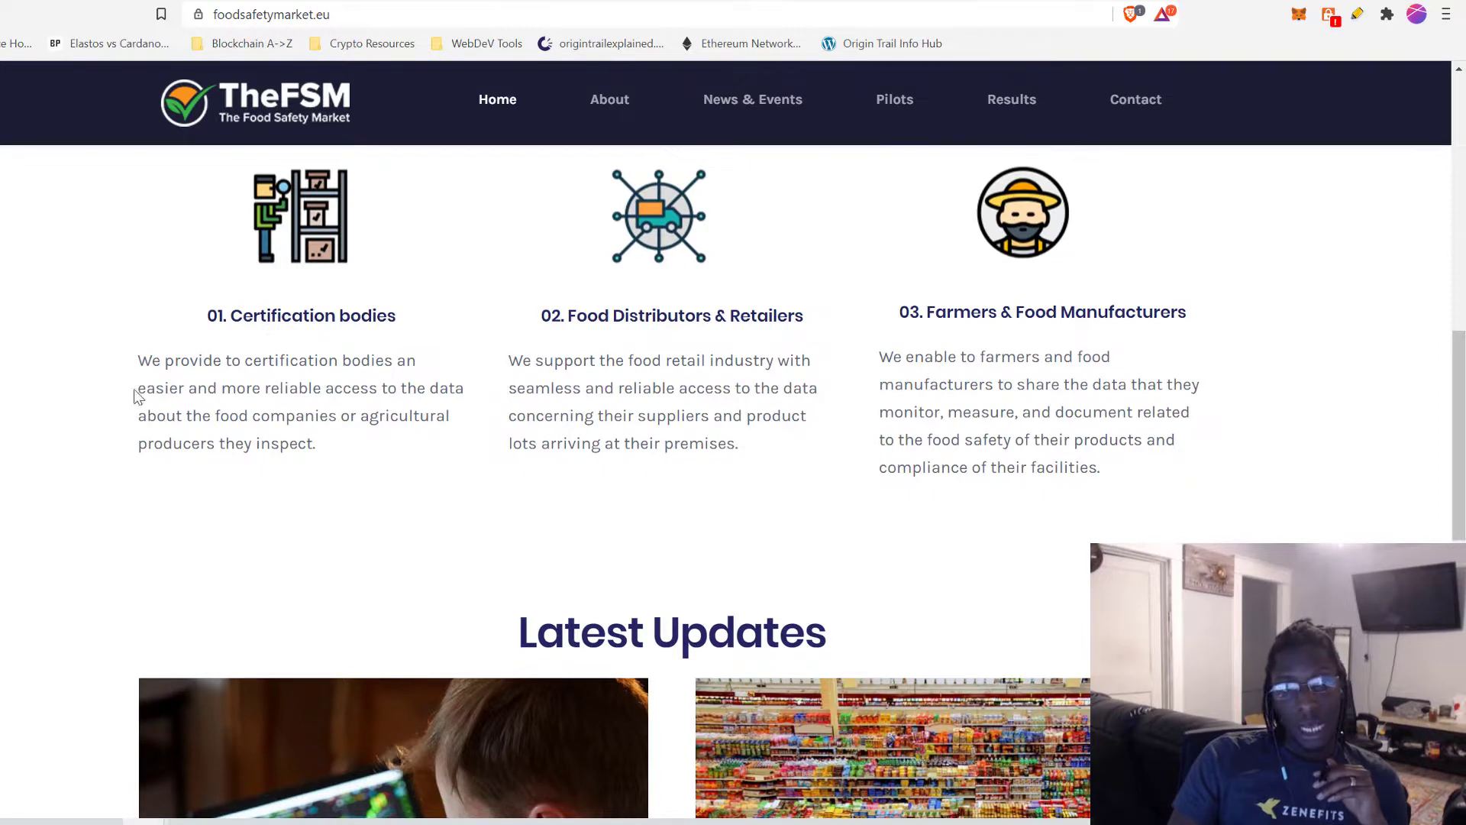
{"action": "mouse_move", "coordinate": [318, 383]}
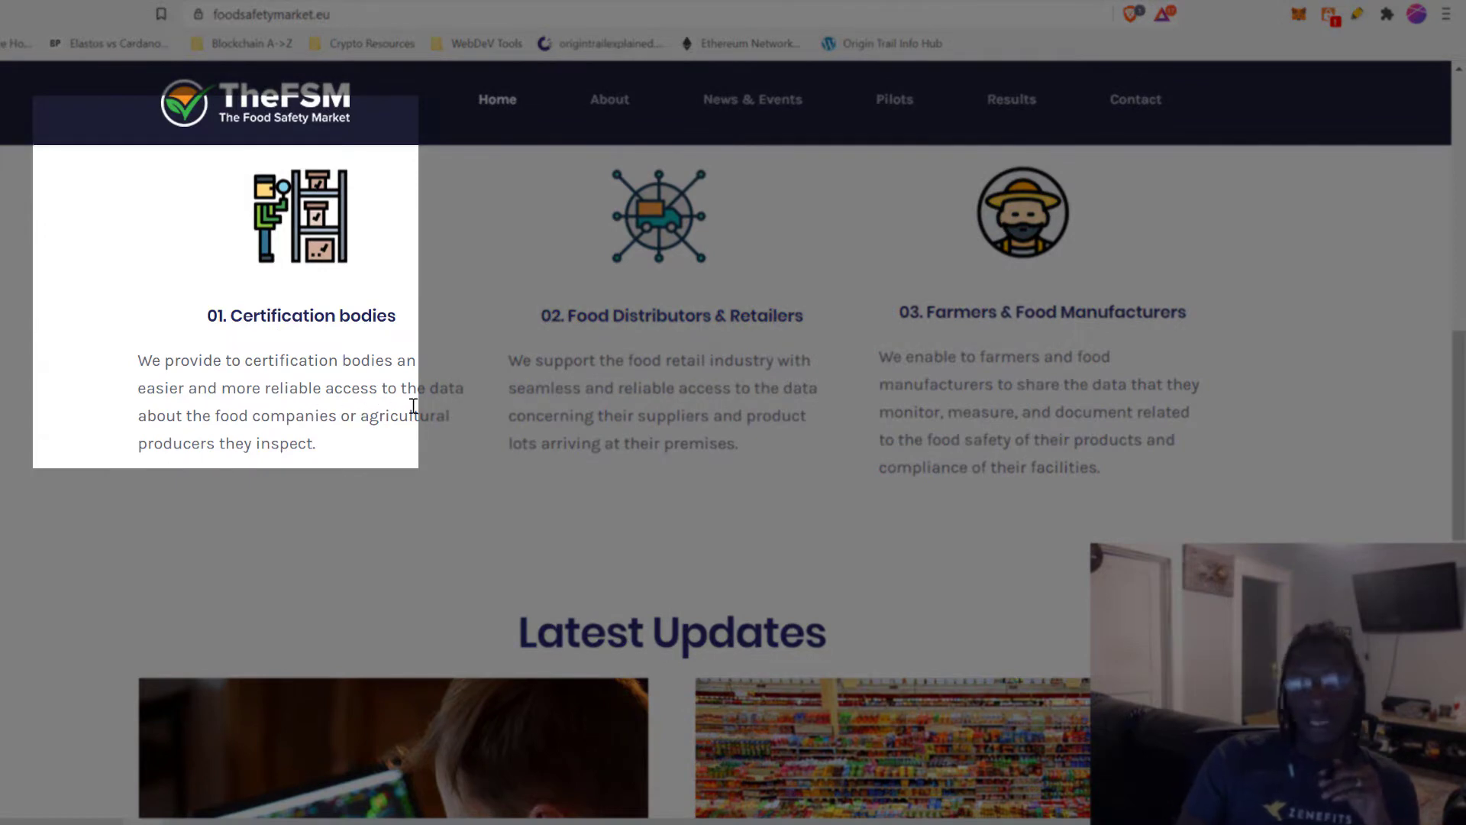
{"action": "mouse_move", "coordinate": [365, 440]}
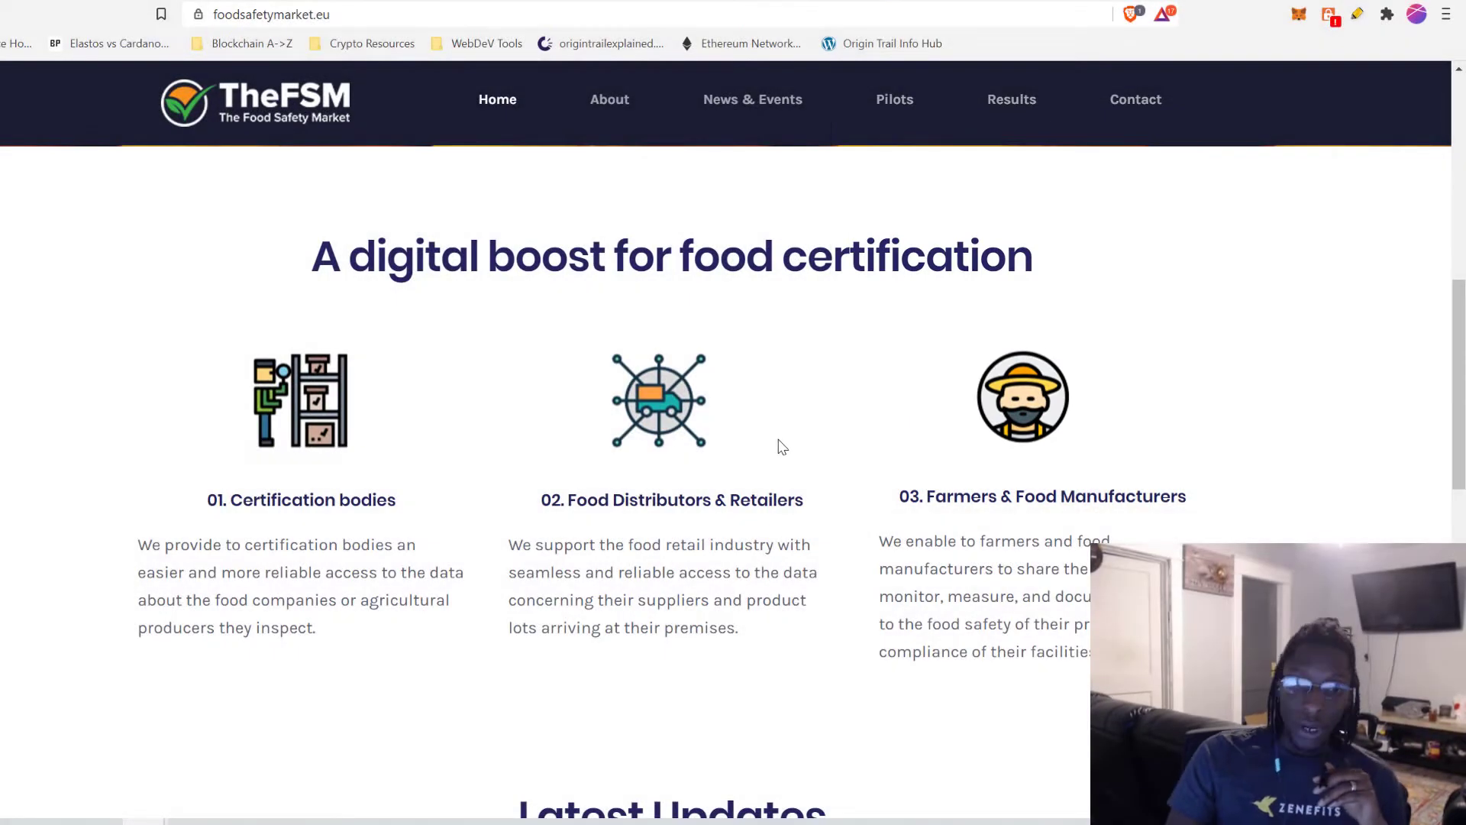
{"action": "mouse_move", "coordinate": [478, 438]}
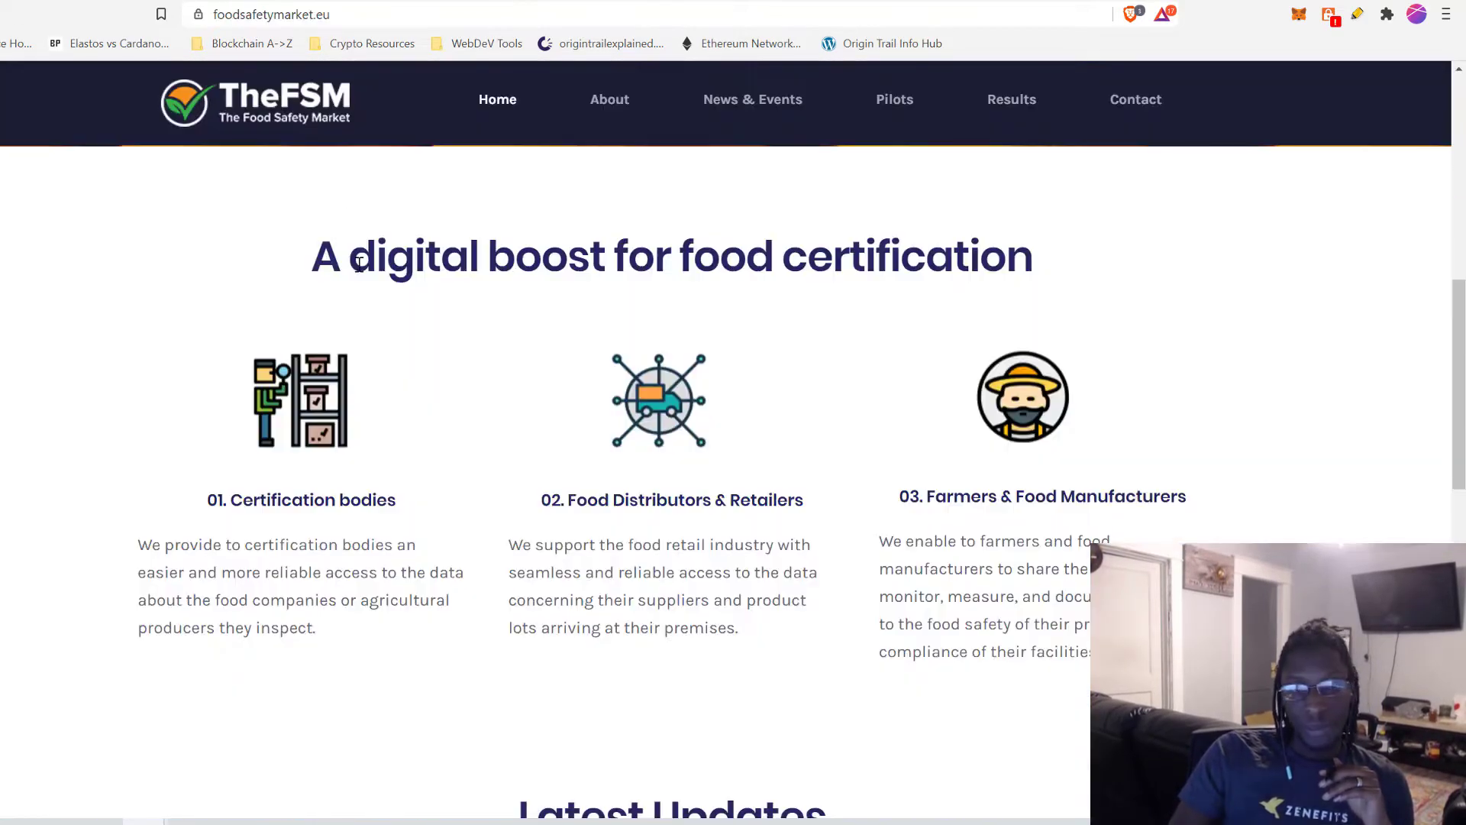
{"action": "mouse_move", "coordinate": [971, 134]}
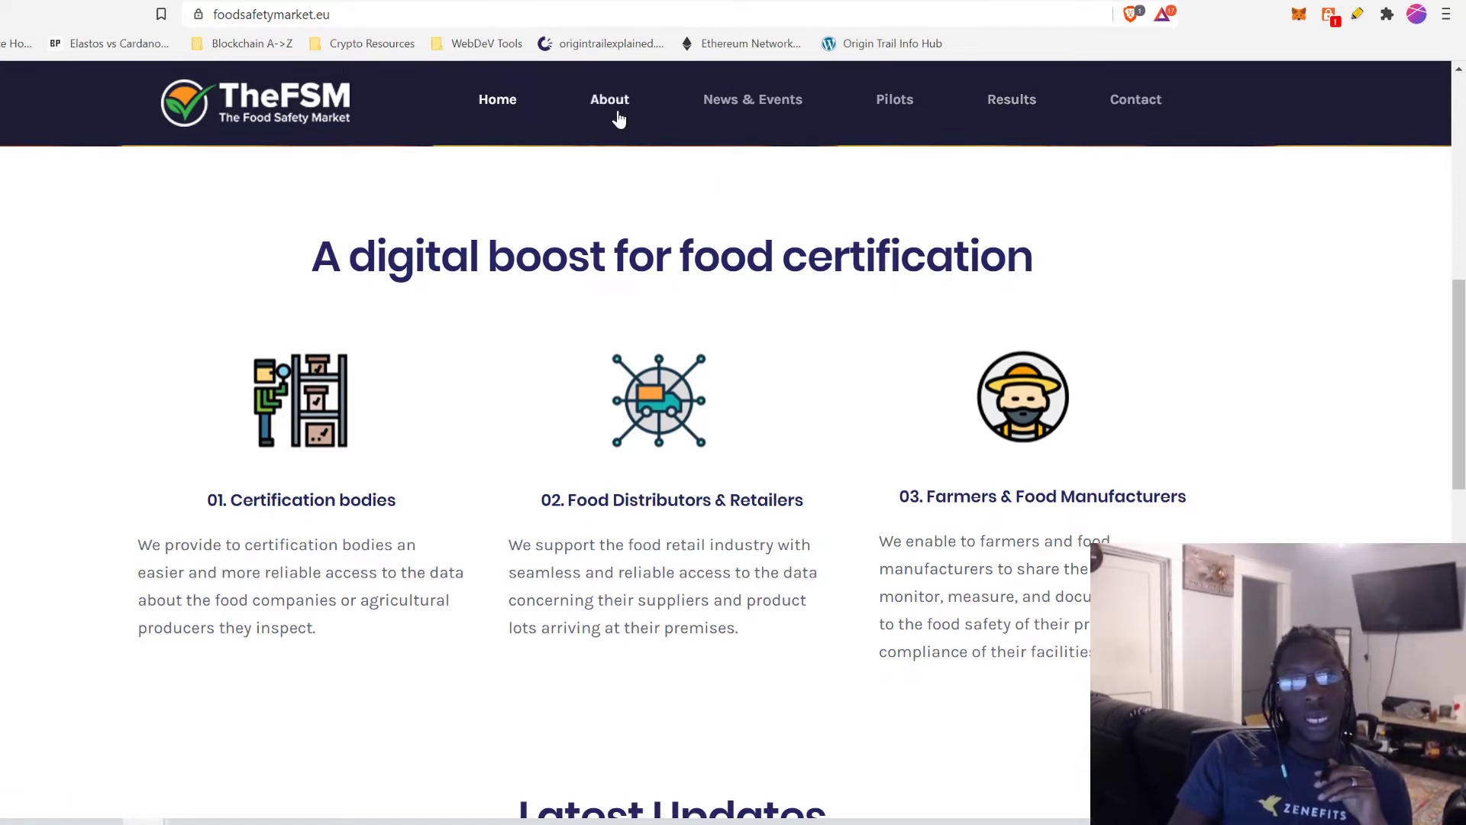
Step: Open the About page and scroll through Objectives down to the 11-partners map
{"action": "left_click", "coordinate": [610, 99]}
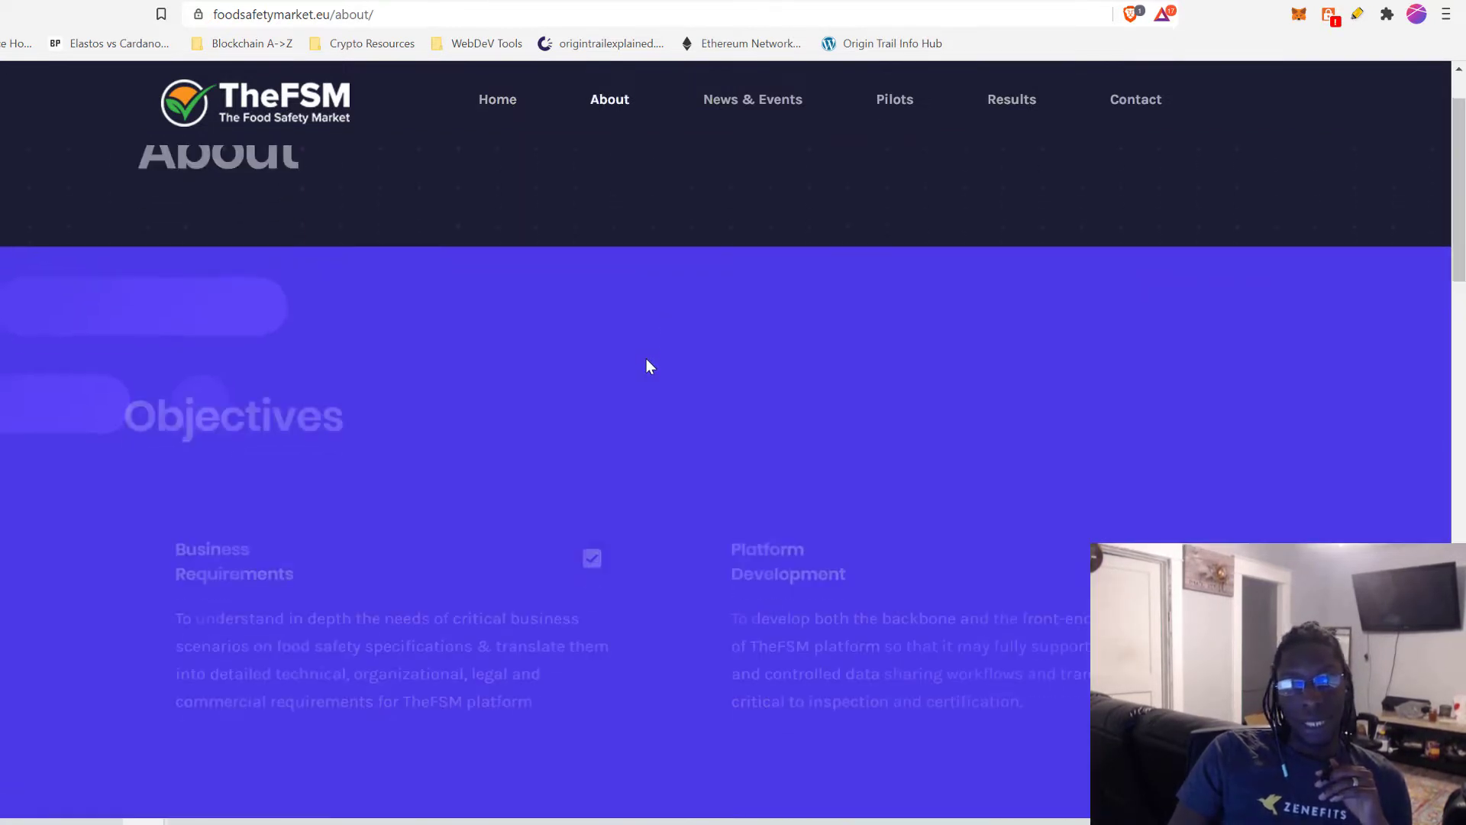
{"action": "scroll", "scroll_direction": "down", "scroll_amount": 3}
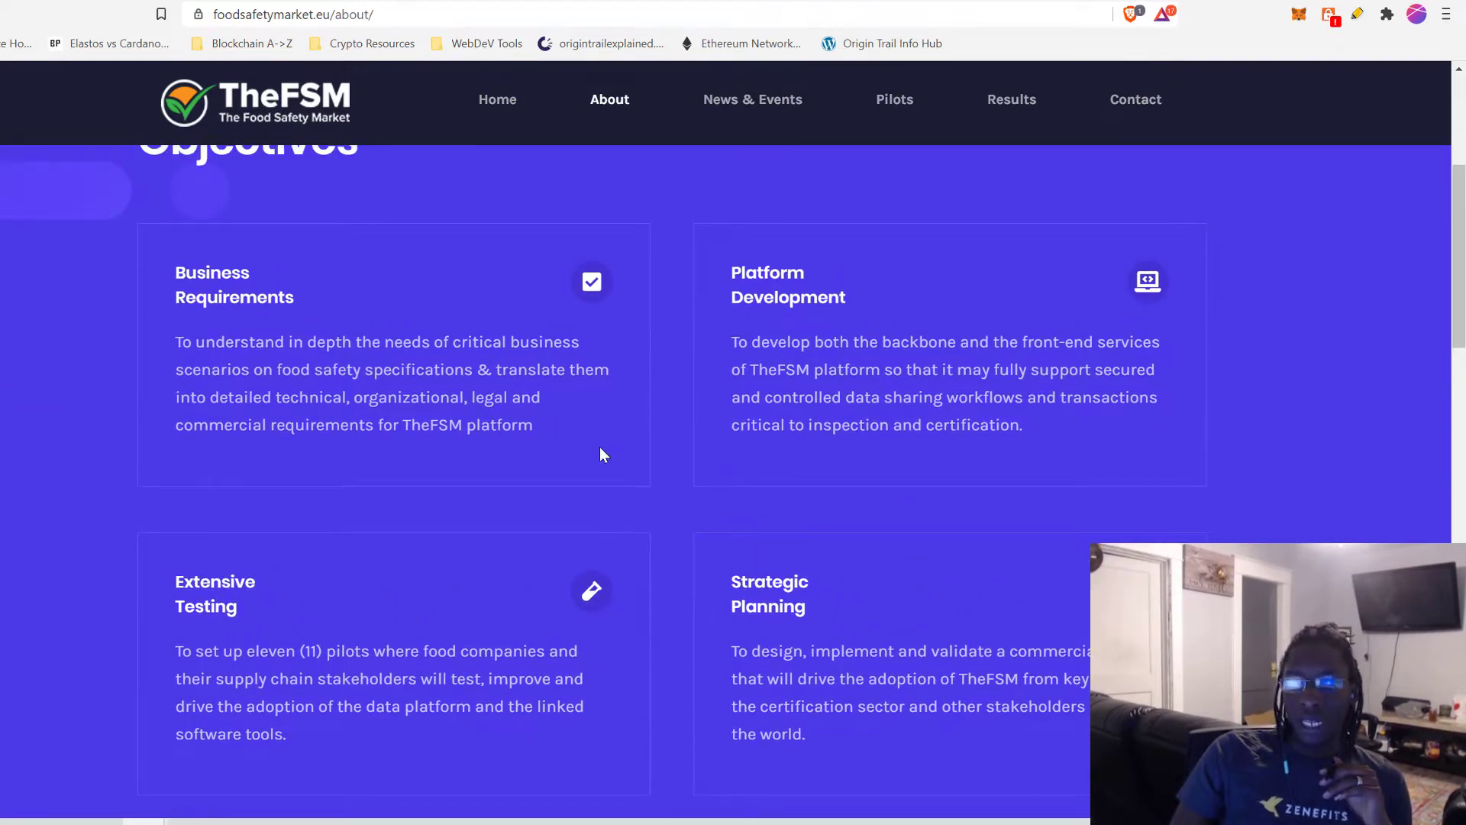
{"action": "scroll", "scroll_direction": "down", "scroll_amount": 3}
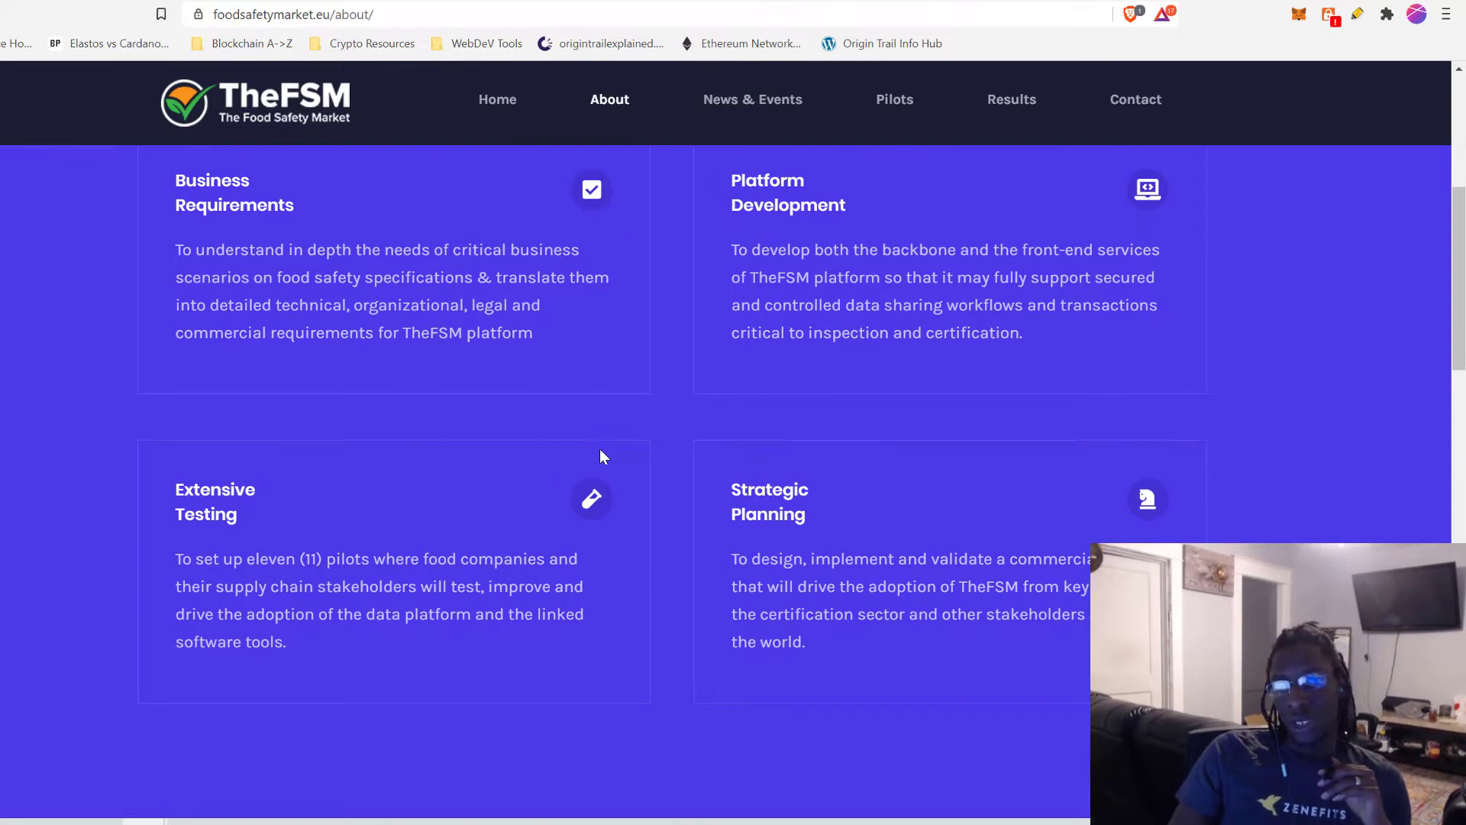
{"action": "mouse_move", "coordinate": [605, 452]}
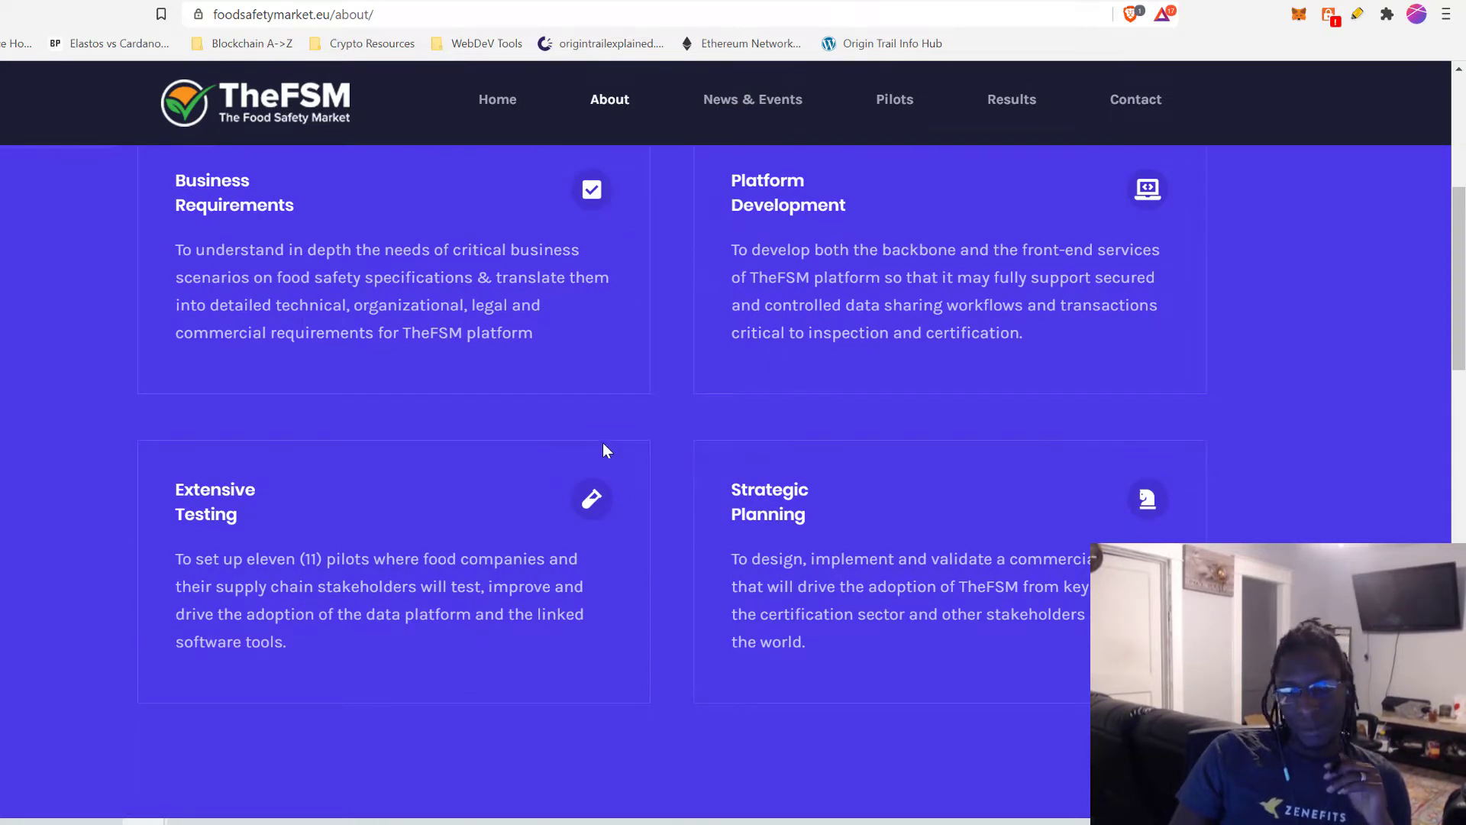
{"action": "scroll", "scroll_direction": "up", "scroll_amount": 3}
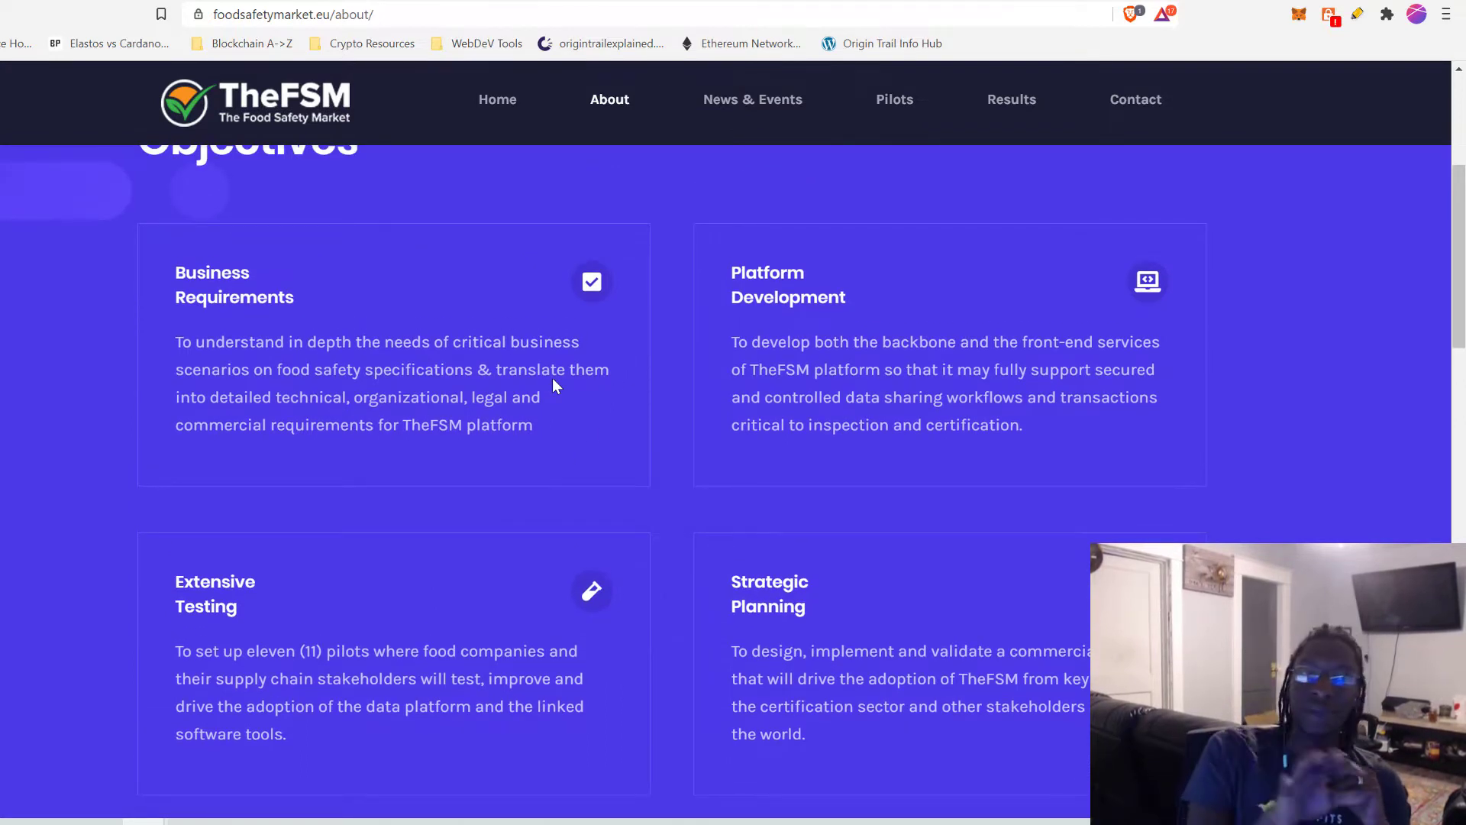
{"action": "scroll", "scroll_direction": "down", "scroll_amount": 3}
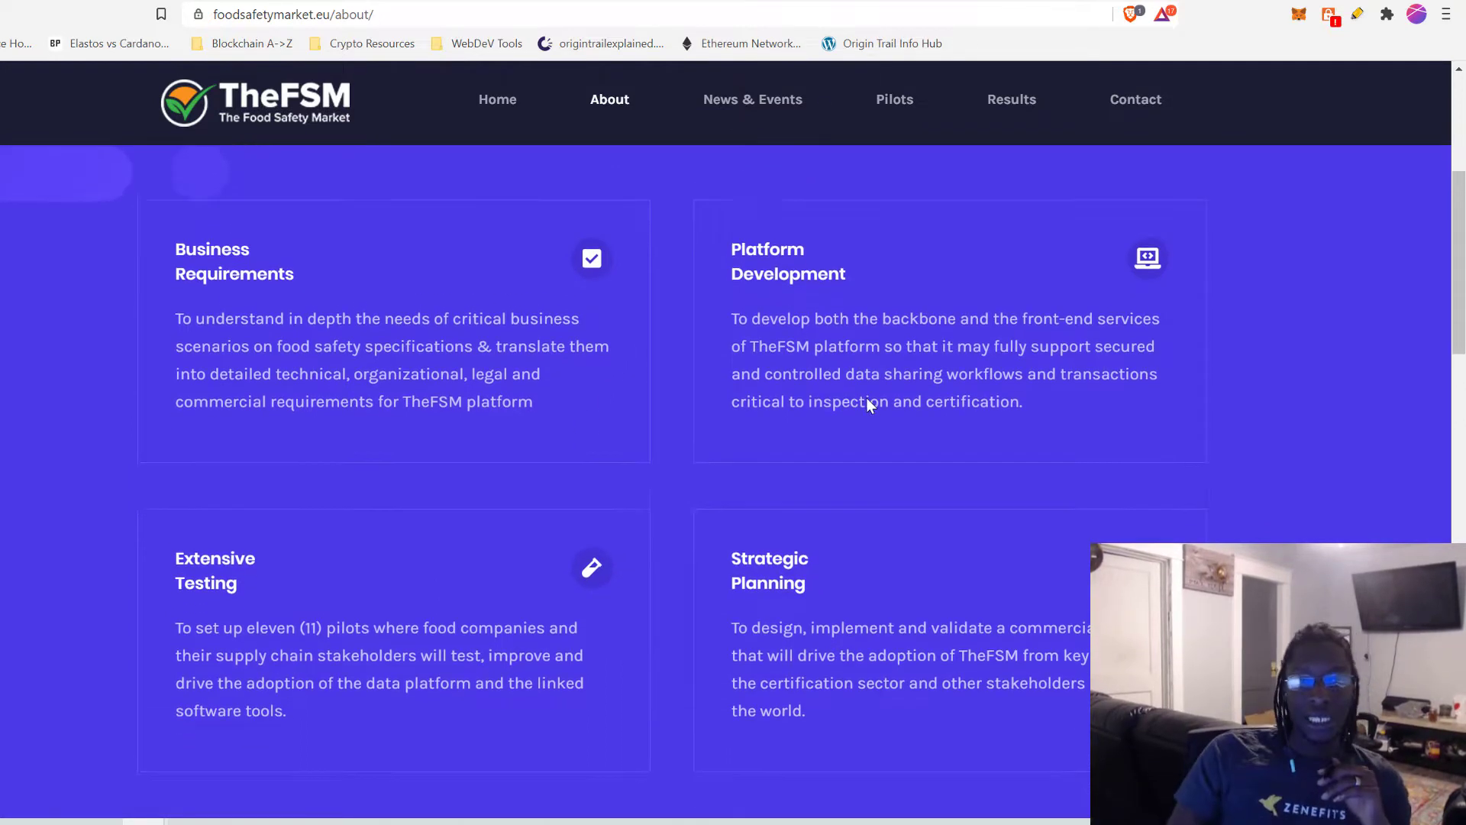
{"action": "scroll", "scroll_direction": "down", "scroll_amount": 3}
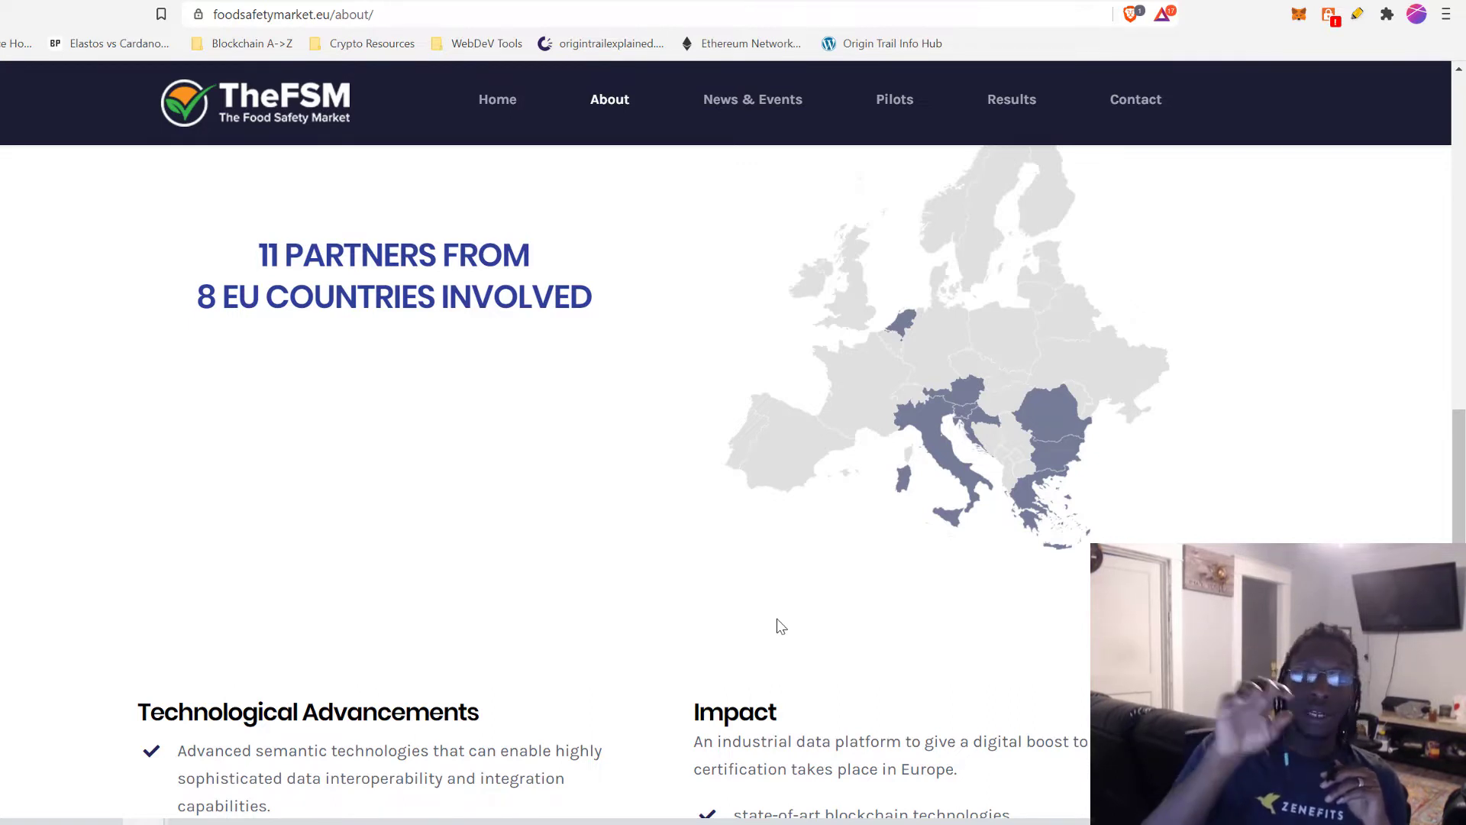
Step: Scroll past the partner logos to the footer and open the CORDIS project page for grant 871703
{"action": "scroll", "scroll_direction": "down", "scroll_amount": 3}
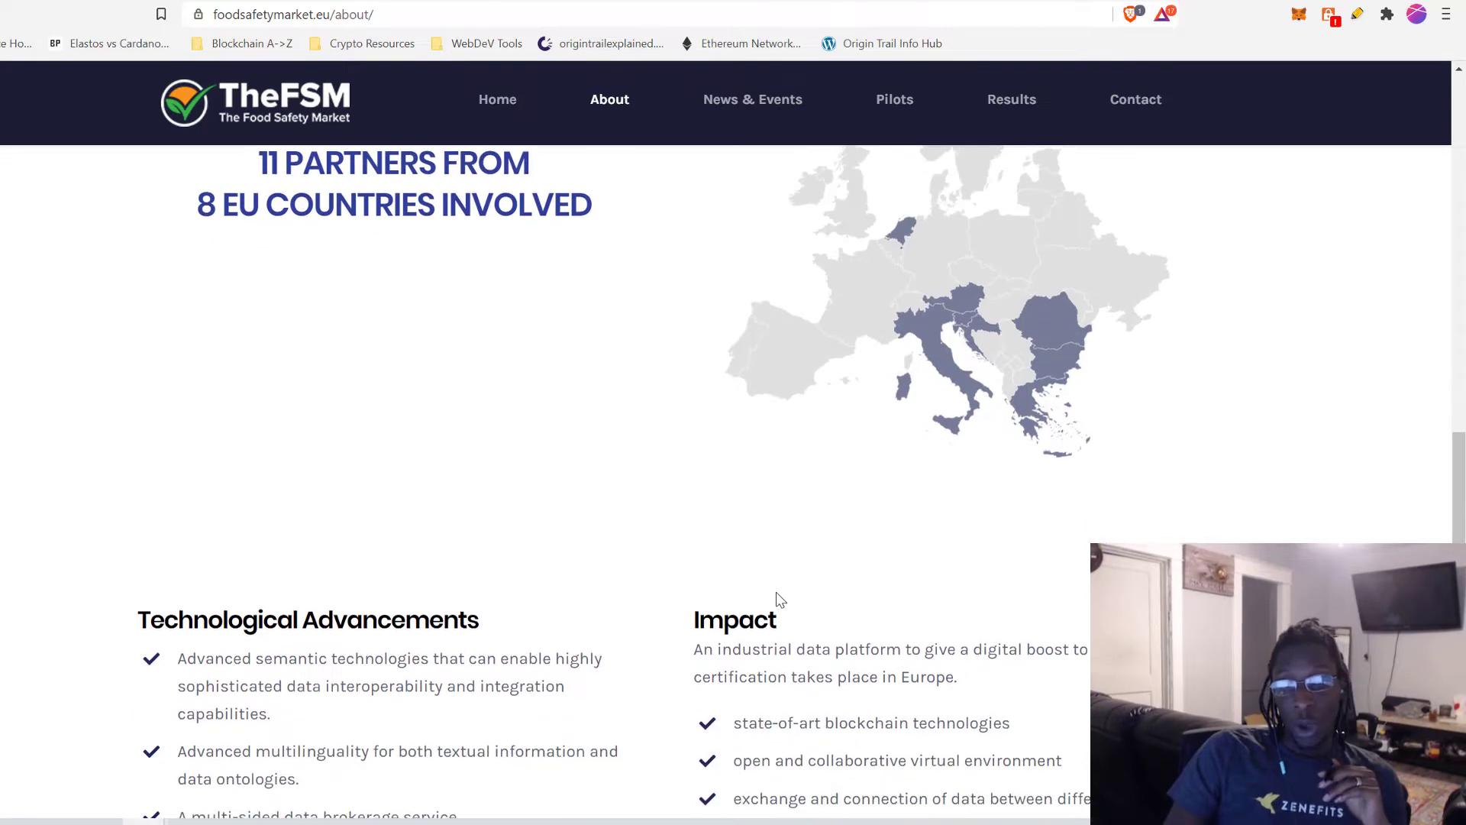
{"action": "scroll", "scroll_direction": "down", "scroll_amount": 3}
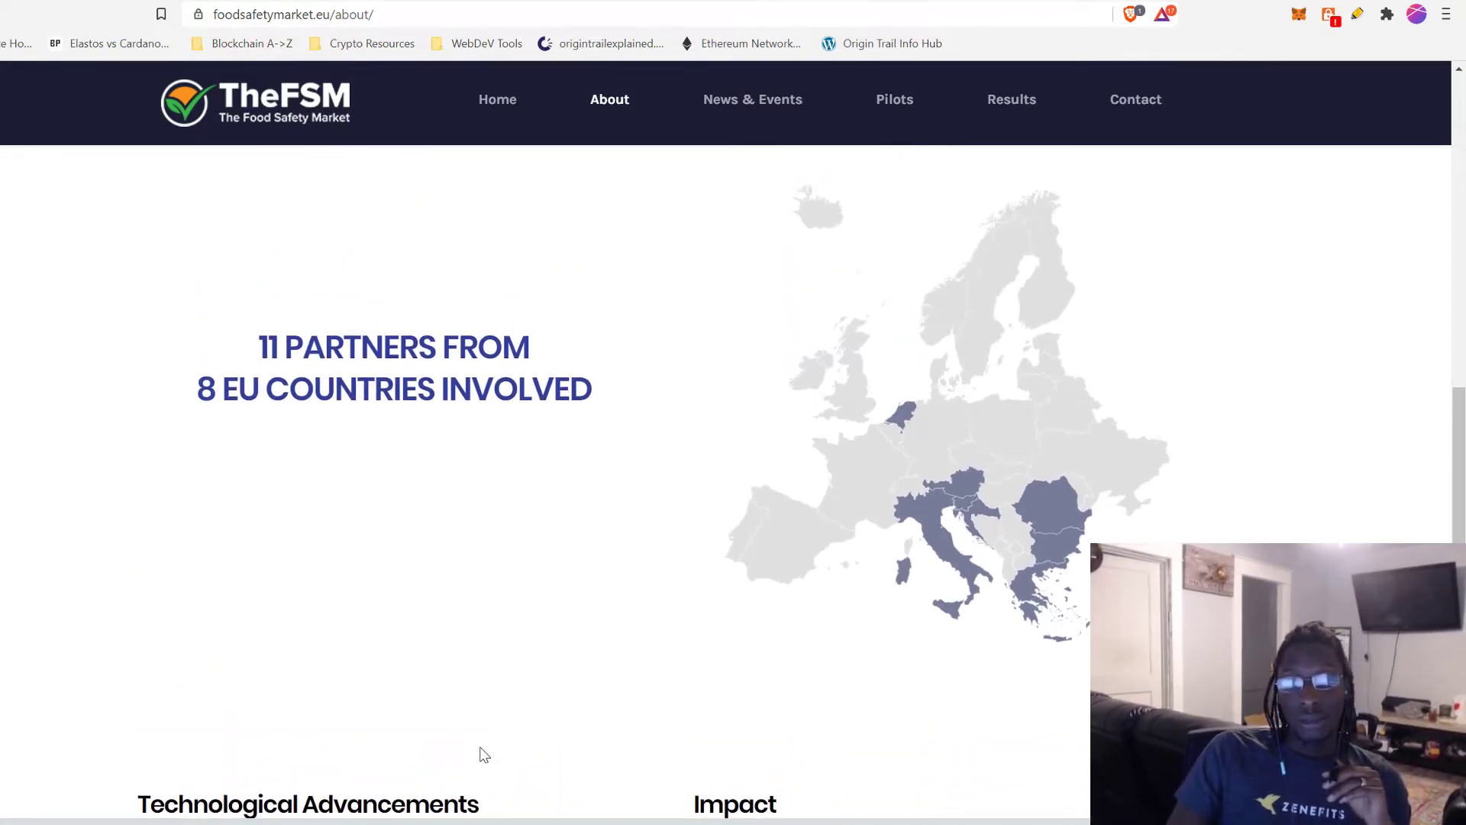
{"action": "scroll", "scroll_direction": "down", "scroll_amount": 3}
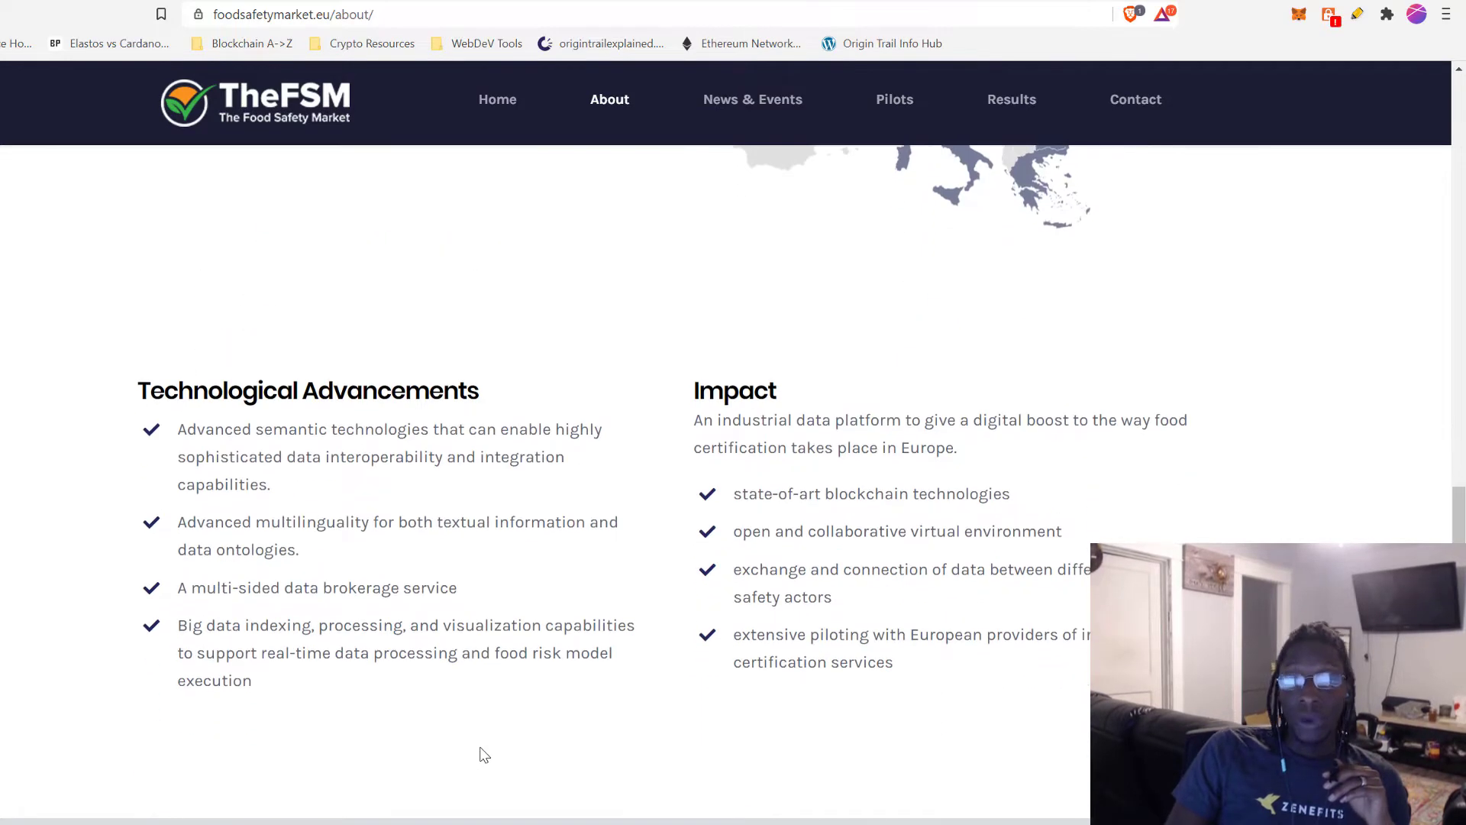
{"action": "scroll", "scroll_direction": "down", "scroll_amount": 3}
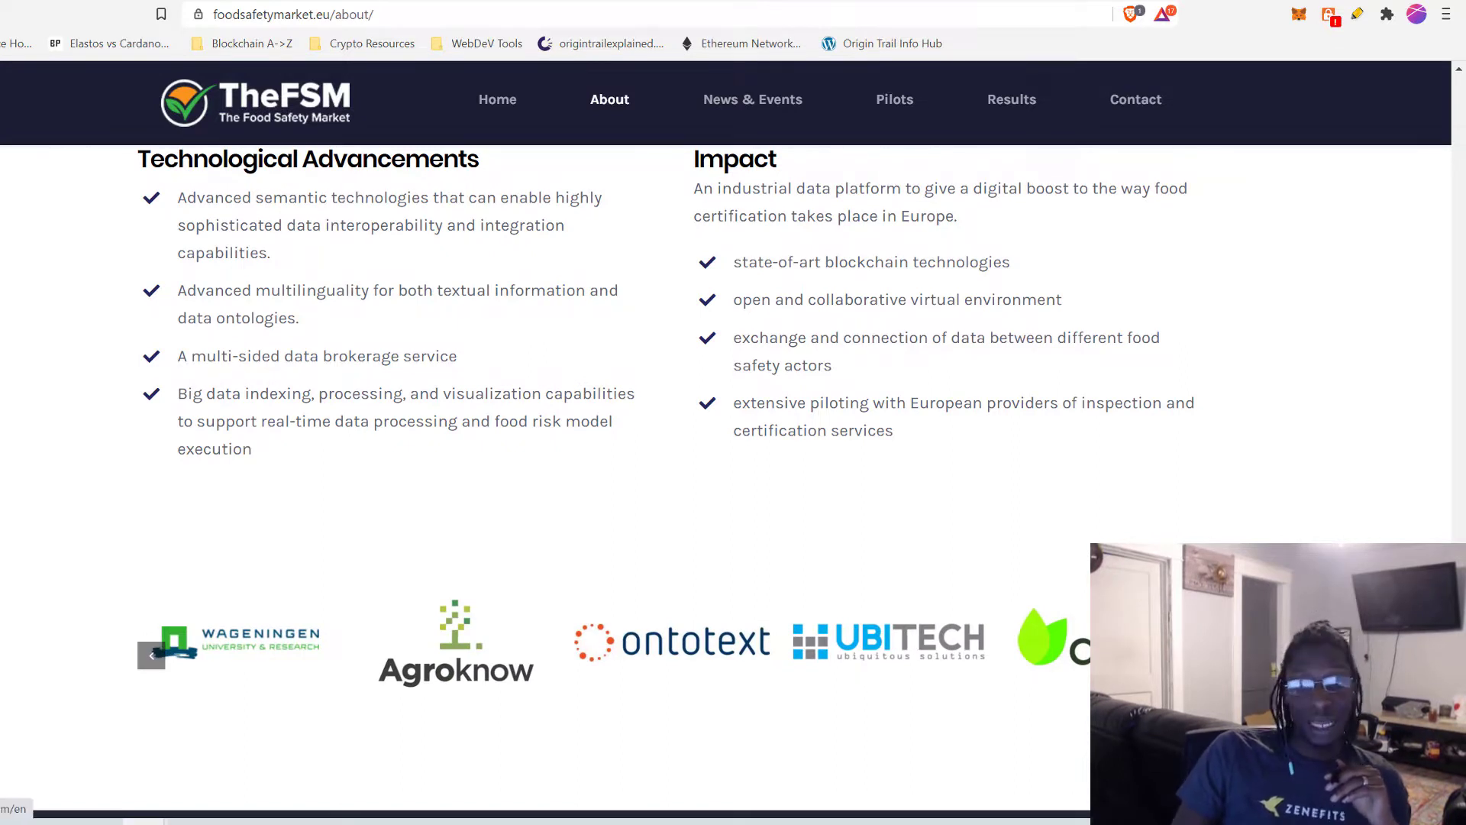
{"action": "mouse_move", "coordinate": [655, 626]}
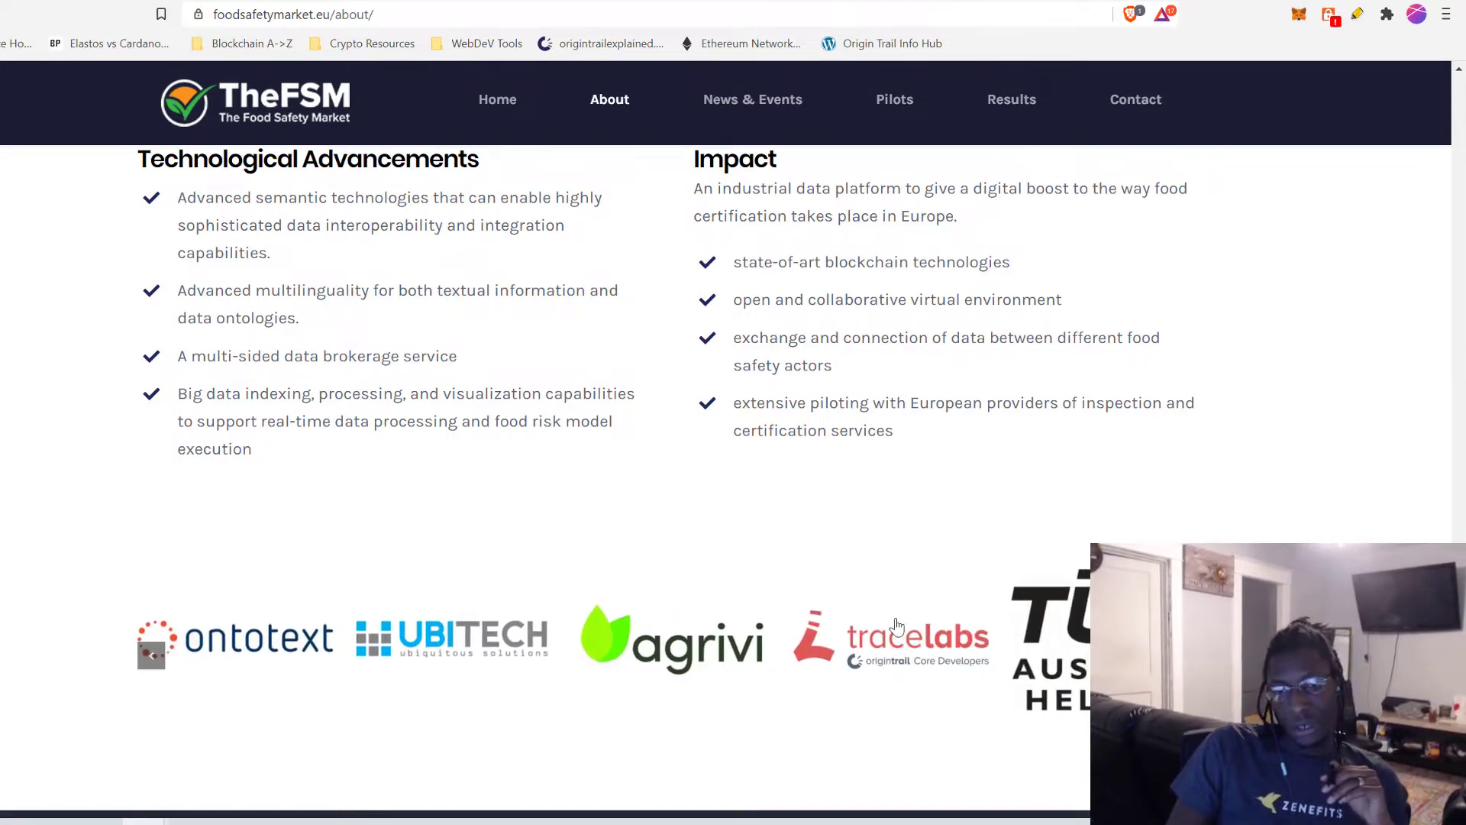
{"action": "mouse_move", "coordinate": [919, 684]}
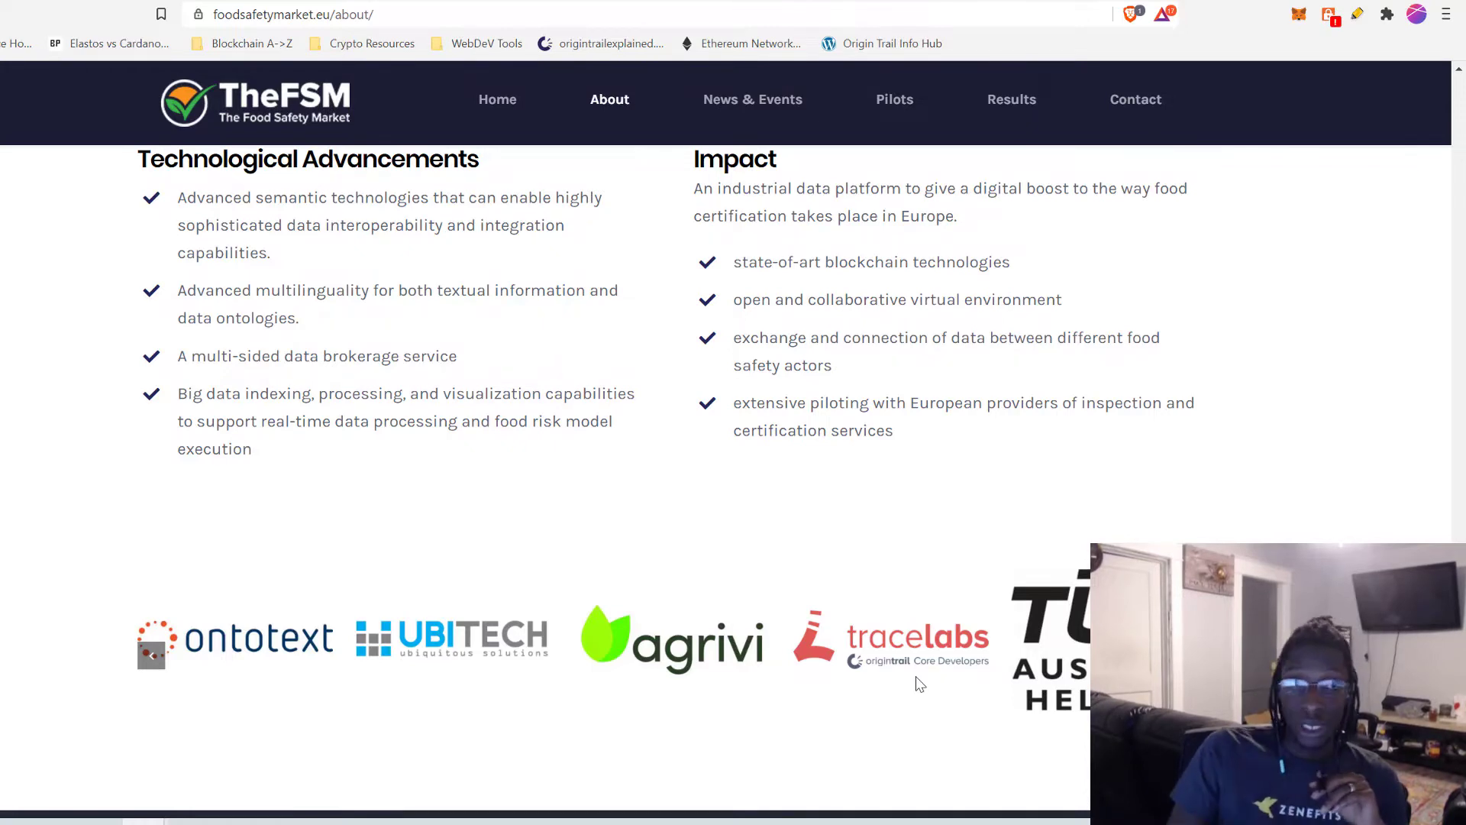
{"action": "scroll", "scroll_direction": "down", "scroll_amount": 3}
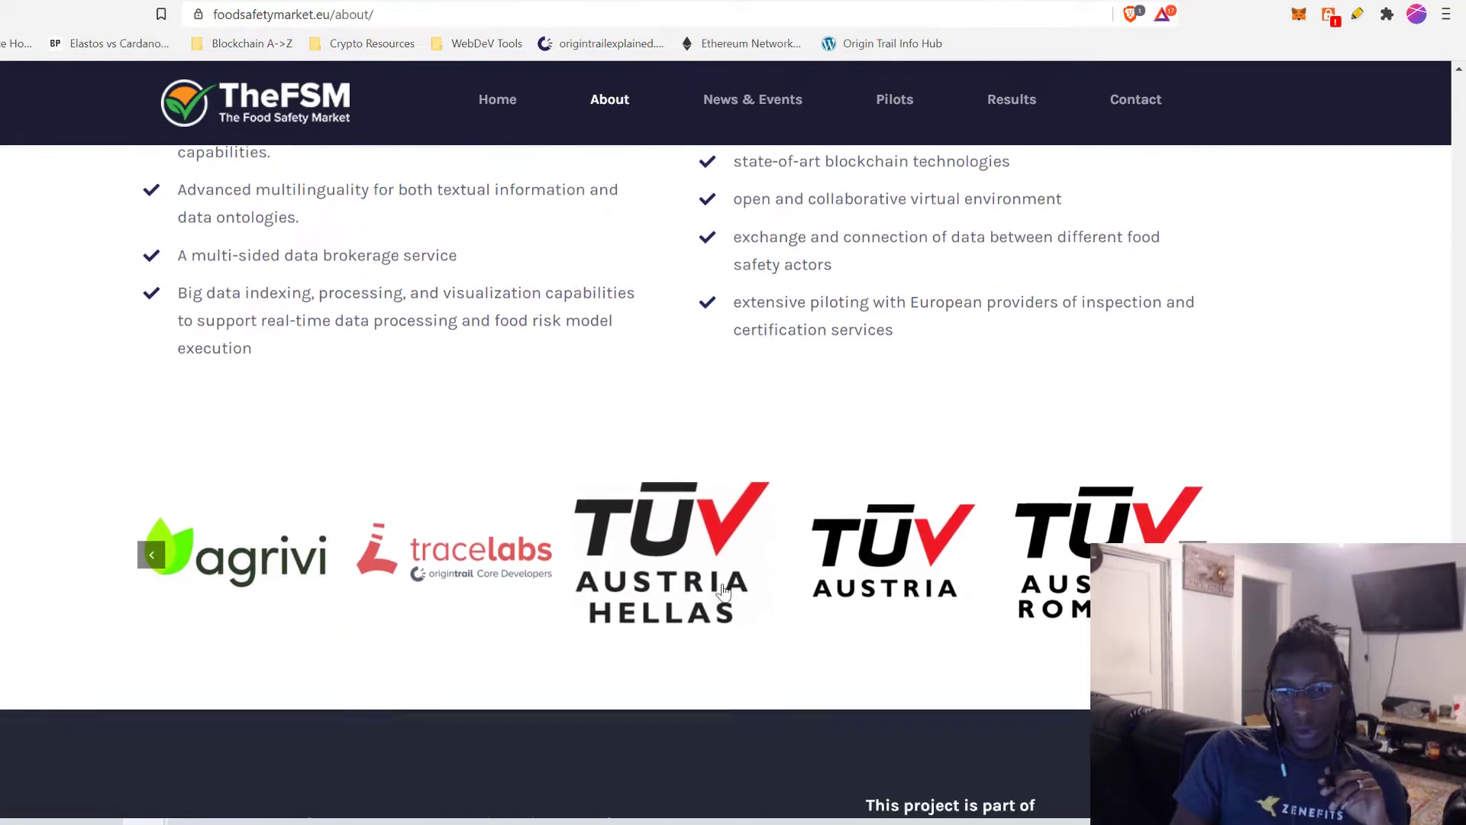
{"action": "scroll", "scroll_direction": "down", "scroll_amount": 3}
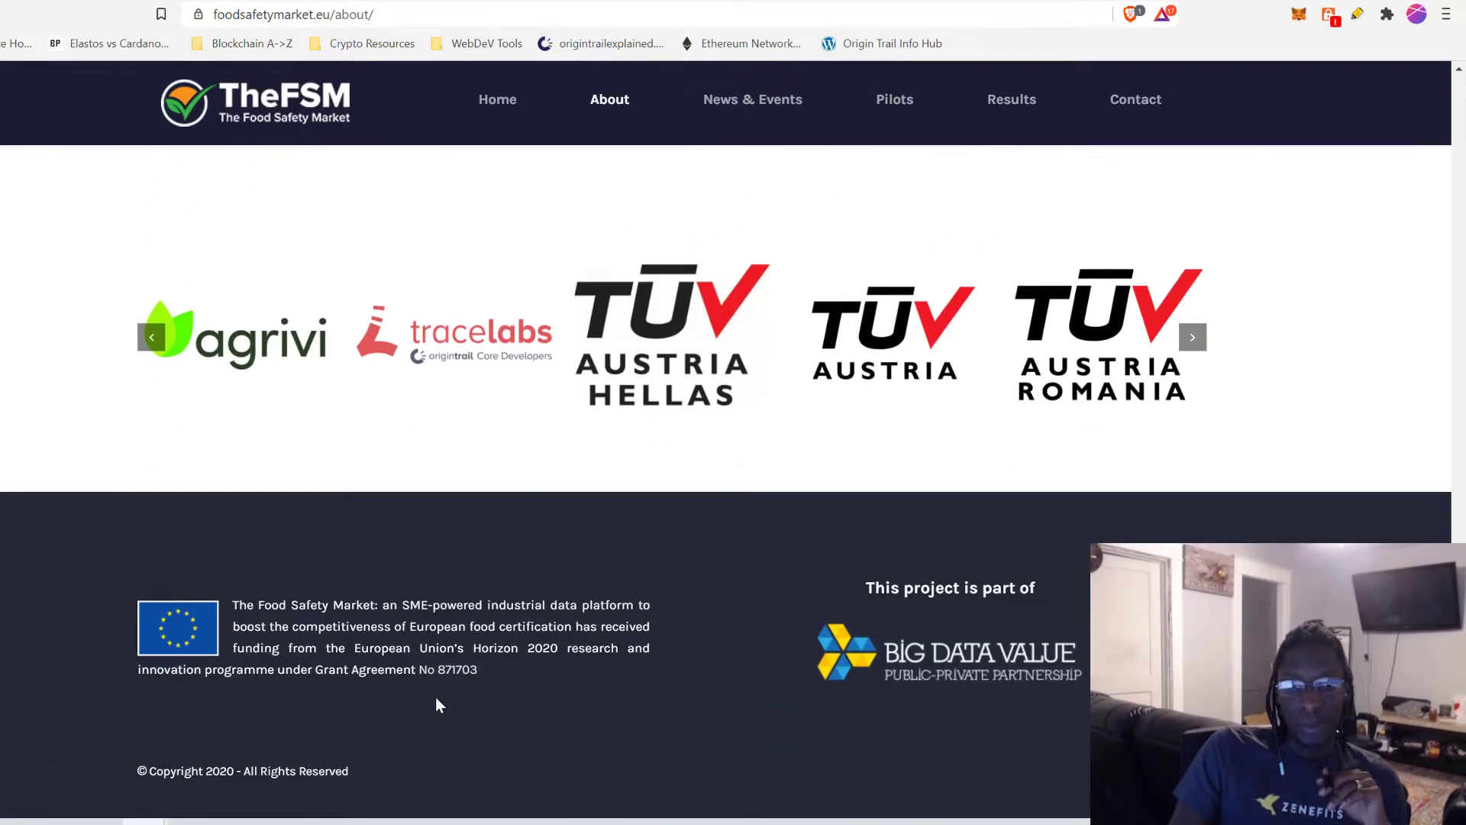
{"action": "left_click", "coordinate": [1193, 336]}
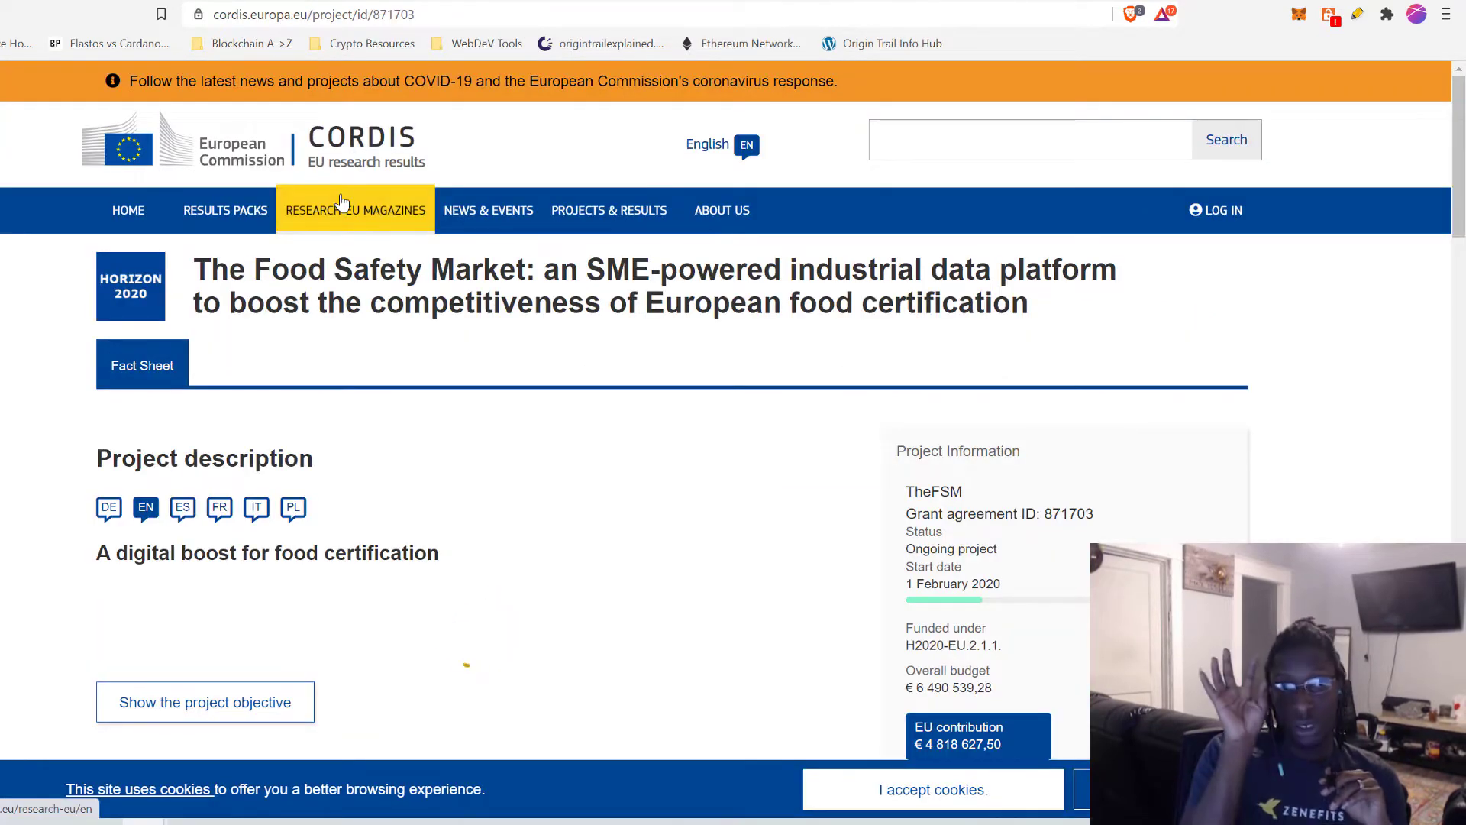
Step: Scroll through the Participants (11) list with their EU contributions on the CORDIS fact sheet
{"action": "left_click", "coordinate": [204, 701]}
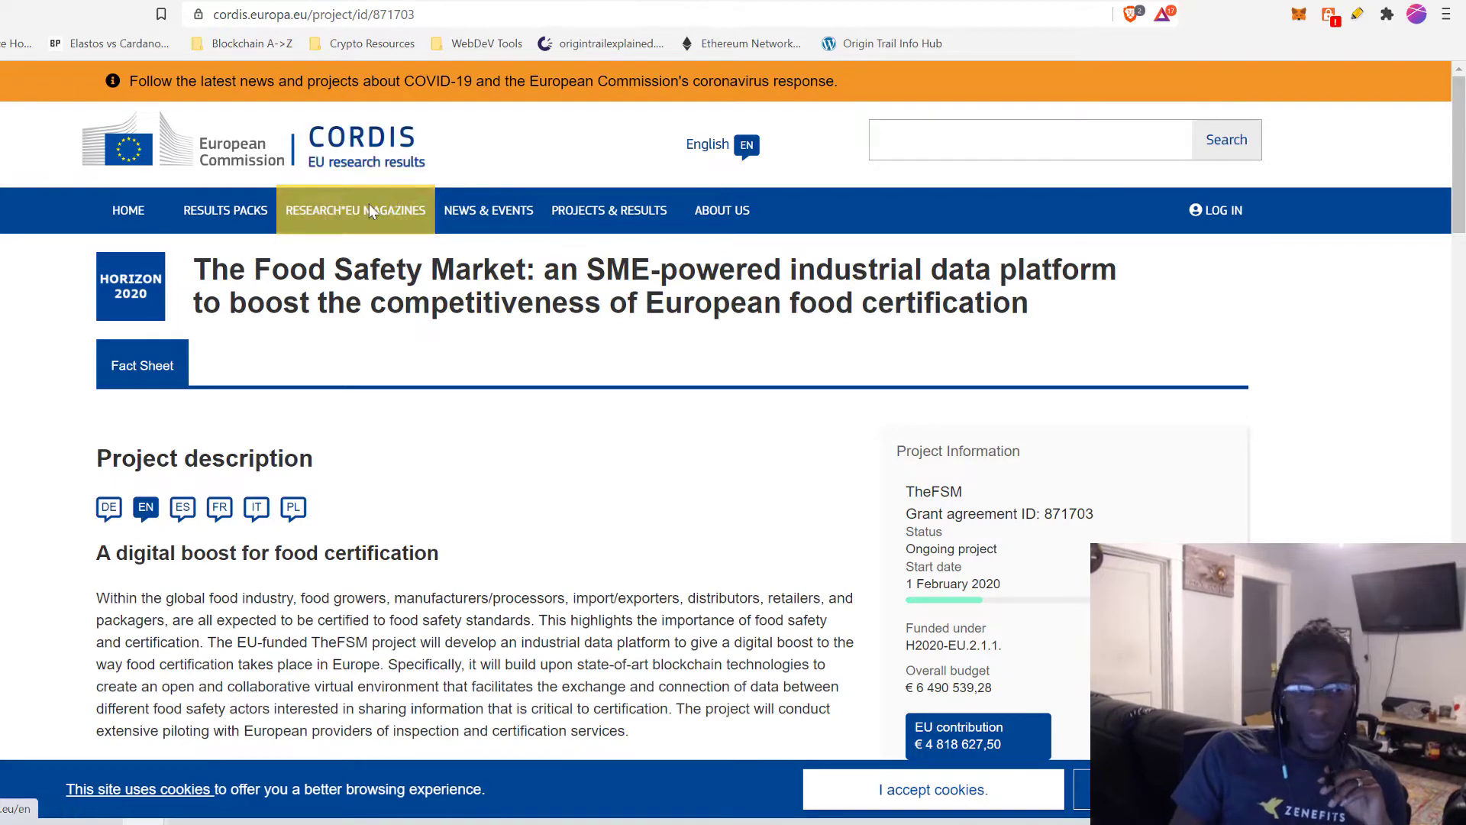
{"action": "scroll", "scroll_direction": "down", "scroll_amount": 3}
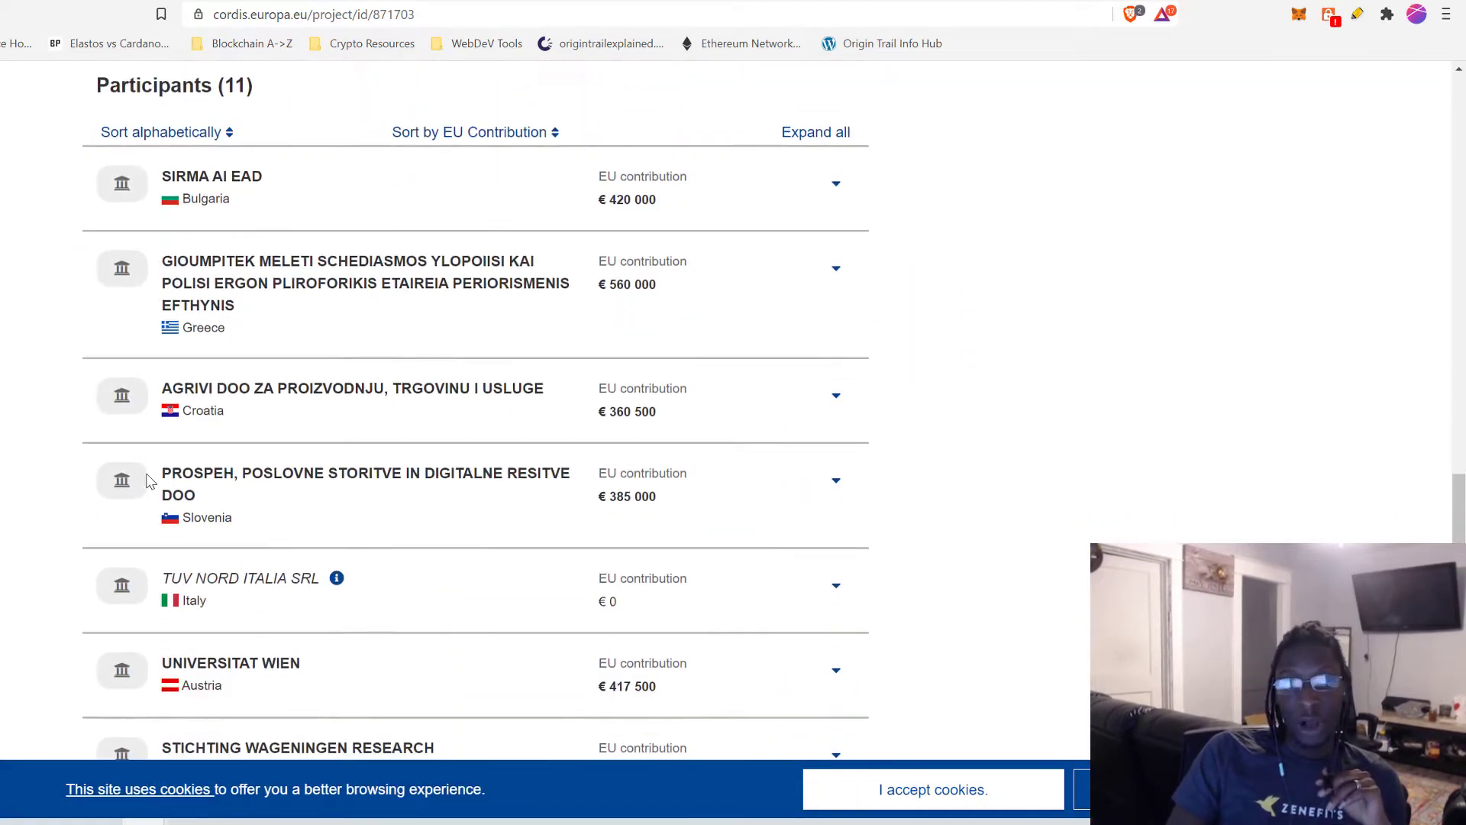
{"action": "scroll", "scroll_direction": "down", "scroll_amount": 3}
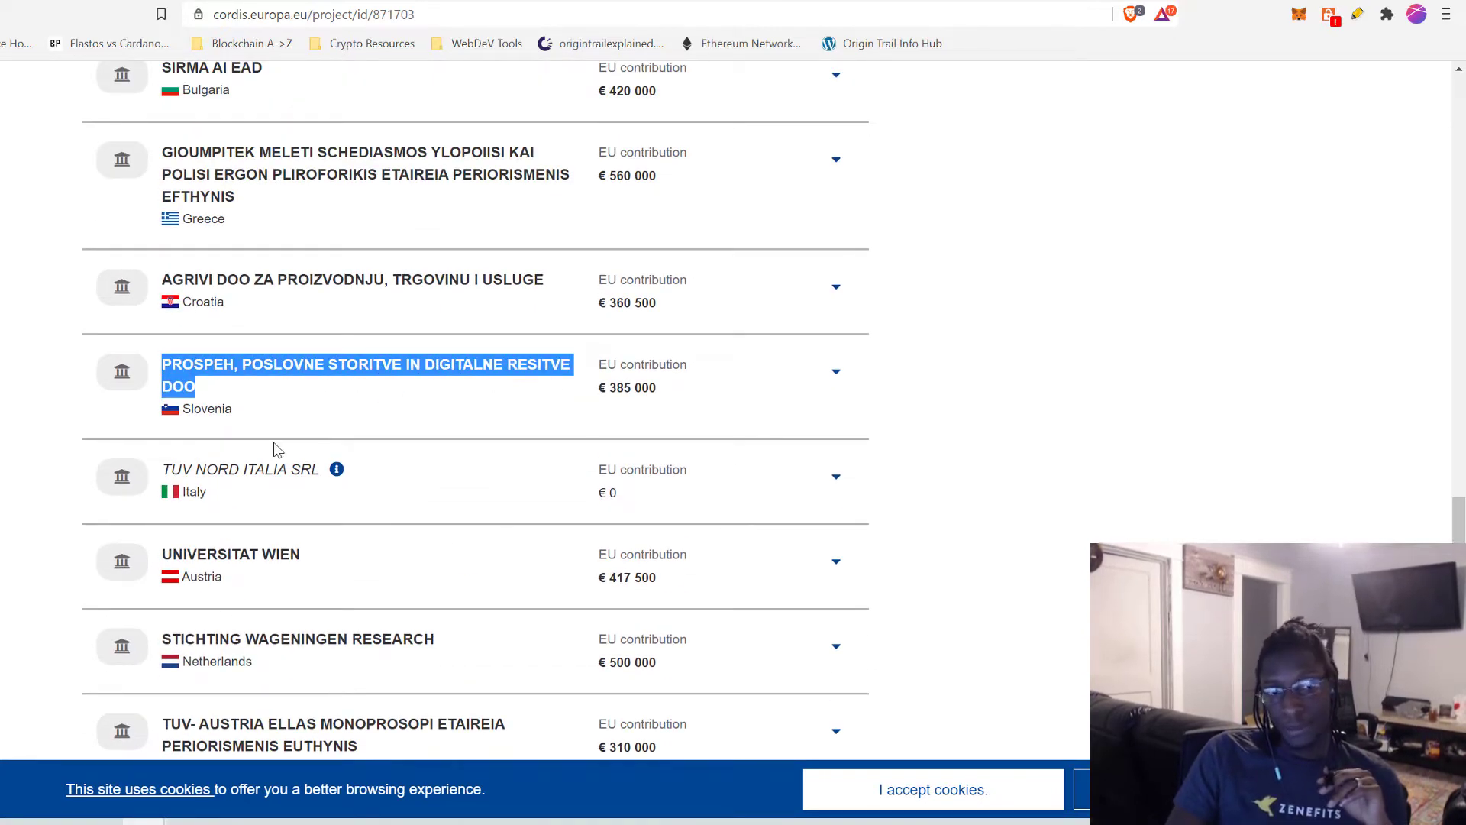
{"action": "scroll", "scroll_direction": "down", "scroll_amount": 3}
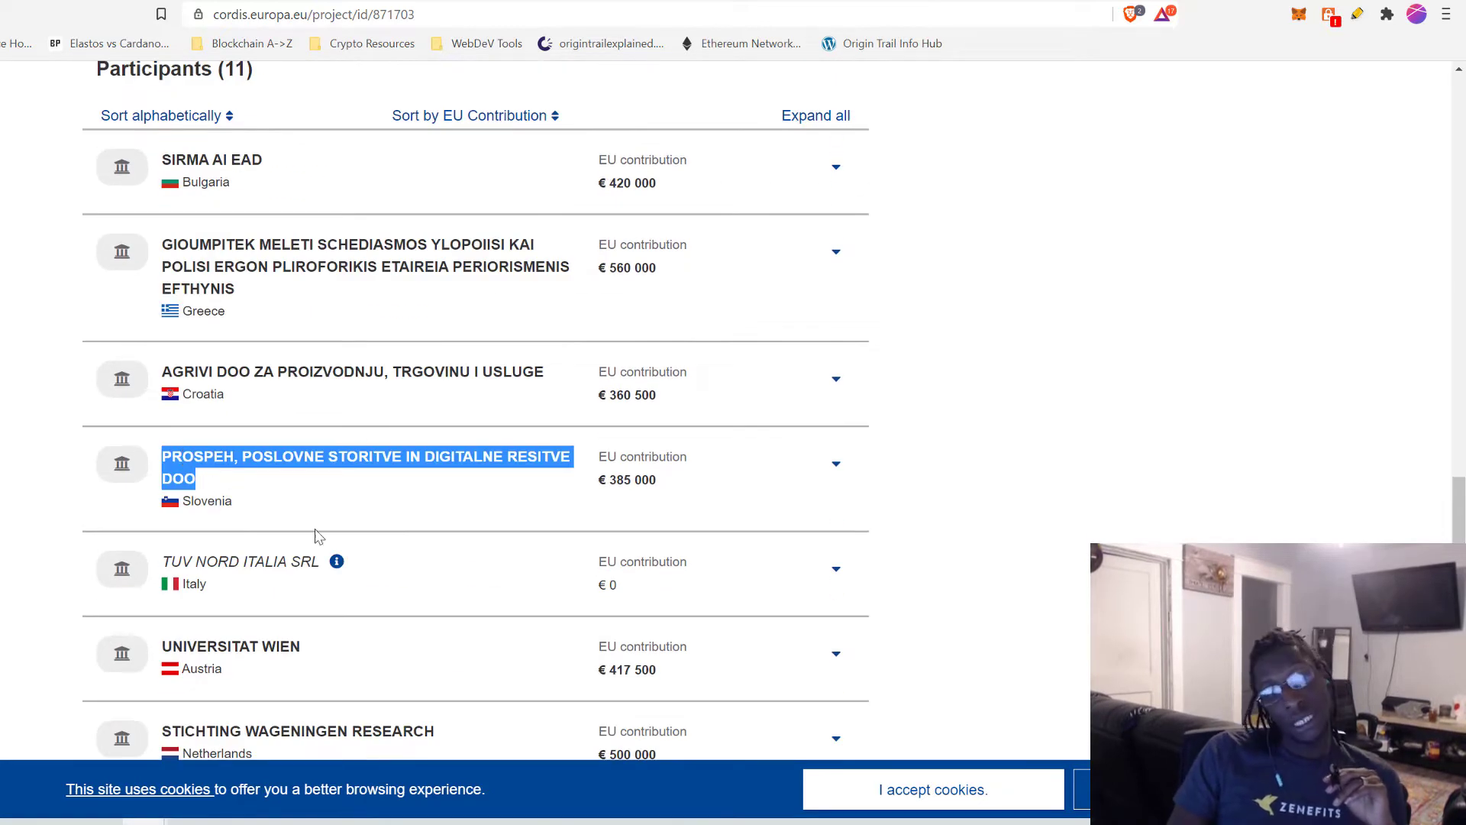
{"action": "mouse_move", "coordinate": [230, 493]}
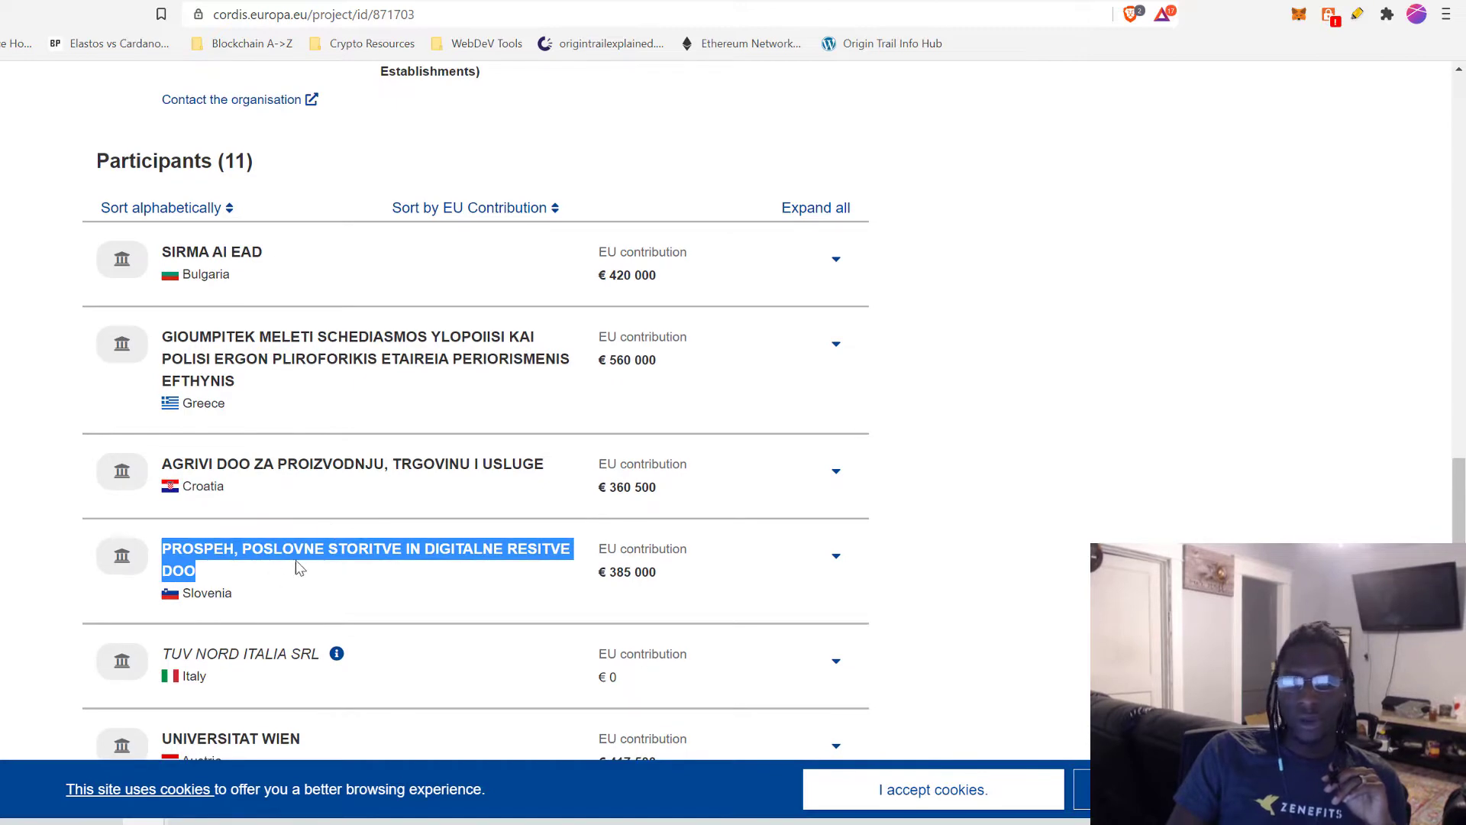
{"action": "scroll", "scroll_direction": "down", "scroll_amount": 3}
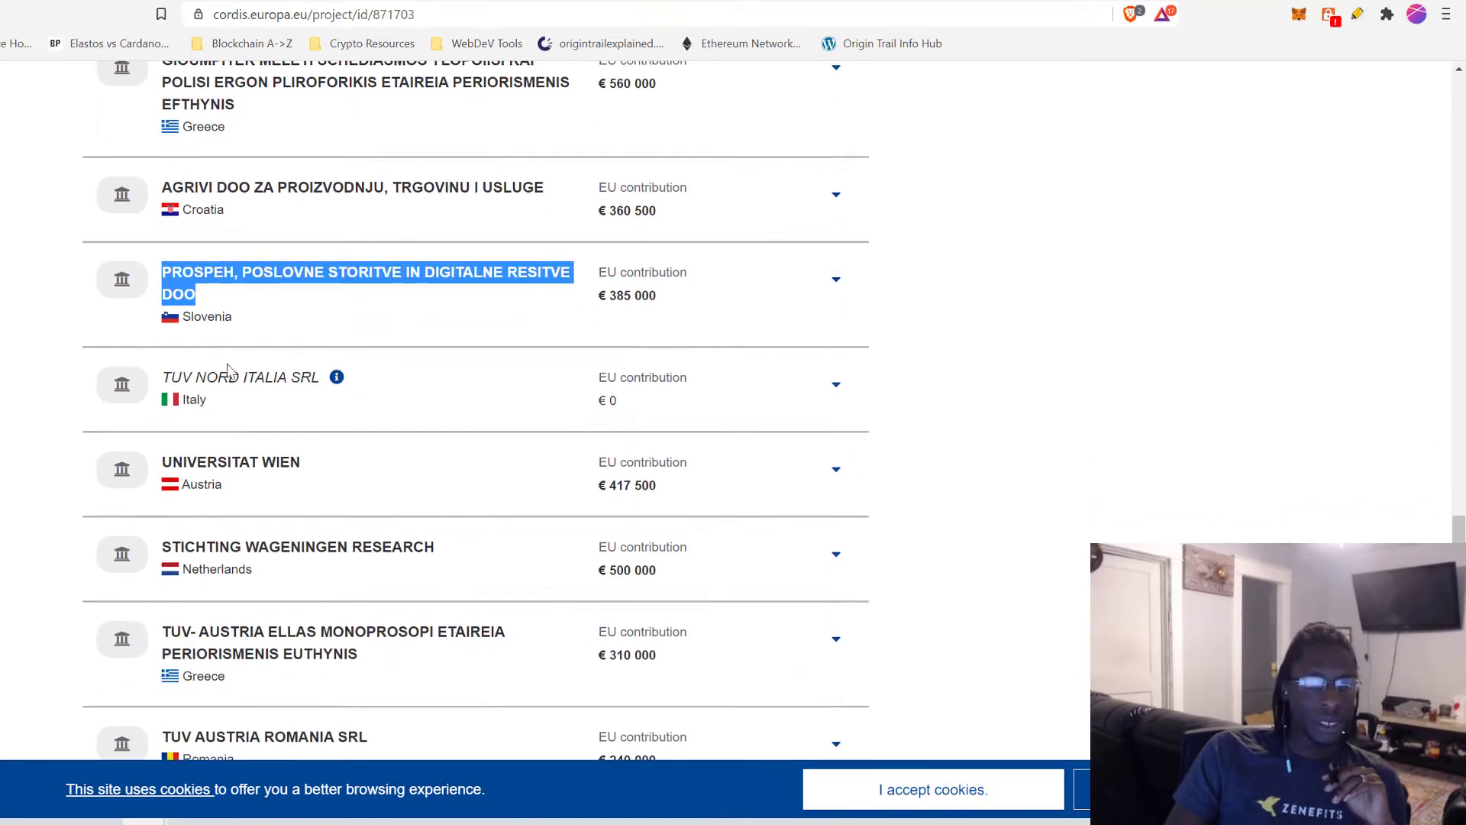
{"action": "scroll", "scroll_direction": "down", "scroll_amount": 3}
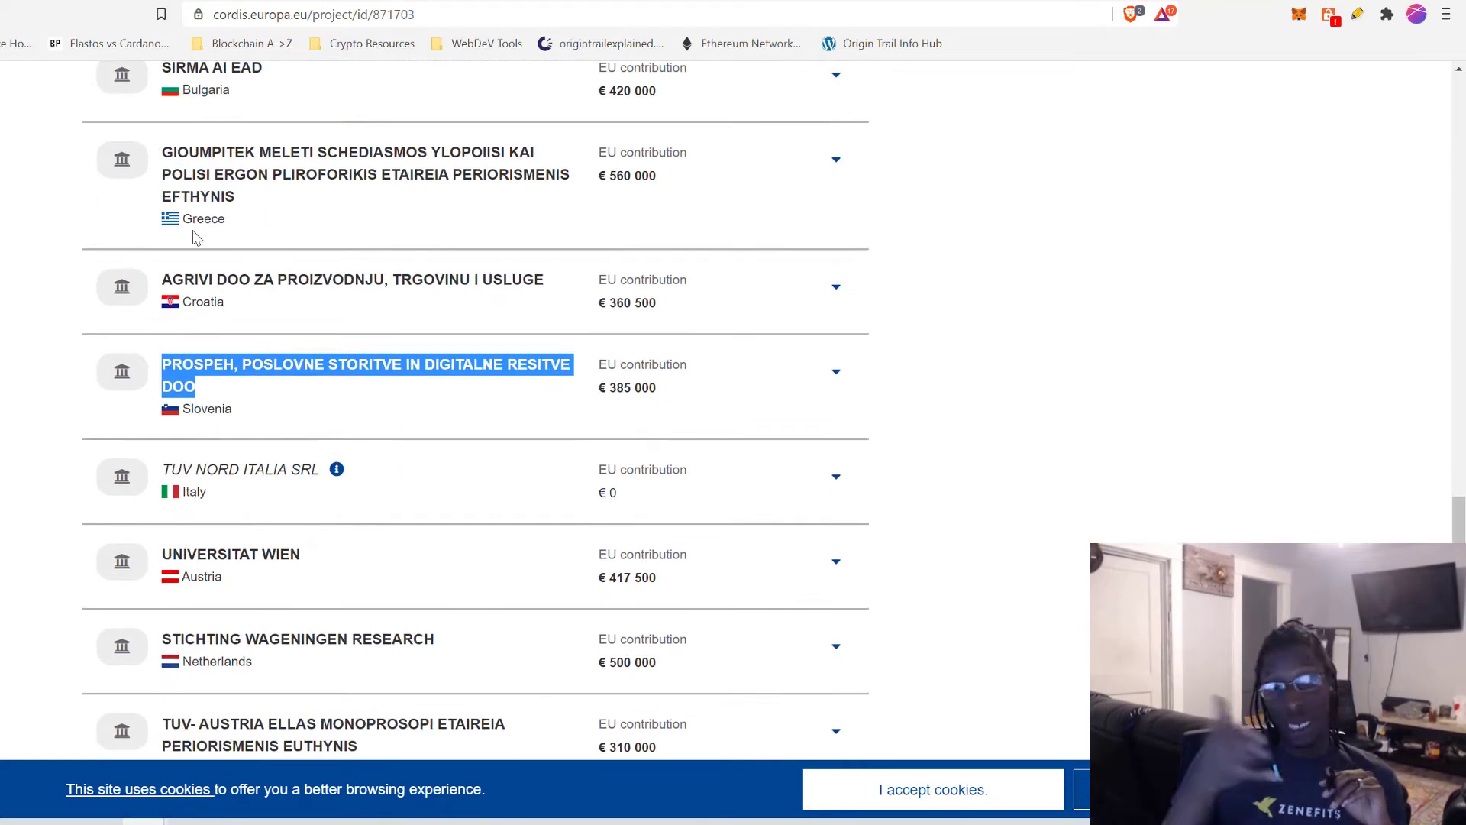
{"action": "scroll", "scroll_direction": "down", "scroll_amount": 3}
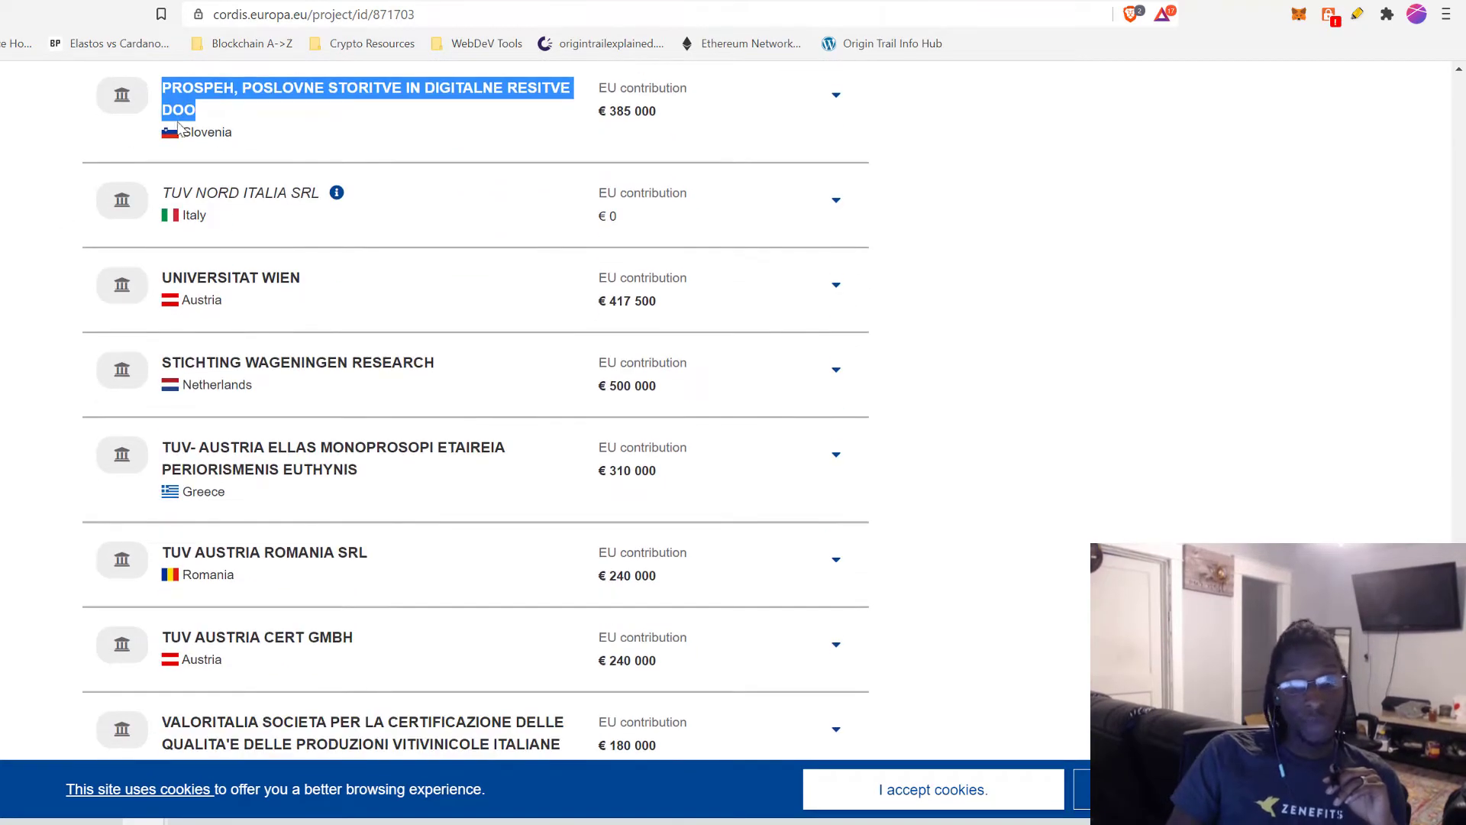
{"action": "scroll", "scroll_direction": "down", "scroll_amount": 3}
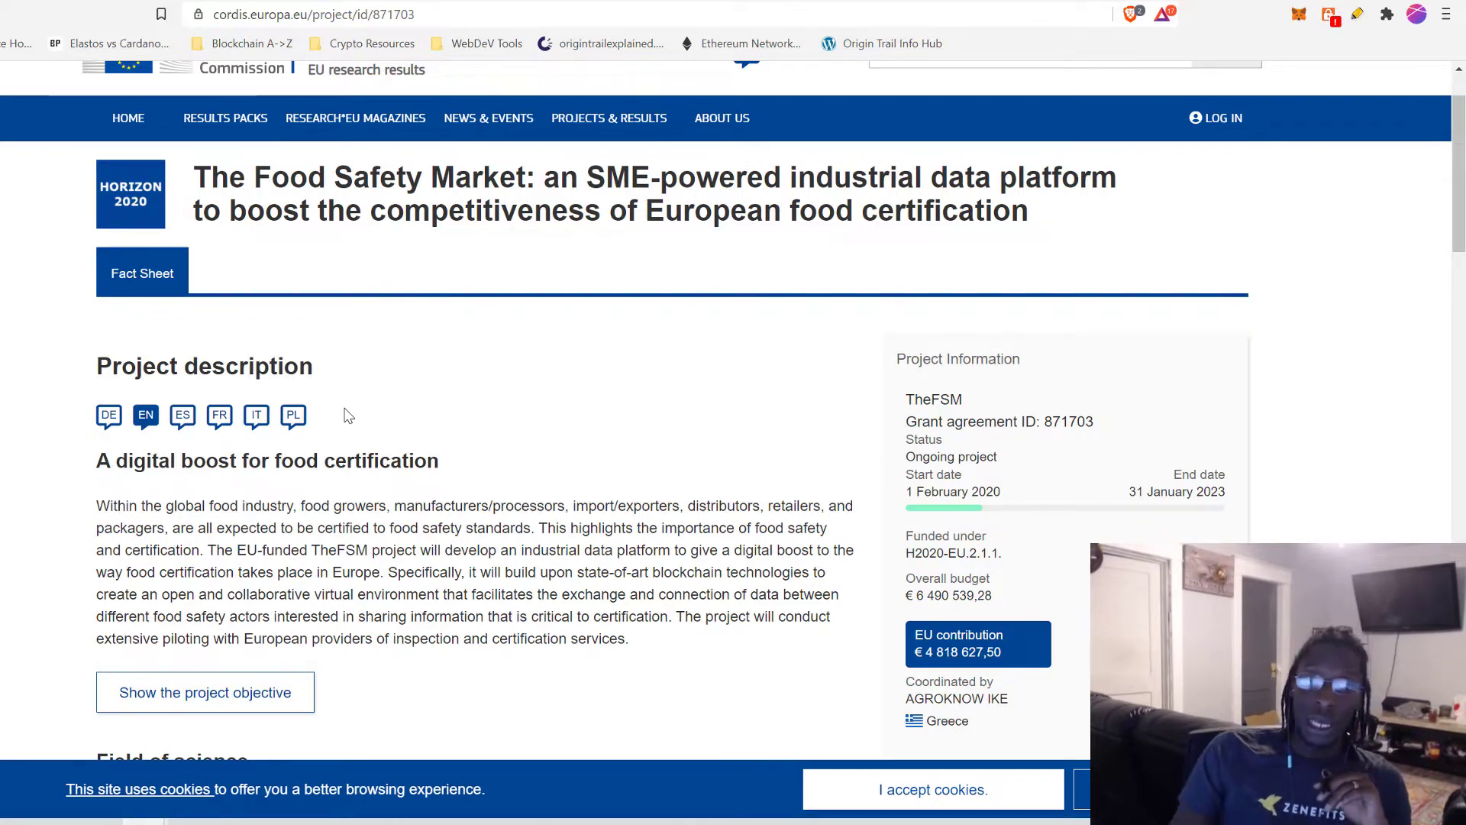
{"action": "mouse_move", "coordinate": [444, 288]}
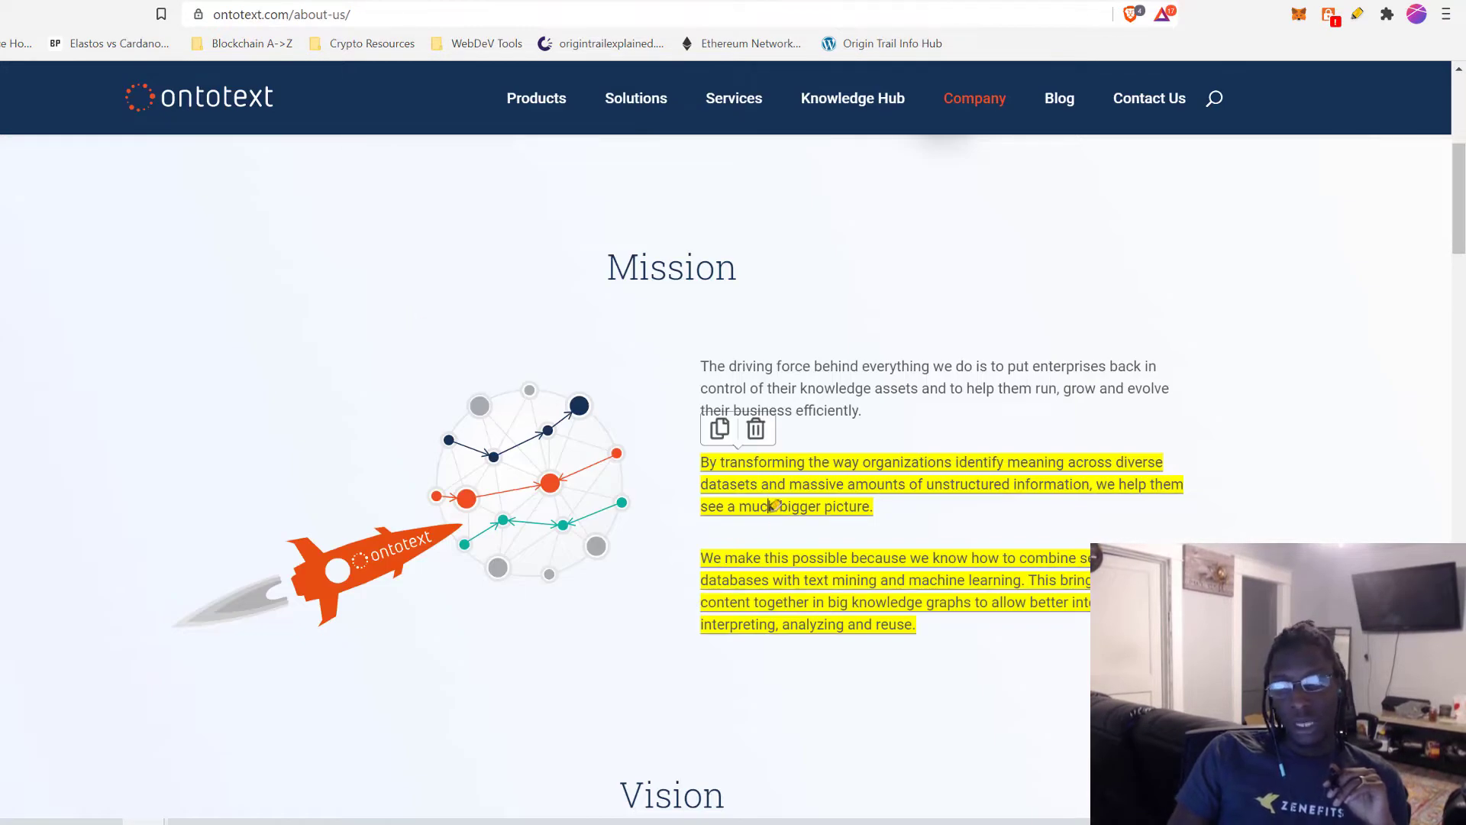
Step: Scroll down to the Vision section on Ontotext's About Us page, then back to Mission
{"action": "scroll", "scroll_direction": "down", "scroll_amount": 3}
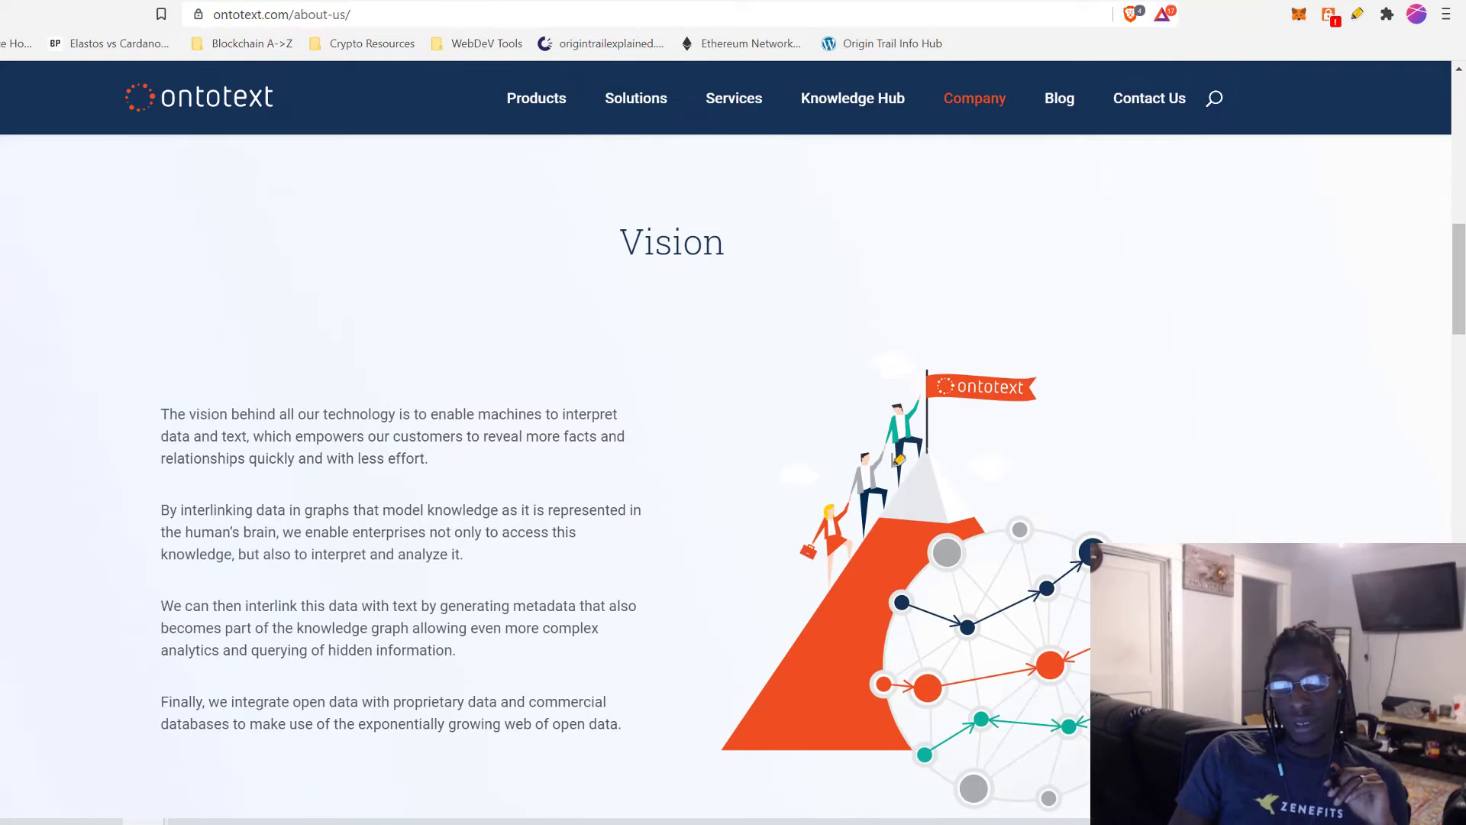
{"action": "scroll", "scroll_direction": "up", "scroll_amount": 3}
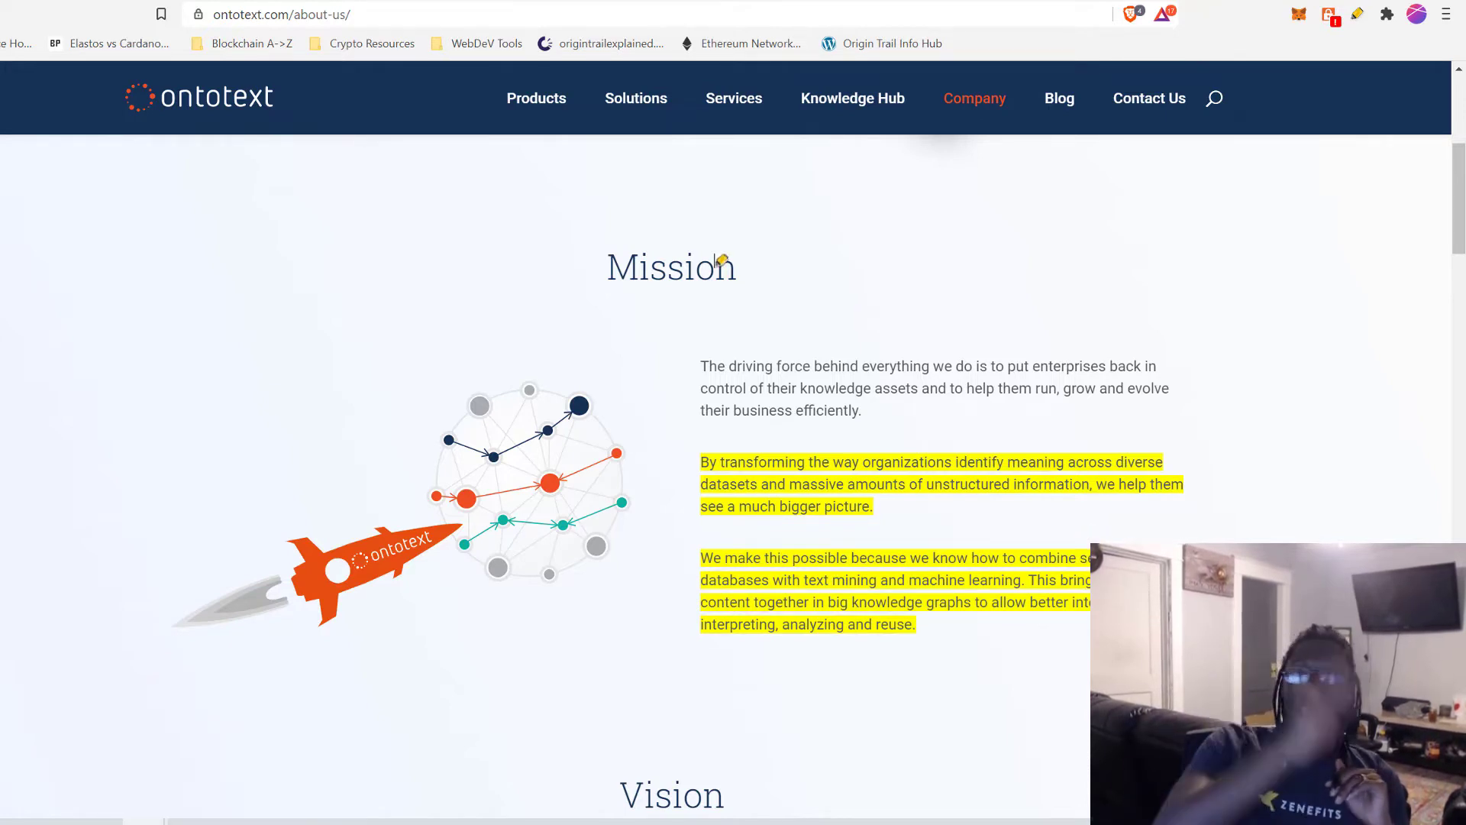
{"action": "mouse_move", "coordinate": [536, 98]}
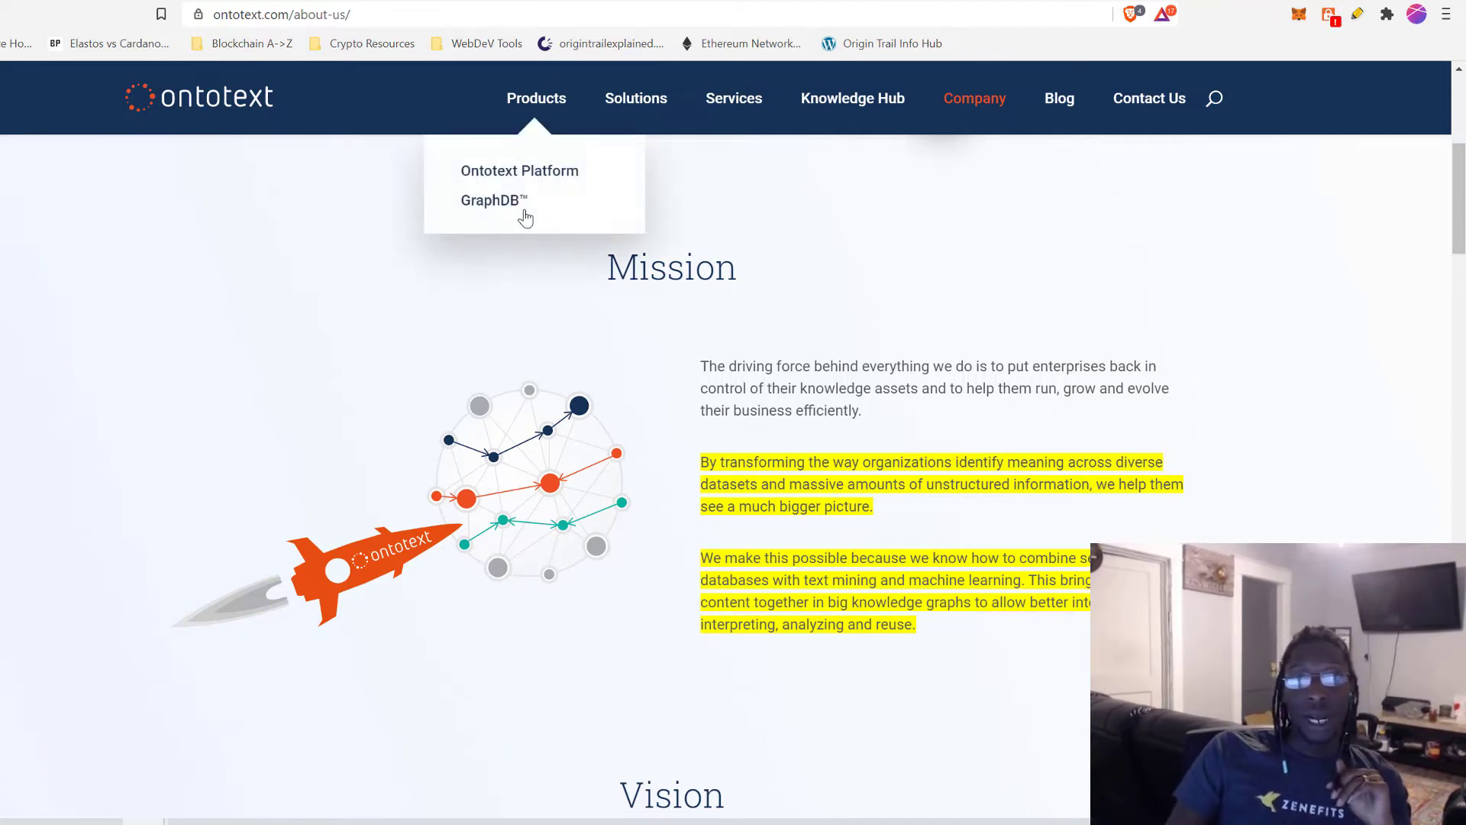
{"action": "mouse_move", "coordinate": [491, 200]}
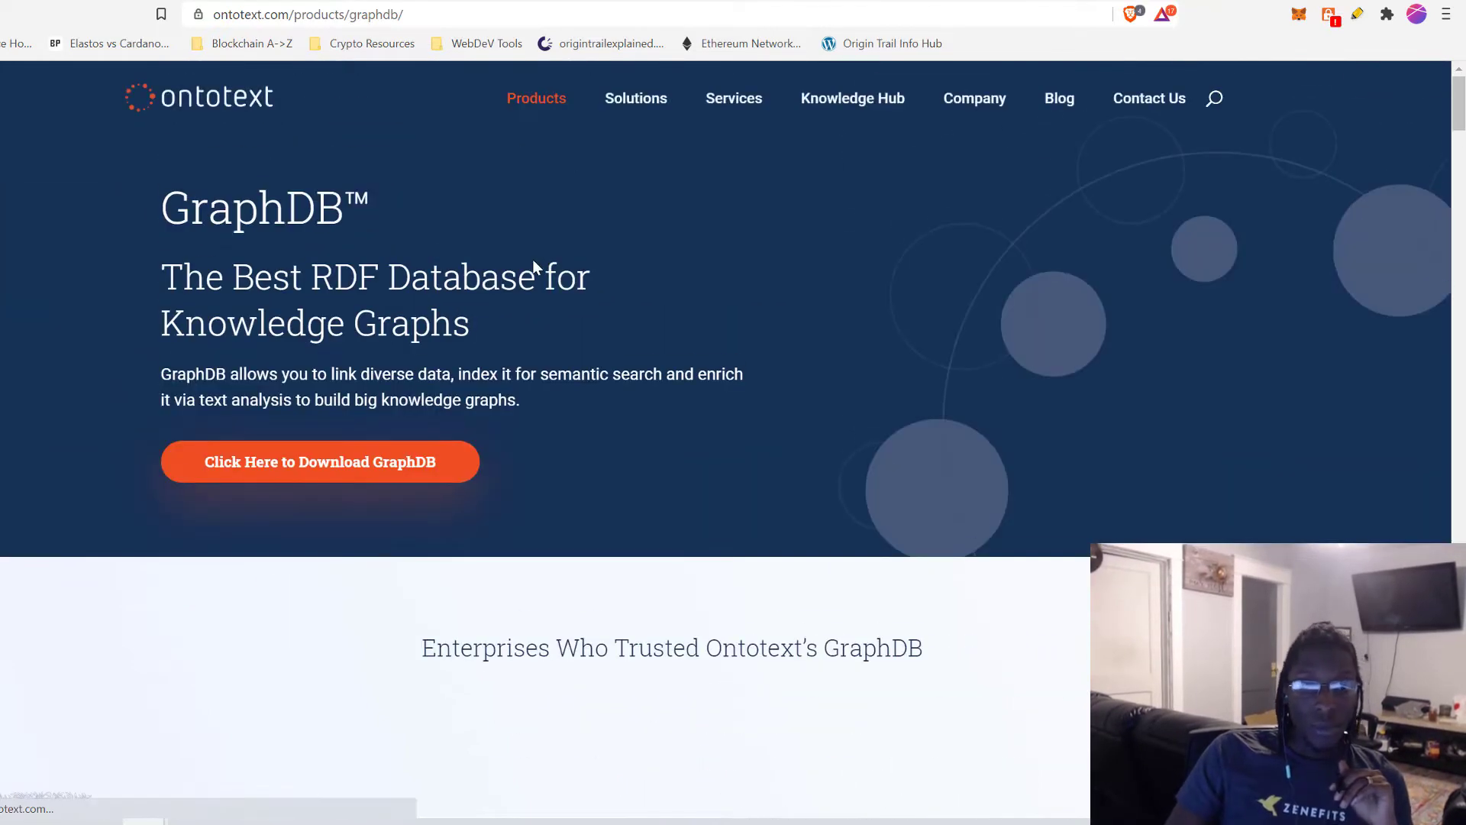
Step: Skim the GraphDB page's trusted enterprises and cluster features, then return to the top
{"action": "scroll", "scroll_direction": "down", "scroll_amount": 3}
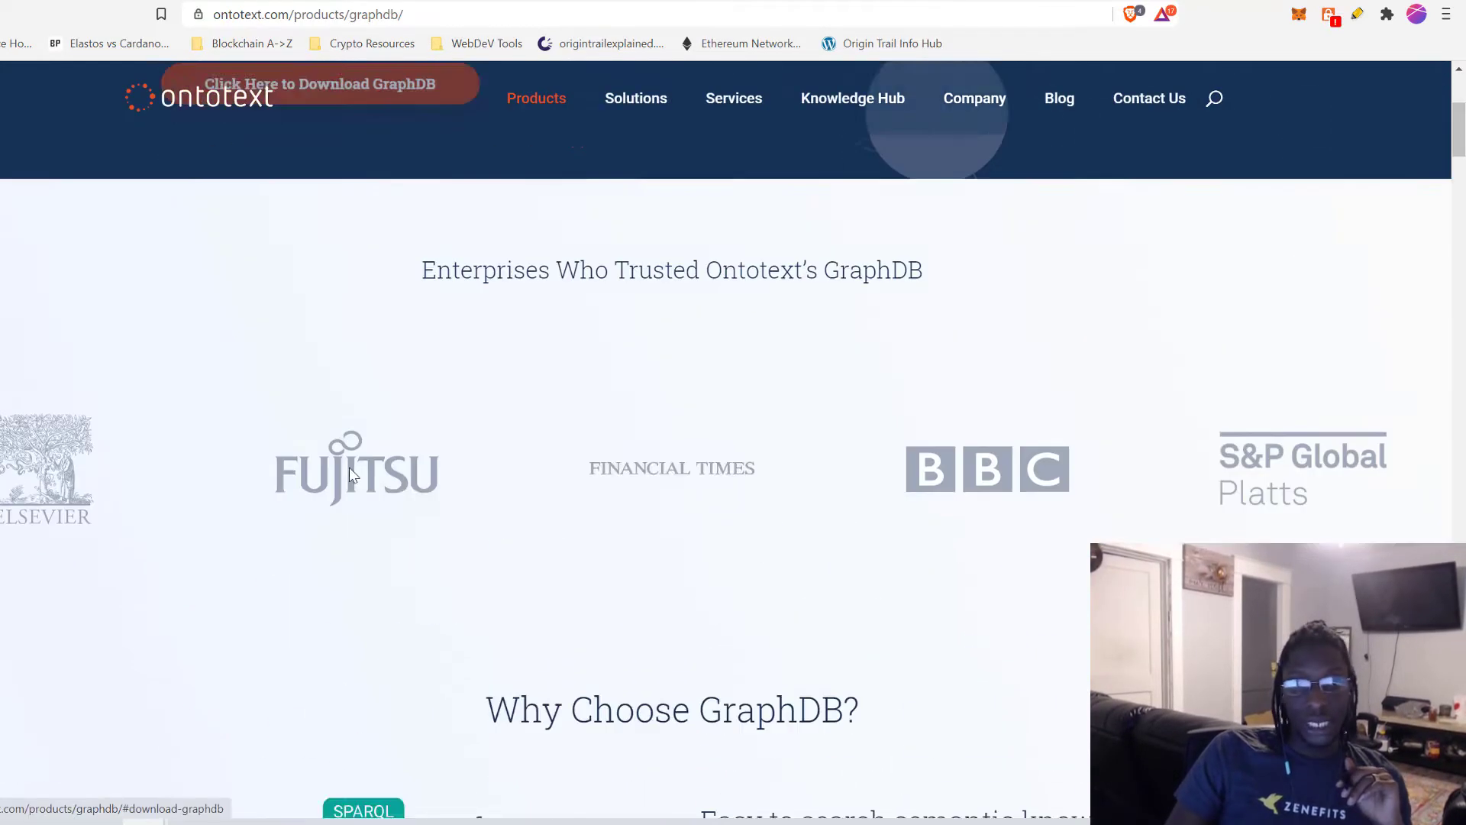
{"action": "scroll", "scroll_direction": "down", "scroll_amount": 3}
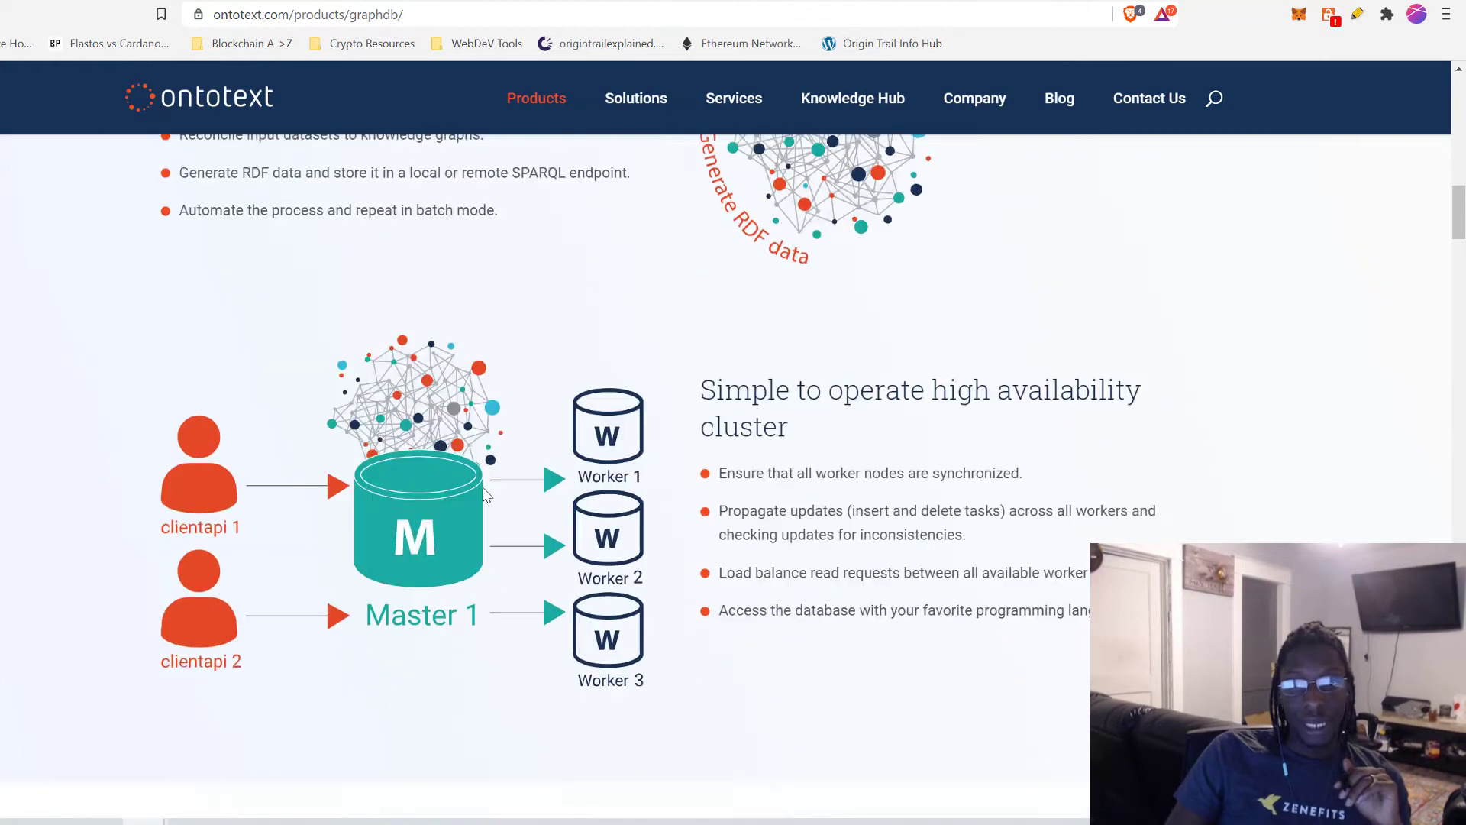
{"action": "scroll", "scroll_direction": "up", "scroll_amount": 3}
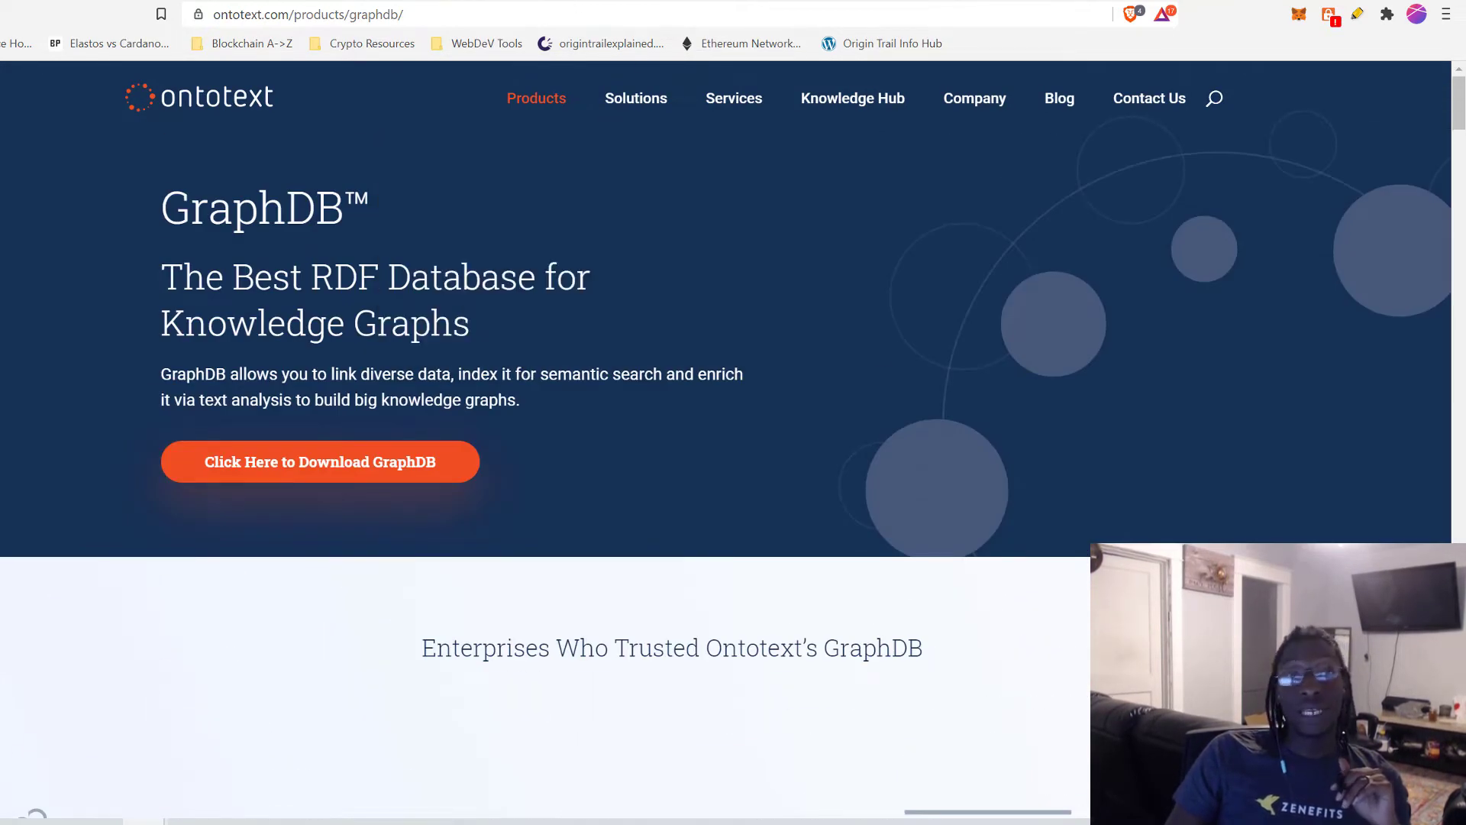
Step: Open Ontotext's Partners page and browse technology partners such as Fujitsu and Atos
{"action": "left_click", "coordinate": [972, 98]}
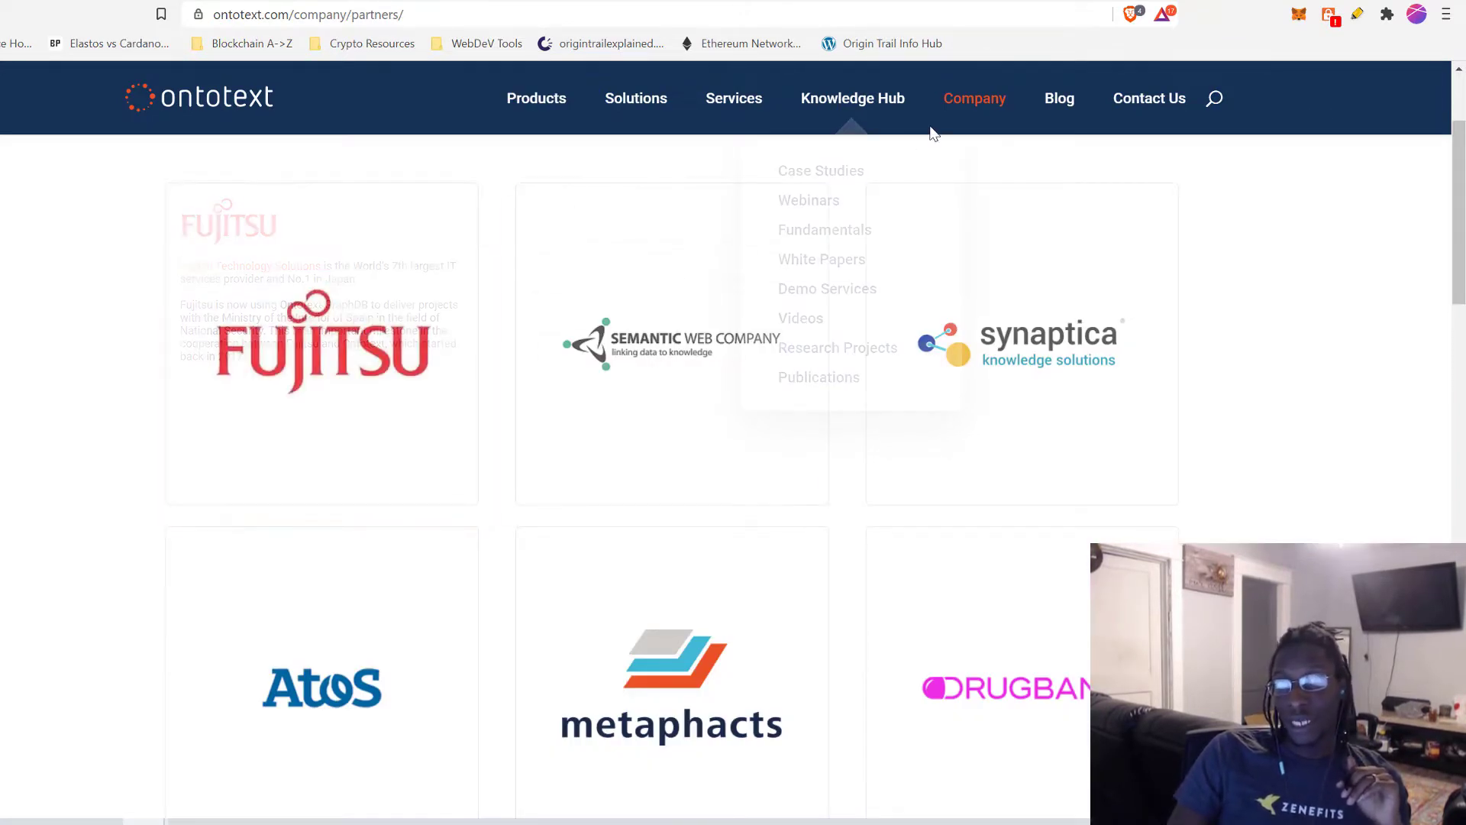
{"action": "mouse_move", "coordinate": [421, 370]}
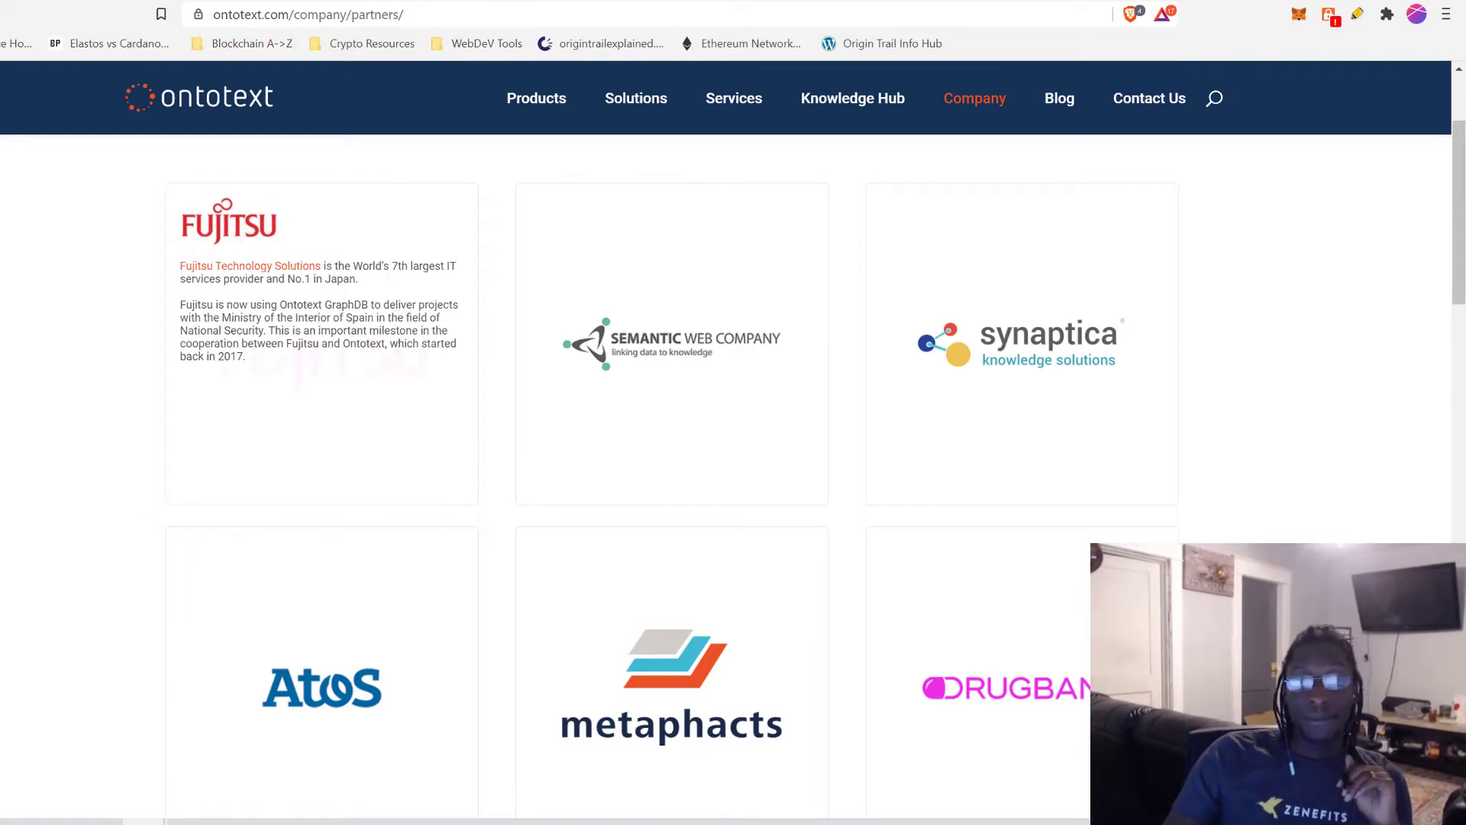
{"action": "scroll", "scroll_direction": "down", "scroll_amount": 3}
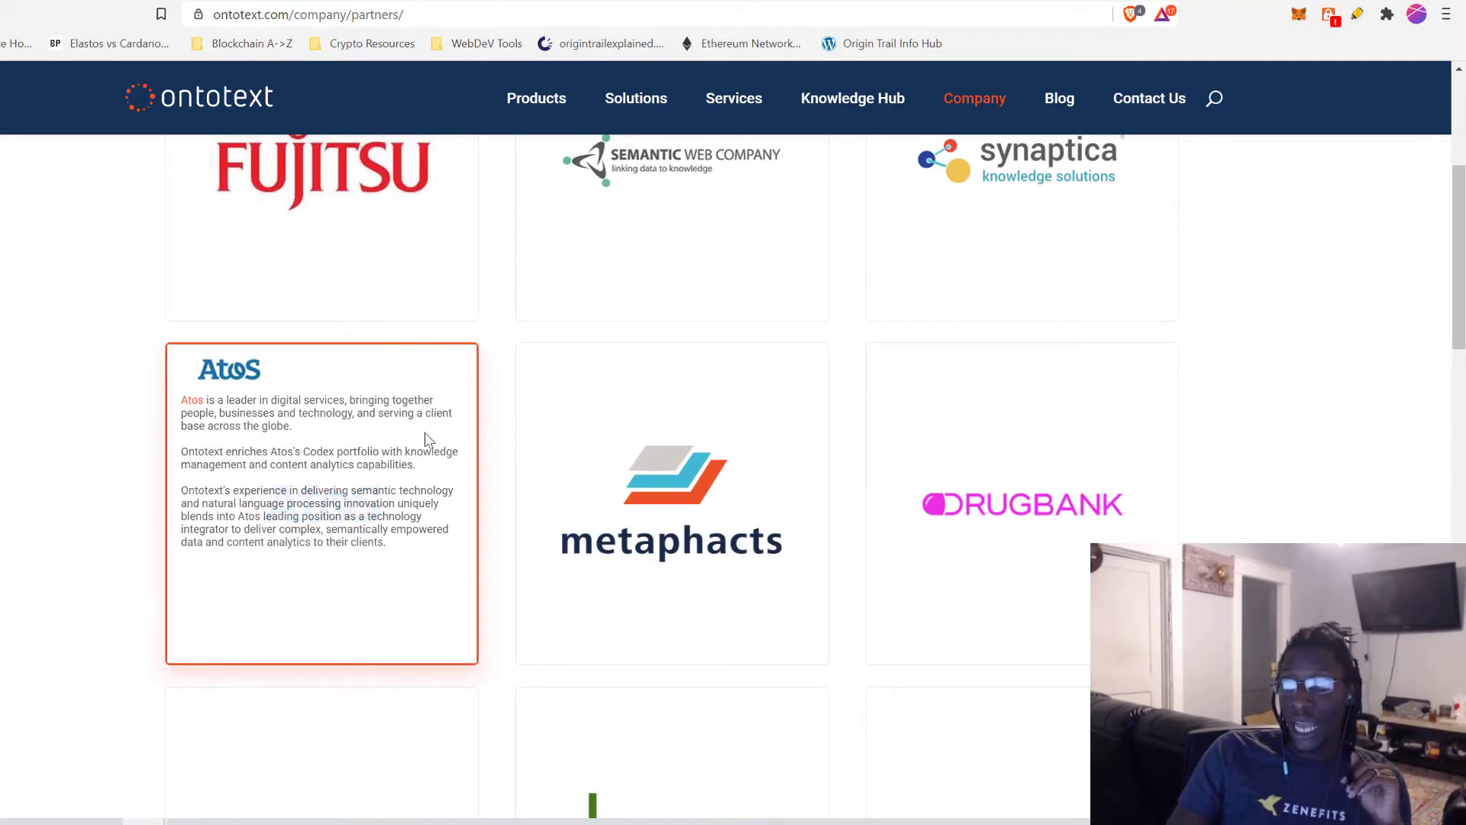
{"action": "scroll", "scroll_direction": "down", "scroll_amount": 3}
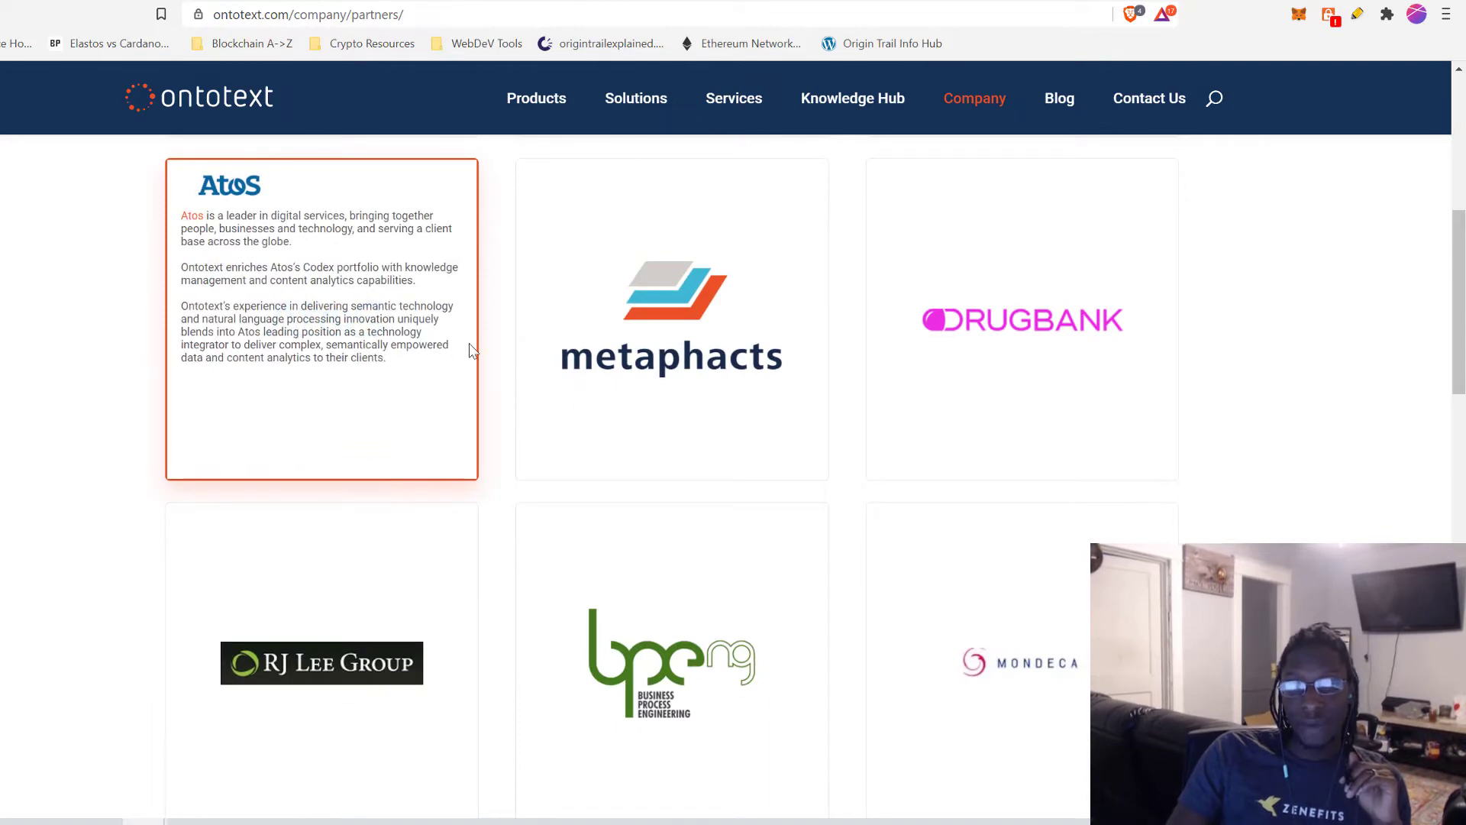
{"action": "scroll", "scroll_direction": "down", "scroll_amount": 3}
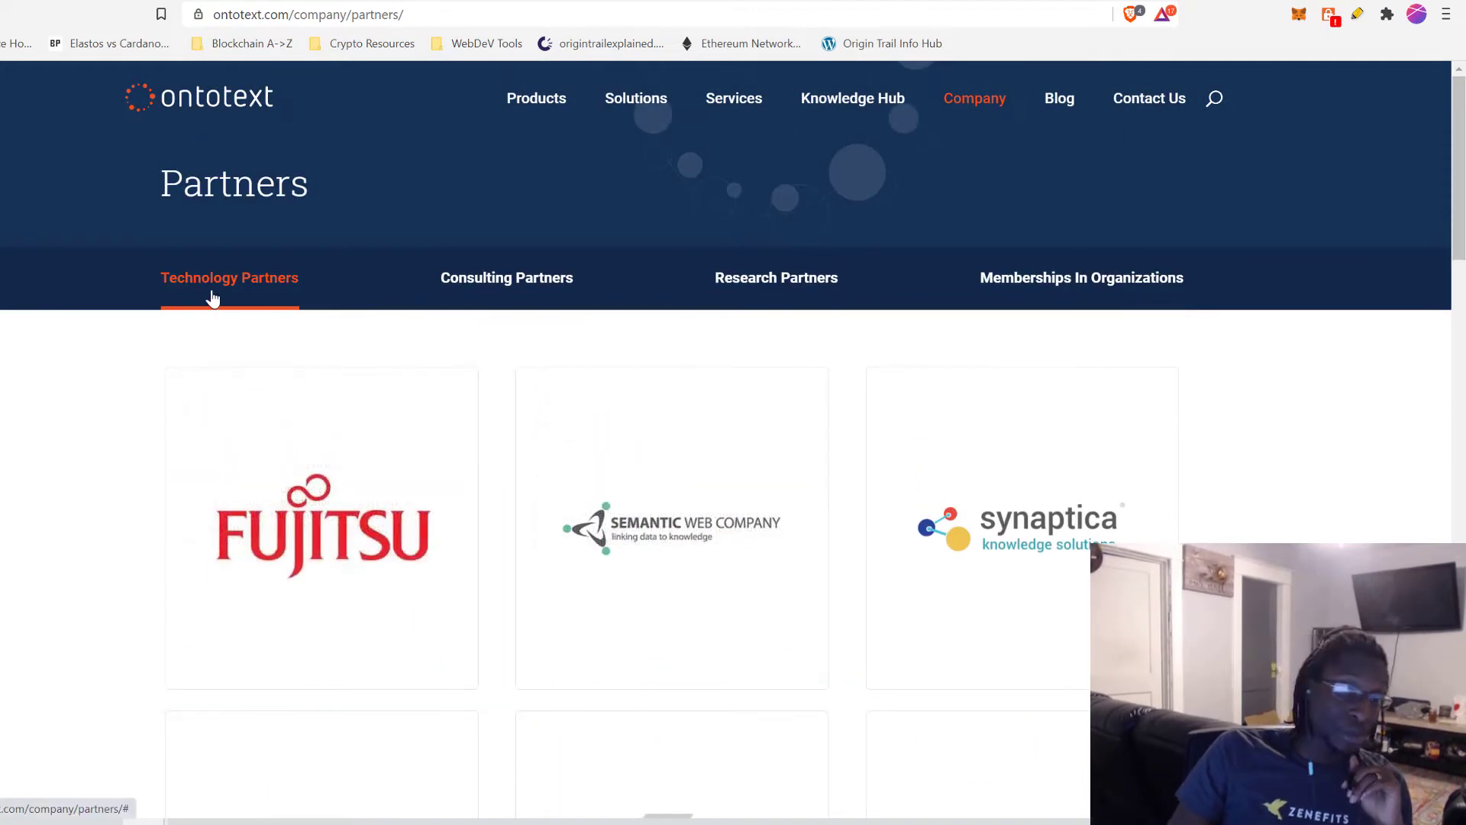
Step: Review the consulting and research partner lists, mark 'SAP AG, Germany', and return to TheFSM About tab
{"action": "left_click", "coordinate": [507, 278]}
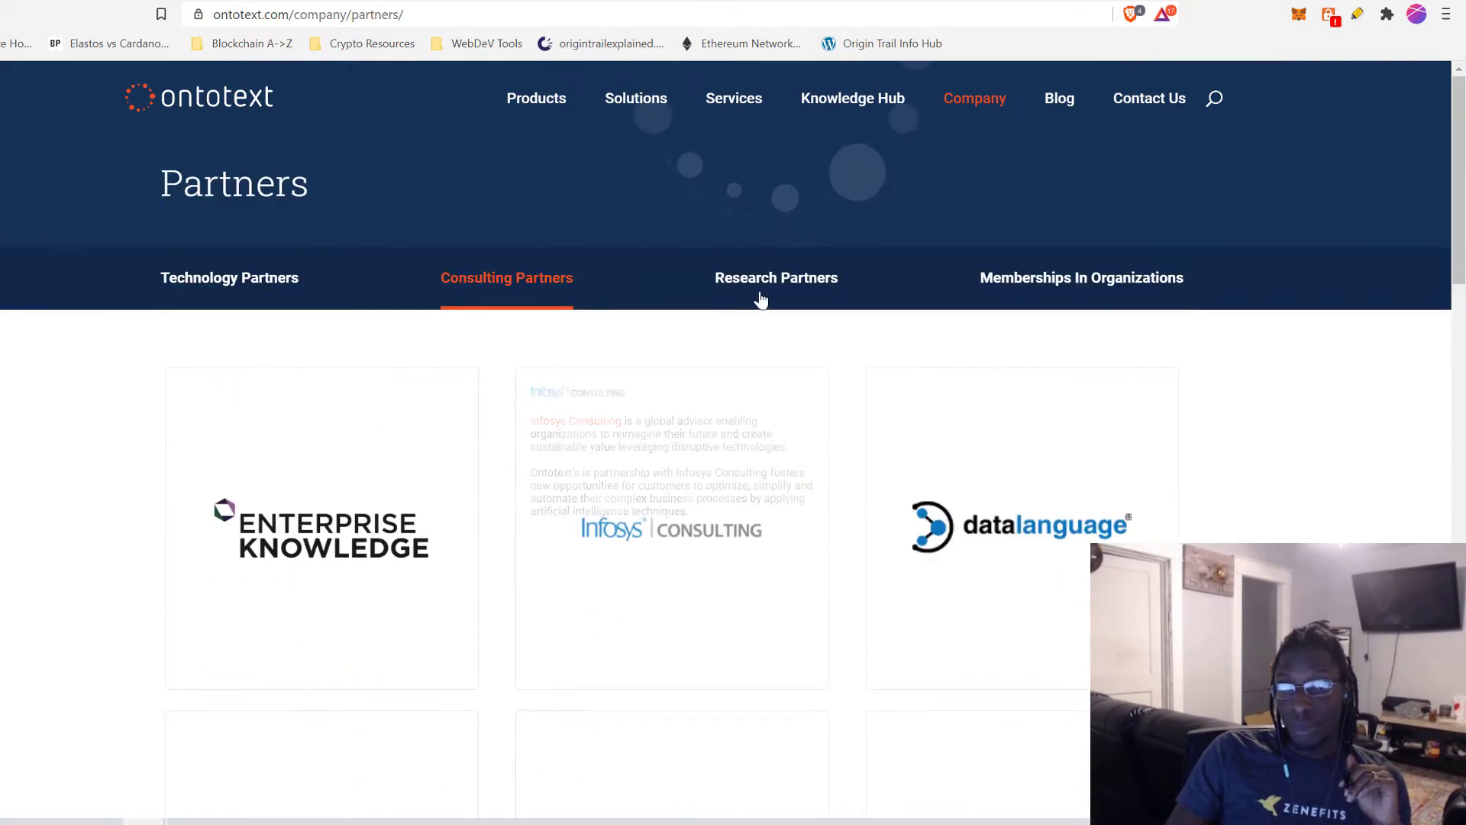
{"action": "left_click", "coordinate": [776, 278]}
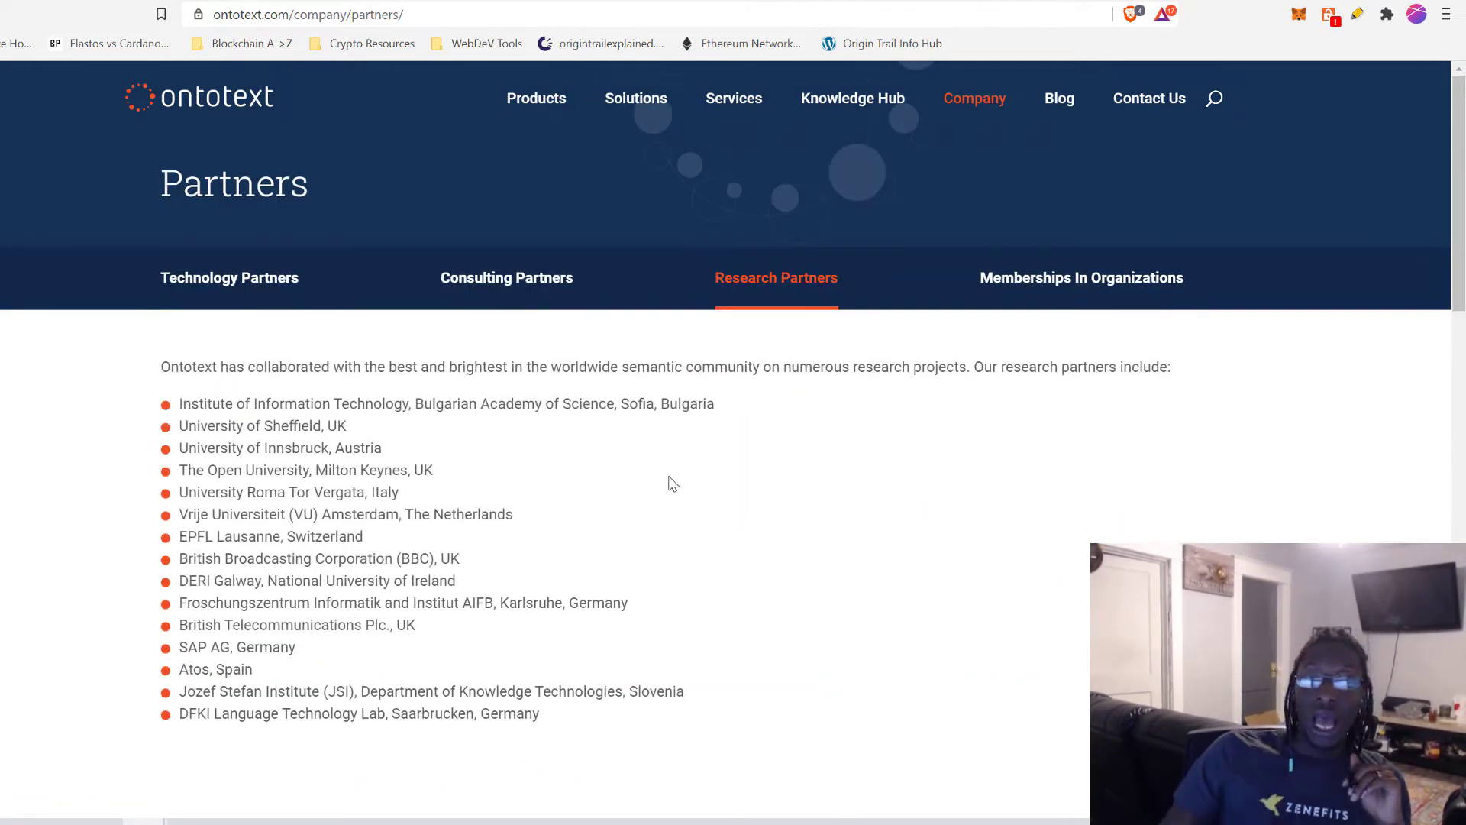
{"action": "left_click", "coordinate": [506, 278]}
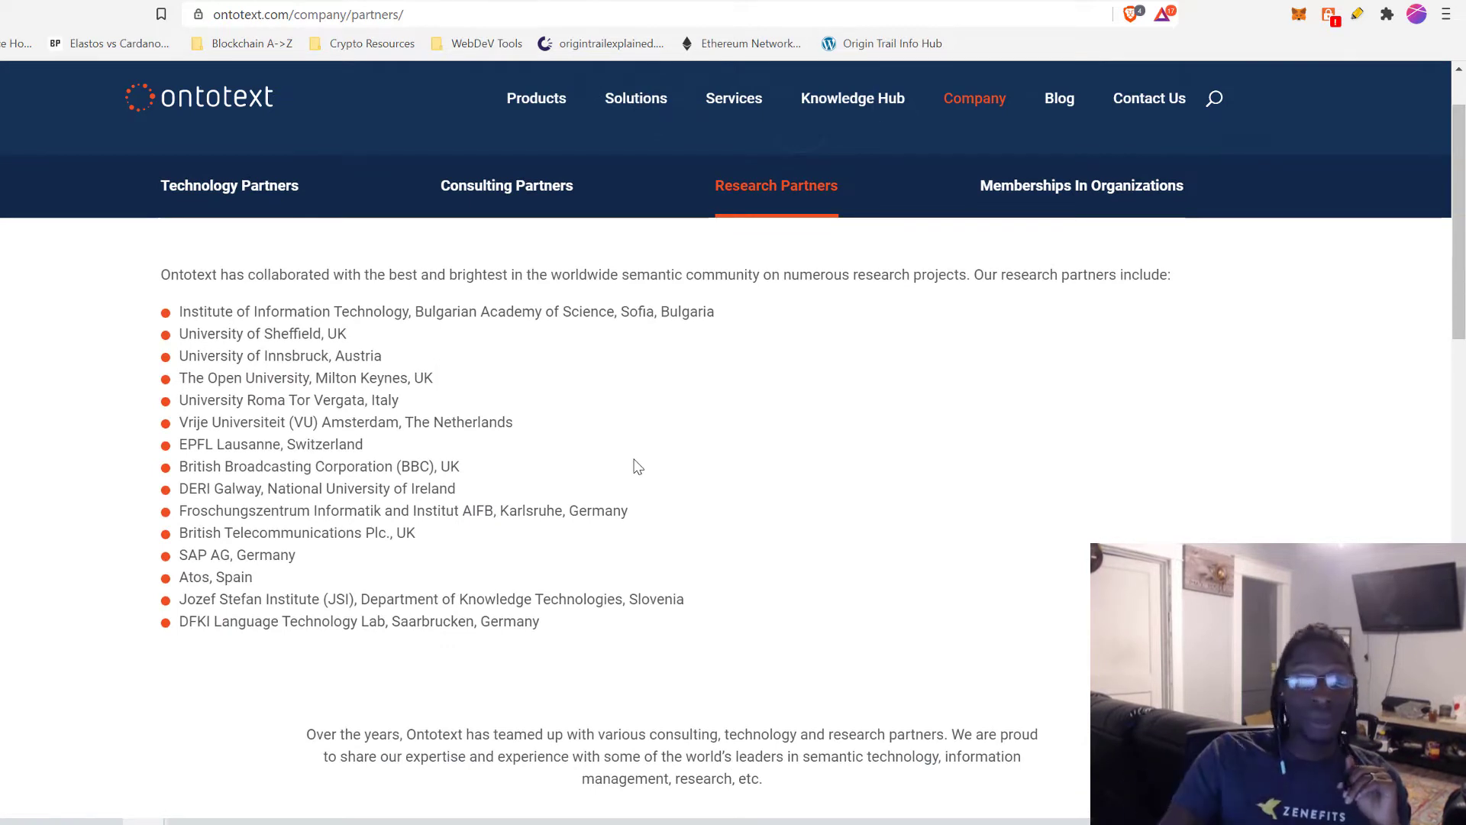
{"action": "left_click_drag", "start_coordinate": [185, 554], "coordinate": [298, 554]}
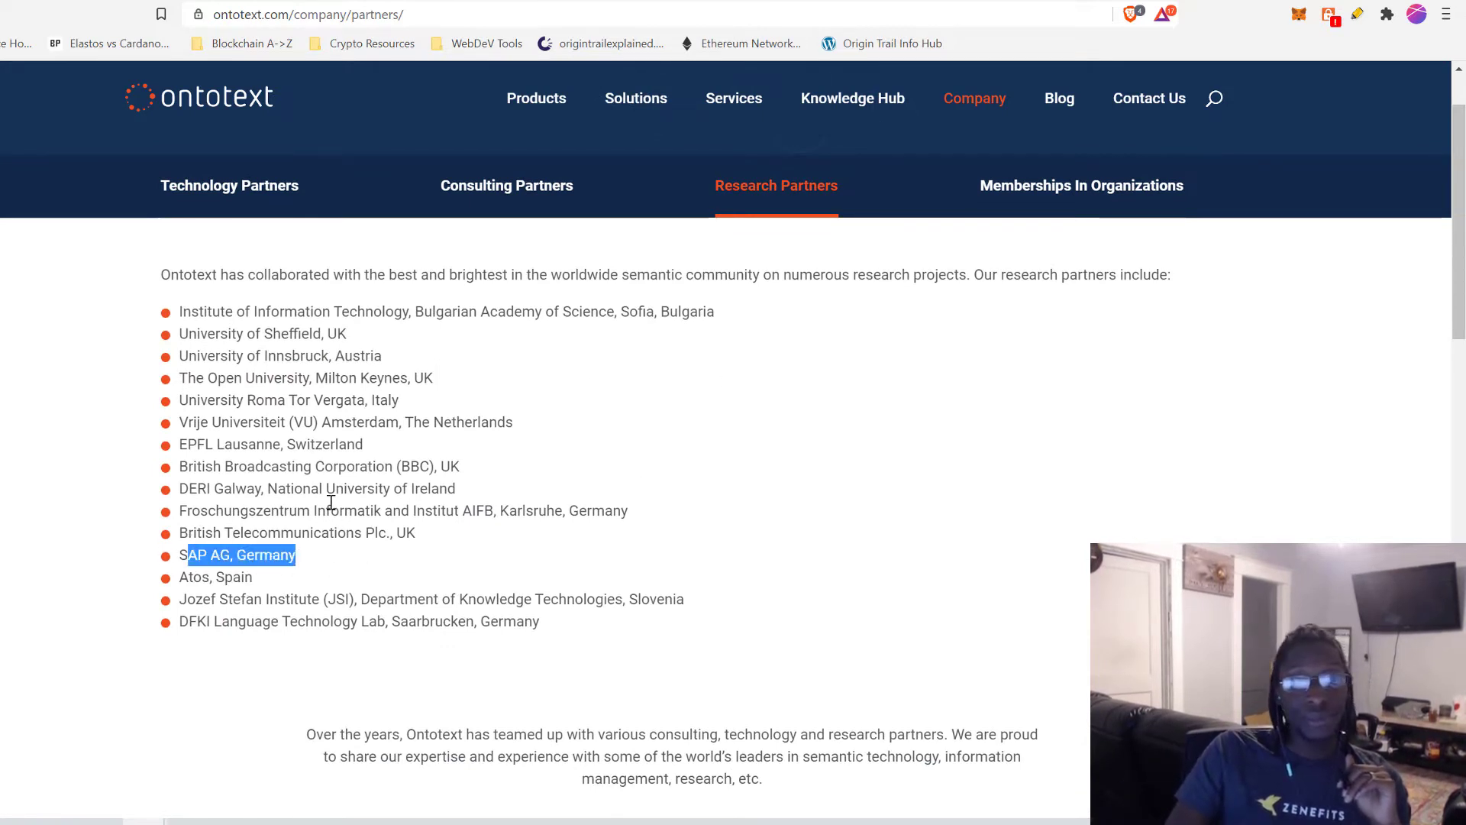
{"action": "left_click", "coordinate": [536, 98]}
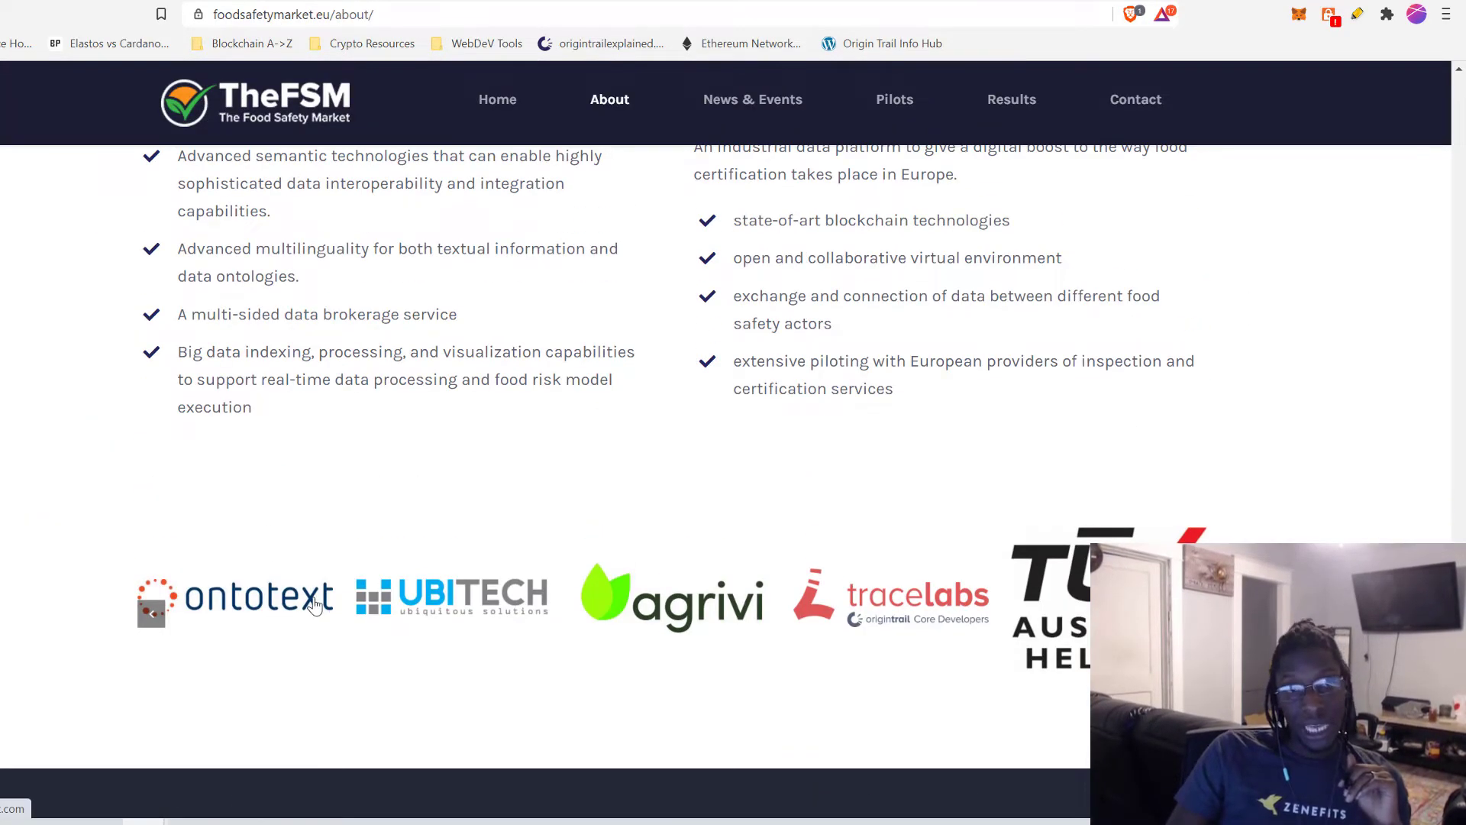
Step: Advance the consortium partner logo carousel on TheFSM About page
{"action": "left_click", "coordinate": [252, 595]}
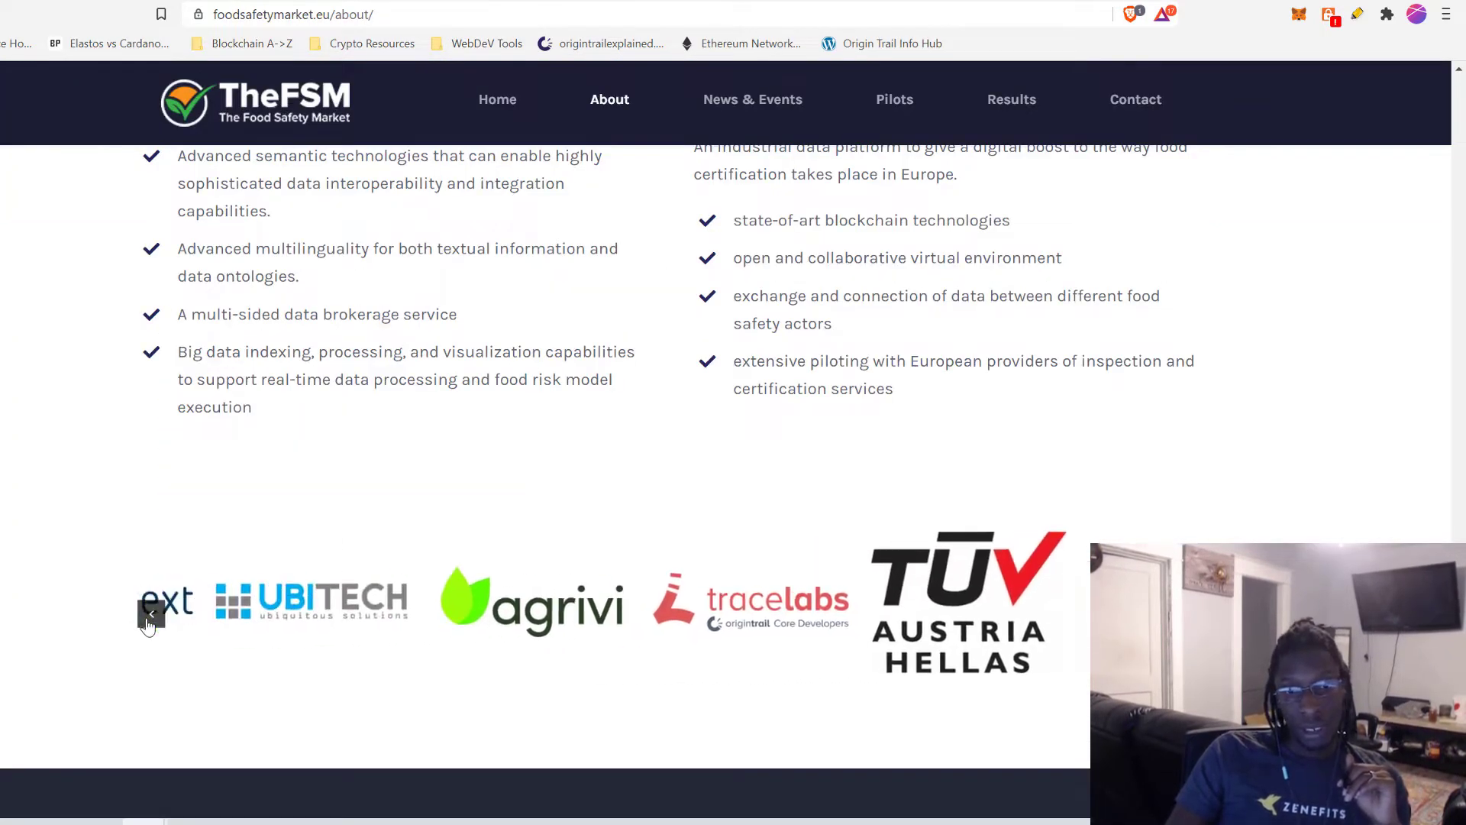
{"action": "left_click", "coordinate": [149, 614]}
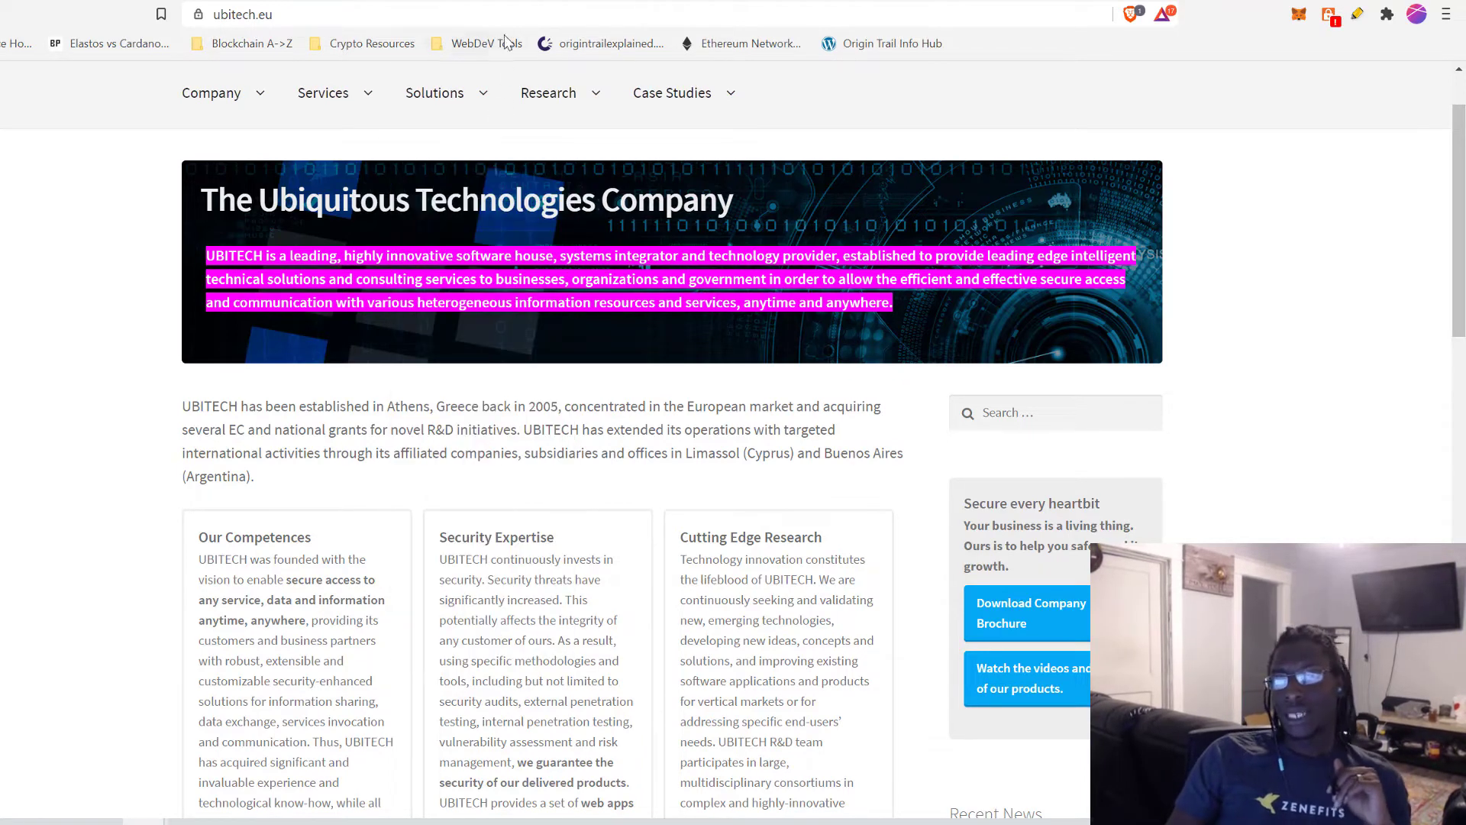
Step: Open UBITECH's Partners page via Company > Partners
{"action": "left_click", "coordinate": [672, 93]}
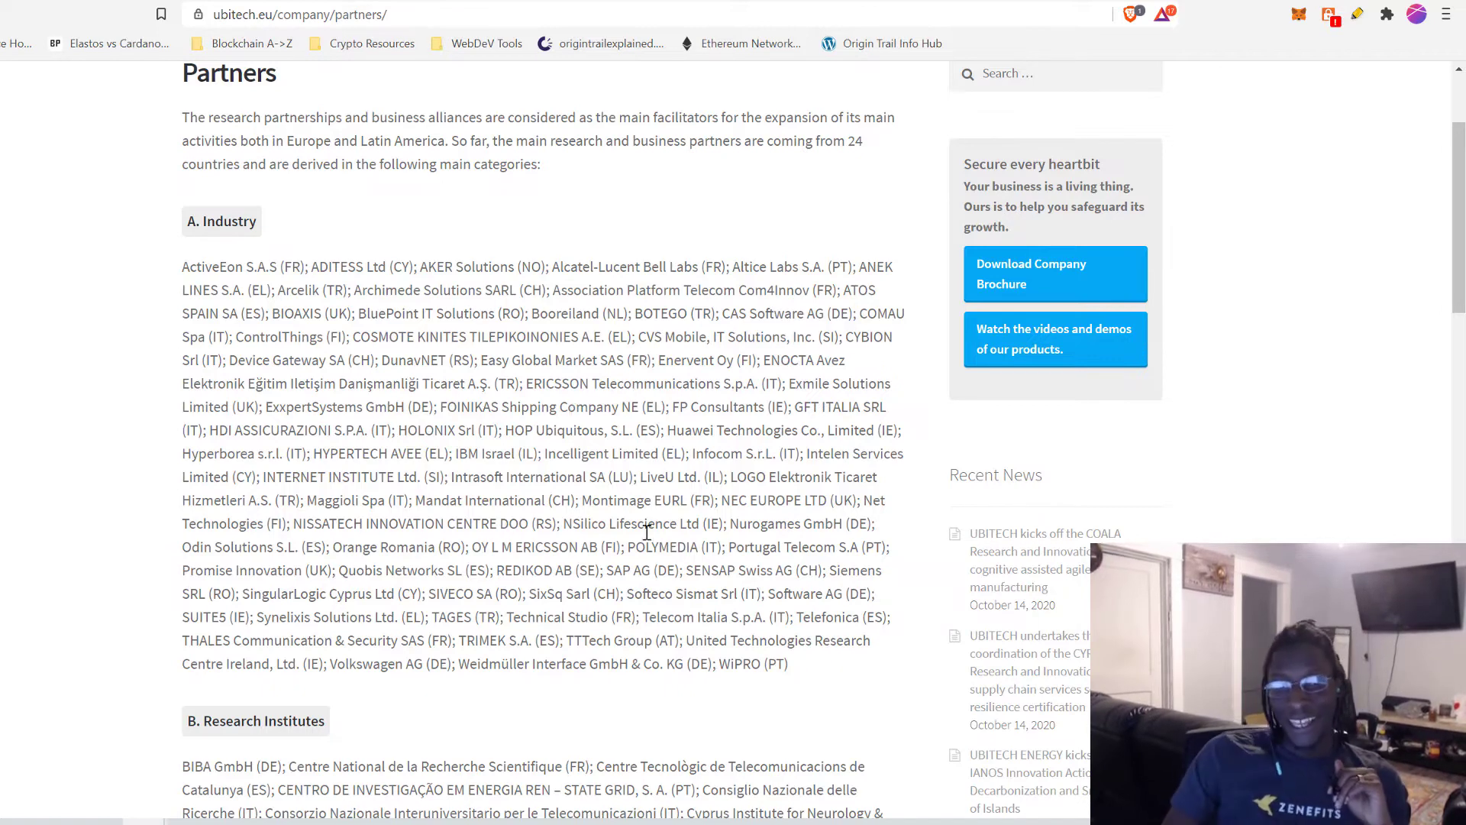
{"action": "double_click", "coordinate": [691, 431]}
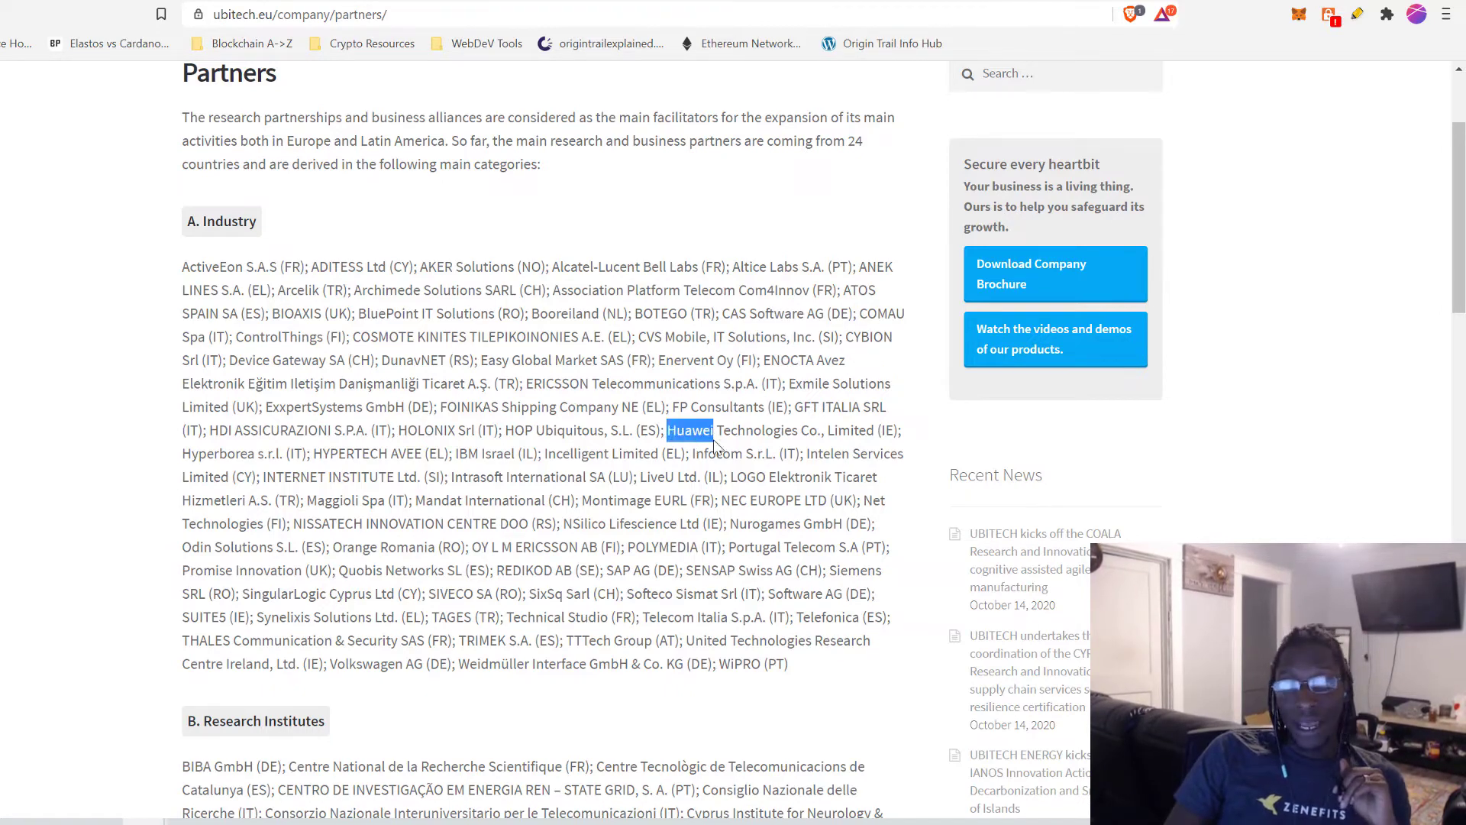
{"action": "left_click_drag", "start_coordinate": [670, 430], "coordinate": [815, 431]}
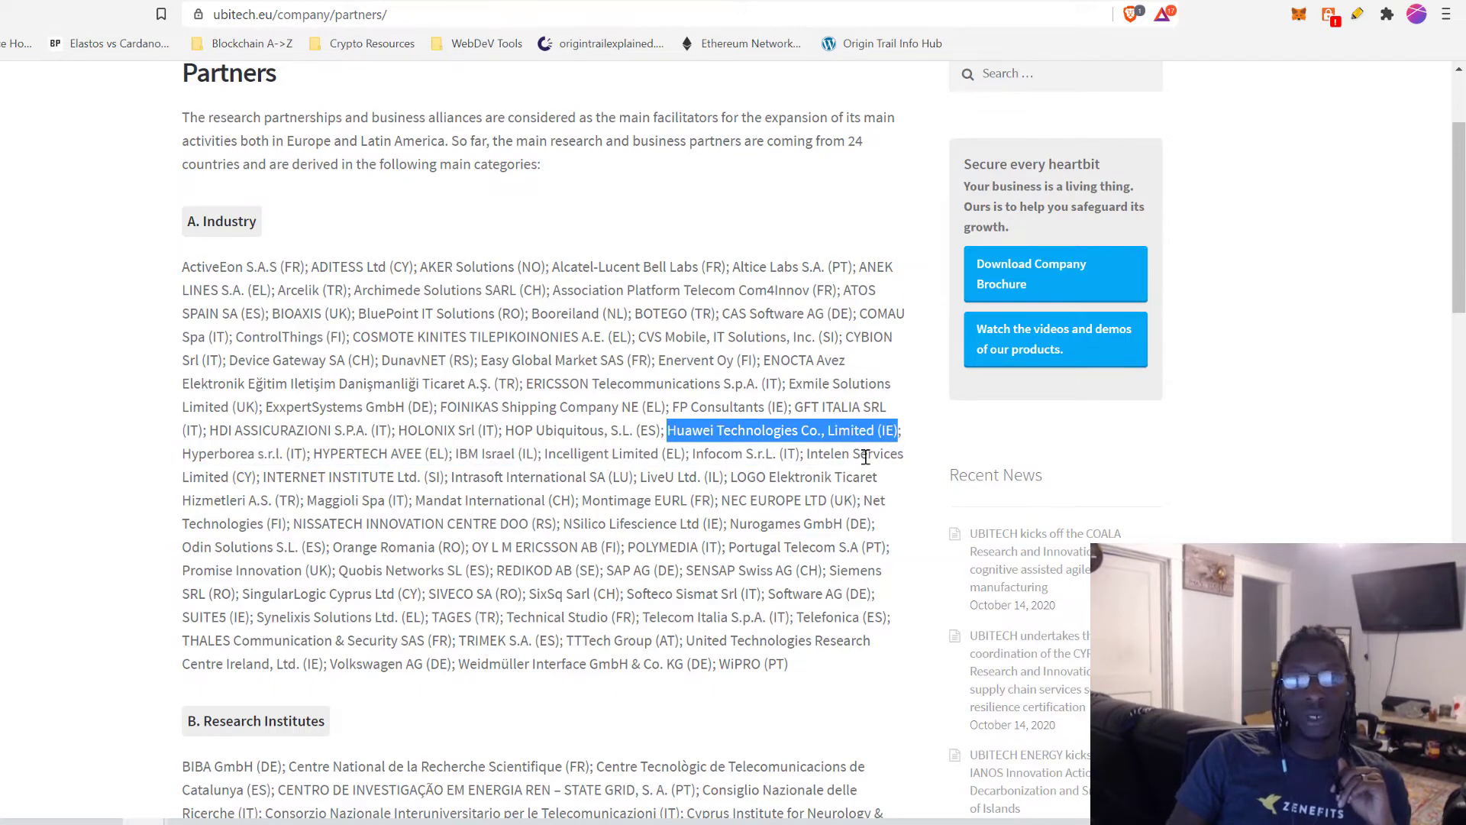
{"action": "scroll", "scroll_direction": "down", "scroll_amount": 3}
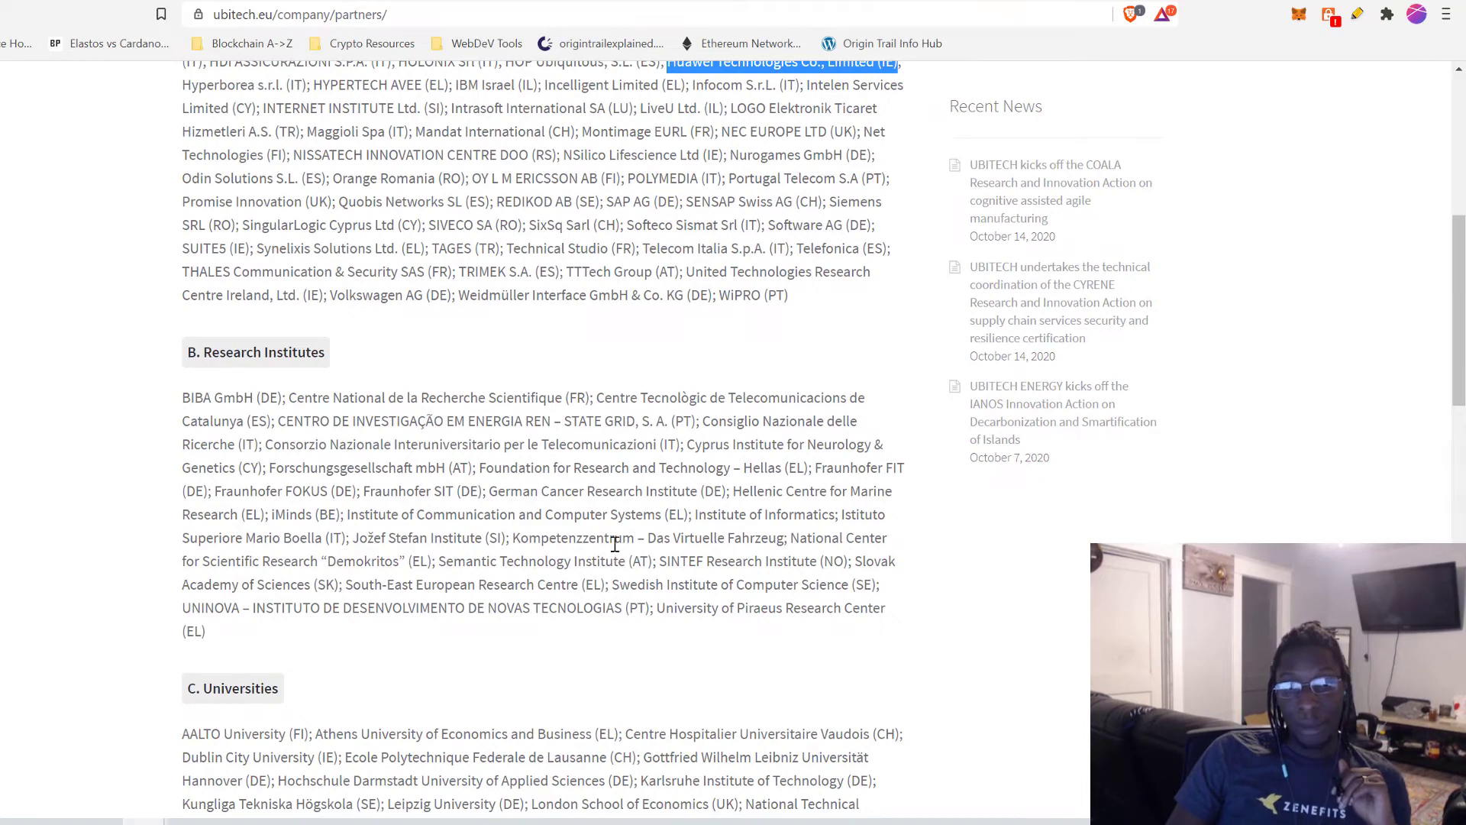
{"action": "scroll", "scroll_direction": "down", "scroll_amount": 3}
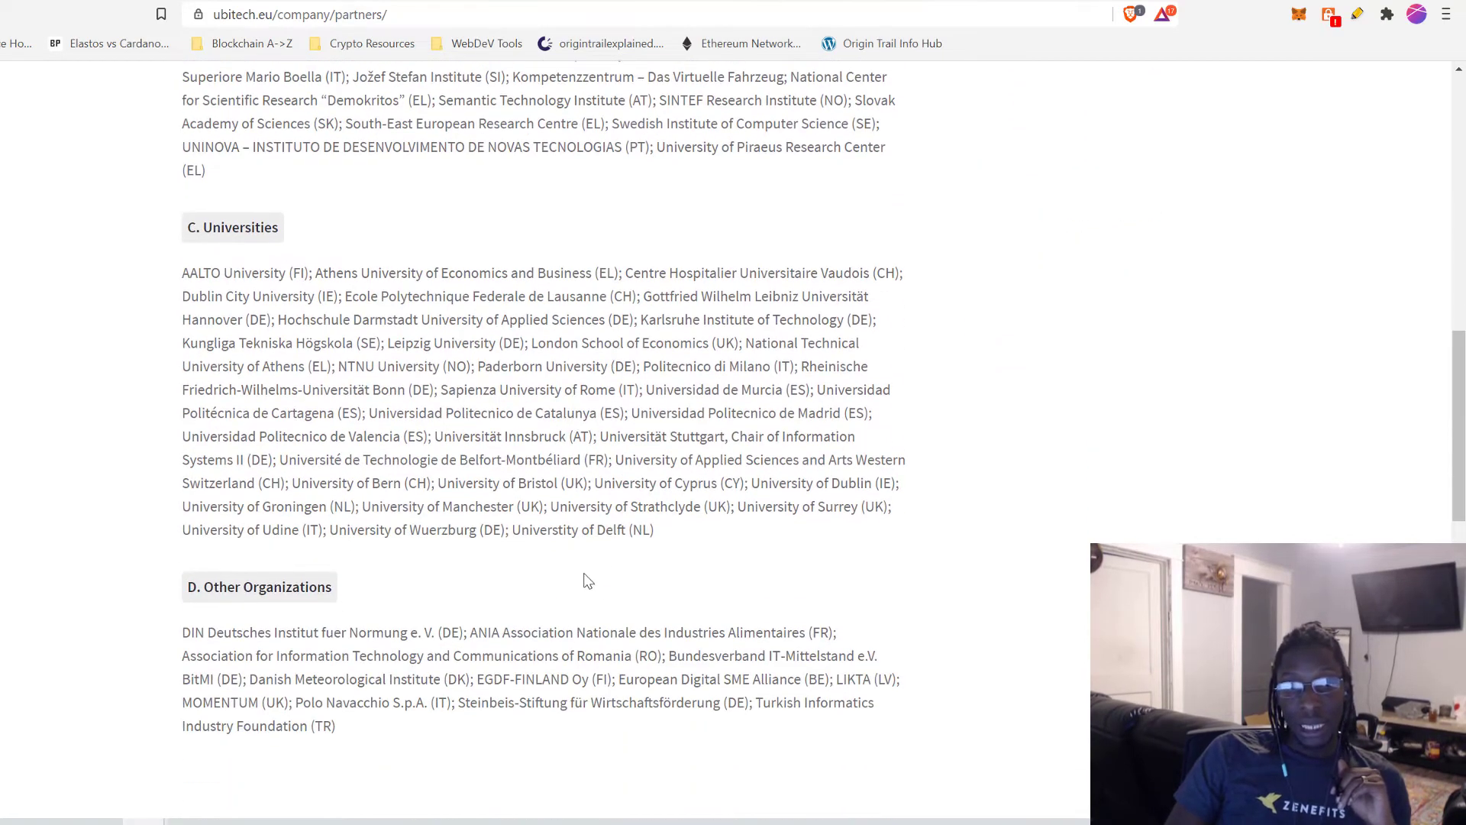
{"action": "mouse_move", "coordinate": [365, 522]}
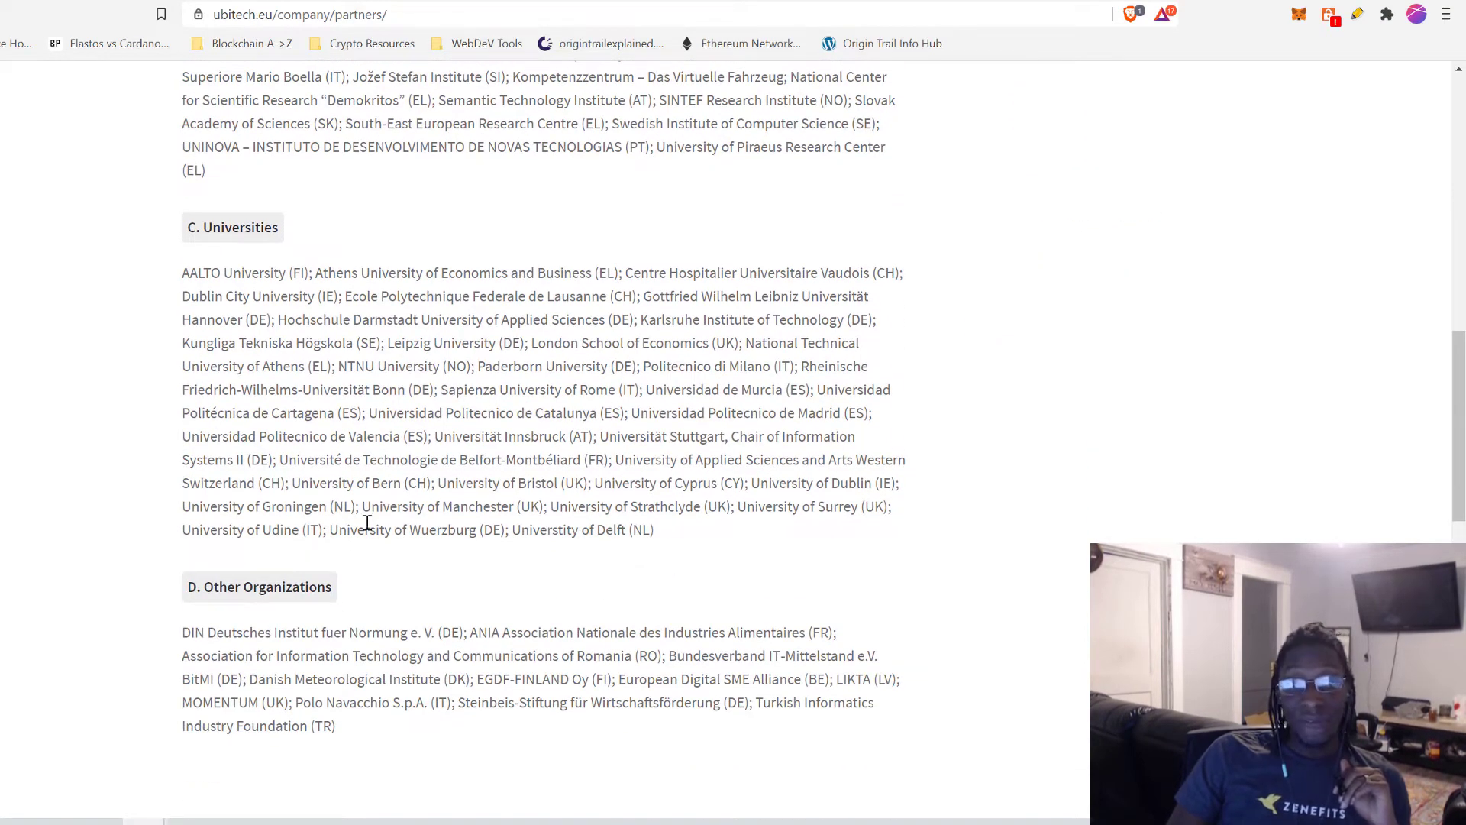
{"action": "double_click", "coordinate": [615, 530]}
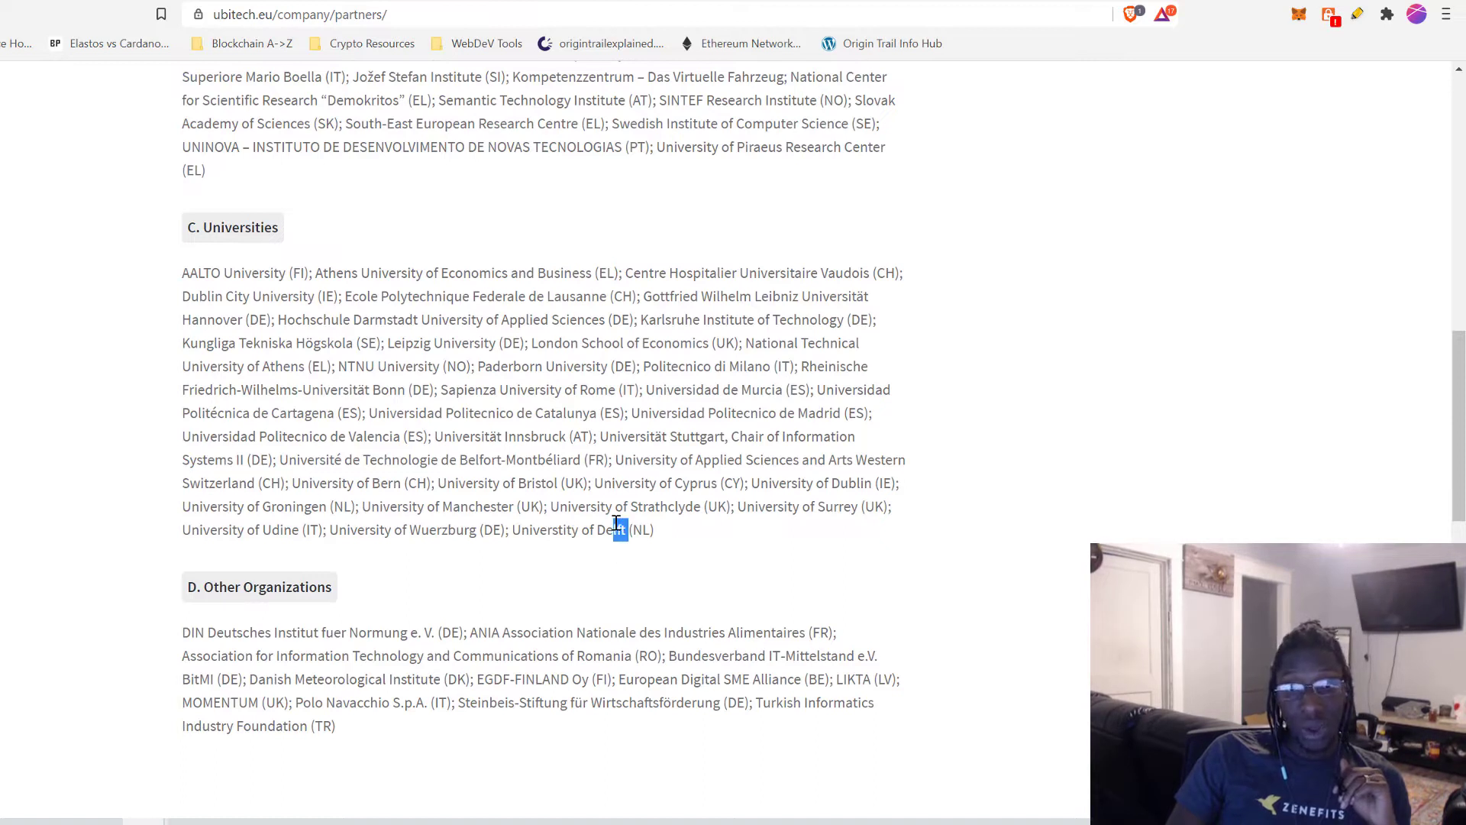
{"action": "left_click_drag", "start_coordinate": [631, 506], "coordinate": [652, 530]}
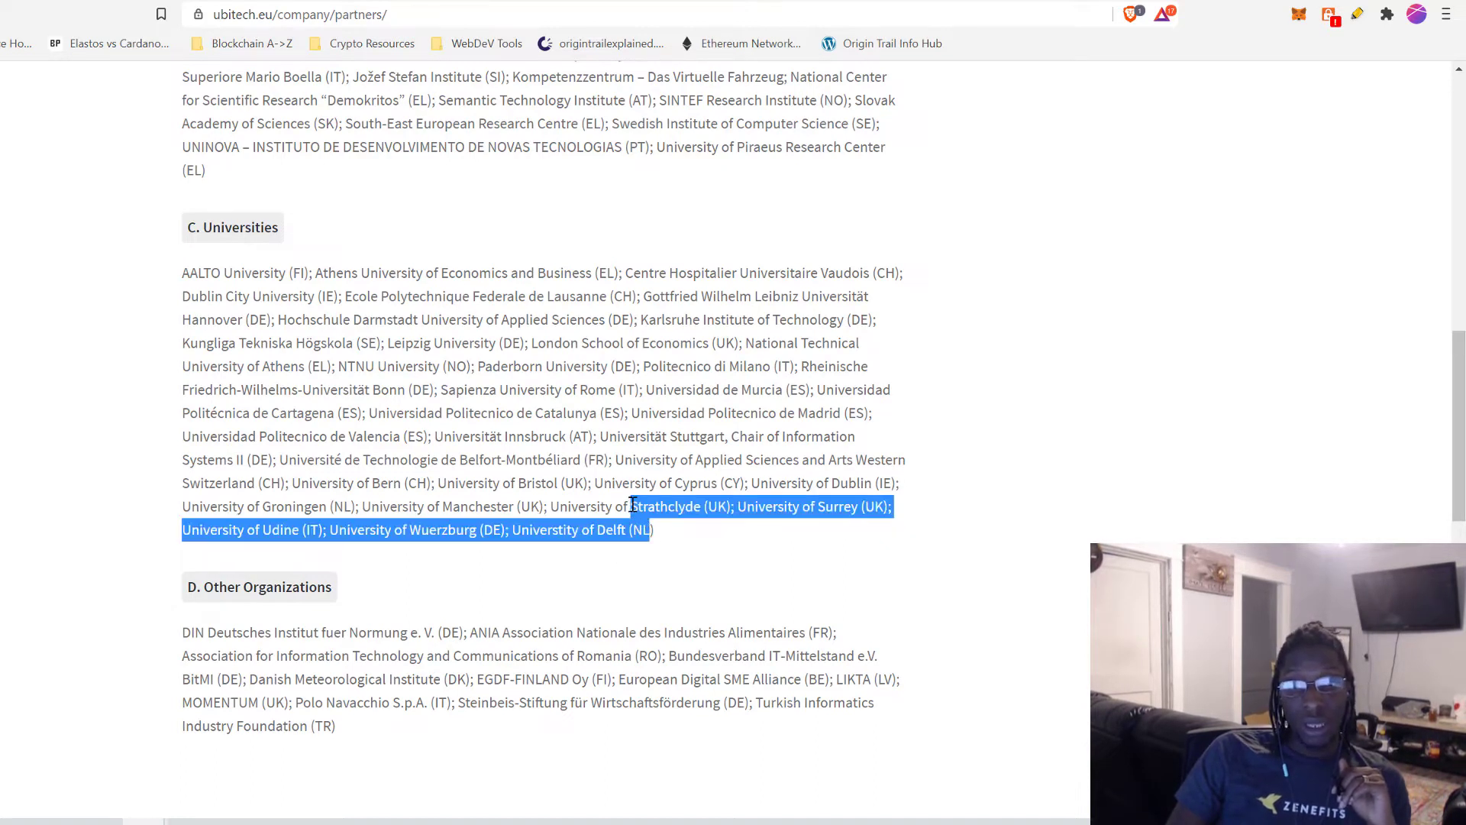
{"action": "left_click_drag", "start_coordinate": [631, 505], "coordinate": [596, 483]}
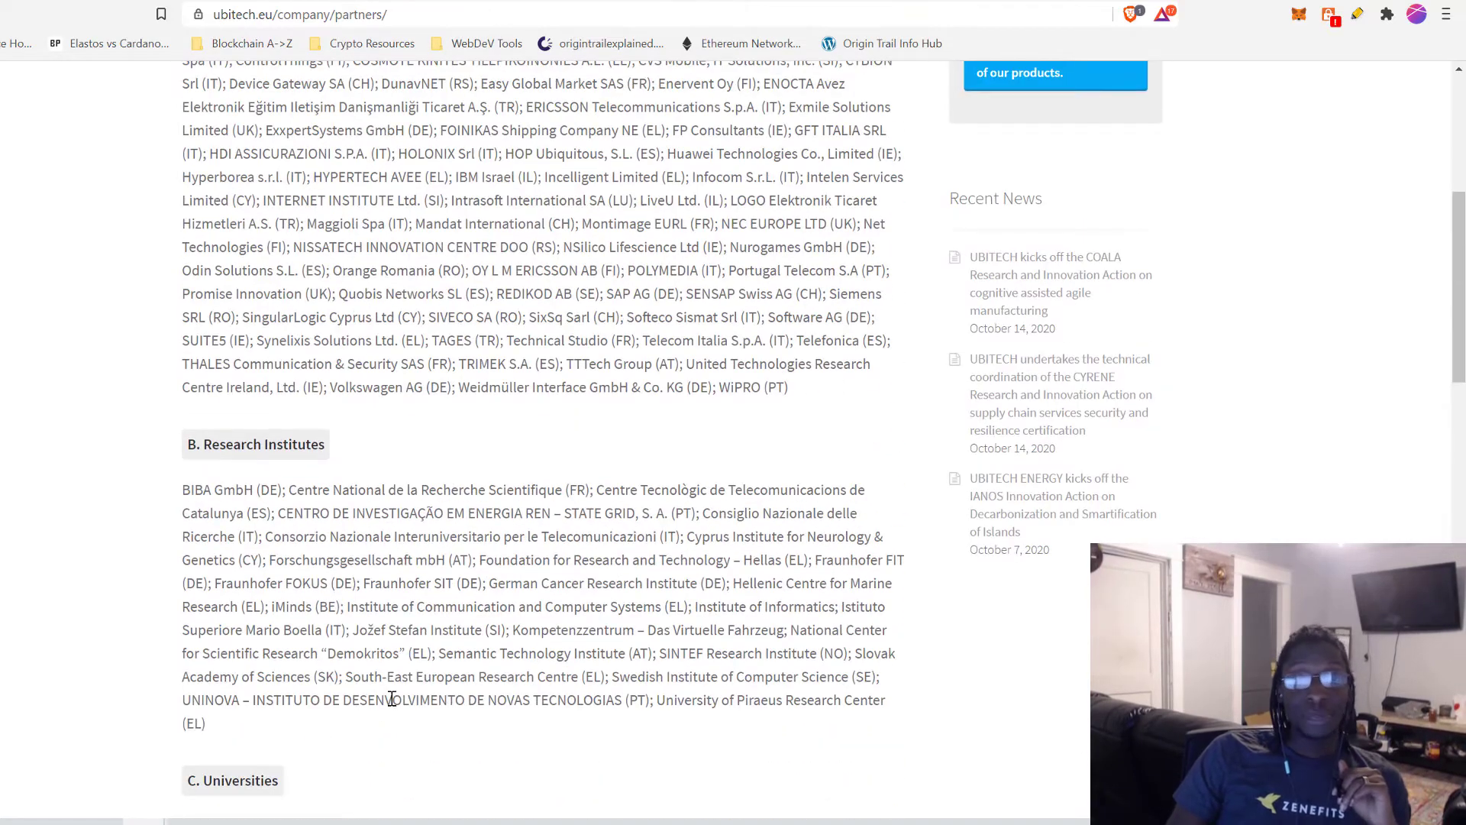
{"action": "scroll", "scroll_direction": "up", "scroll_amount": 3}
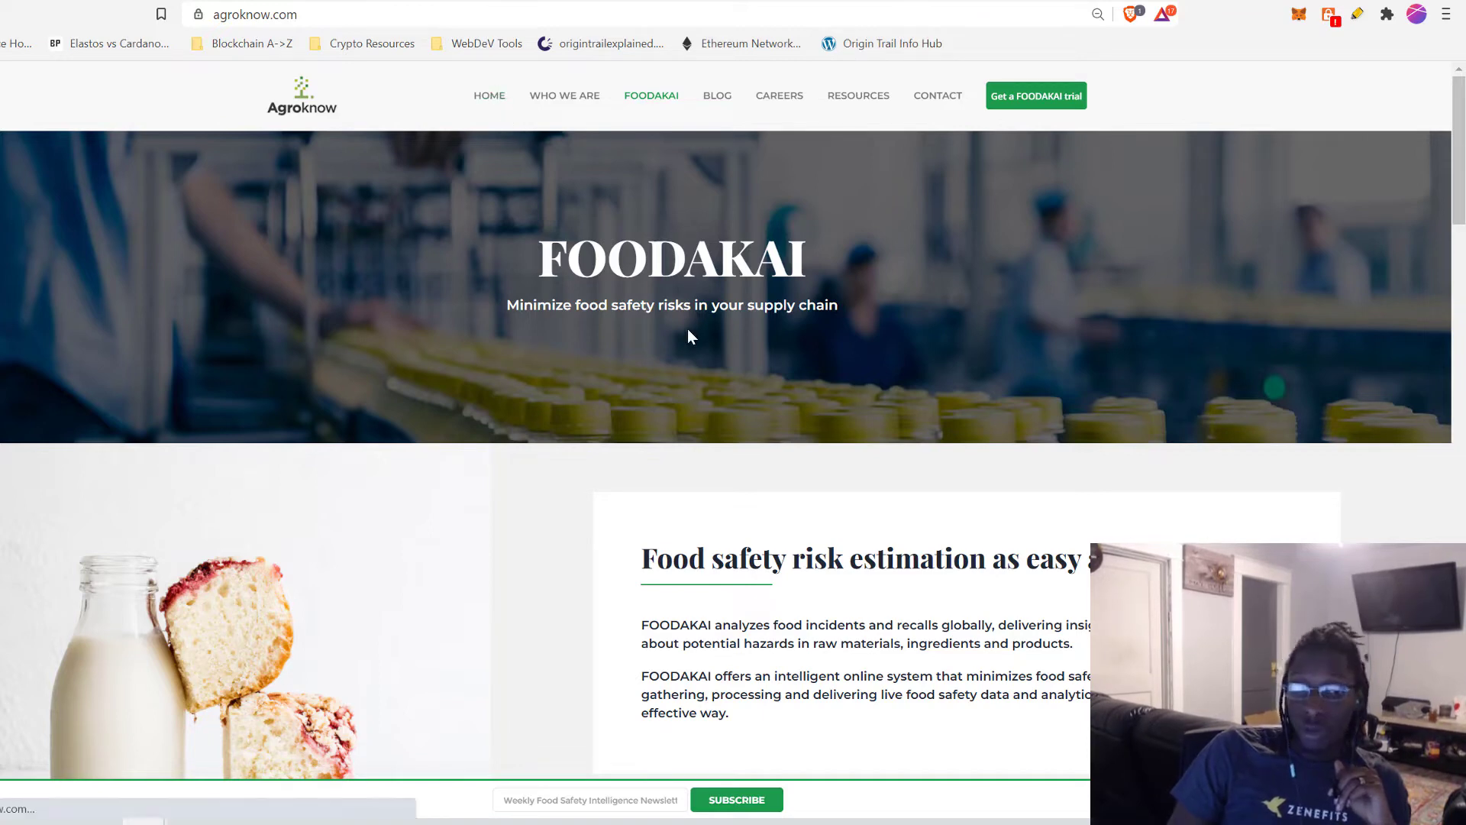
Step: Return to Agroknow's home page and highlight its food safety intelligence partner tagline
{"action": "left_click", "coordinate": [489, 94]}
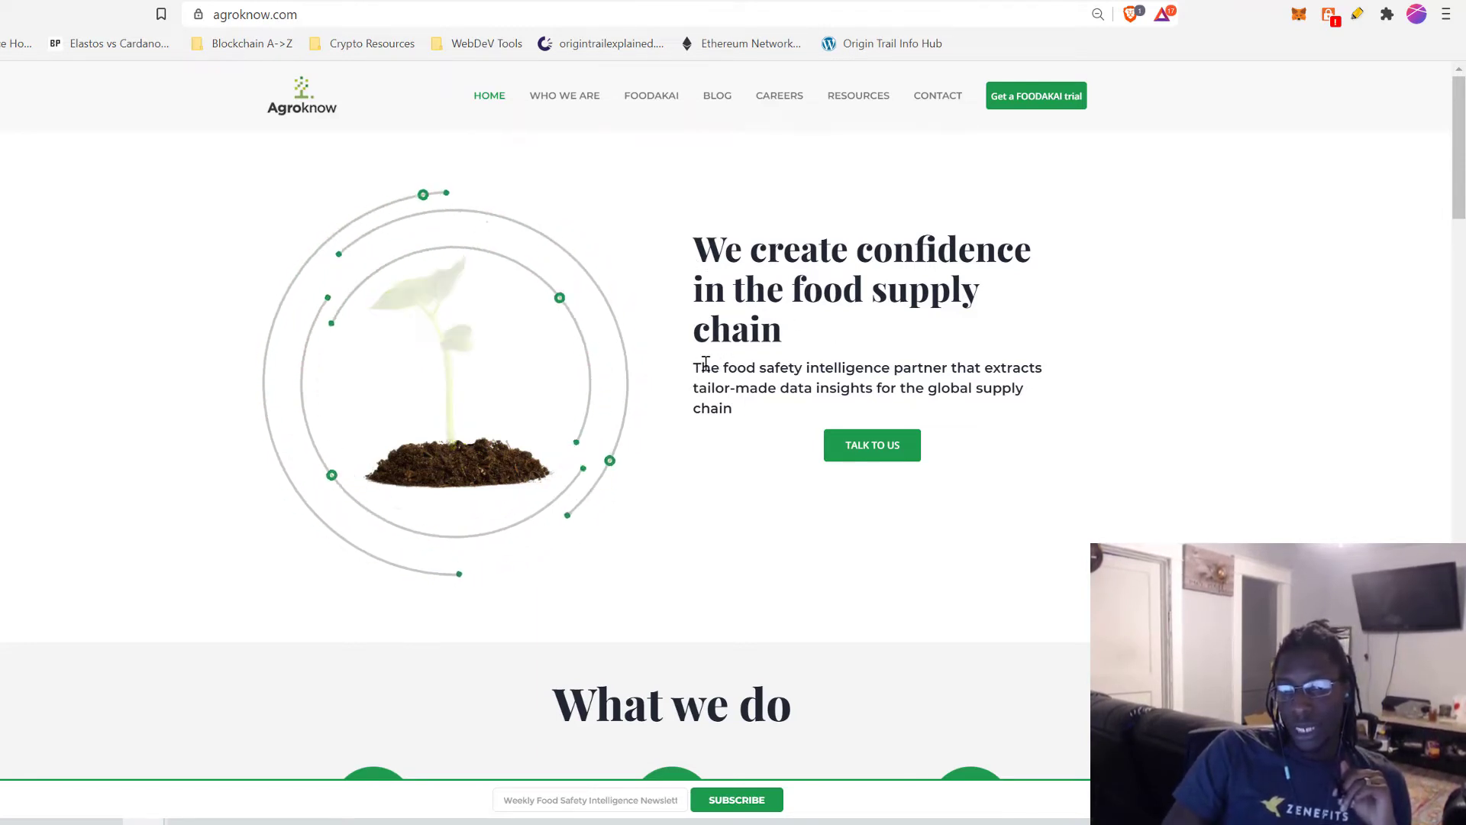
{"action": "left_click_drag", "start_coordinate": [695, 367], "coordinate": [1023, 386]}
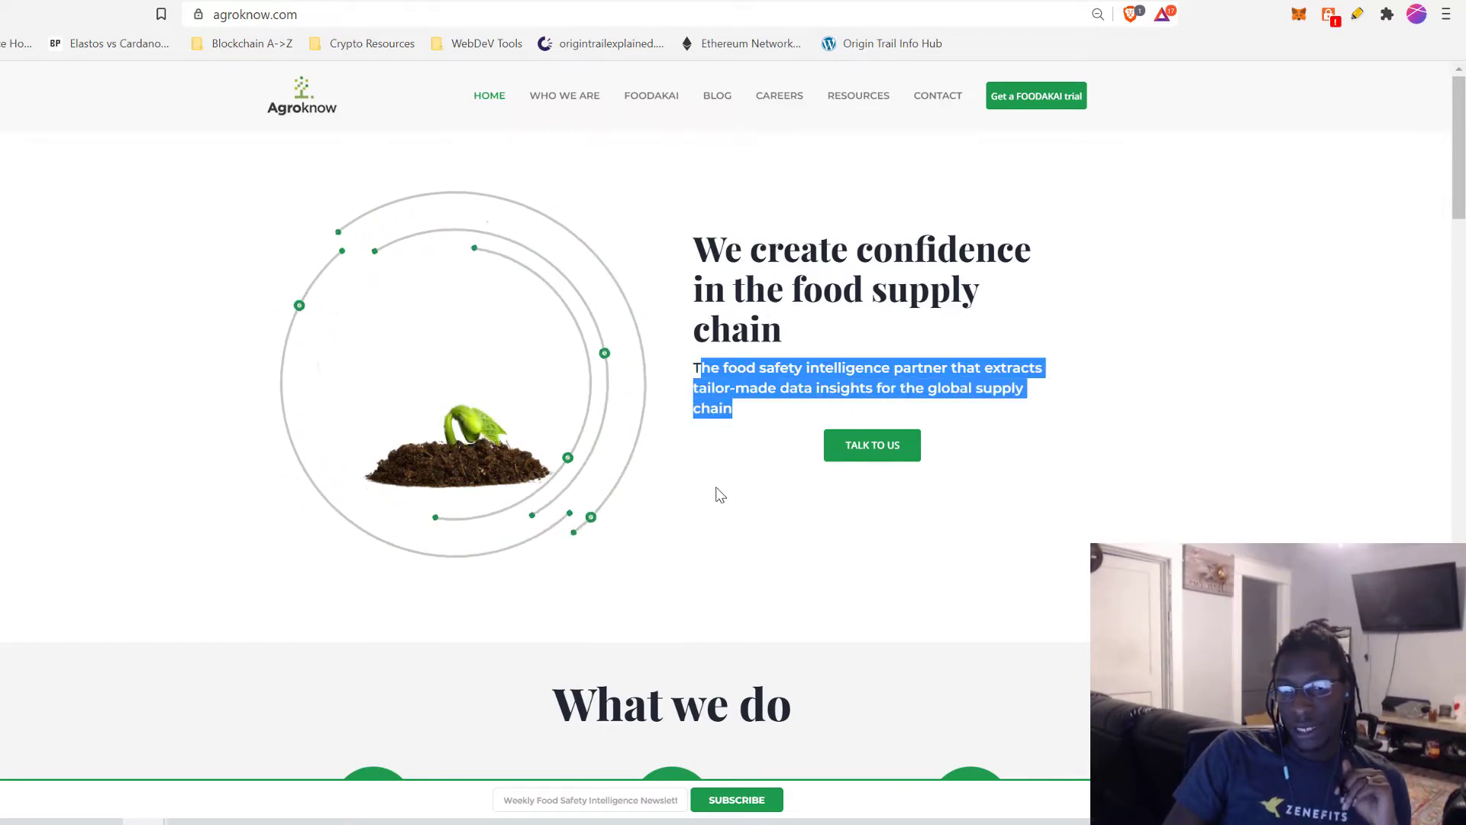
{"action": "scroll", "scroll_direction": "down", "scroll_amount": 3}
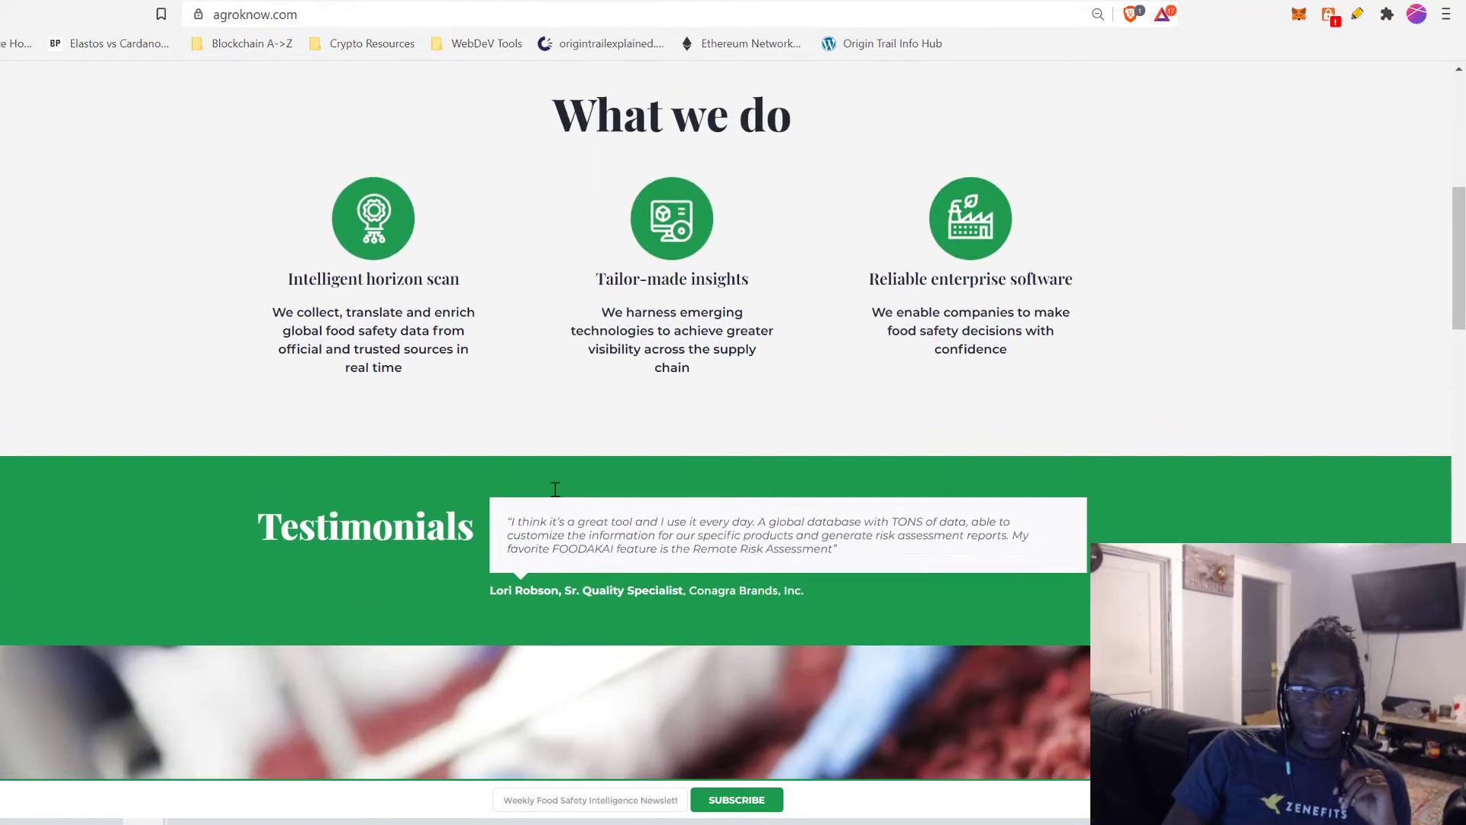
{"action": "left_click_drag", "start_coordinate": [289, 405], "coordinate": [463, 440]}
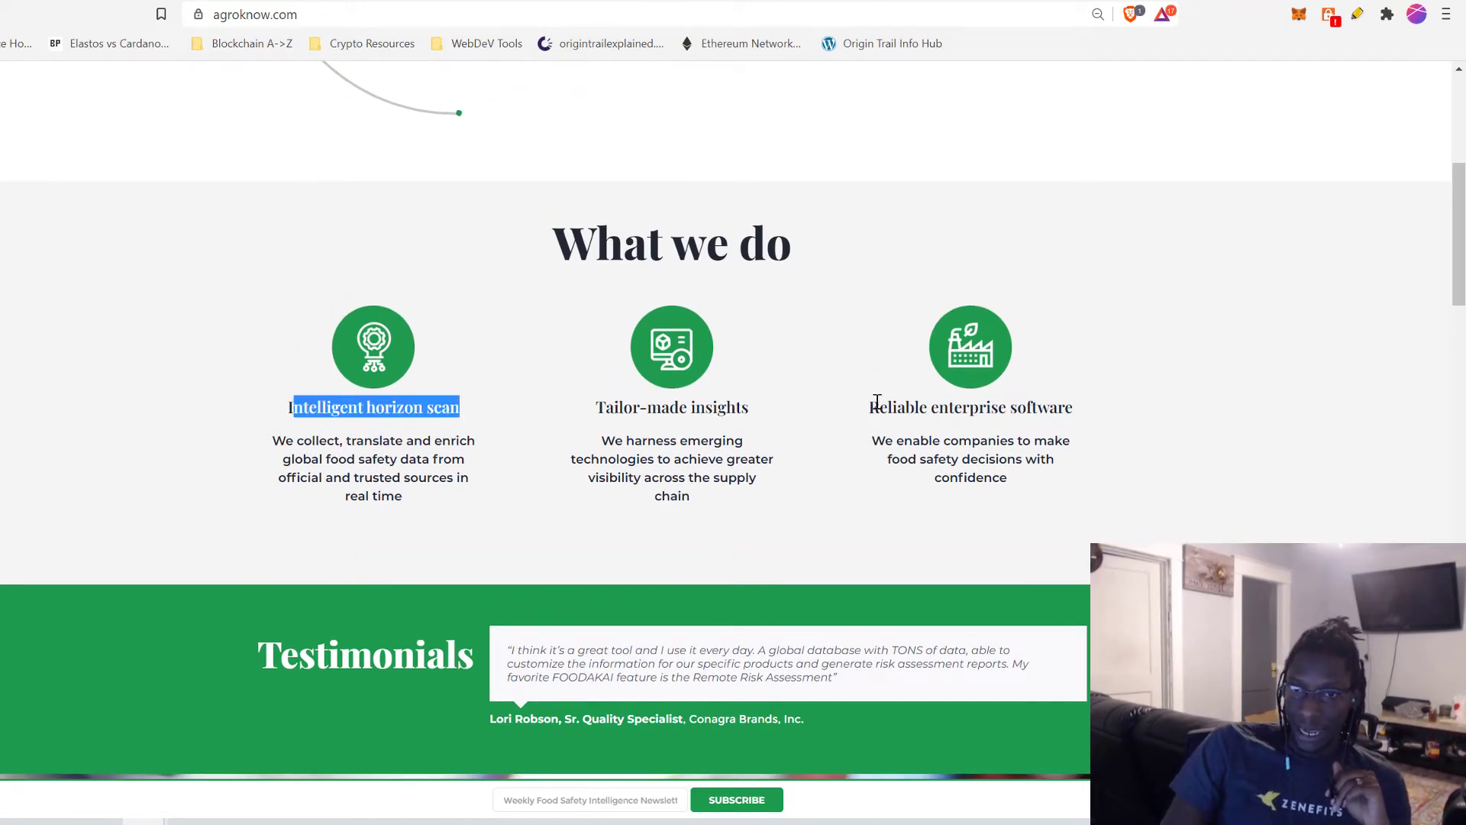
{"action": "left_click_drag", "start_coordinate": [870, 406], "coordinate": [1066, 432]}
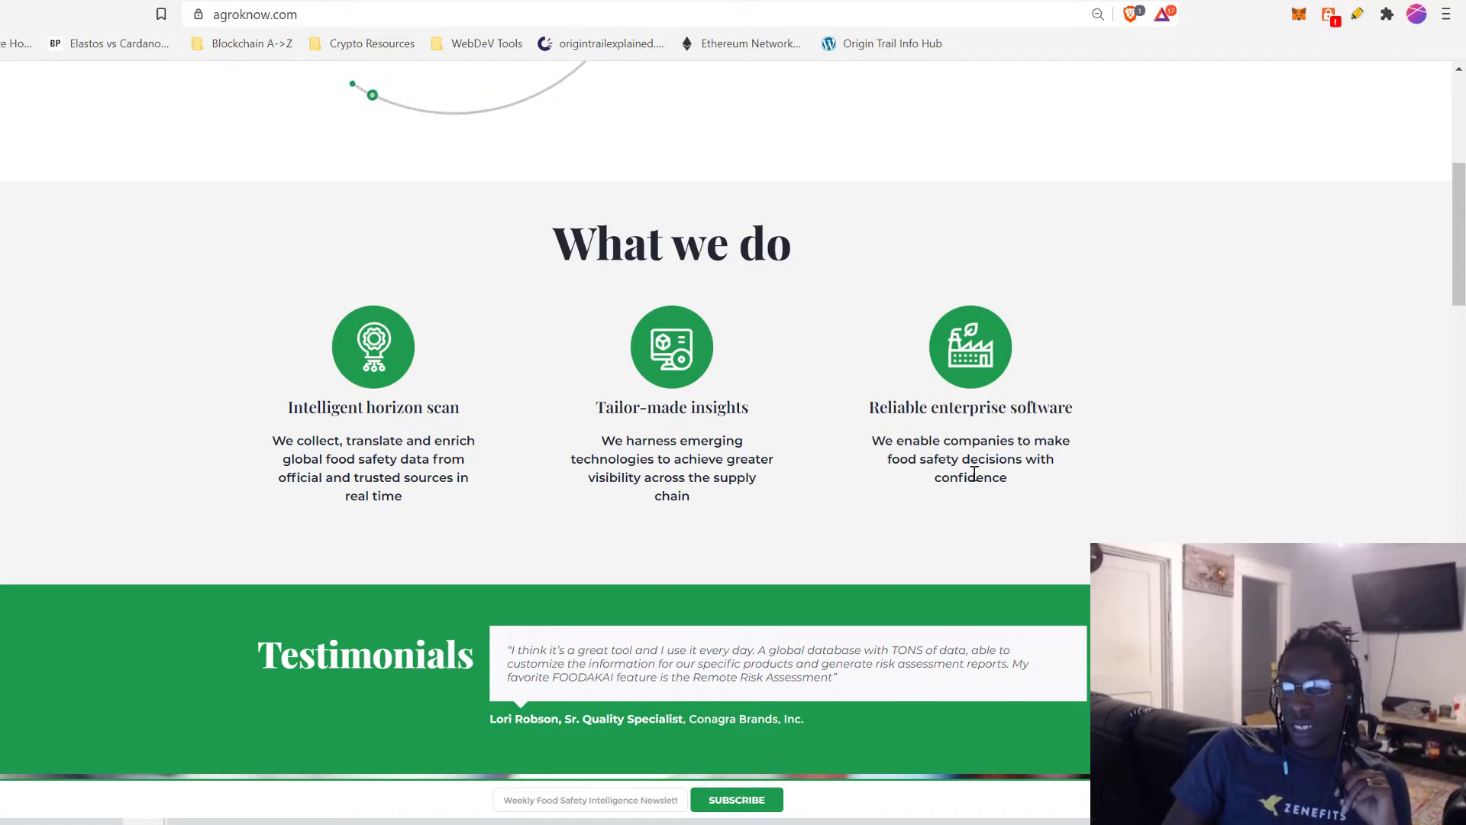
{"action": "left_click_drag", "start_coordinate": [870, 440], "coordinate": [1006, 484]}
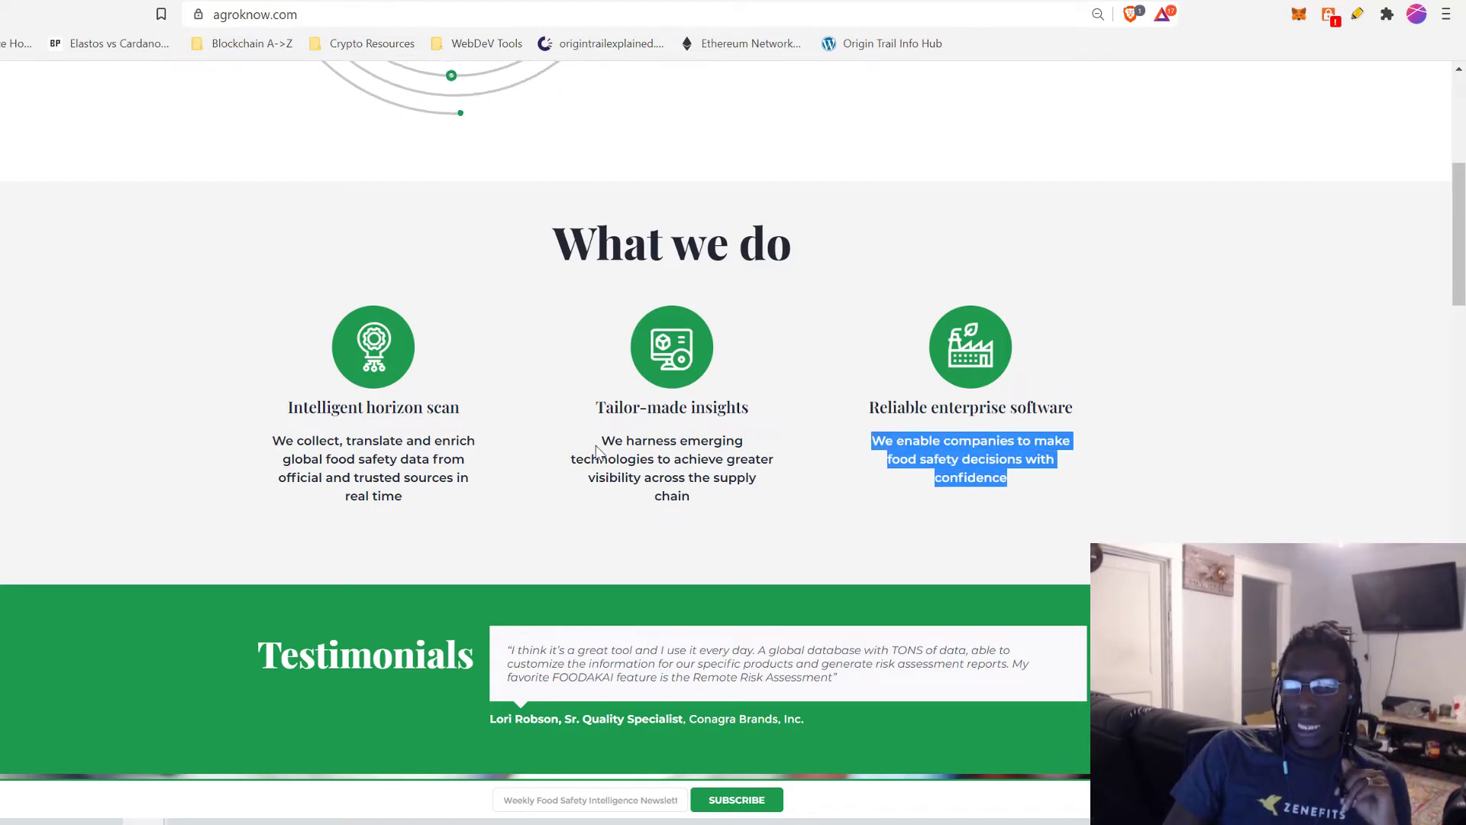
{"action": "mouse_move", "coordinate": [650, 524]}
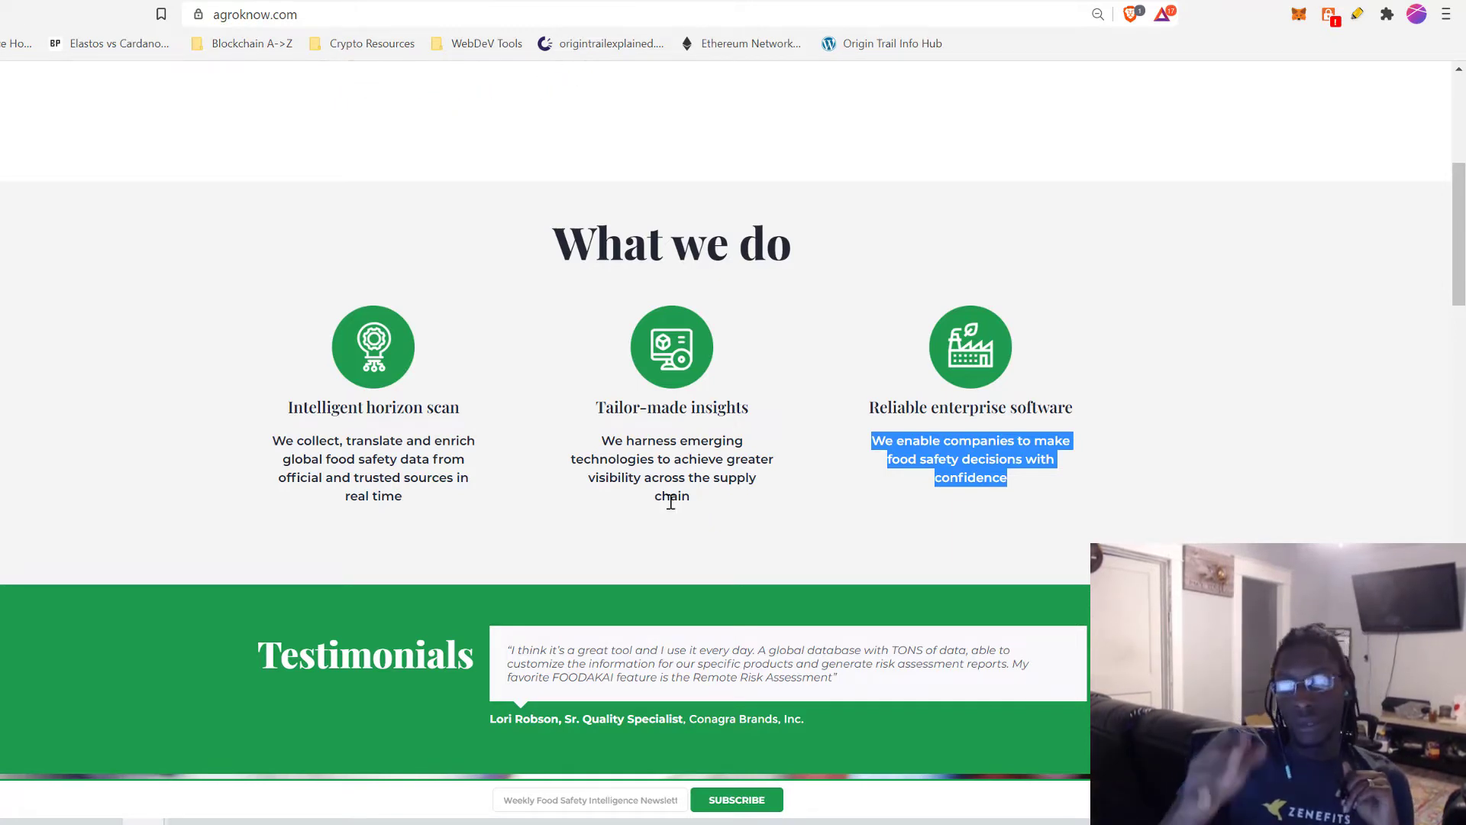
Step: Scroll past Testimonials, FOODAKAI and blog cards to the Partners & Clients logo grid and footer
{"action": "scroll", "scroll_direction": "down", "scroll_amount": 3}
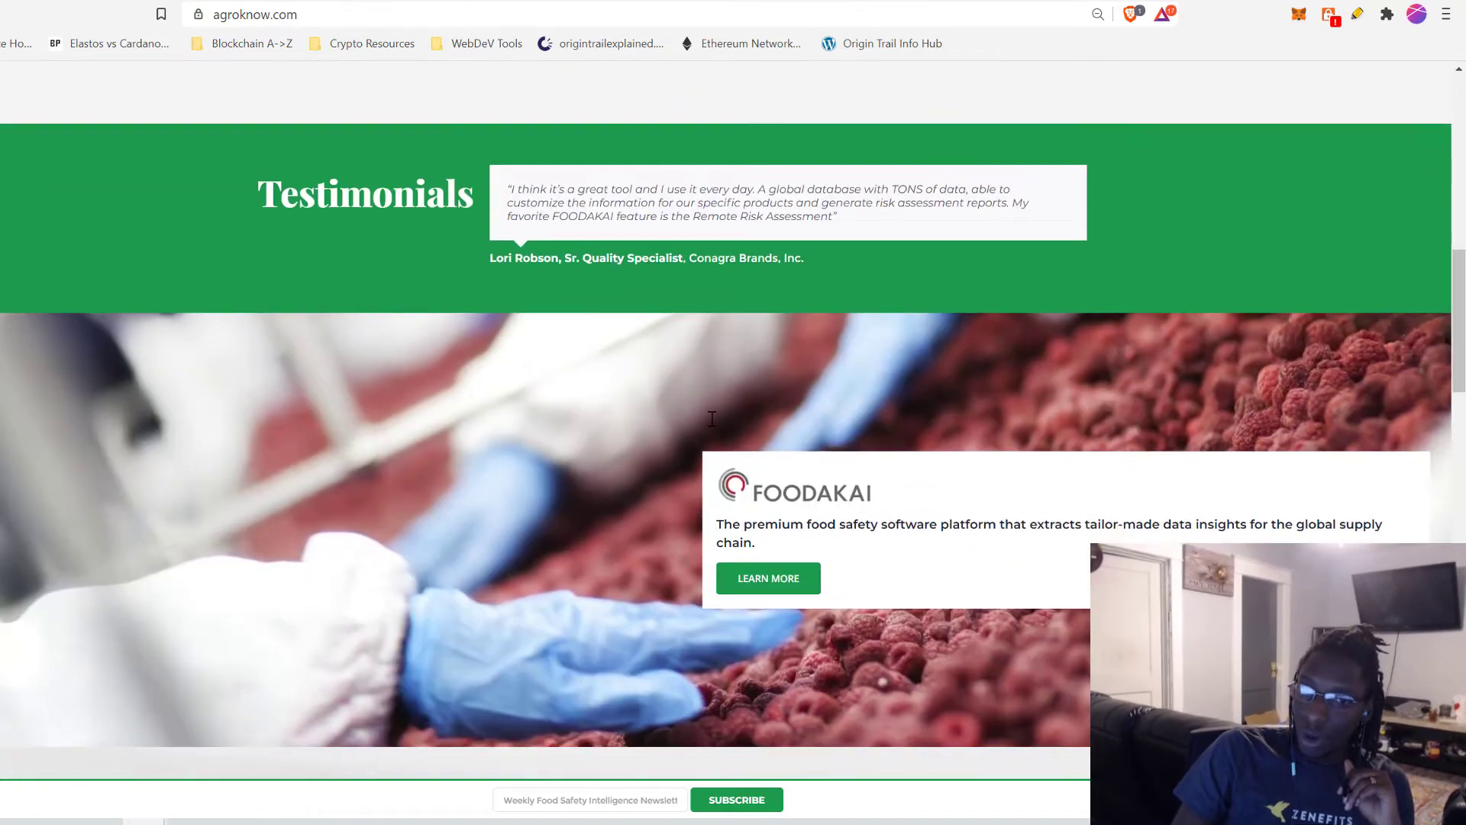
{"action": "scroll", "scroll_direction": "down", "scroll_amount": 3}
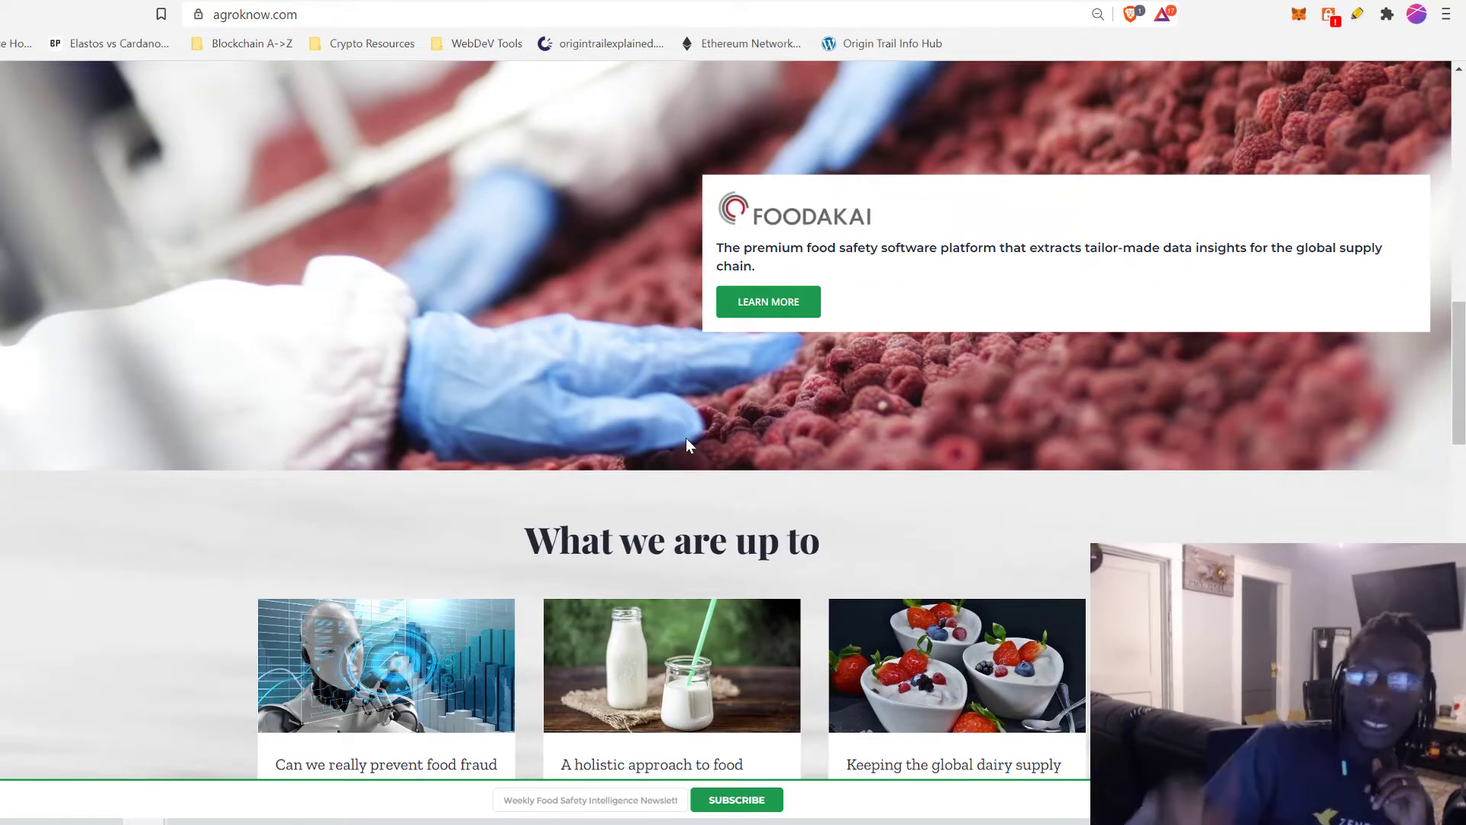
{"action": "scroll", "scroll_direction": "down", "scroll_amount": 3}
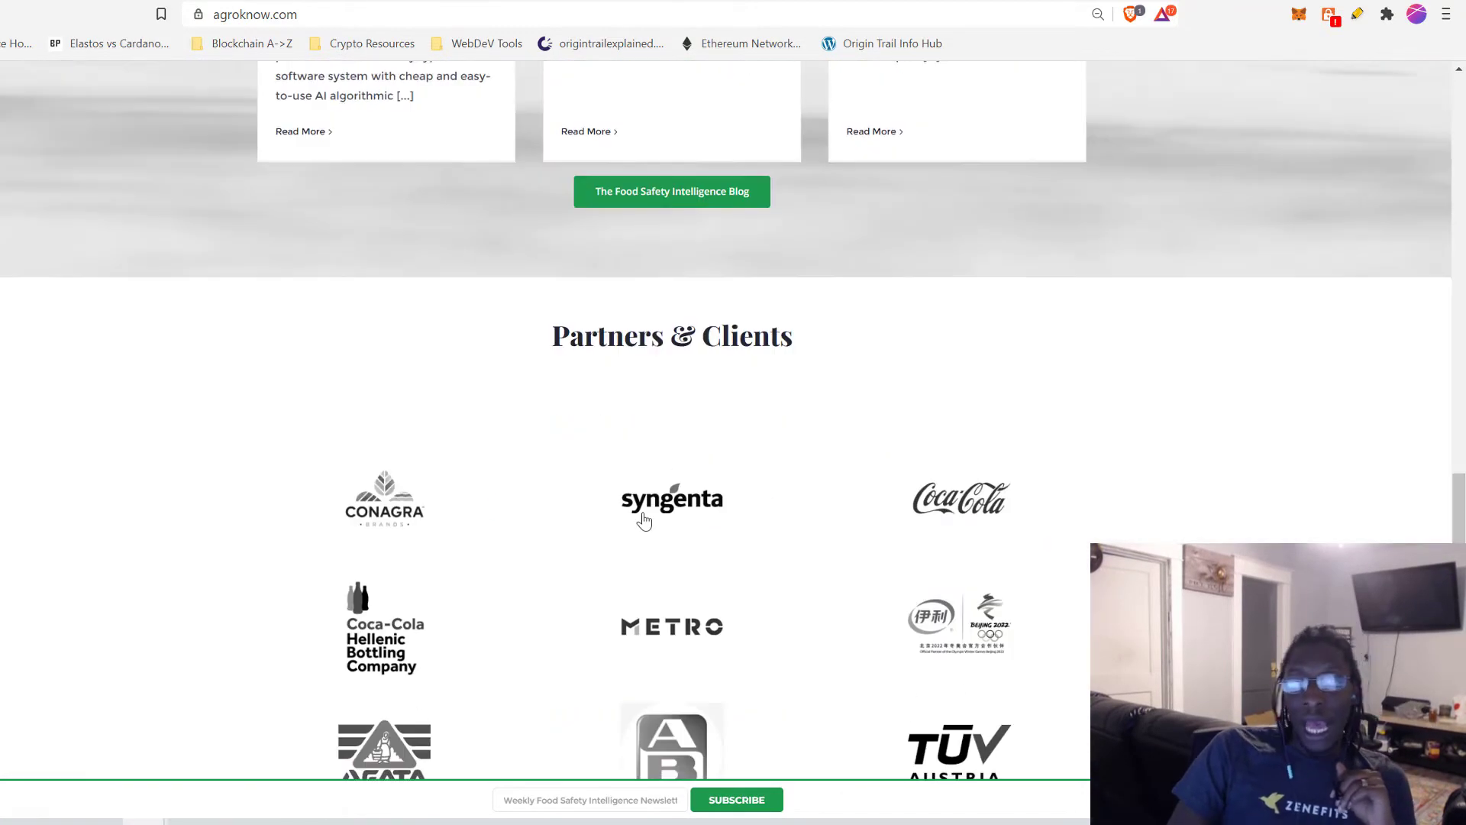
{"action": "scroll", "scroll_direction": "down", "scroll_amount": 3}
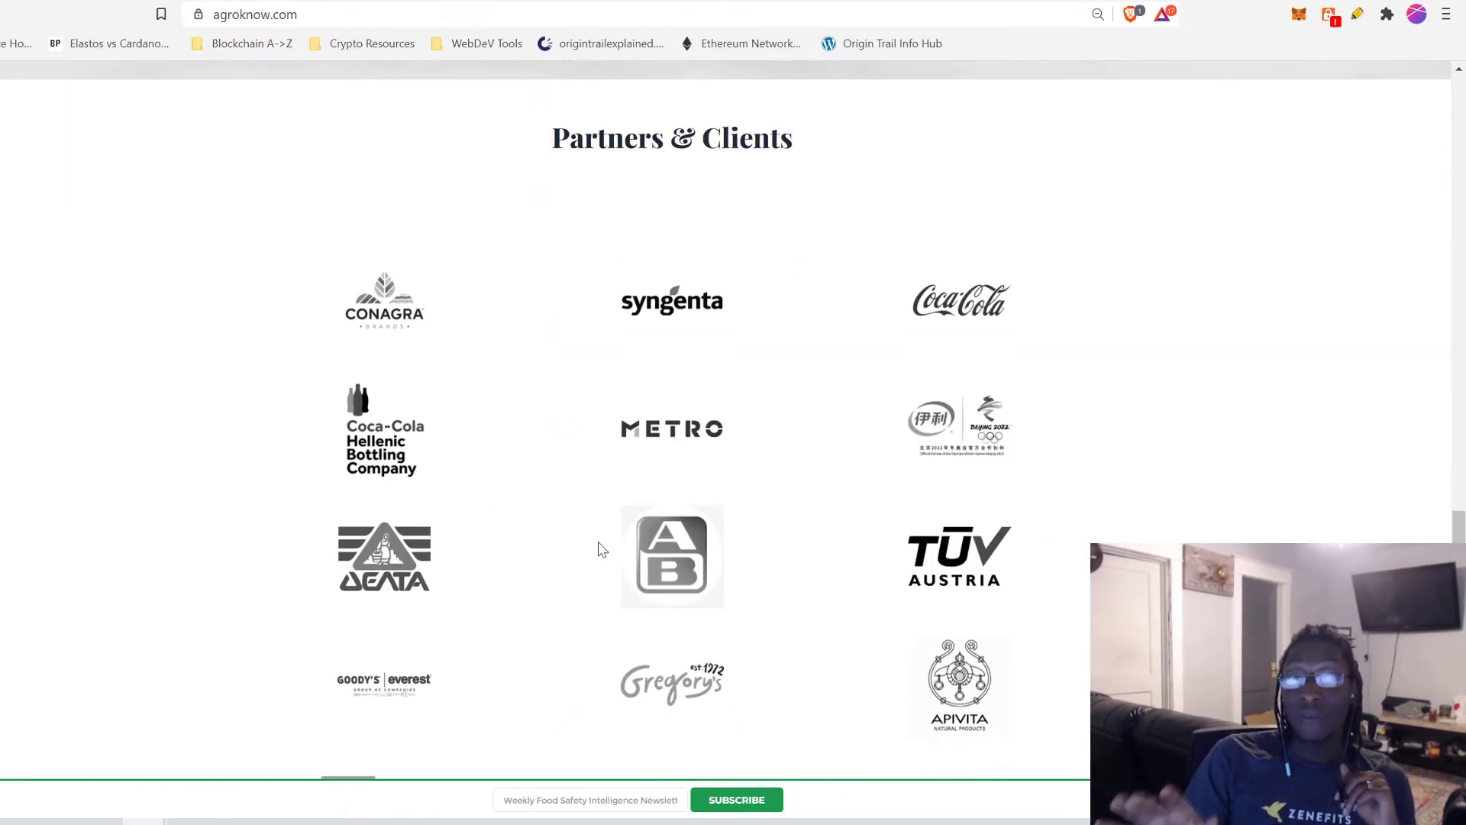
{"action": "mouse_move", "coordinate": [613, 449]}
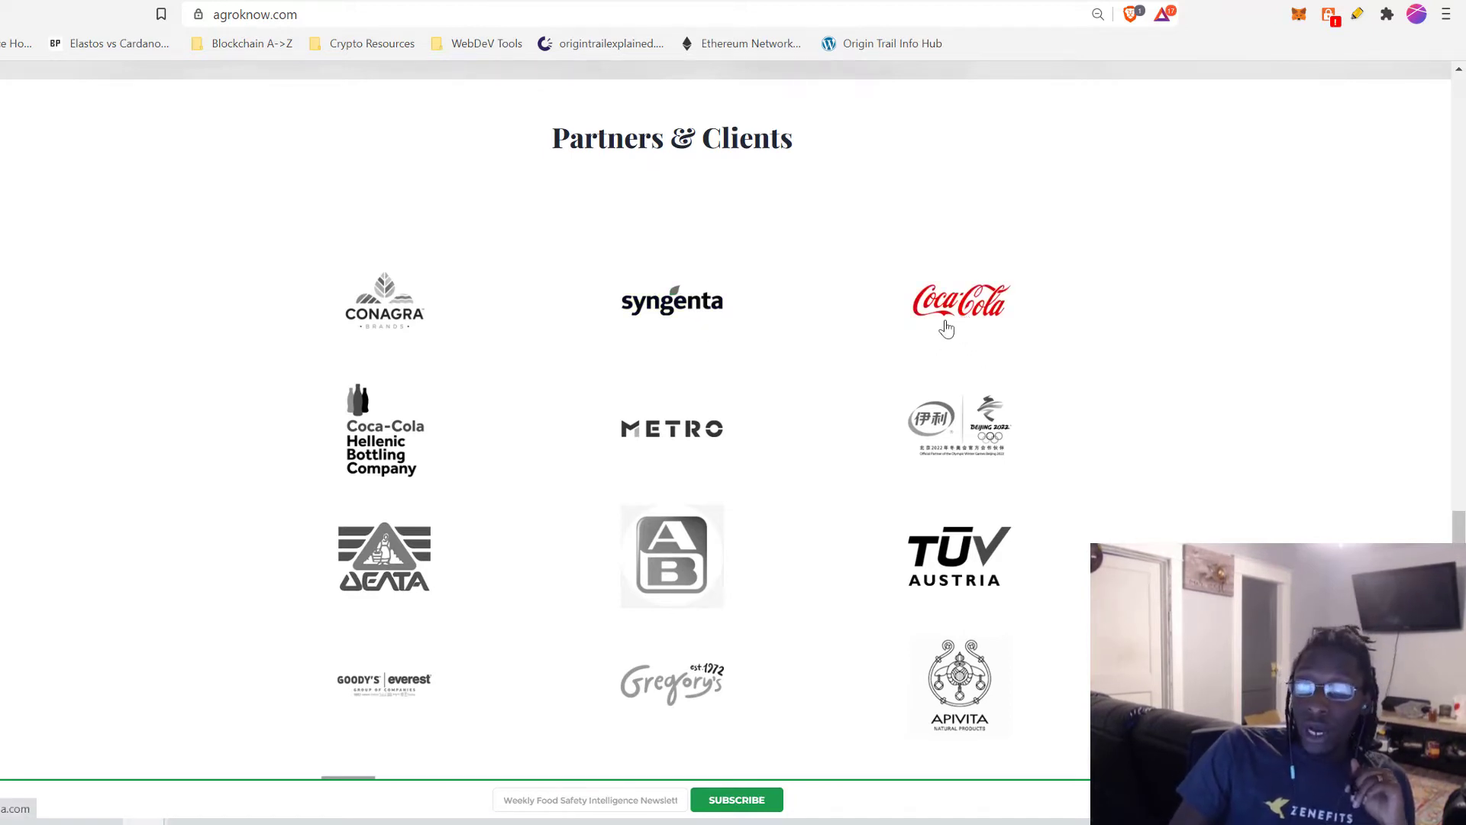
{"action": "scroll", "scroll_direction": "down", "scroll_amount": 3}
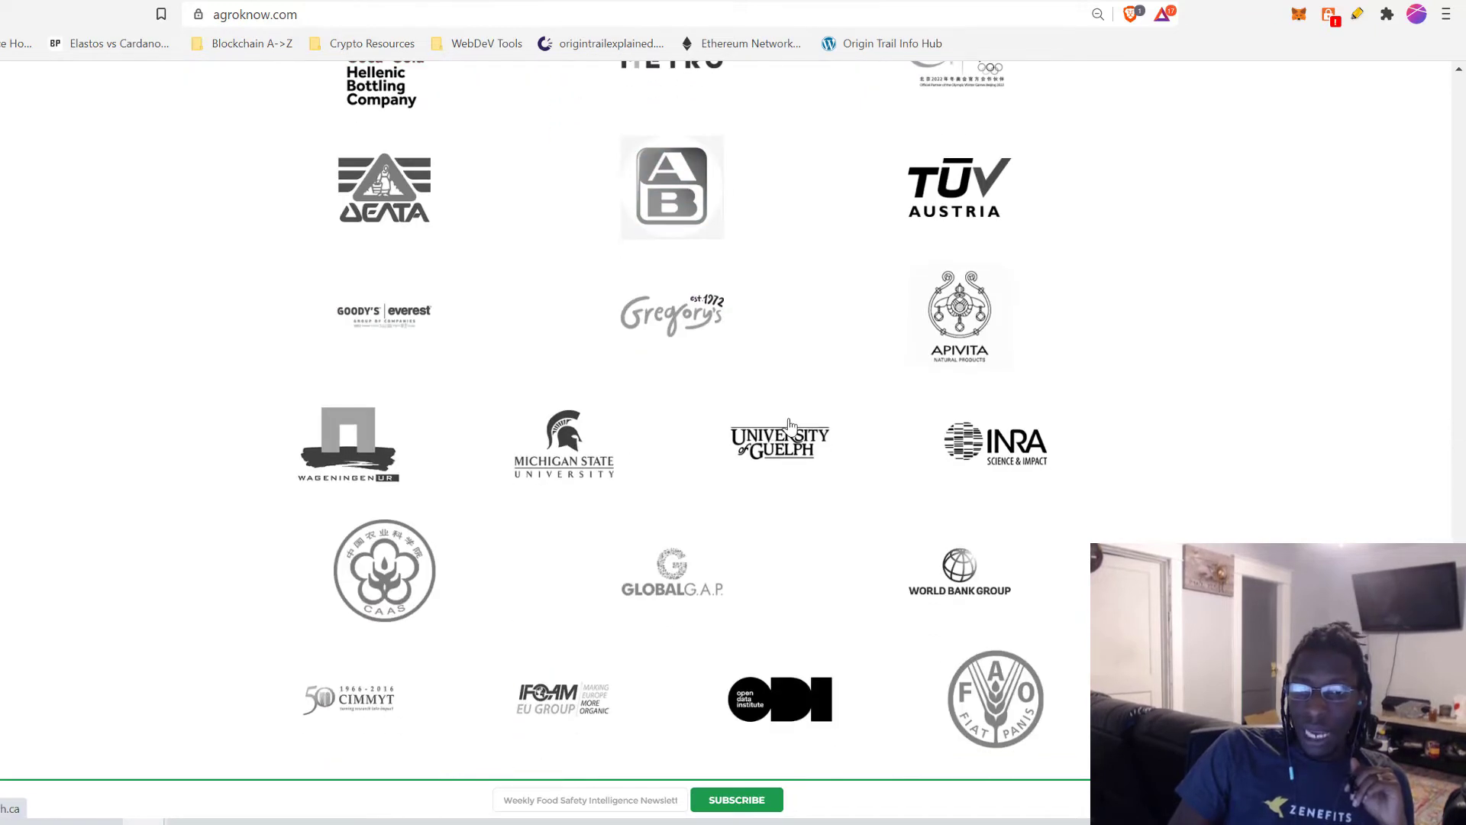
{"action": "mouse_move", "coordinate": [485, 515]}
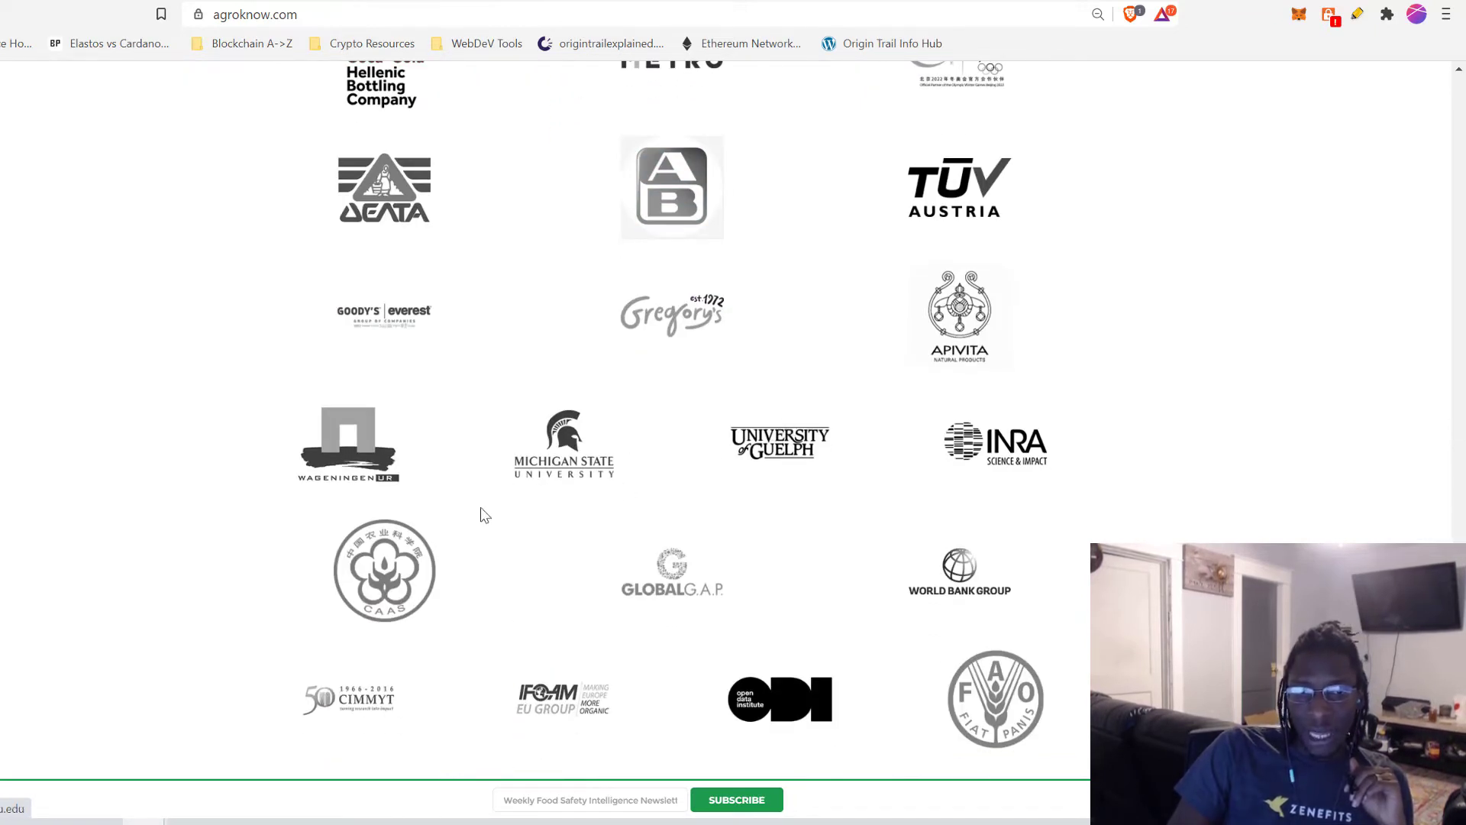
{"action": "scroll", "scroll_direction": "down", "scroll_amount": 3}
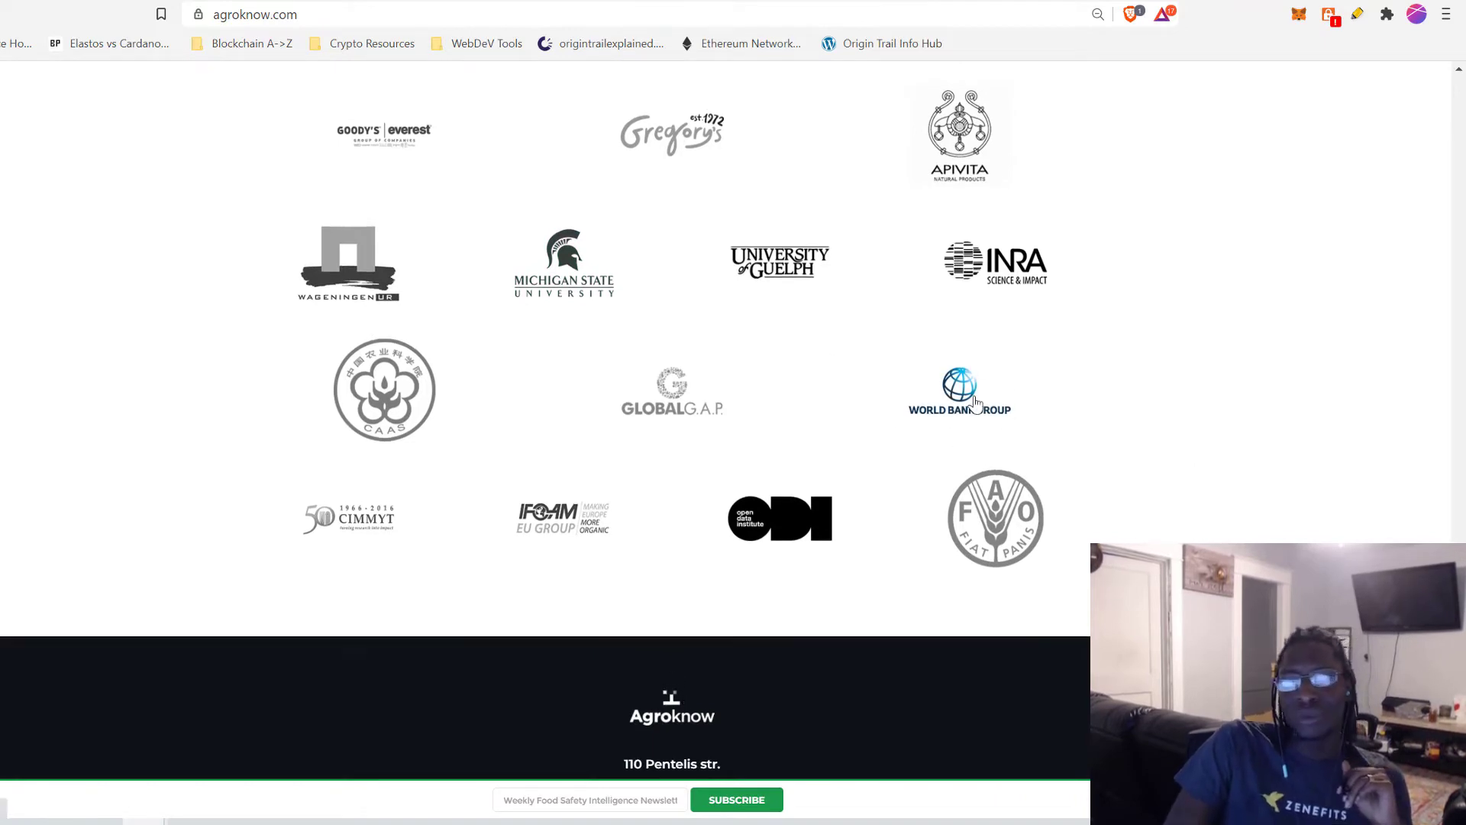
{"action": "scroll", "scroll_direction": "up", "scroll_amount": 3}
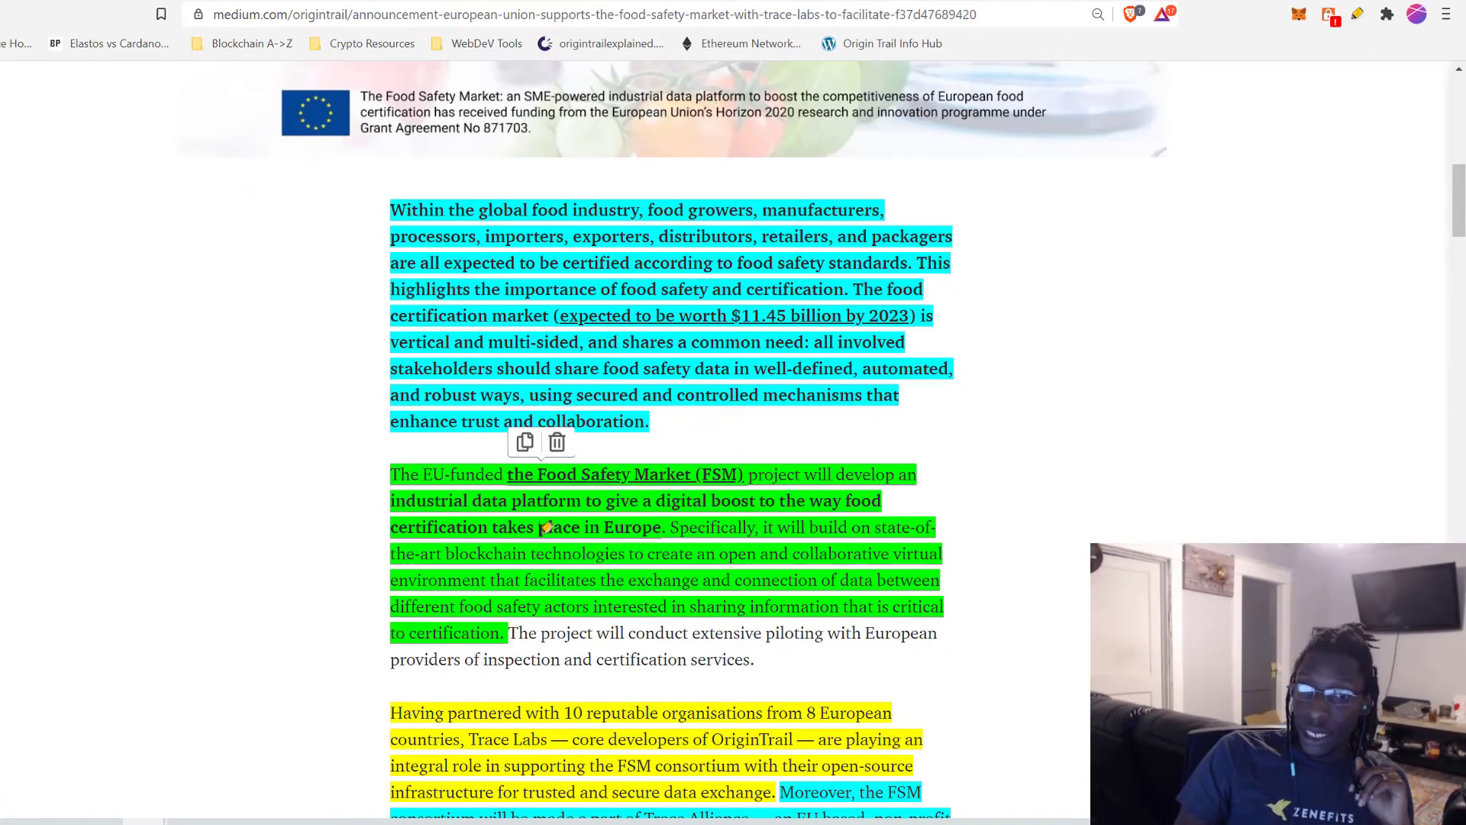
Step: Scroll the Medium announcement down to the Food Safety Market Consortium Partners graphic
{"action": "scroll", "scroll_direction": "down", "scroll_amount": 3}
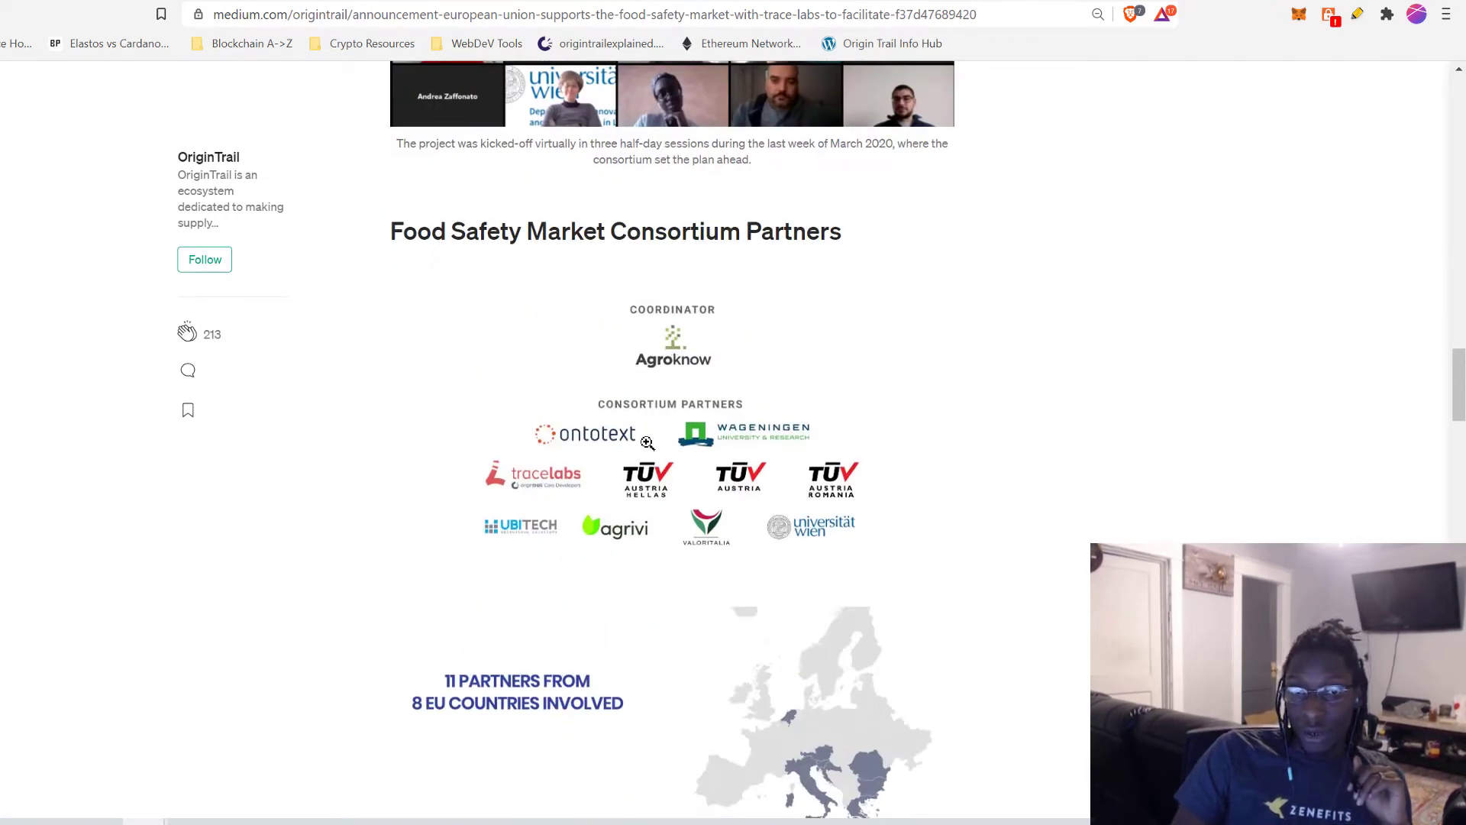
{"action": "mouse_move", "coordinate": [548, 339]}
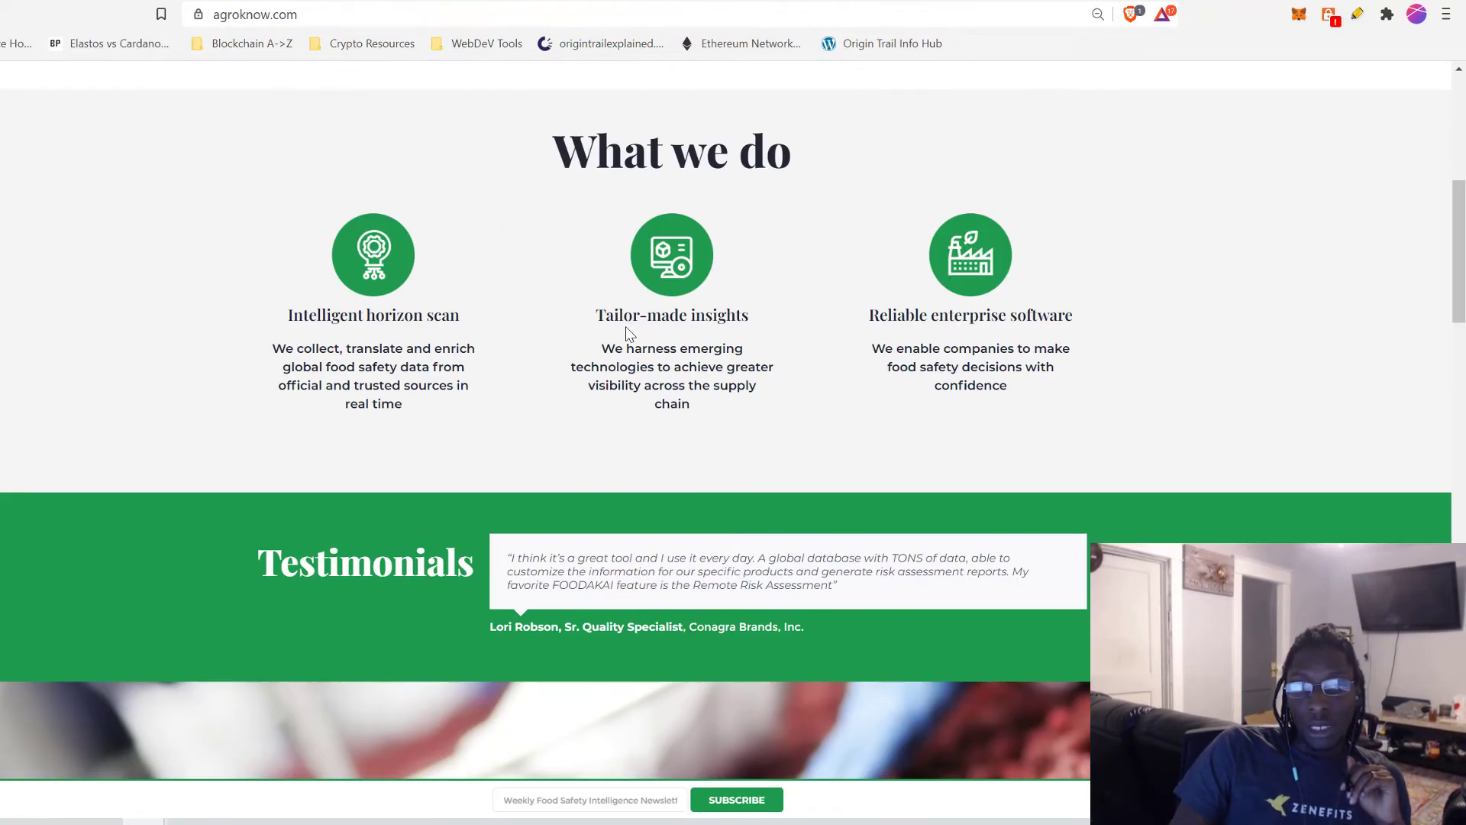
Step: Scroll between Agroknow's blog cards and the Partners & Clients logo grid
{"action": "scroll", "scroll_direction": "down", "scroll_amount": 3}
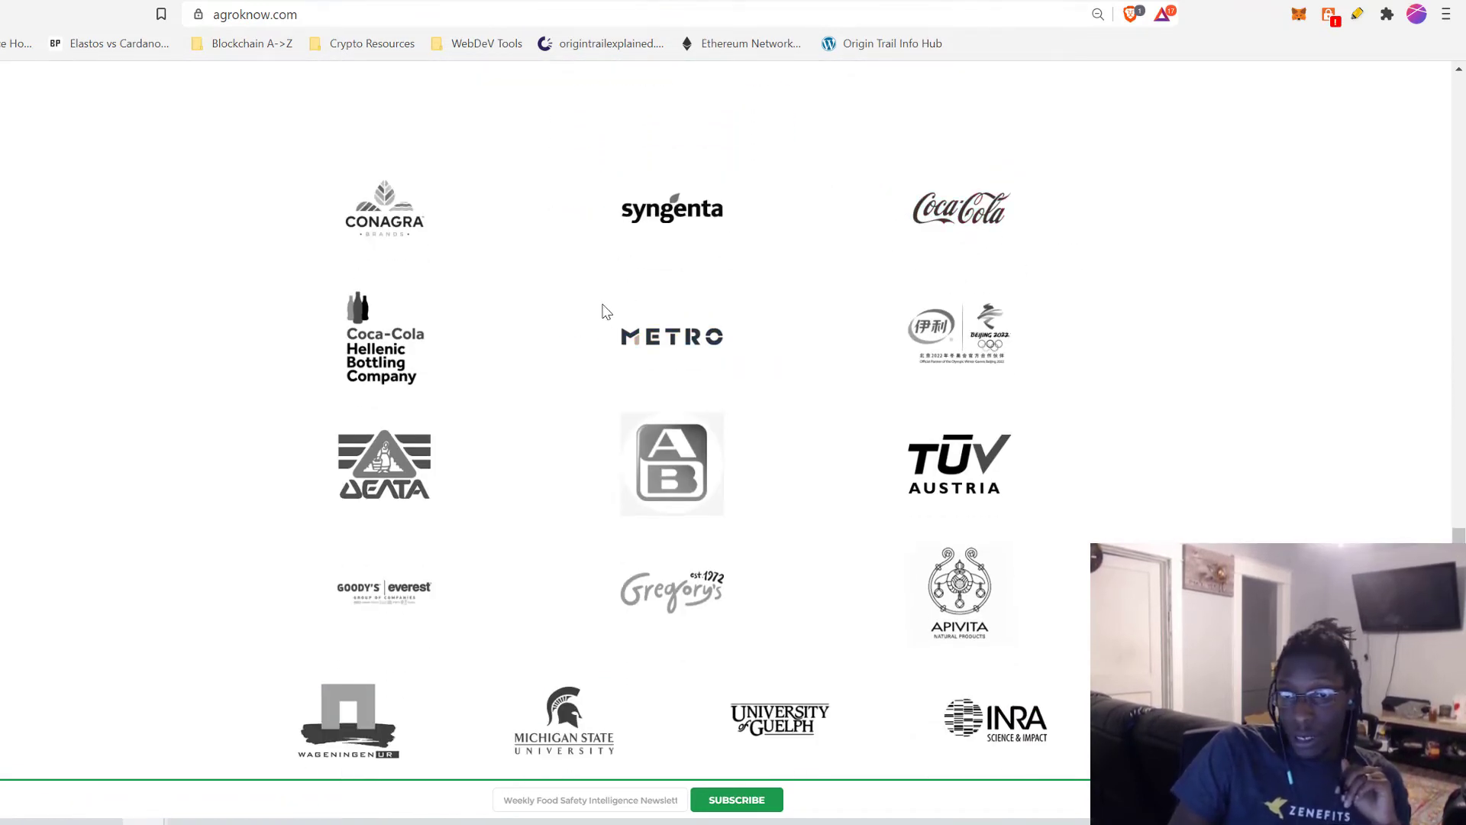
{"action": "scroll", "scroll_direction": "up", "scroll_amount": 3}
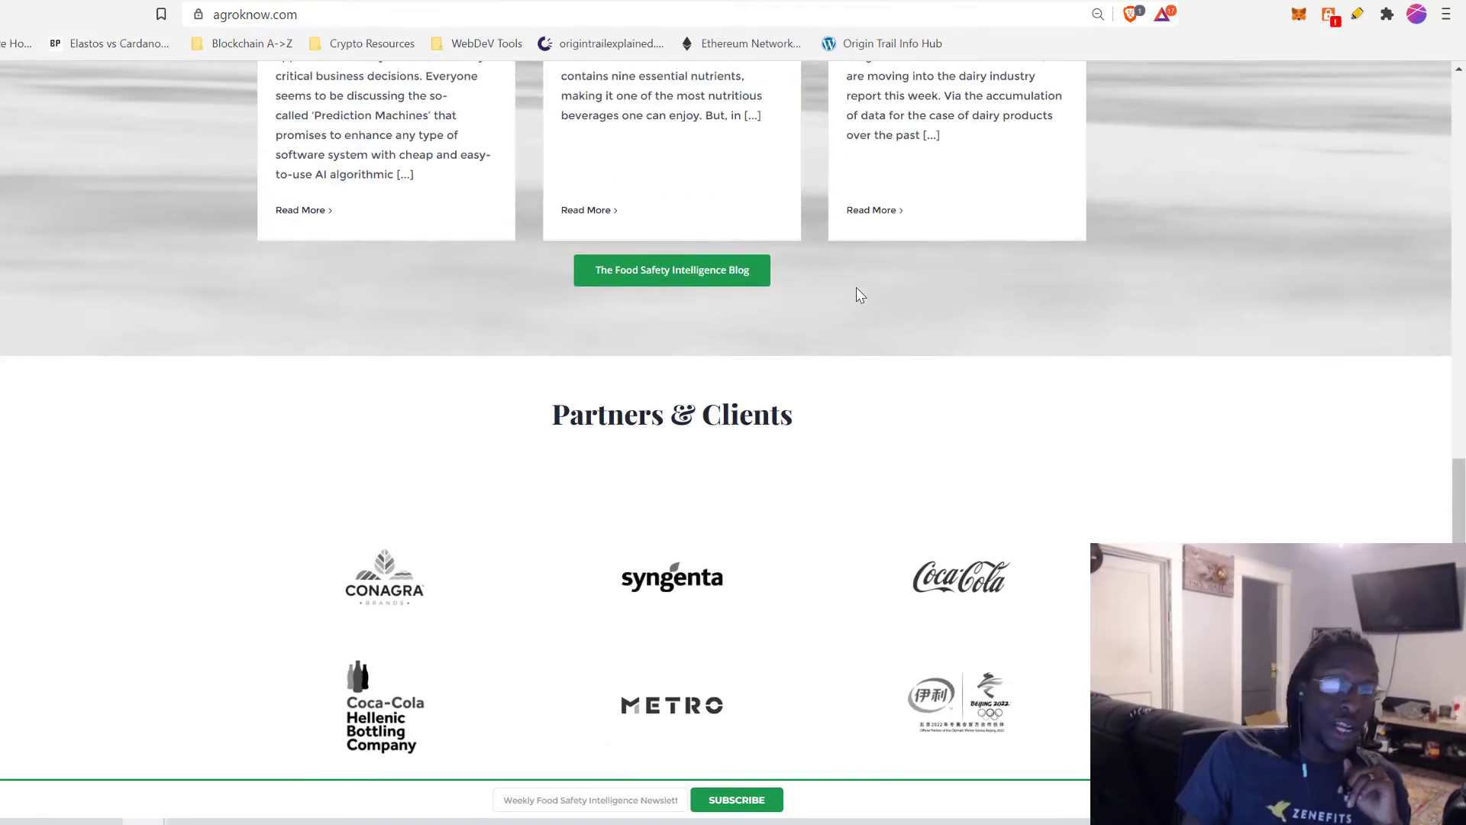
{"action": "scroll", "scroll_direction": "up", "scroll_amount": 3}
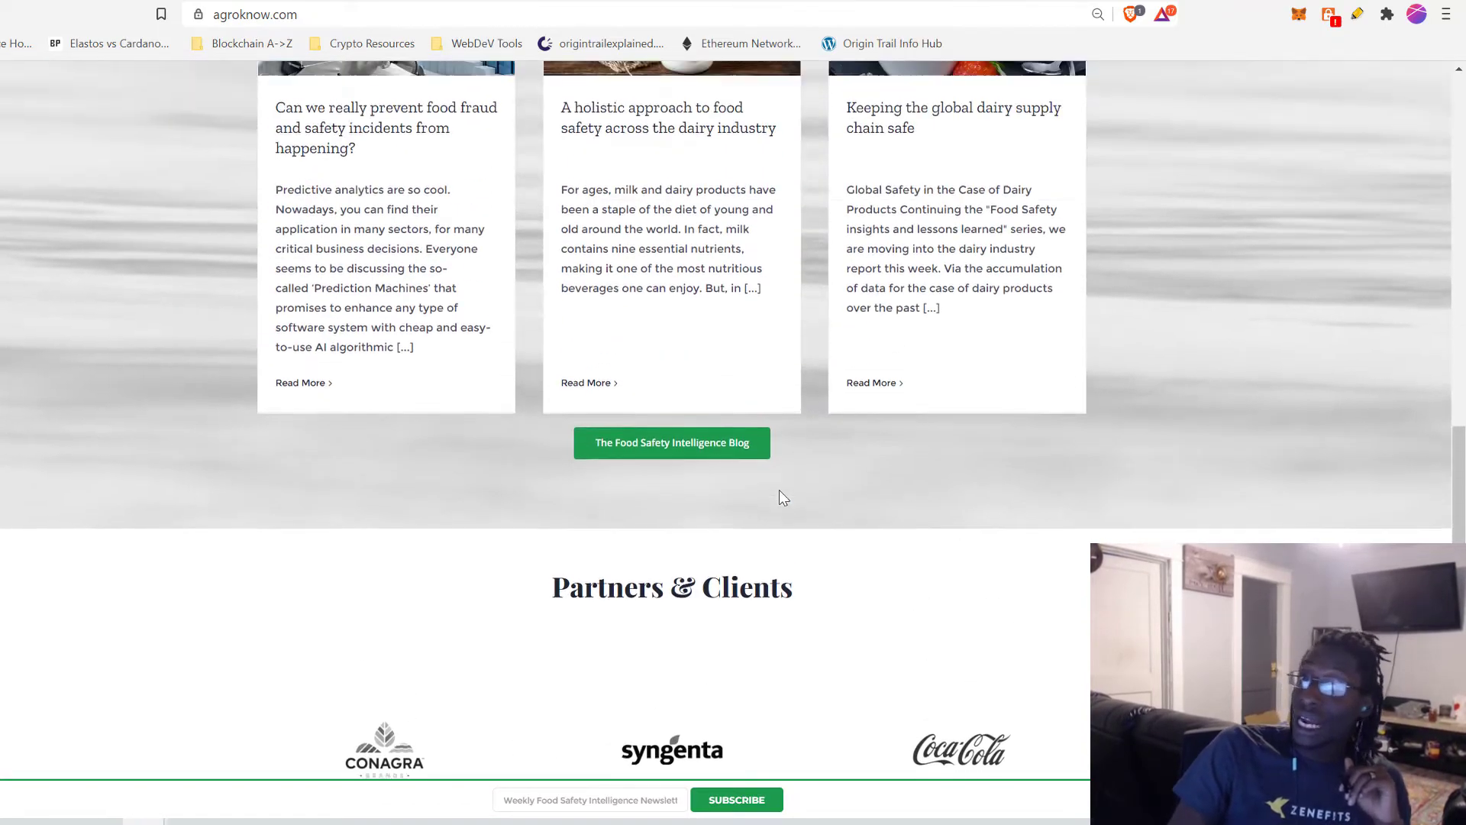
{"action": "scroll", "scroll_direction": "up", "scroll_amount": 3}
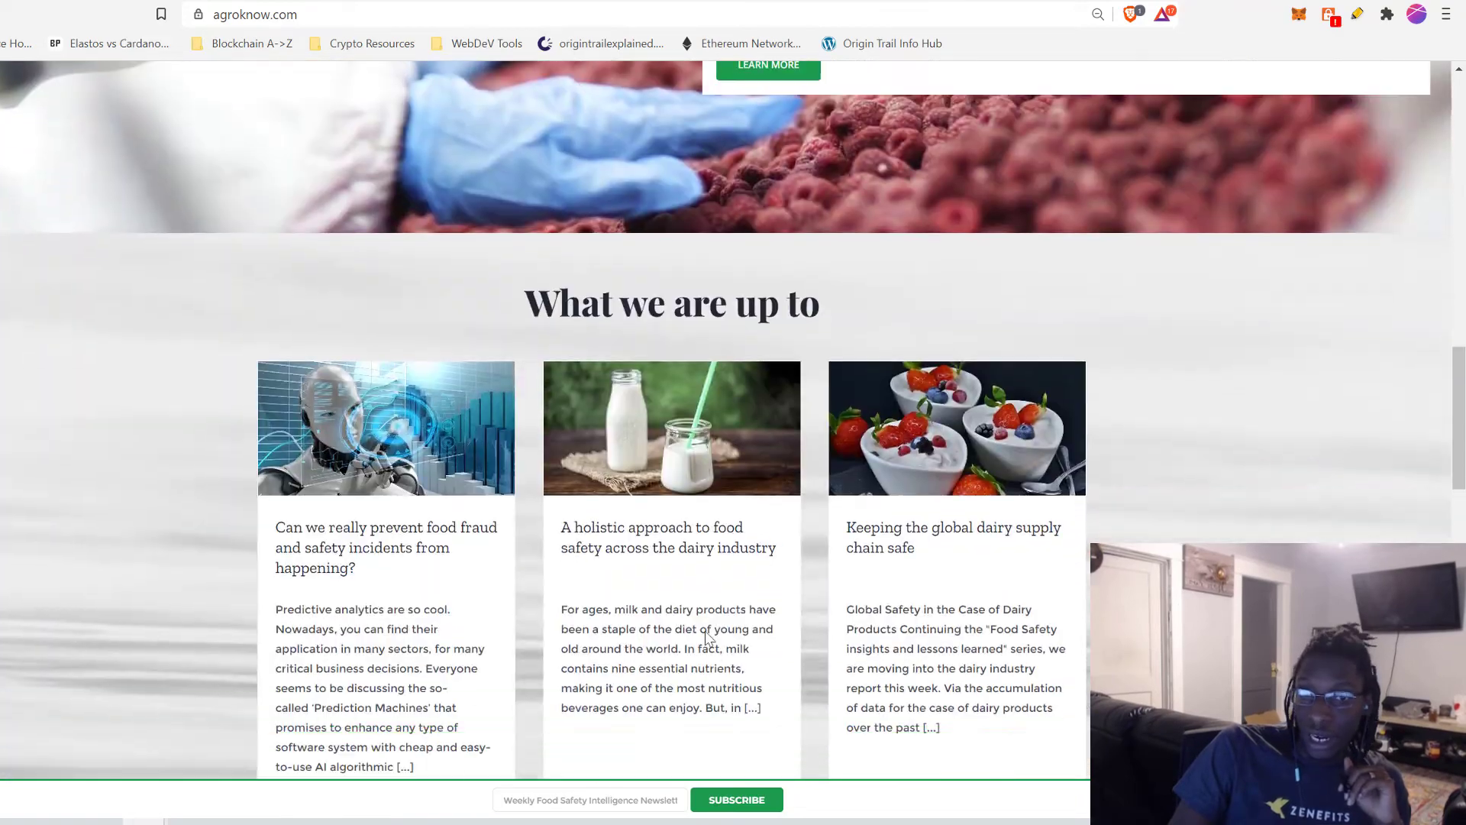
{"action": "scroll", "scroll_direction": "down", "scroll_amount": 3}
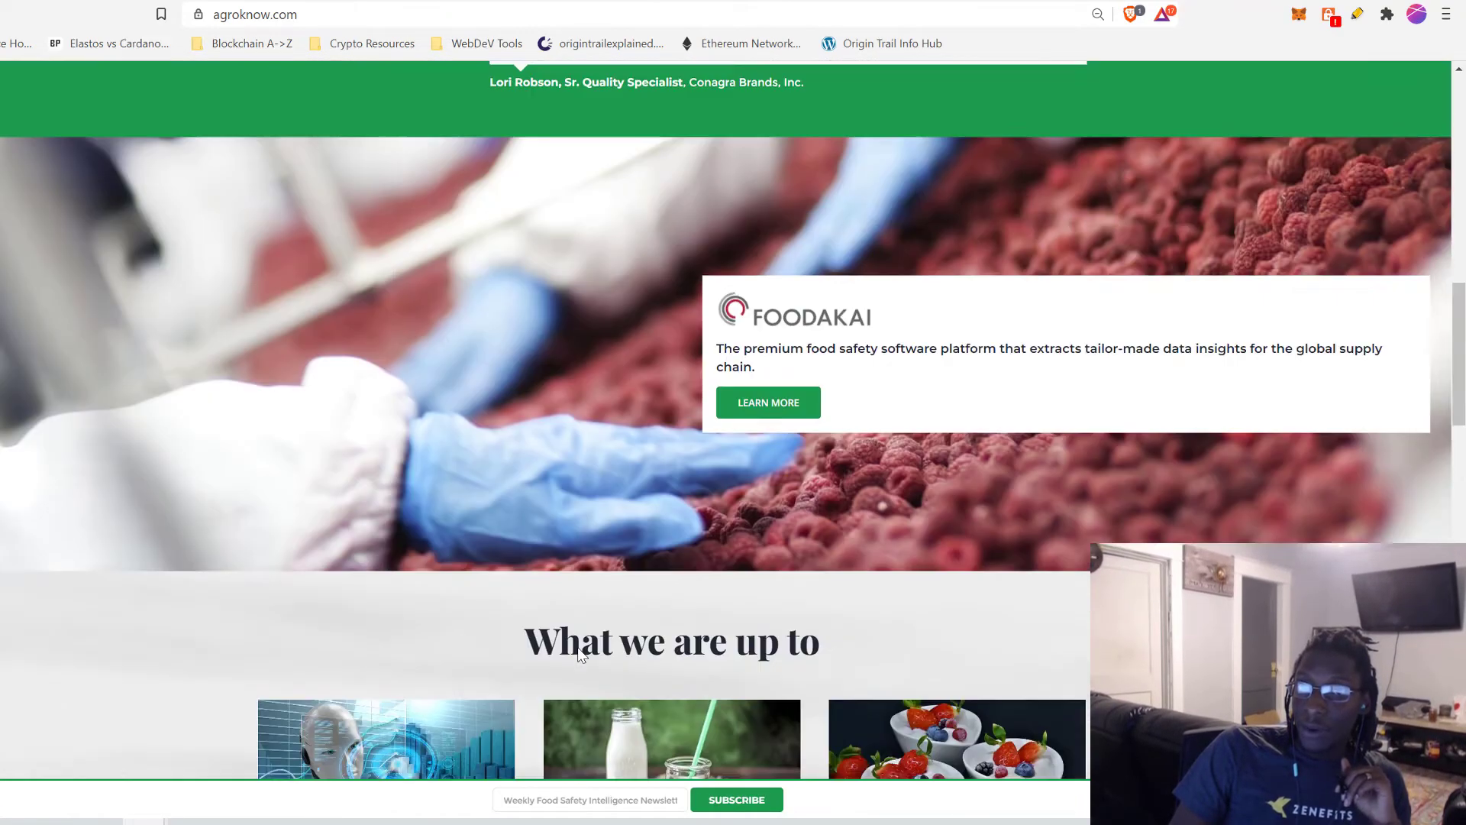
{"action": "scroll", "scroll_direction": "down", "scroll_amount": 3}
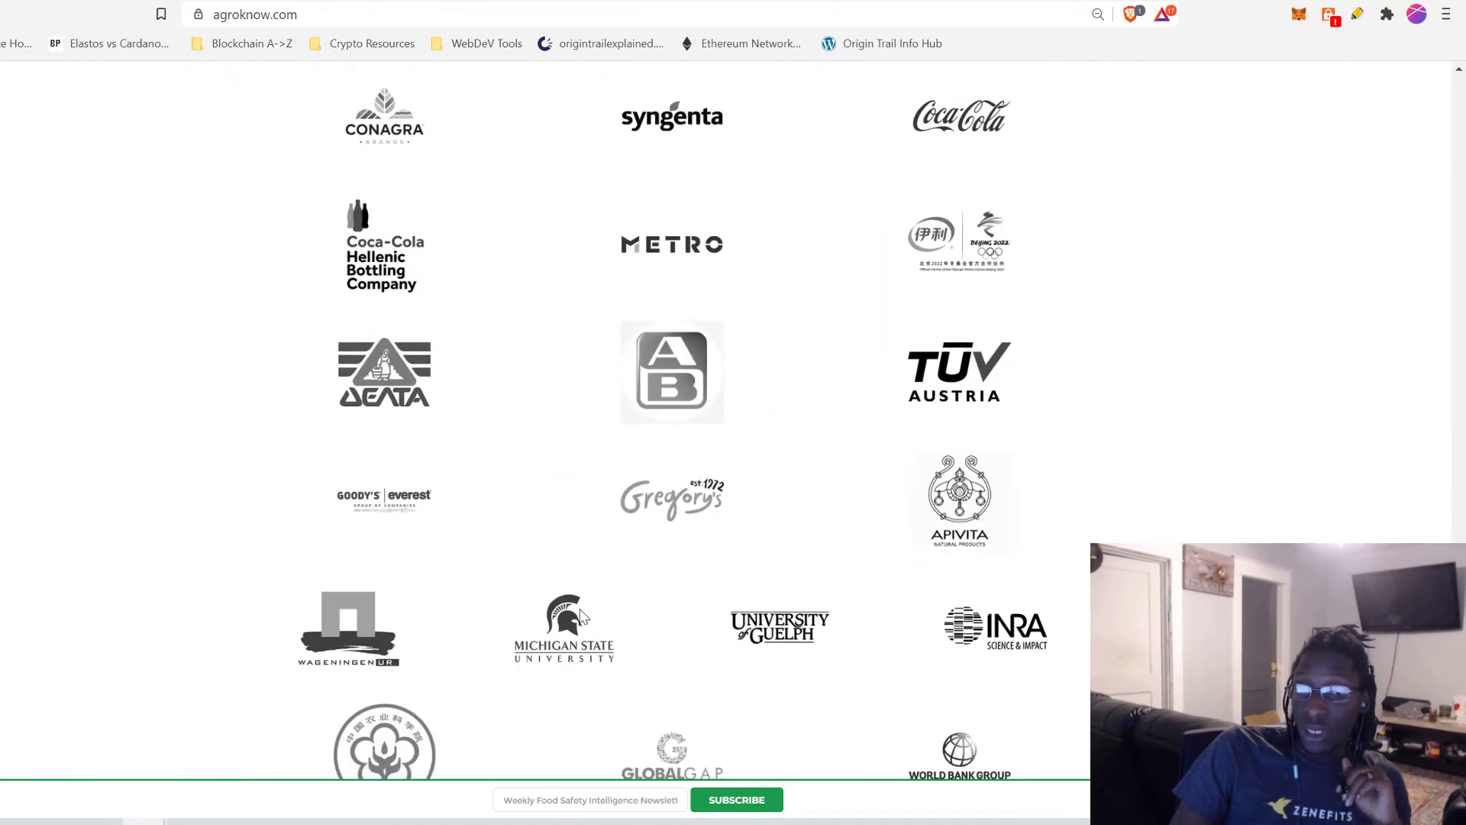
{"action": "scroll", "scroll_direction": "up", "scroll_amount": 3}
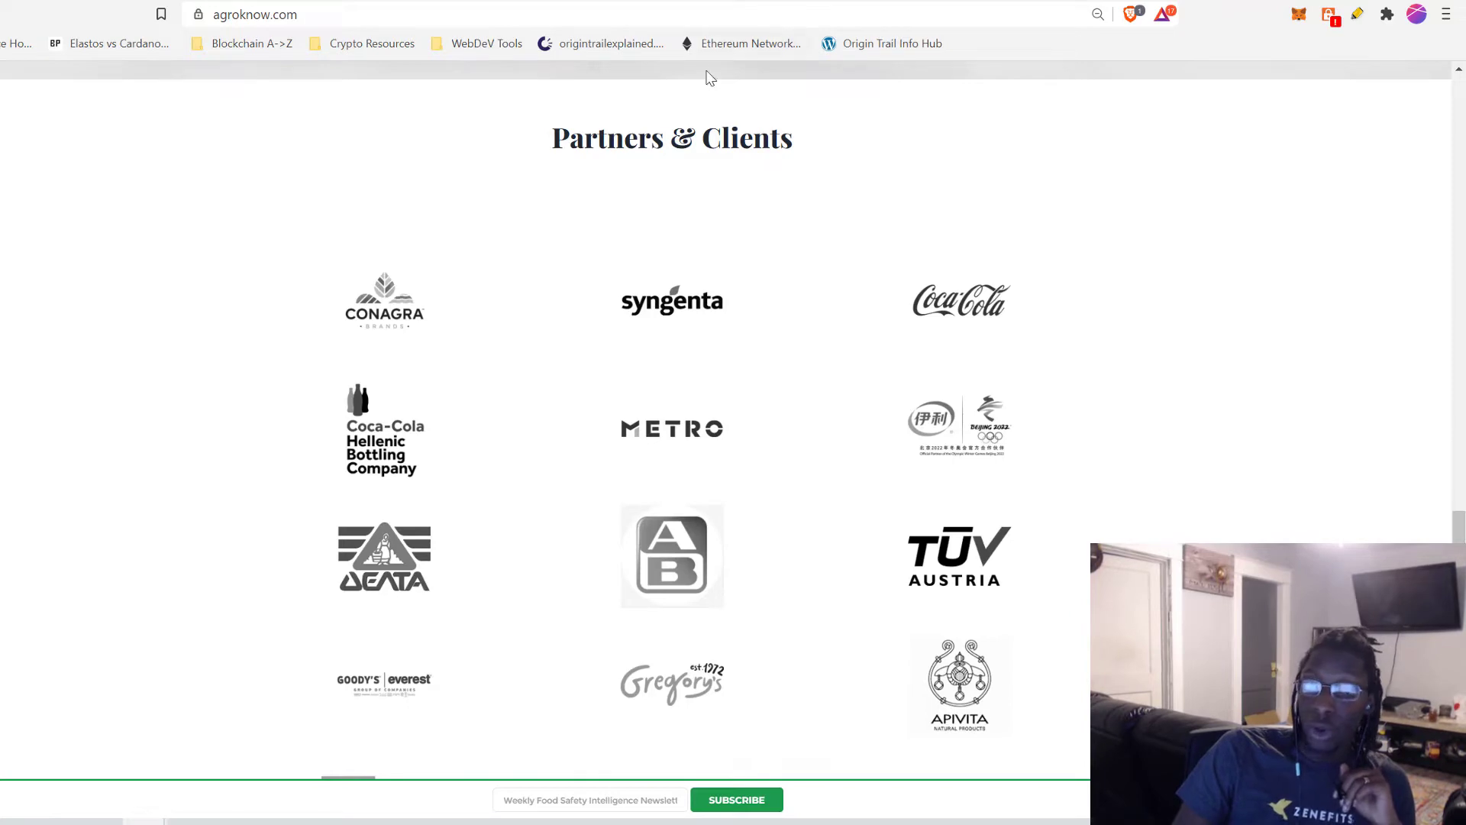
{"action": "scroll", "scroll_direction": "down", "scroll_amount": 3}
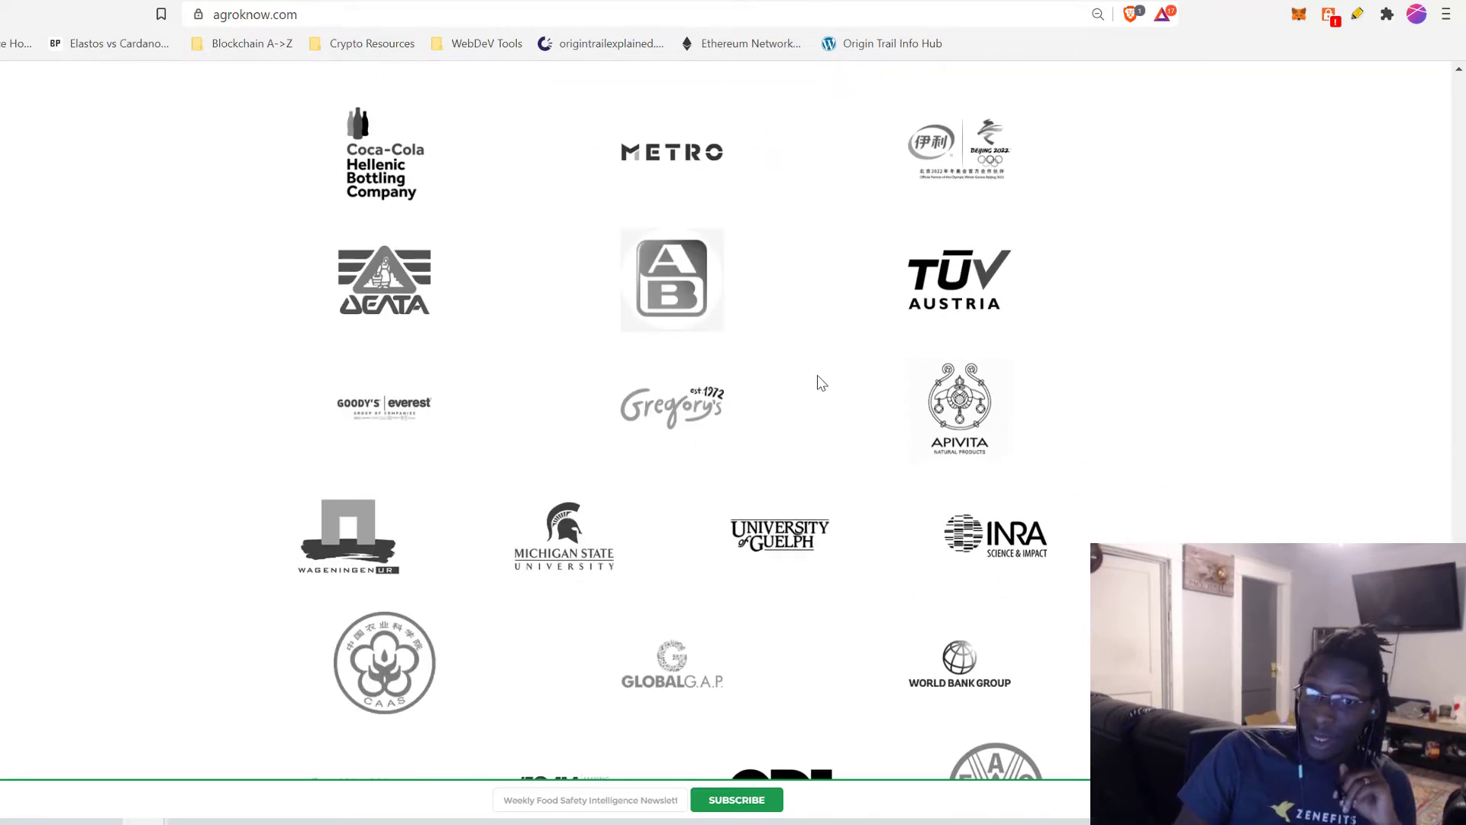
{"action": "scroll", "scroll_direction": "up", "scroll_amount": 3}
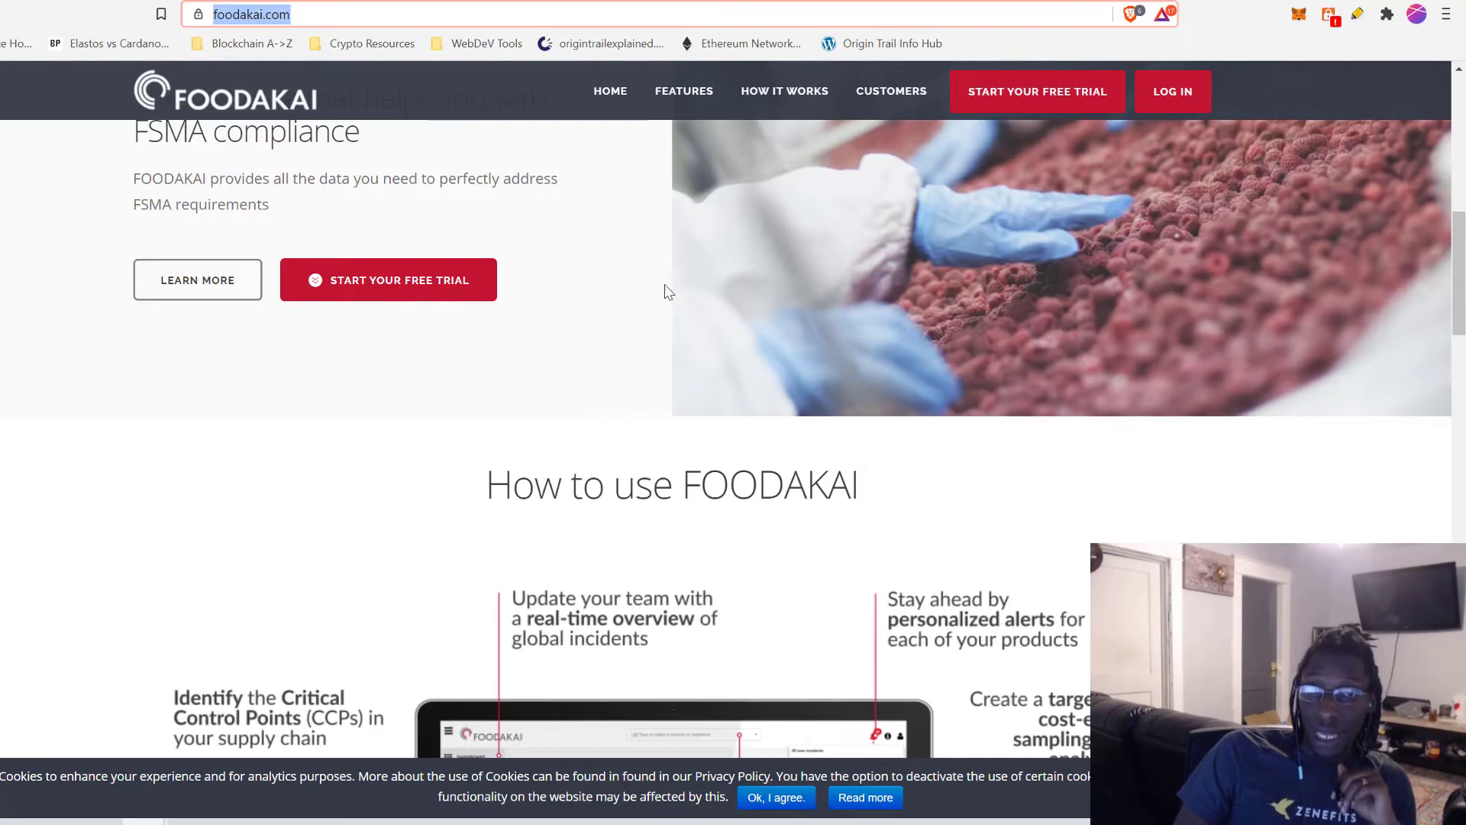
Step: Highlight FOODAKAI's 'Make better decisions faster' tagline about live food safety insights
{"action": "scroll", "scroll_direction": "up", "scroll_amount": 3}
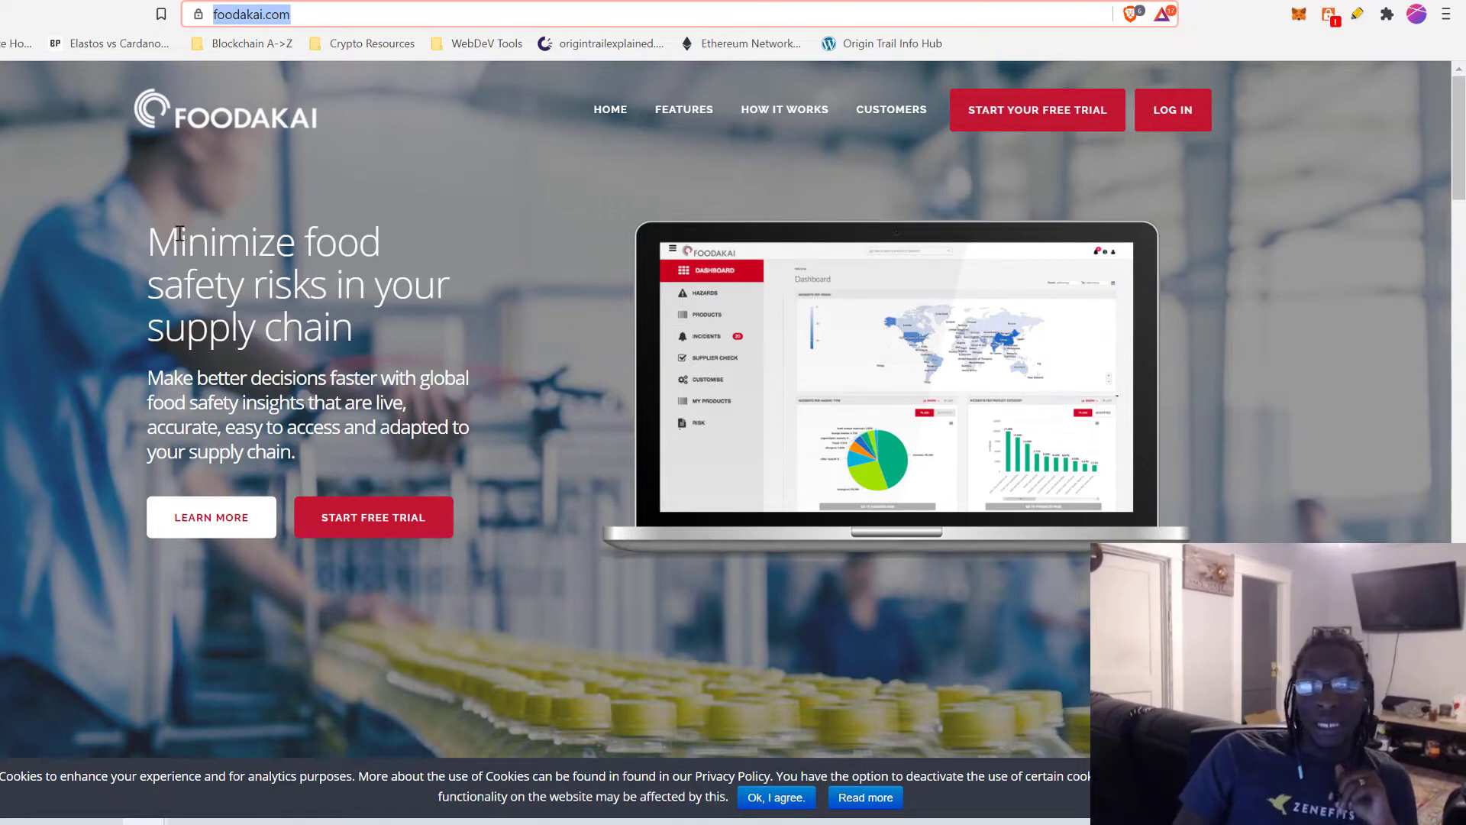
{"action": "left_click_drag", "start_coordinate": [150, 240], "coordinate": [440, 286]}
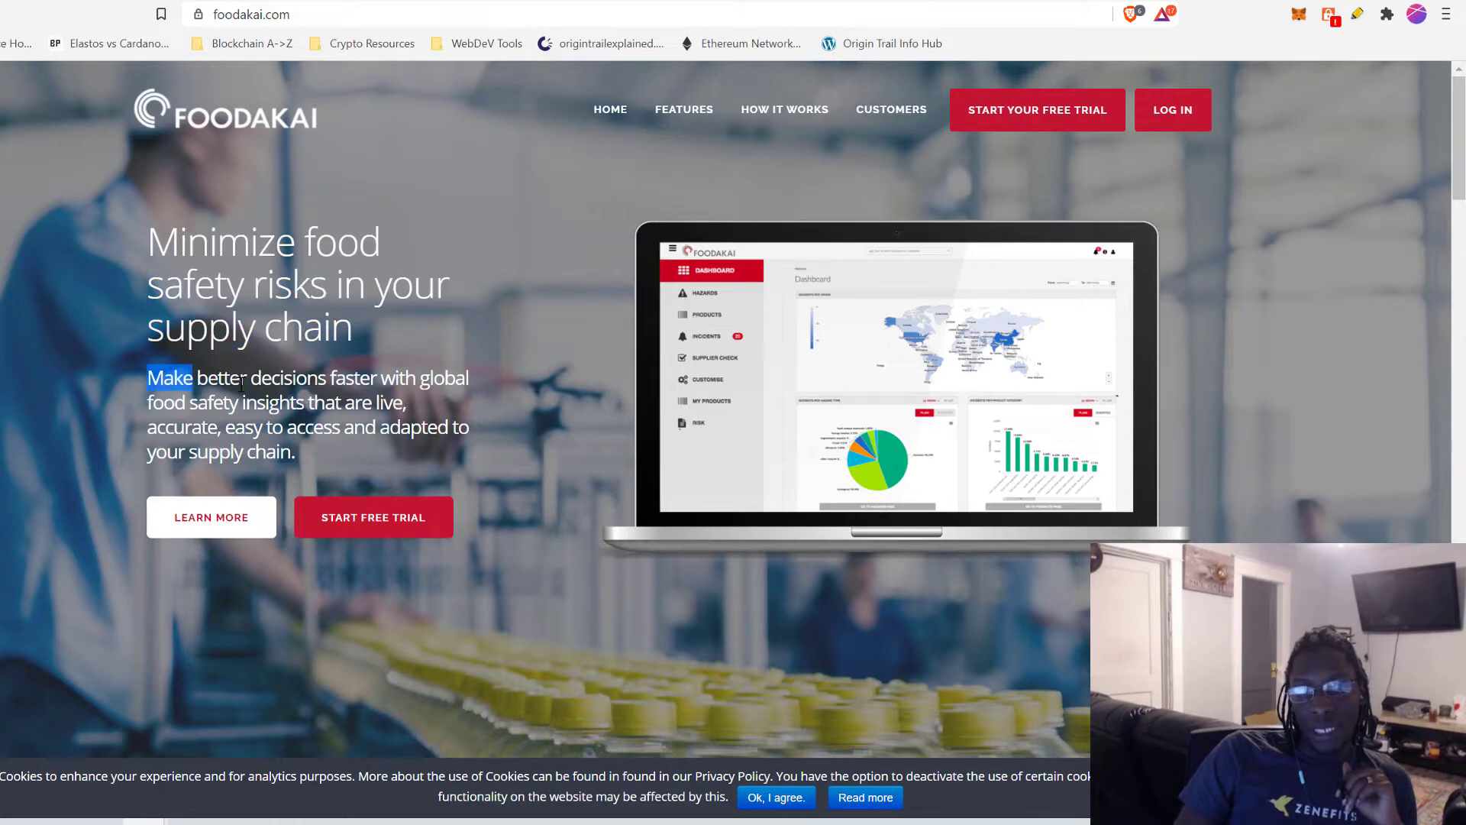
{"action": "left_click_drag", "start_coordinate": [193, 377], "coordinate": [262, 432]}
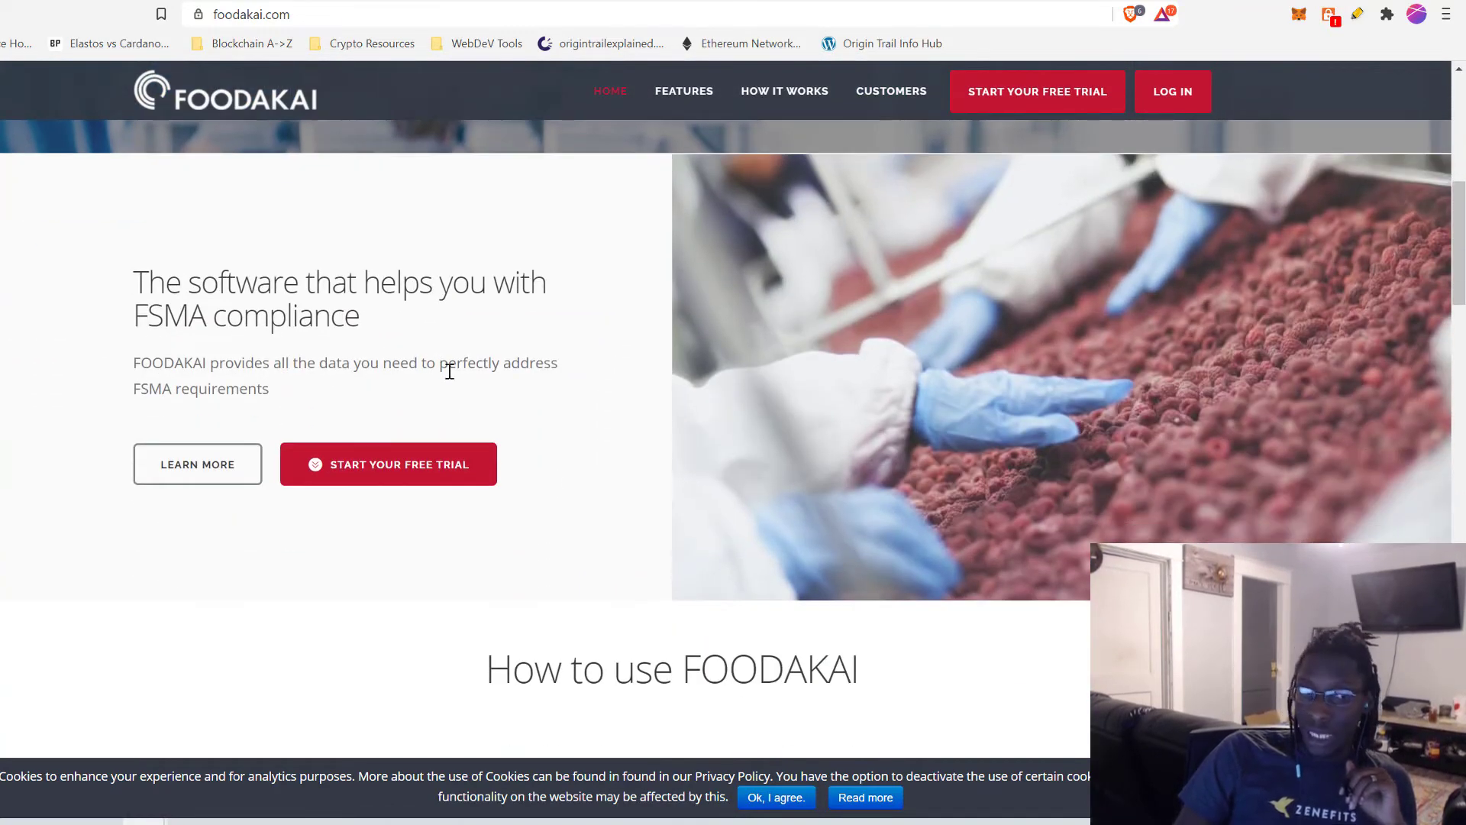
Step: Browse FOODAKAI's The Value we offer section below the hero
{"action": "scroll", "scroll_direction": "down", "scroll_amount": 3}
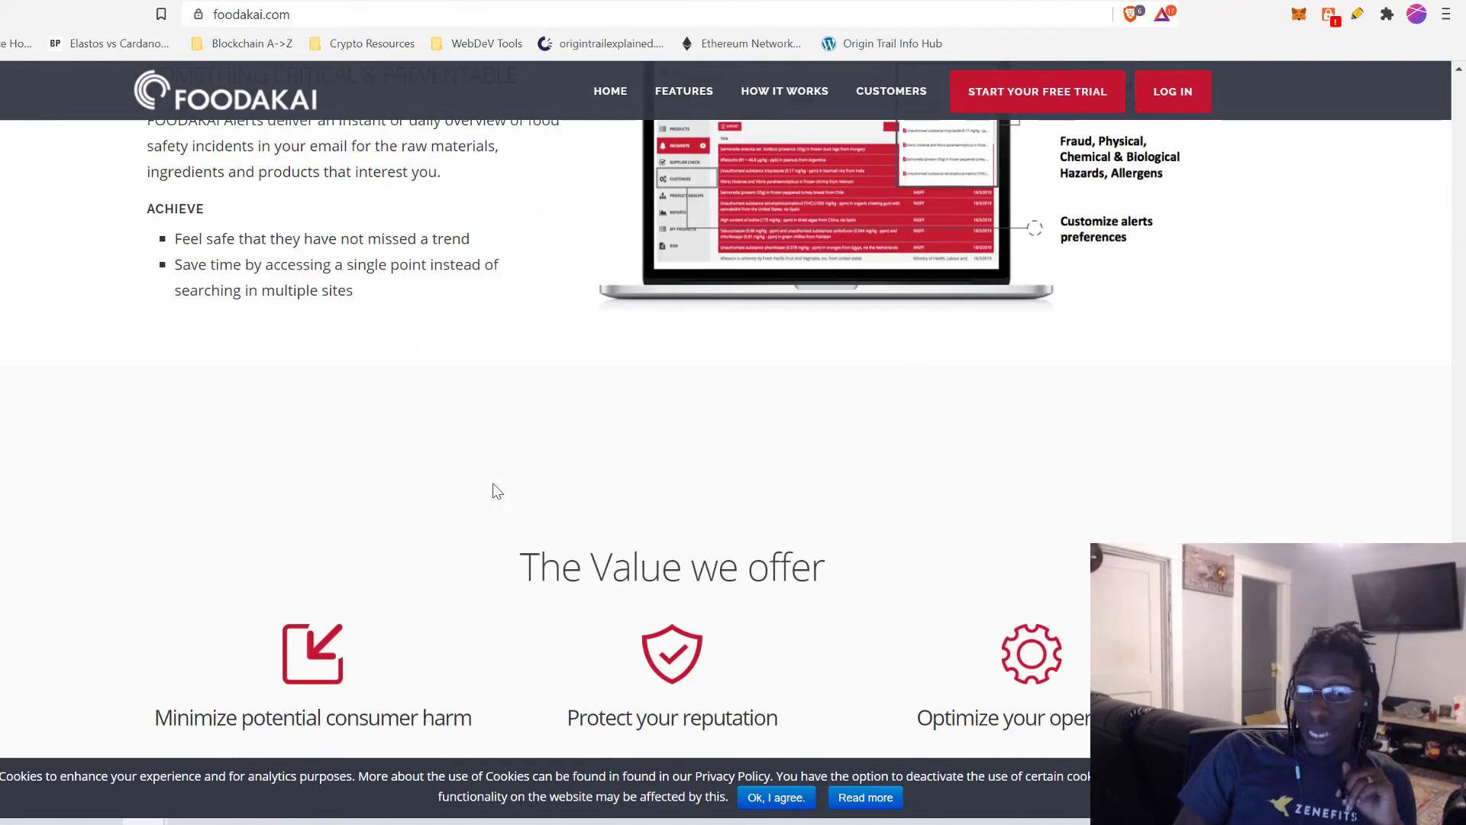
{"action": "scroll", "scroll_direction": "down", "scroll_amount": 3}
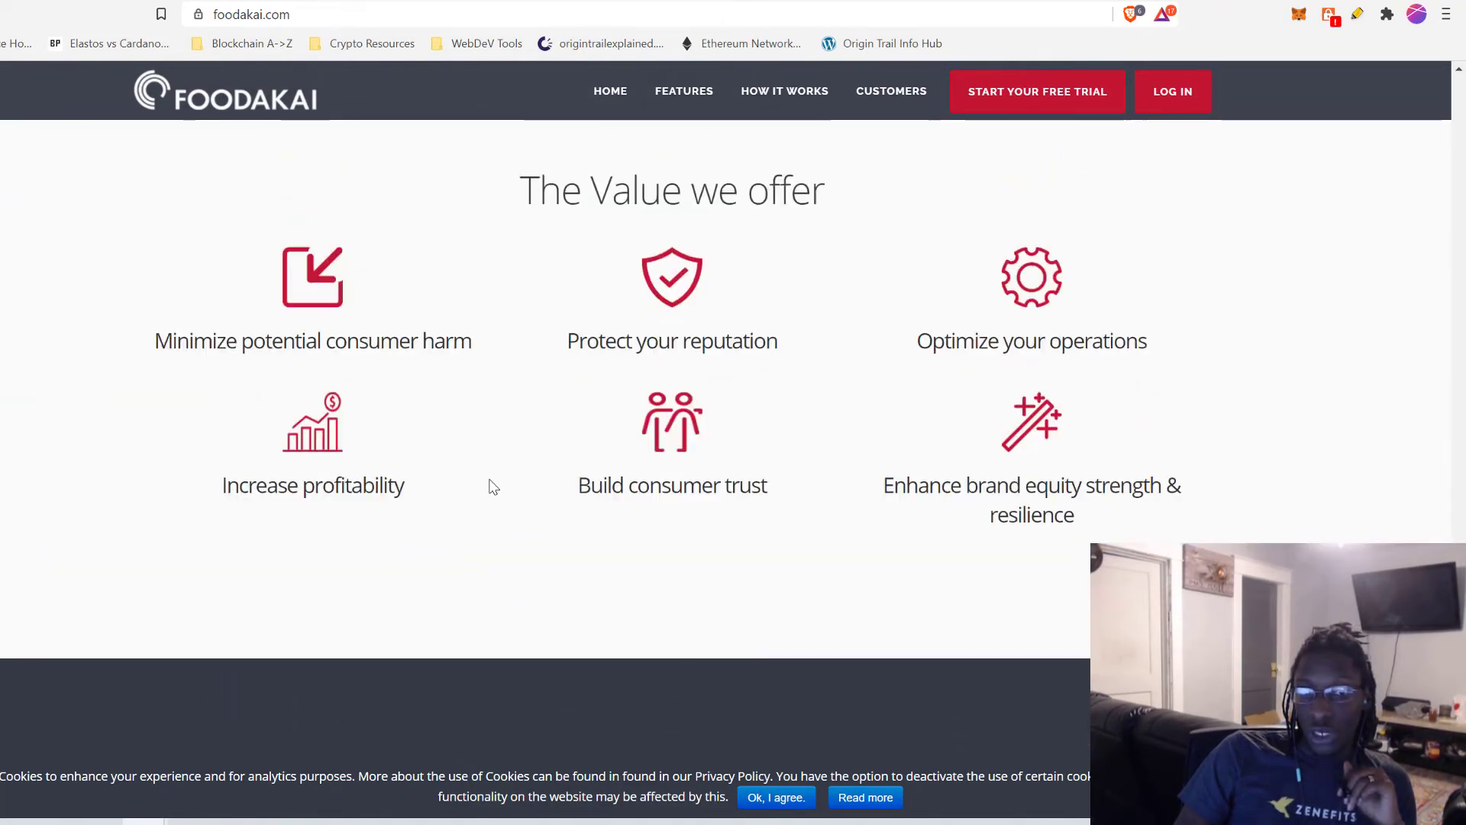
{"action": "scroll", "scroll_direction": "up", "scroll_amount": 3}
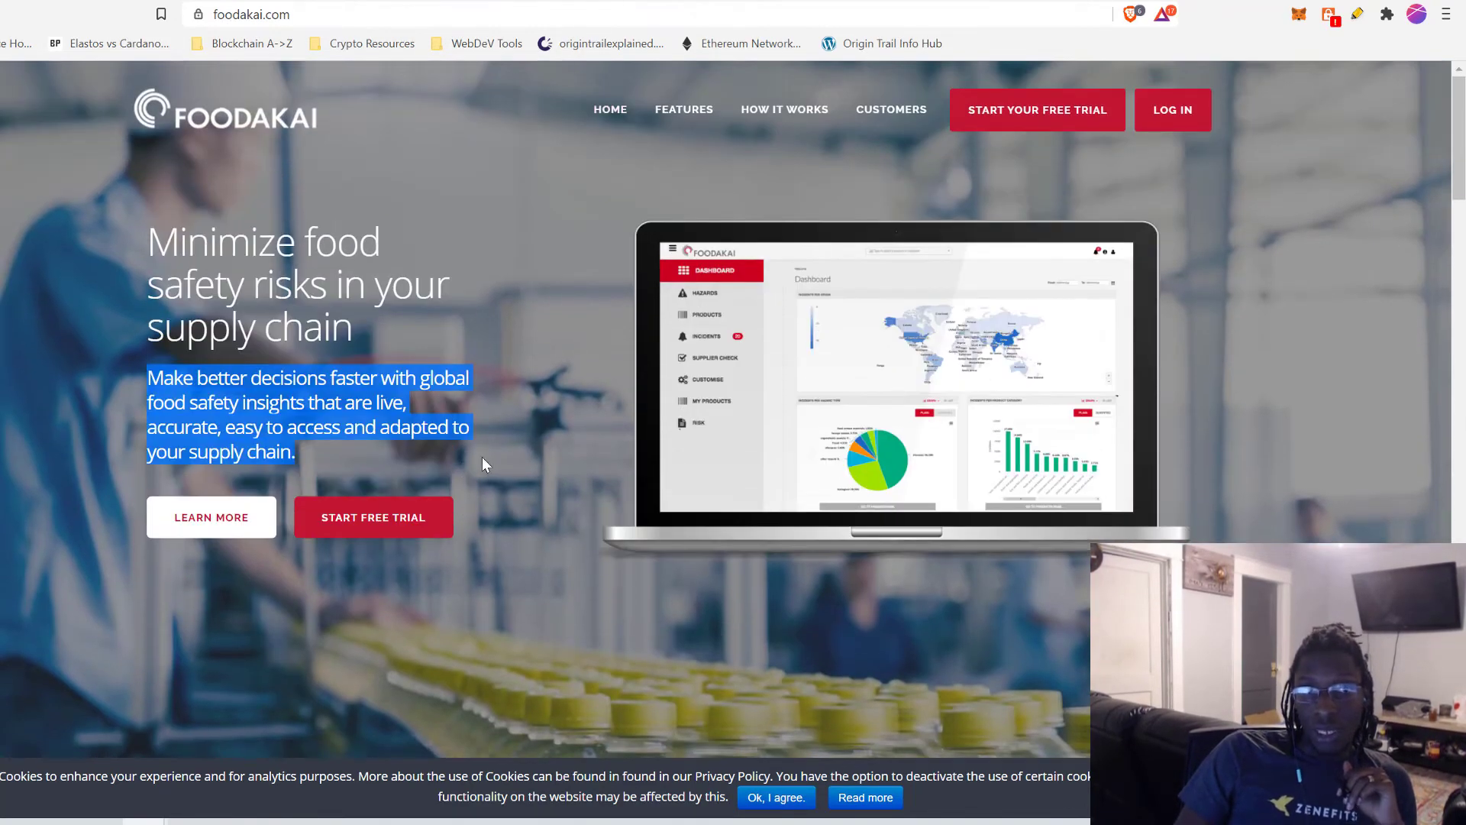
{"action": "scroll", "scroll_direction": "down", "scroll_amount": 3}
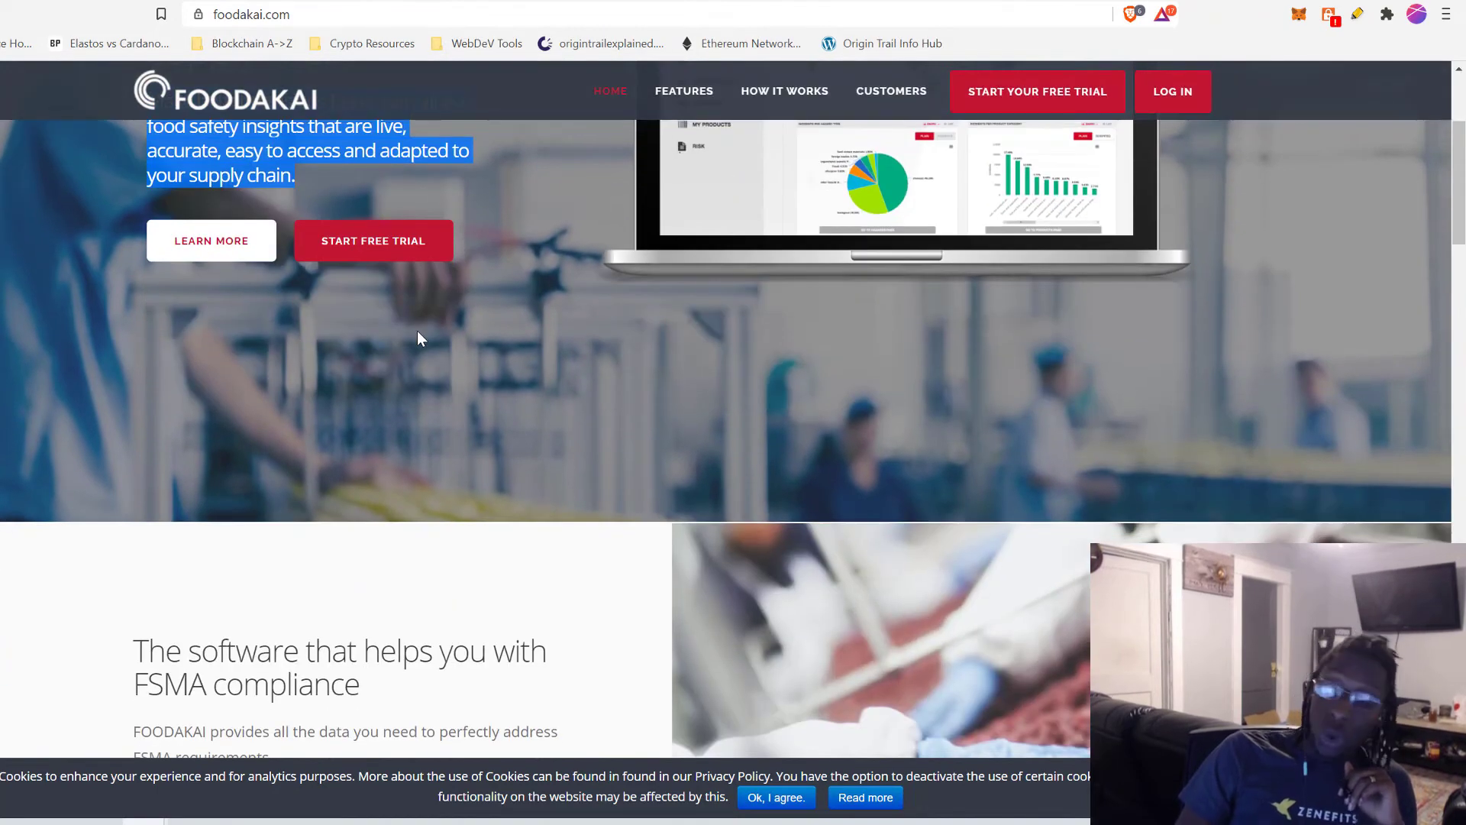
{"action": "scroll", "scroll_direction": "up", "scroll_amount": 3}
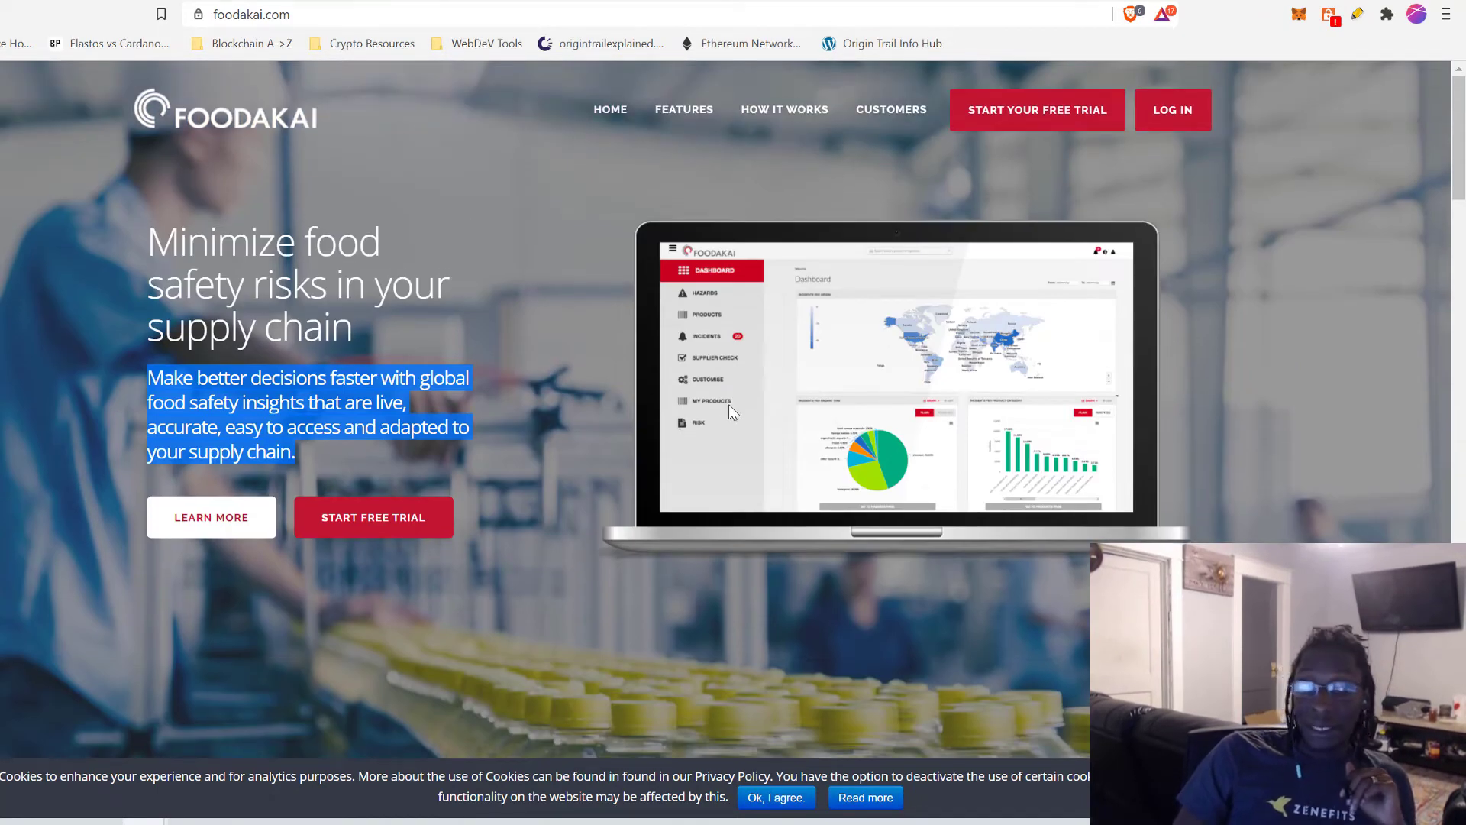
{"action": "mouse_move", "coordinate": [168, 245]}
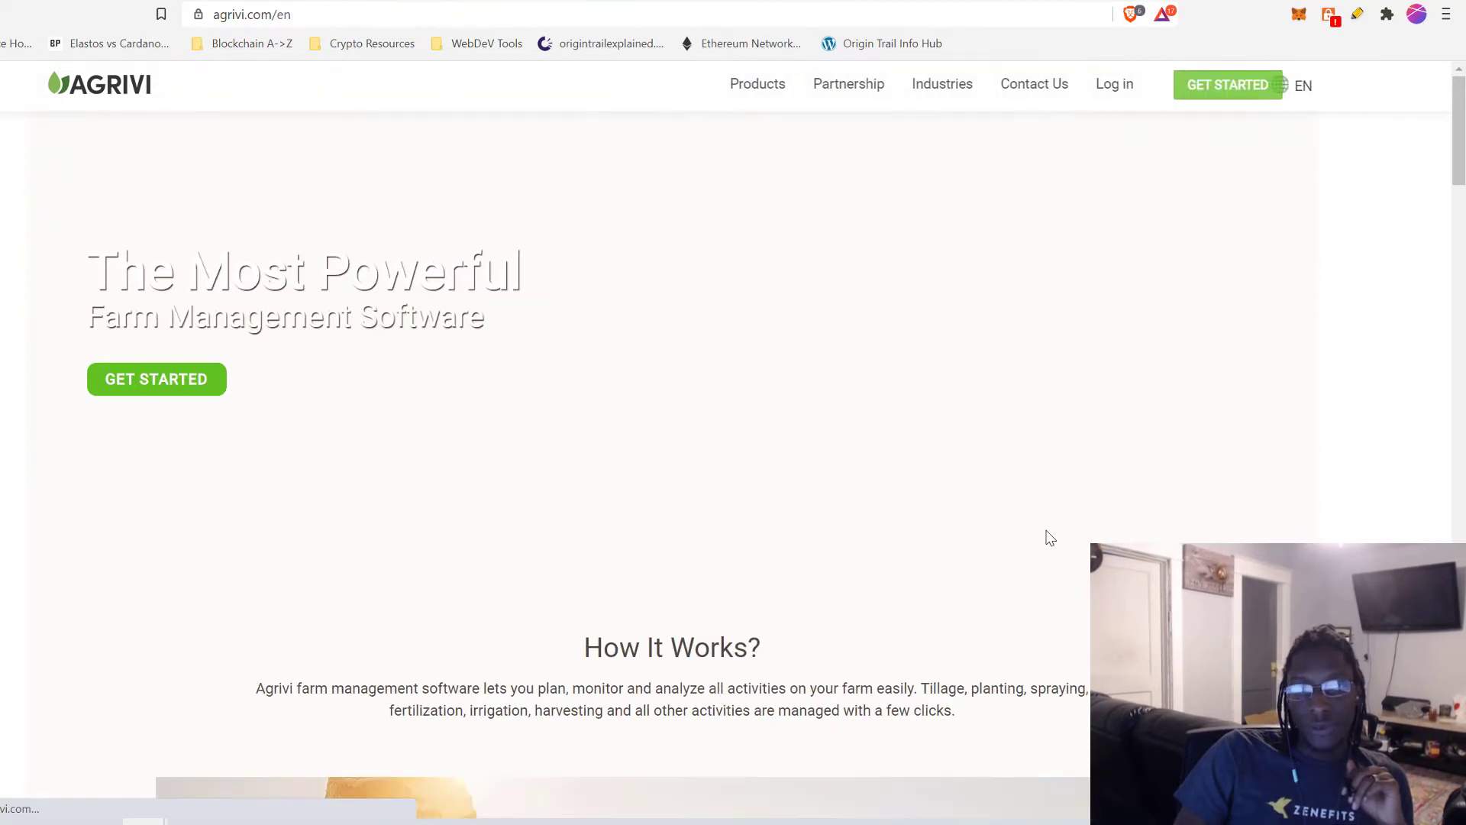
Step: Scroll Agrivi's homepage past How It Works to the Farmers tab section
{"action": "scroll", "scroll_direction": "down", "scroll_amount": 3}
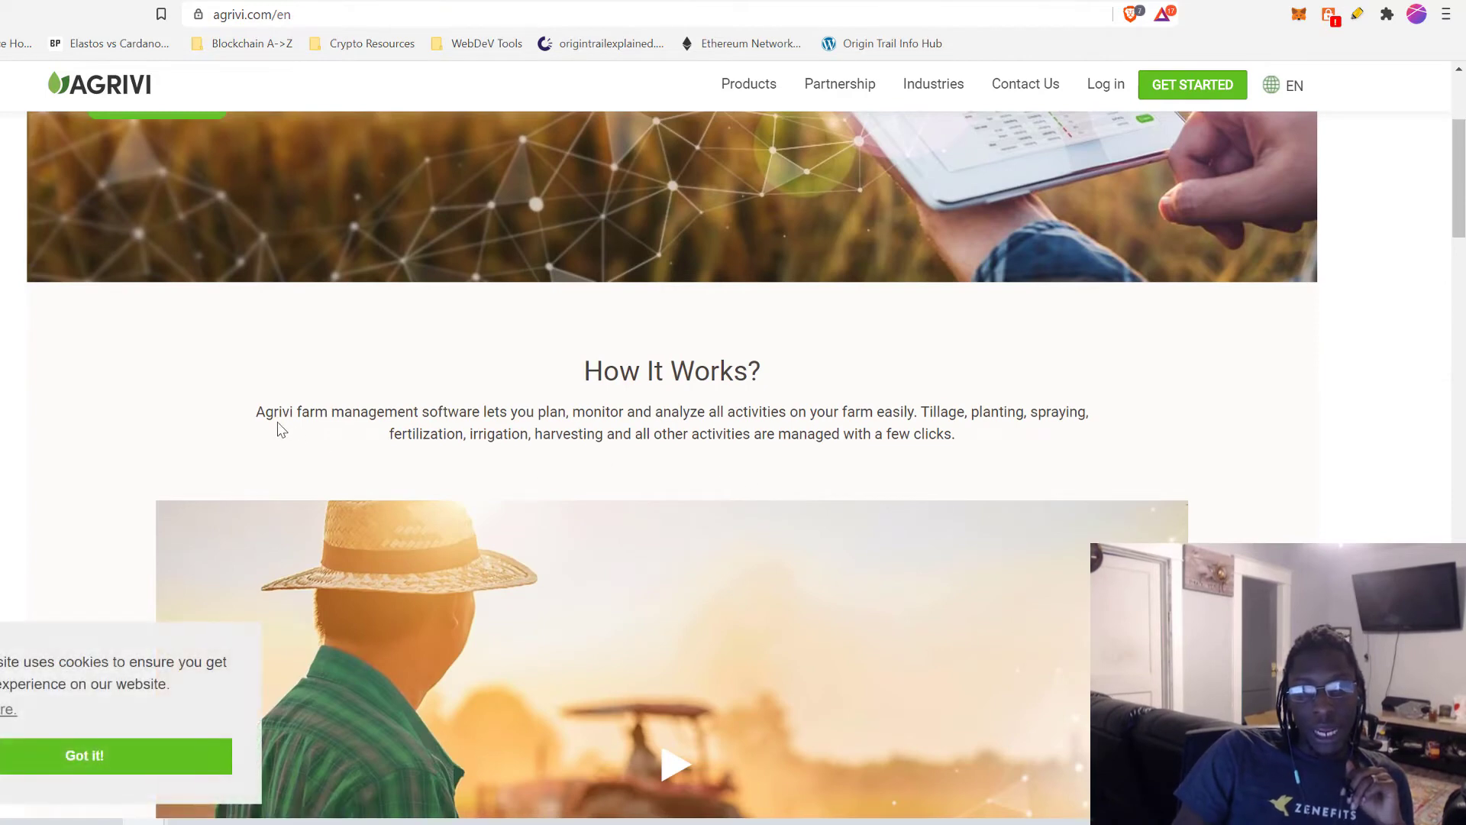
{"action": "mouse_move", "coordinate": [551, 415]}
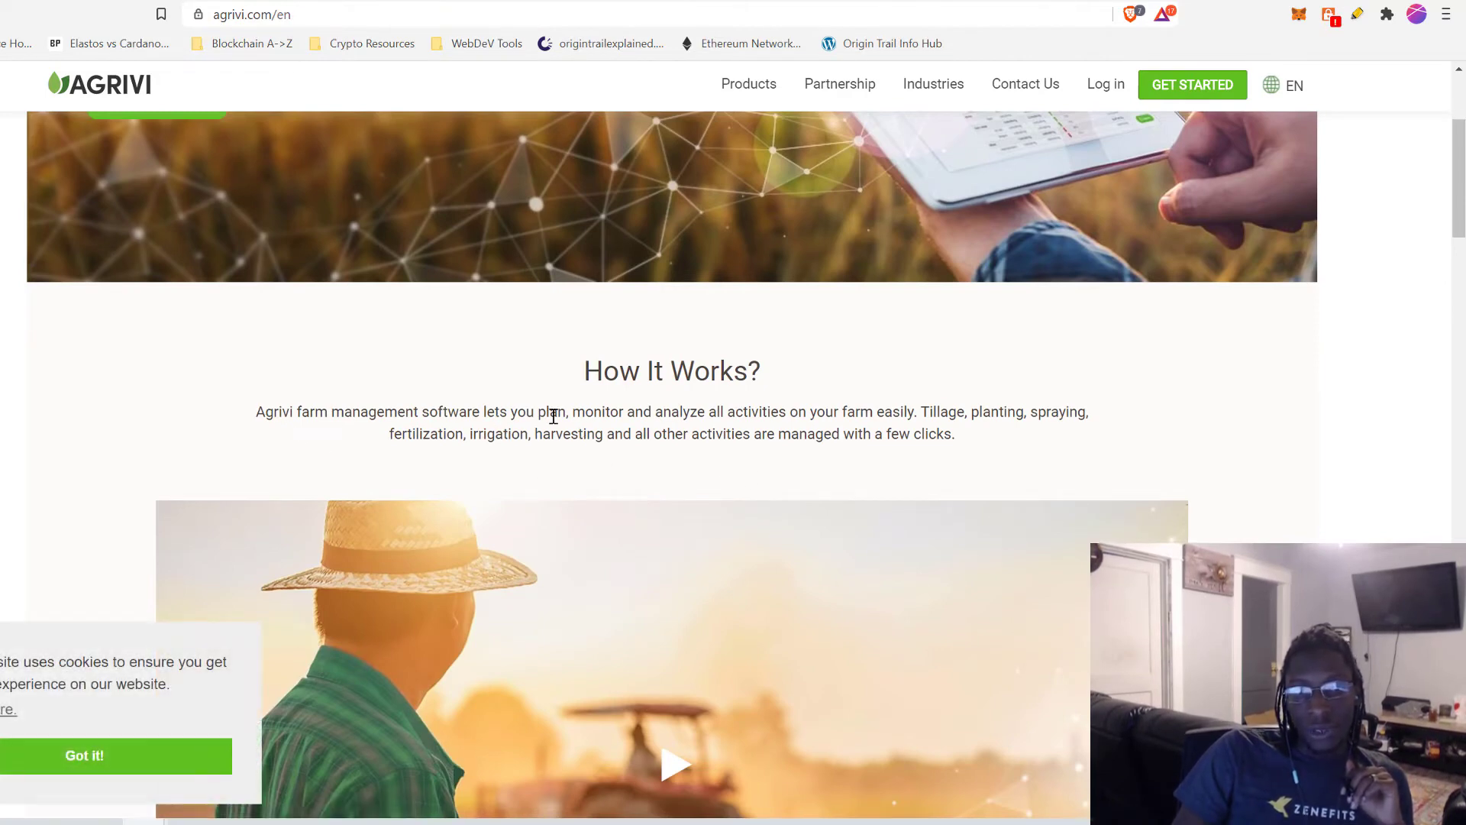
{"action": "mouse_move", "coordinate": [826, 414]}
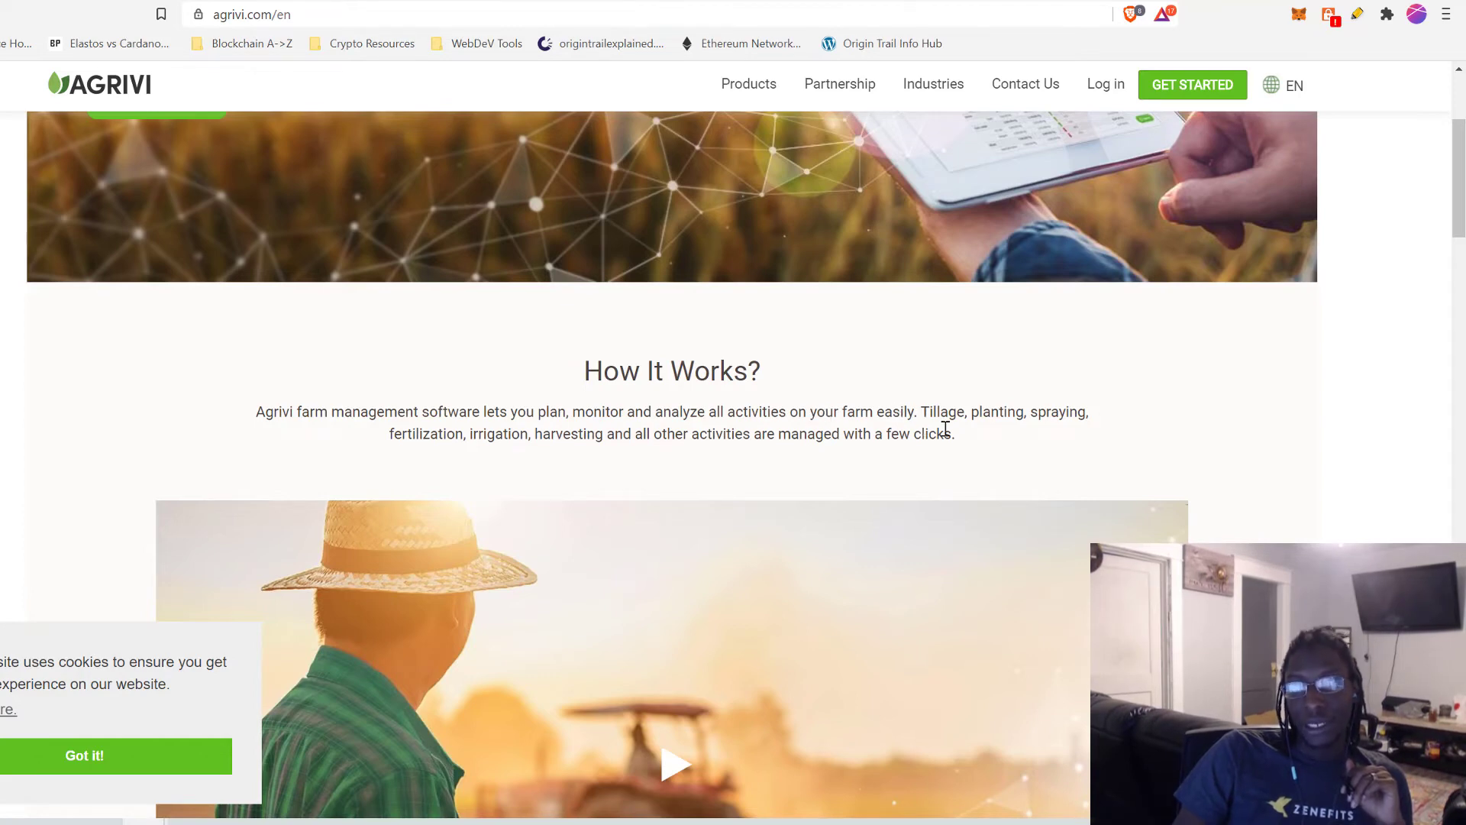
{"action": "mouse_move", "coordinate": [974, 432]}
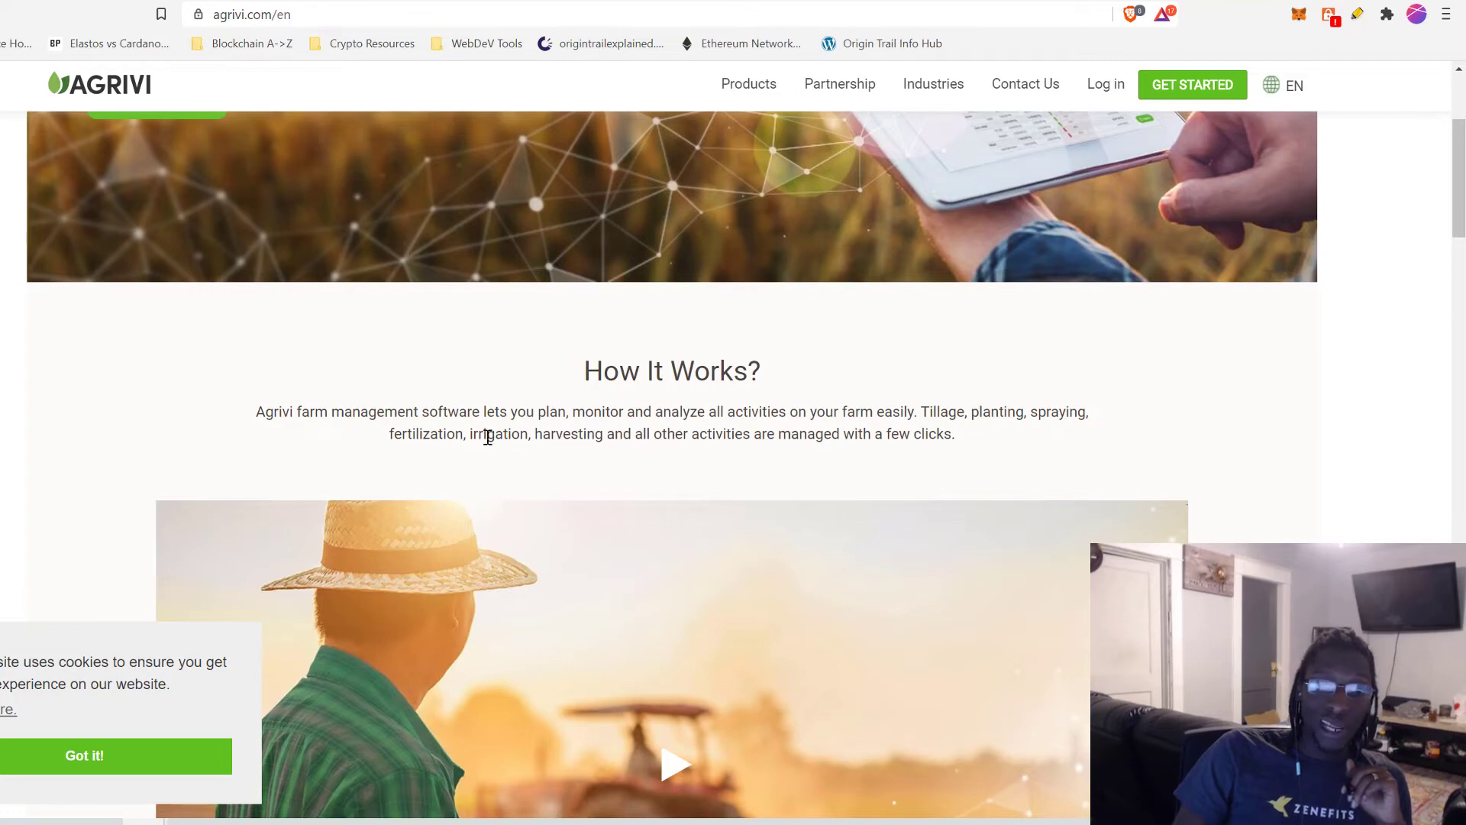
{"action": "mouse_move", "coordinate": [652, 465]}
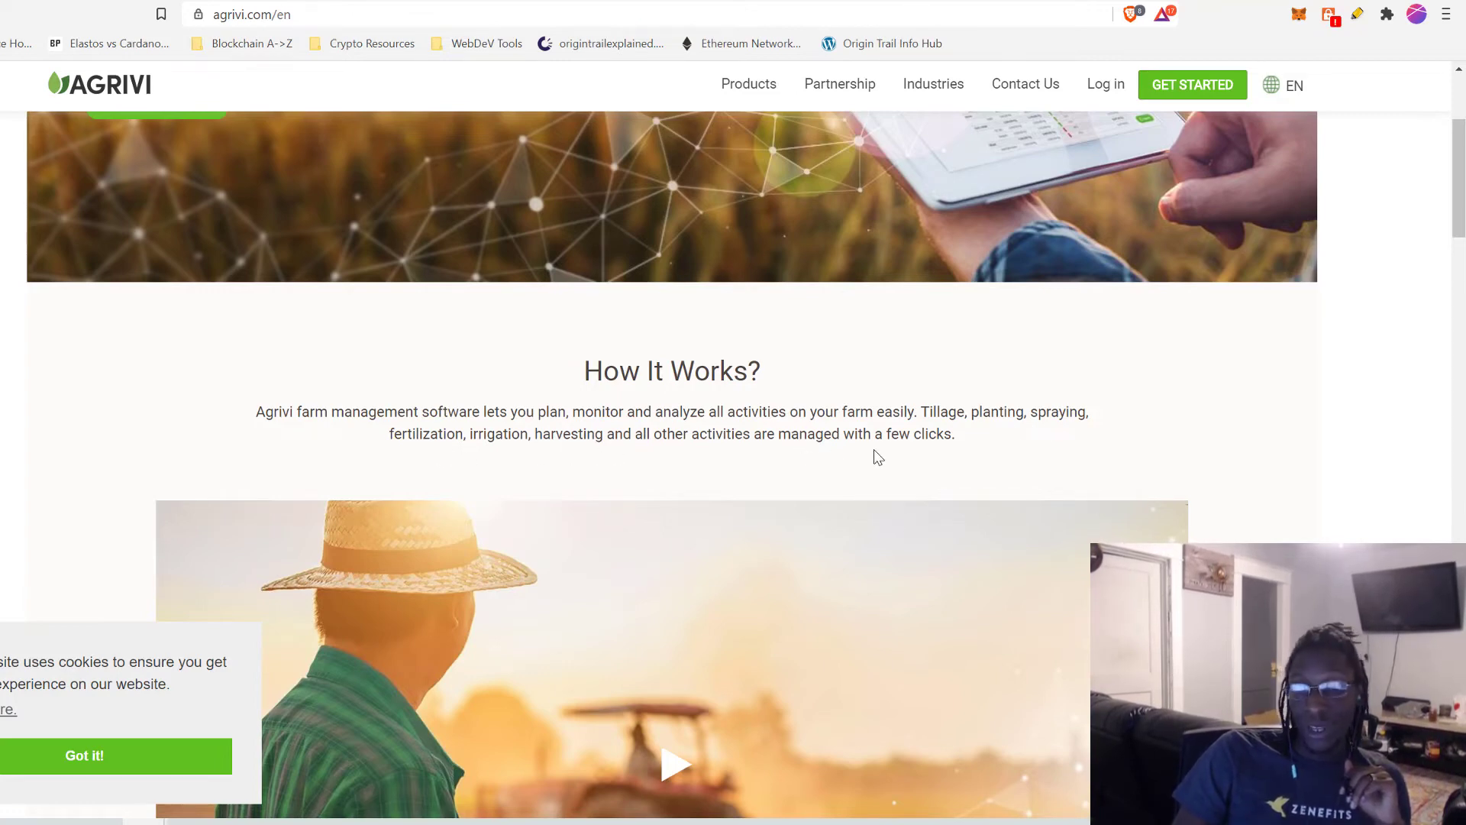
{"action": "scroll", "scroll_direction": "down", "scroll_amount": 3}
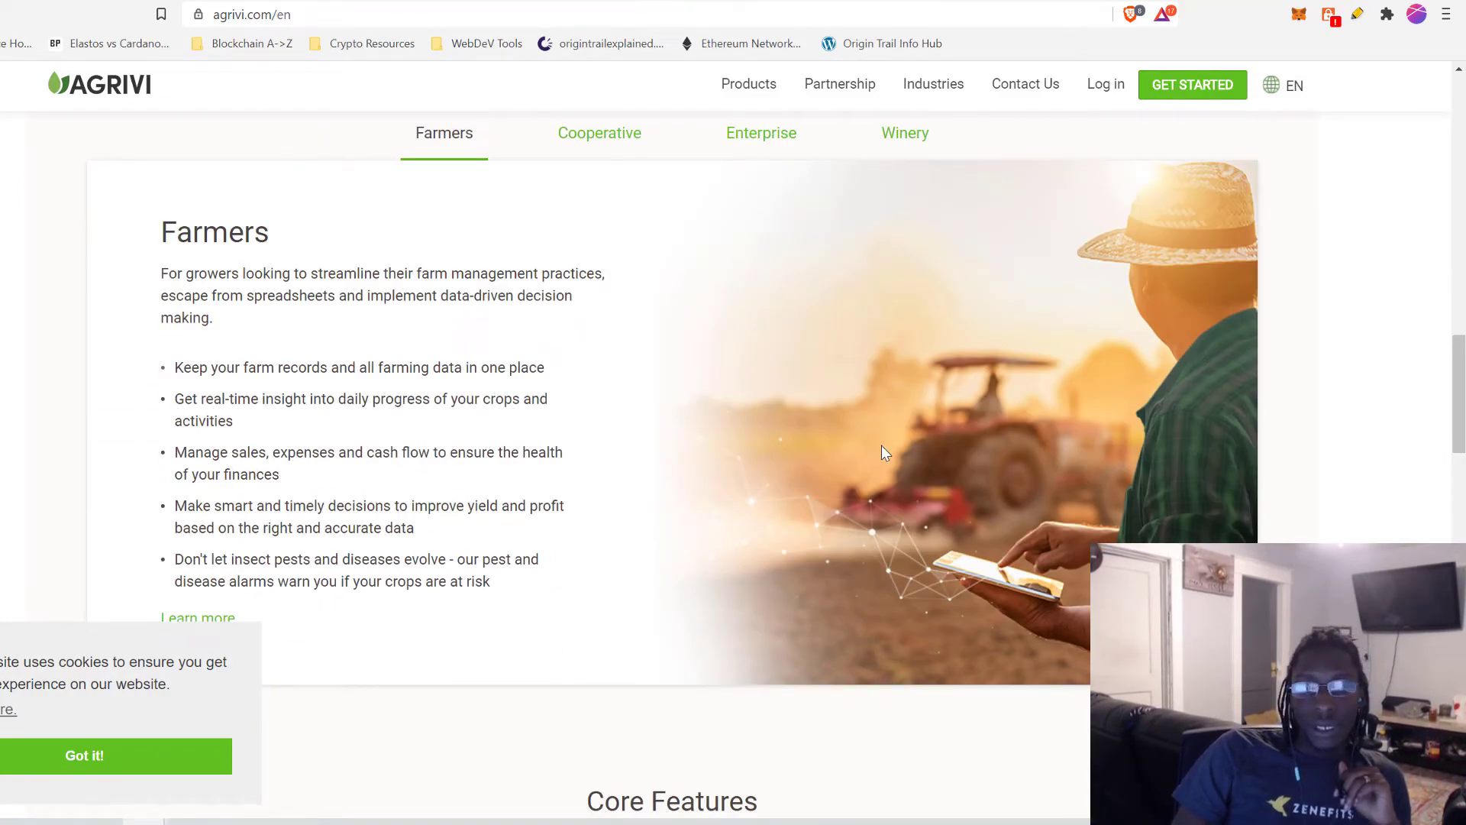
{"action": "scroll", "scroll_direction": "up", "scroll_amount": 3}
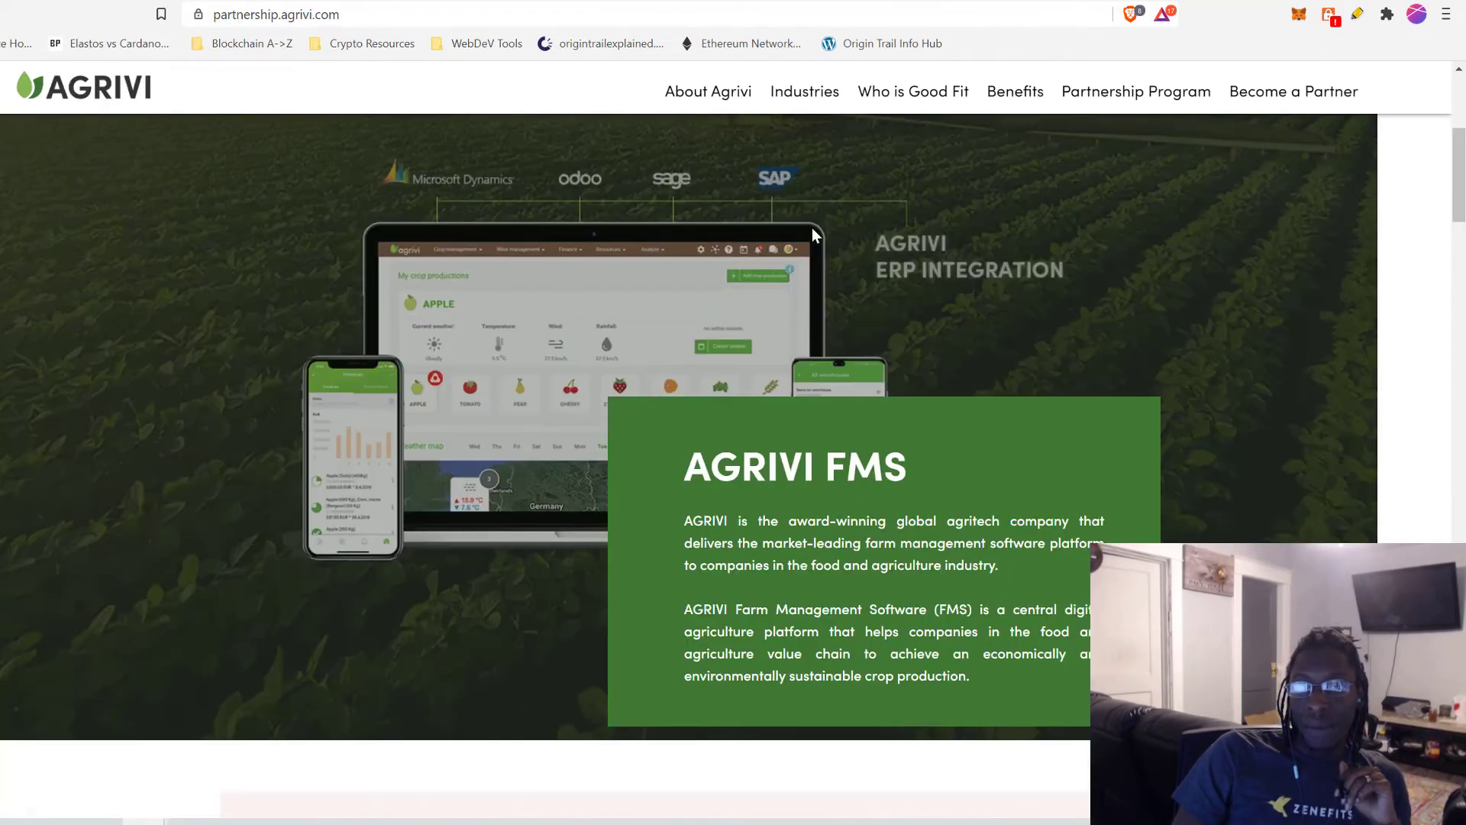
Step: Highlight the AGRIVI Farm Management Software definition paragraph on the partnership page
{"action": "scroll", "scroll_direction": "down", "scroll_amount": 3}
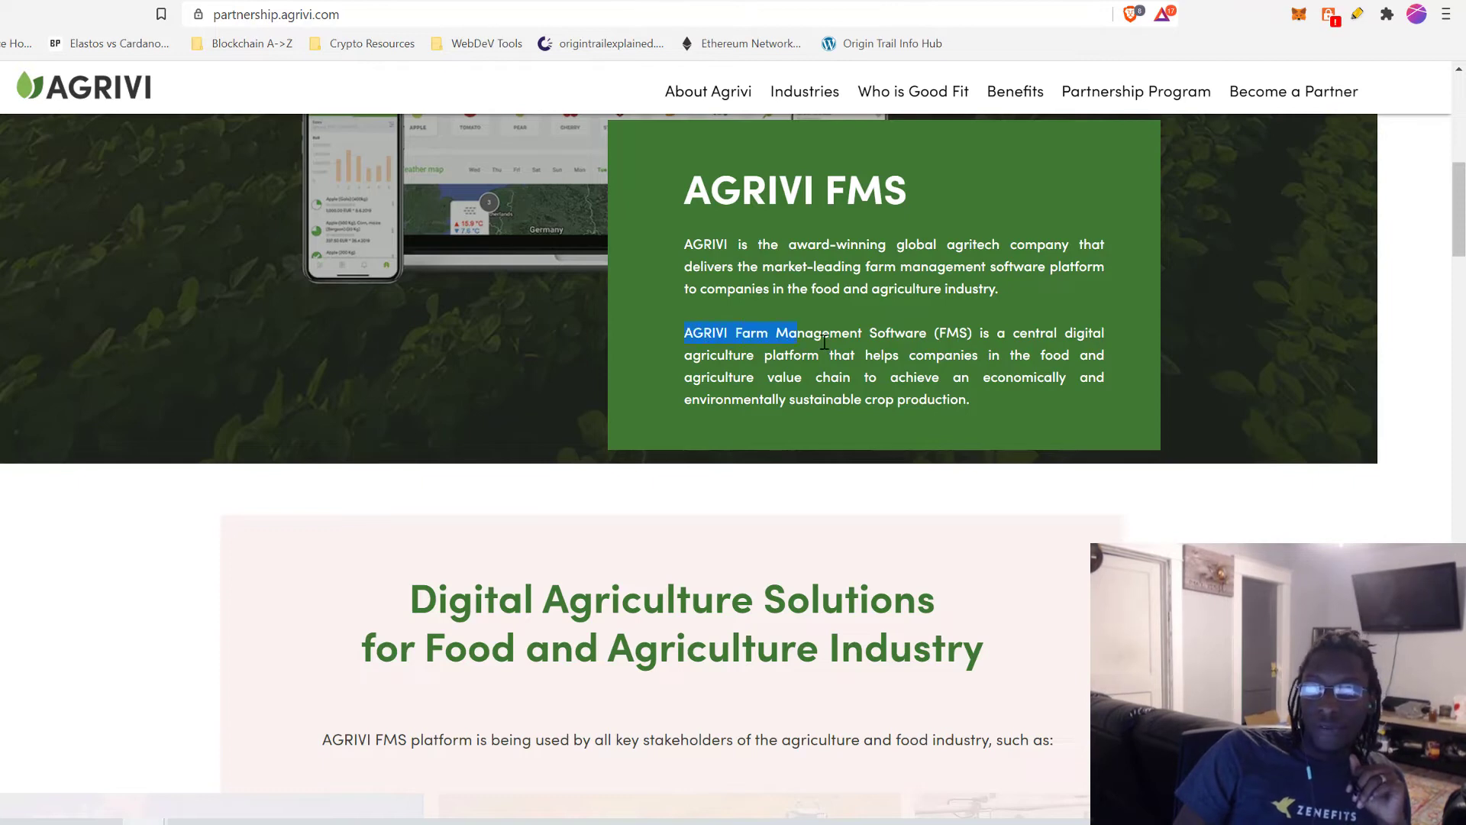
{"action": "left_click_drag", "start_coordinate": [788, 333], "coordinate": [1026, 333]}
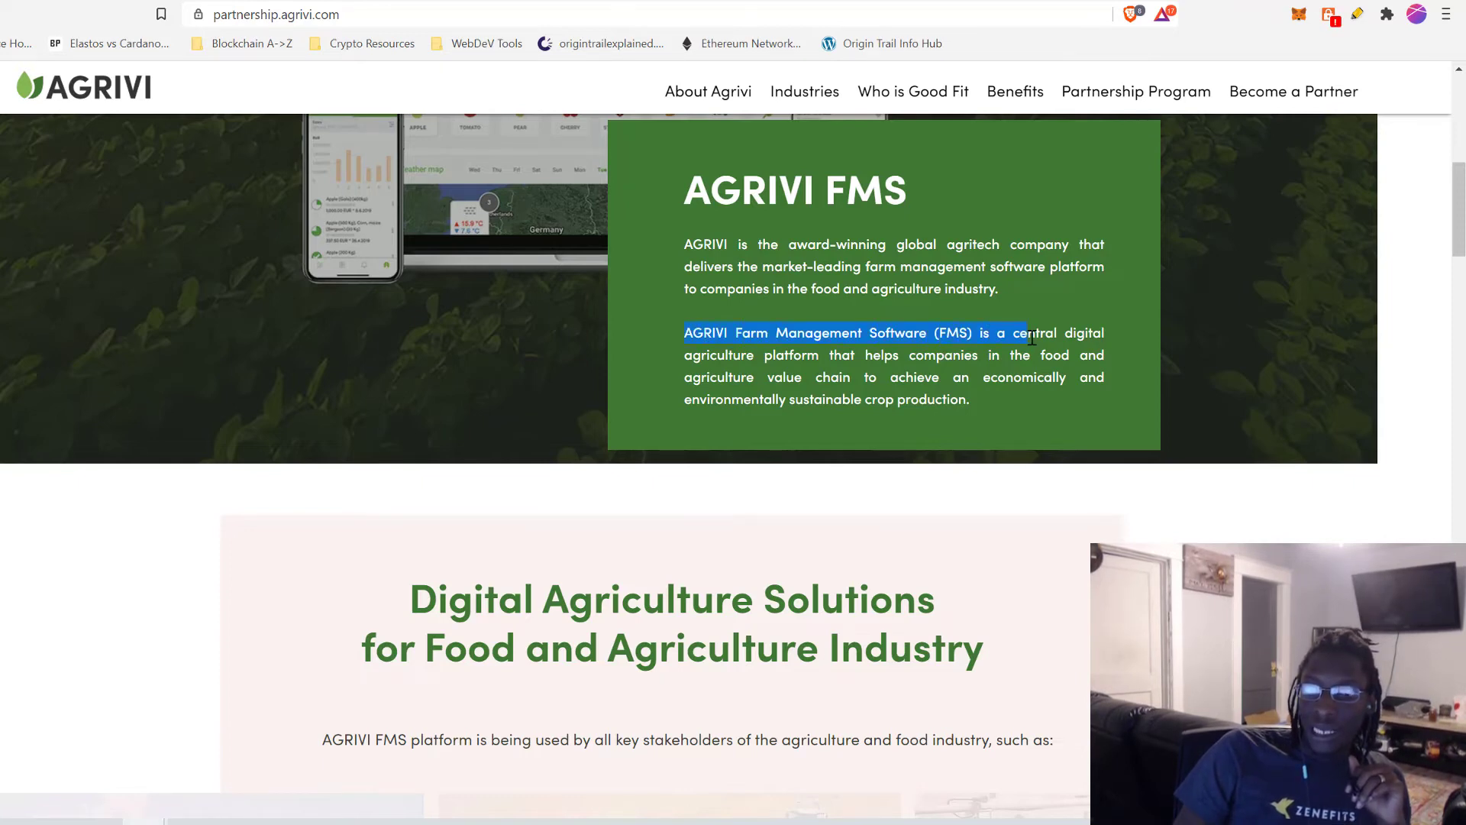
{"action": "left_click_drag", "start_coordinate": [1023, 331], "coordinate": [850, 377]}
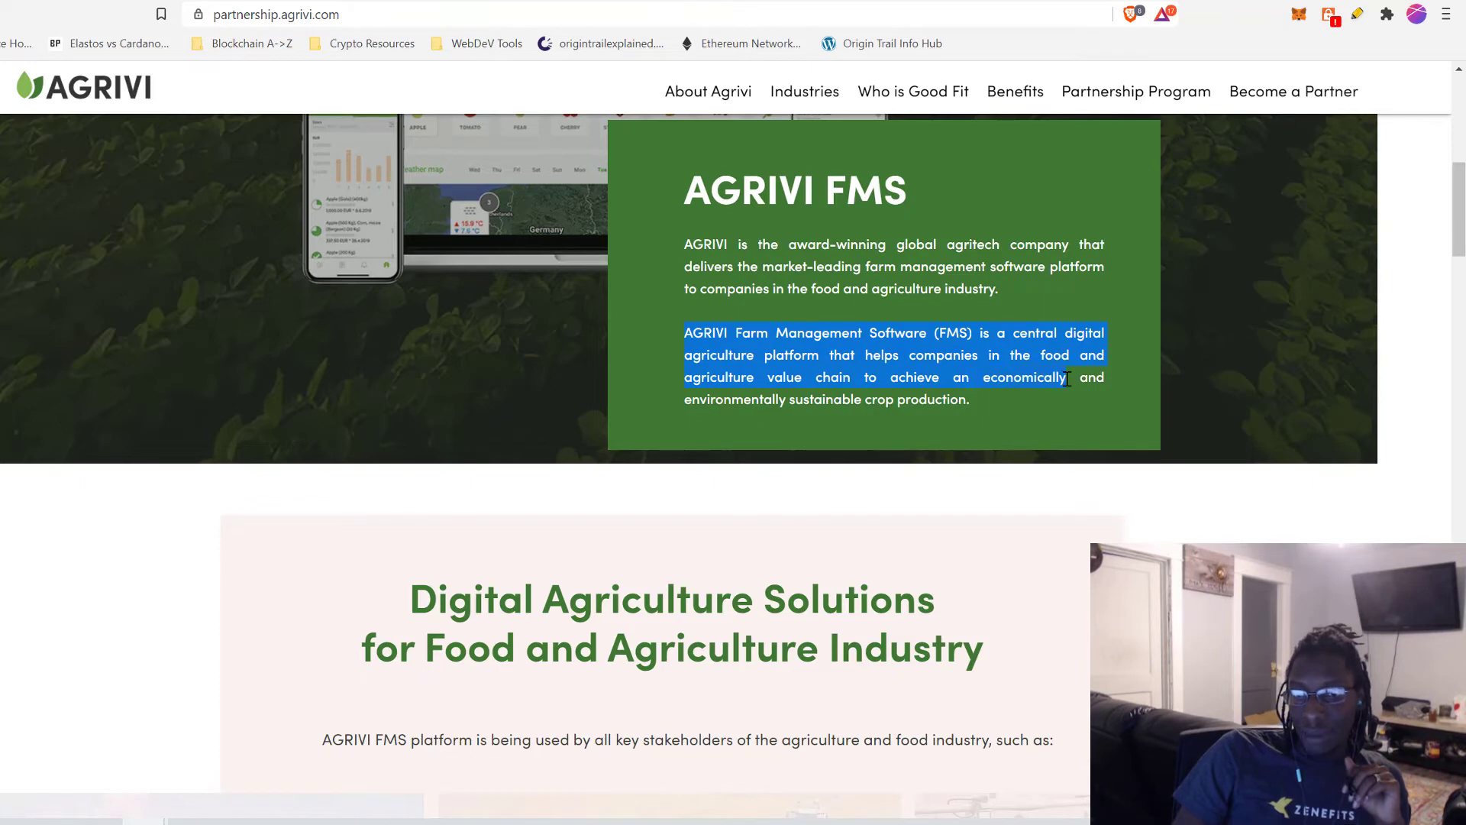
{"action": "left_click_drag", "start_coordinate": [1065, 377], "coordinate": [855, 398]}
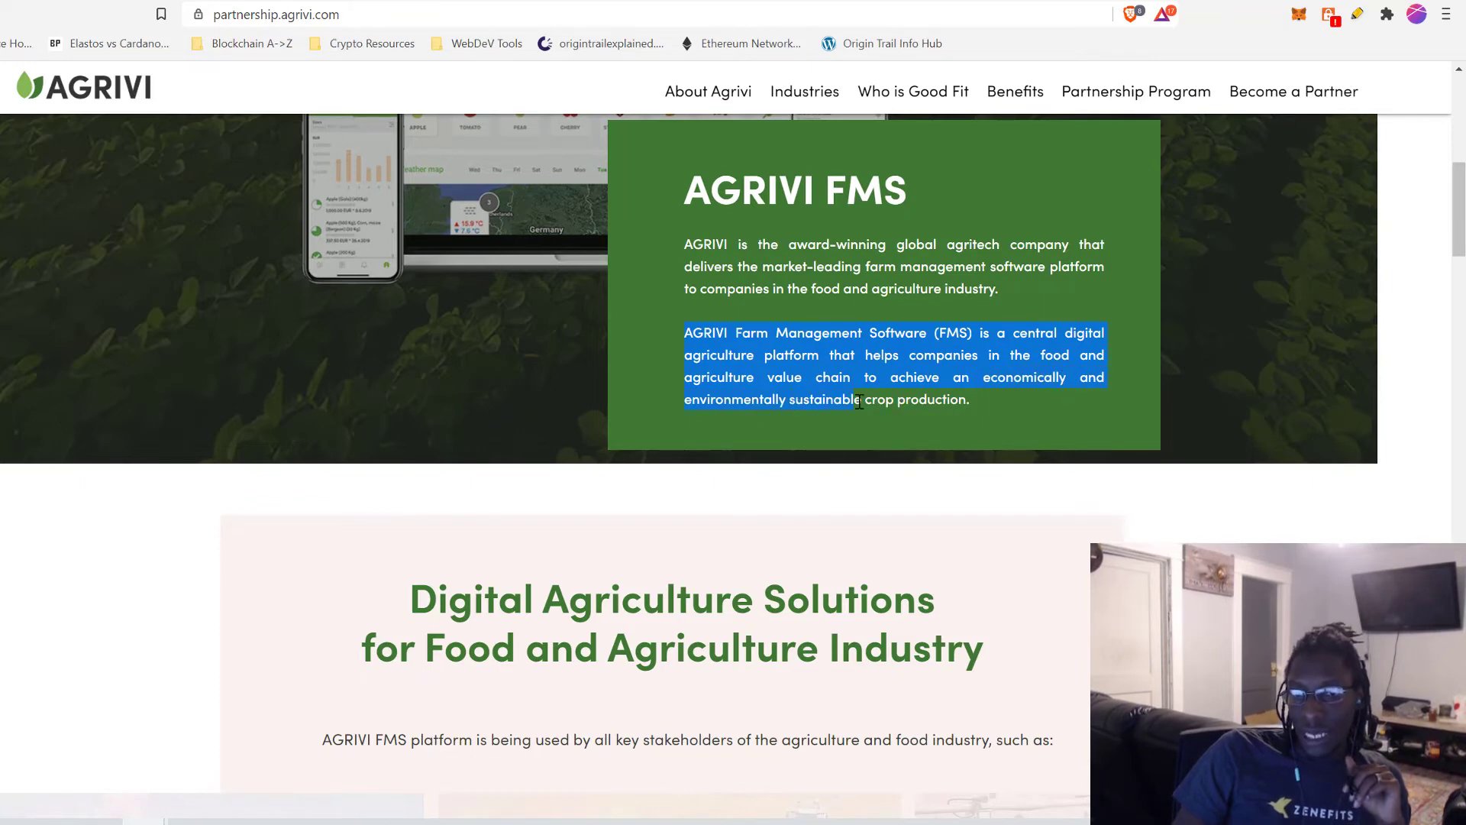
Step: Scroll down to the cards listing the stakeholders Agrivi serves
{"action": "scroll", "scroll_direction": "down", "scroll_amount": 3}
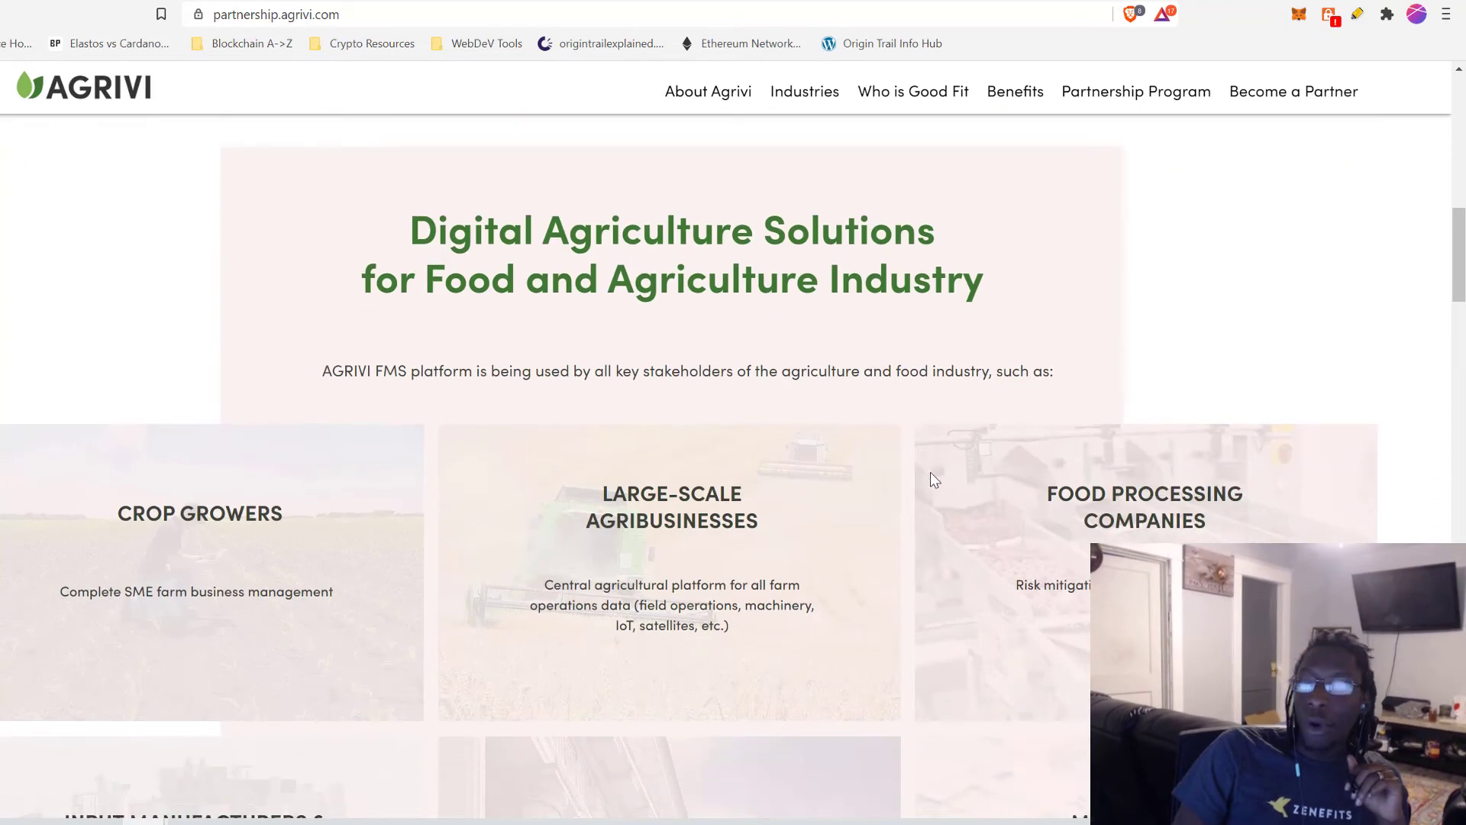
{"action": "scroll", "scroll_direction": "down", "scroll_amount": 3}
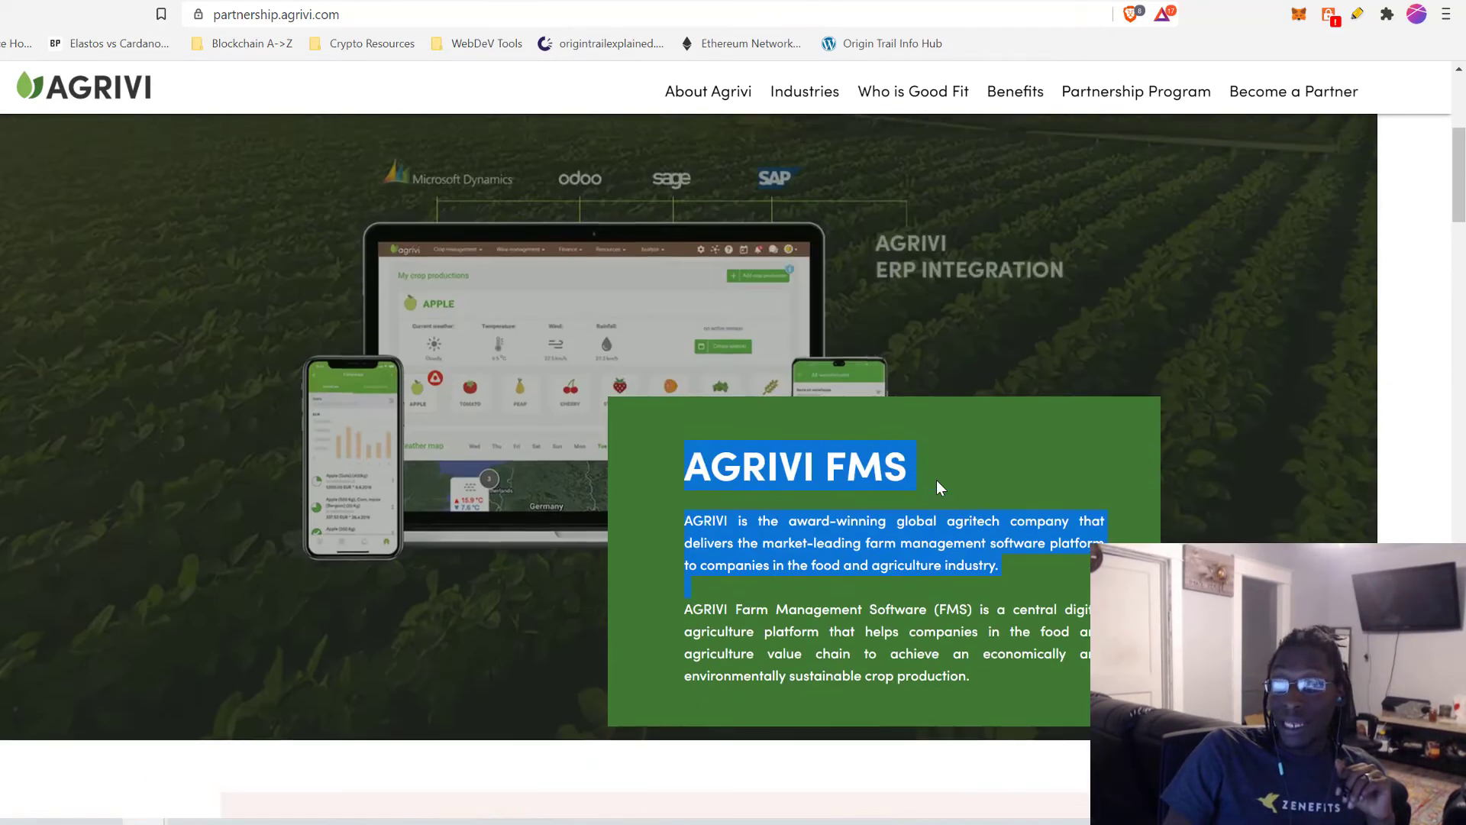
{"action": "scroll", "scroll_direction": "down", "scroll_amount": 3}
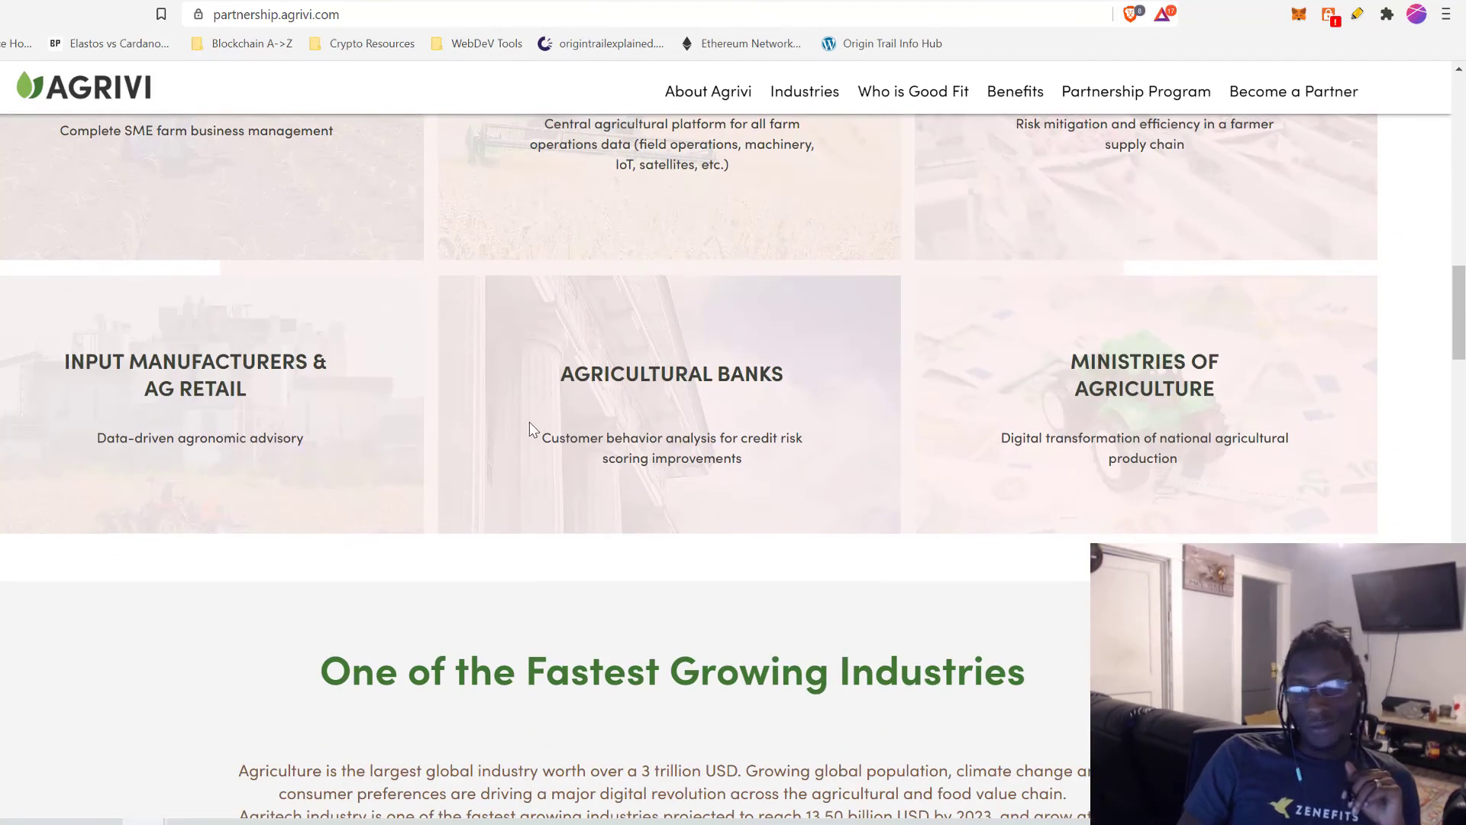
{"action": "scroll", "scroll_direction": "up", "scroll_amount": 3}
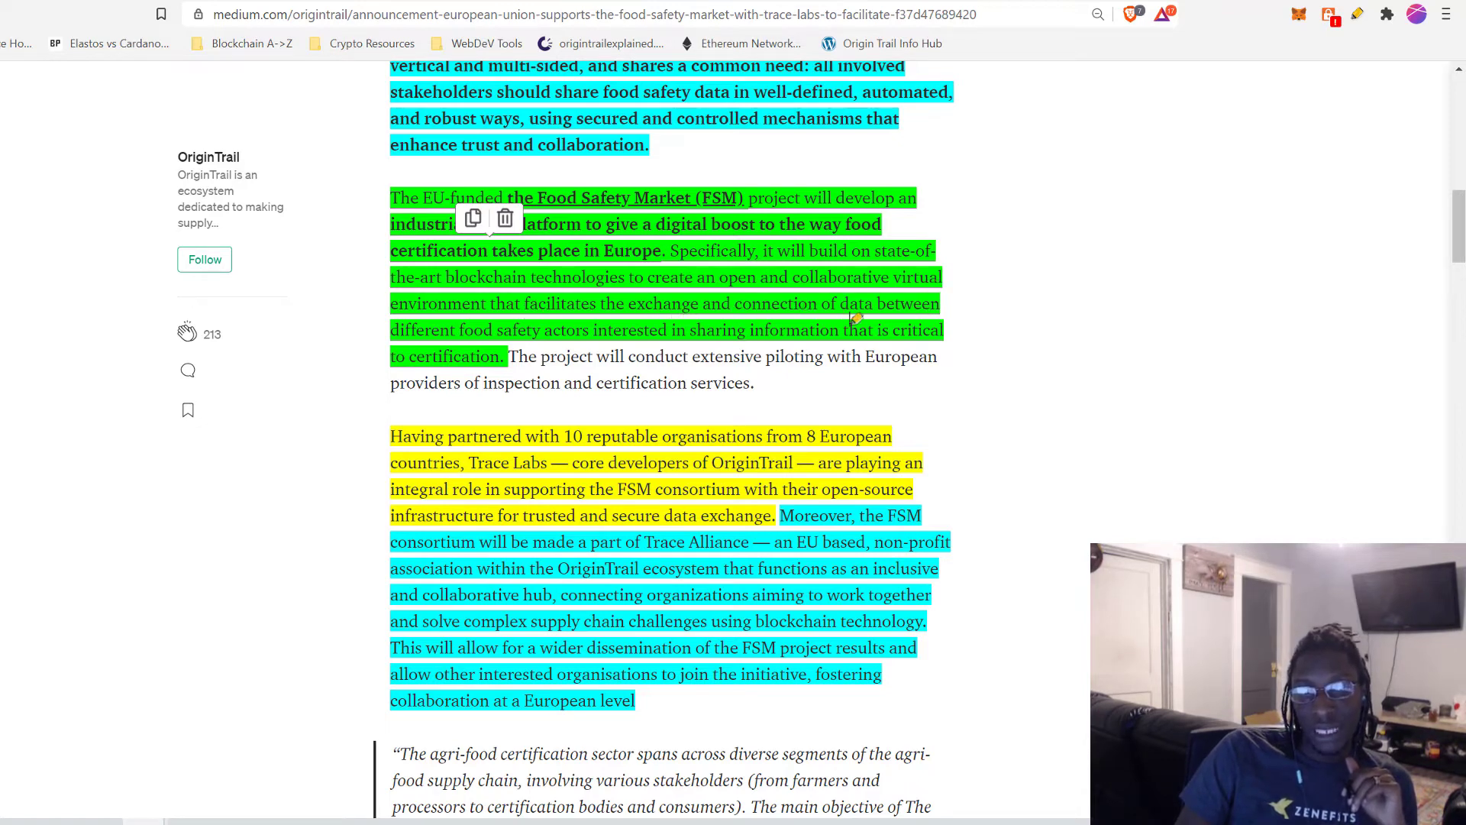
{"action": "mouse_move", "coordinate": [697, 334]}
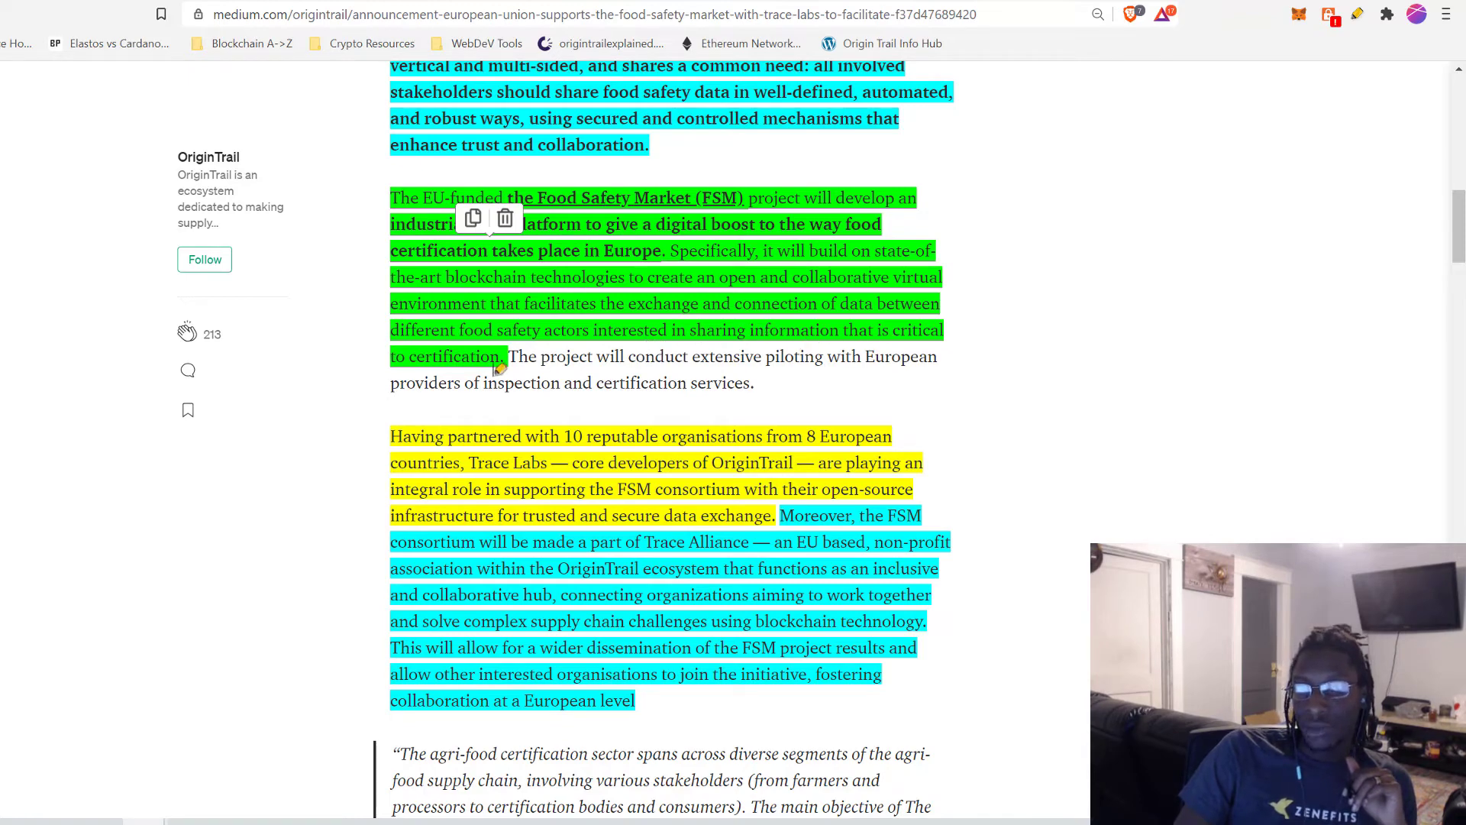
Step: Scroll past the highlighted partnership paragraphs to the Agroknow CEO and Trace Labs CTO quotes
{"action": "scroll", "scroll_direction": "down", "scroll_amount": 3}
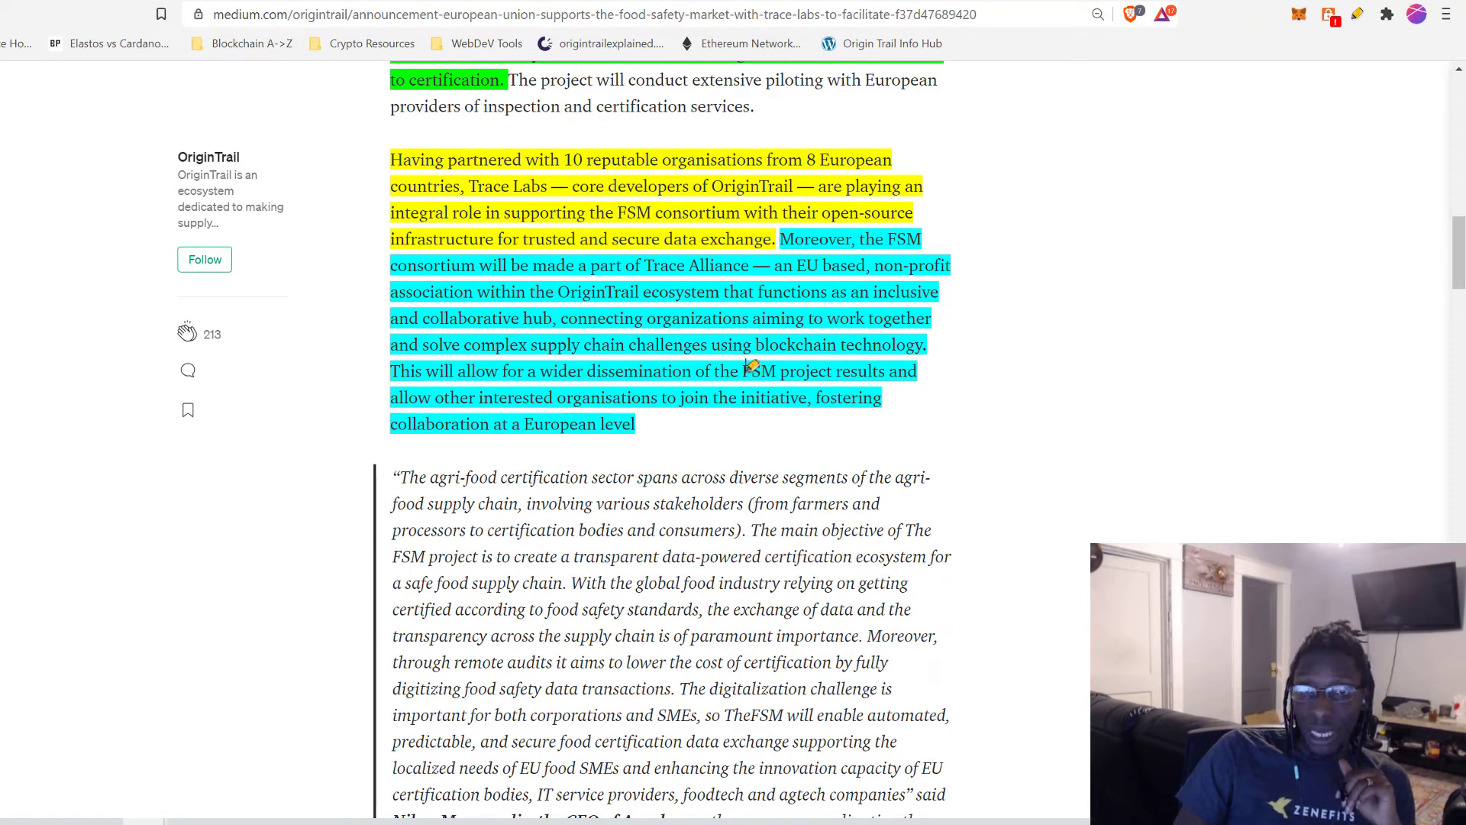
{"action": "scroll", "scroll_direction": "down", "scroll_amount": 3}
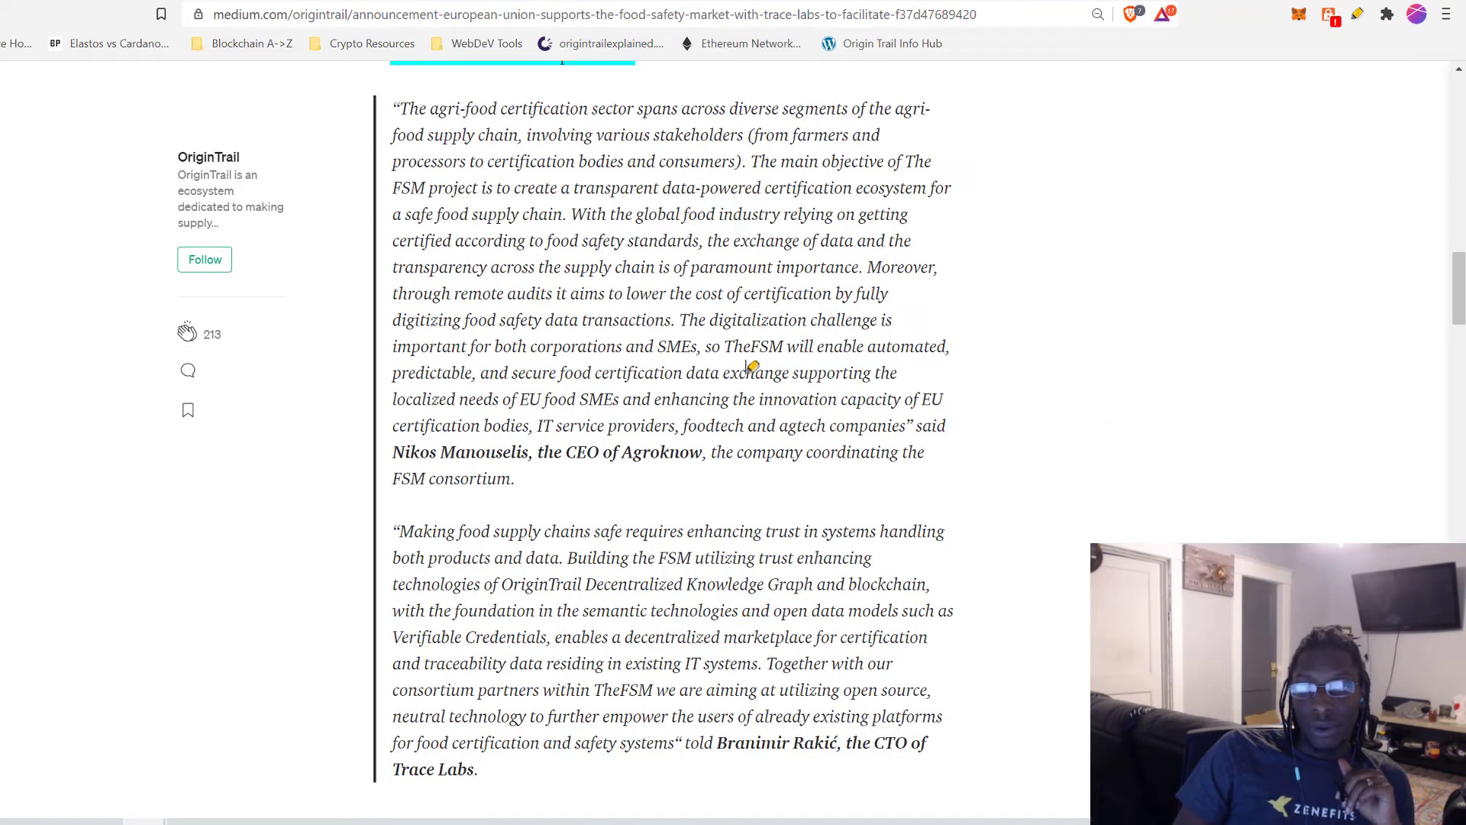
{"action": "mouse_move", "coordinate": [556, 452]}
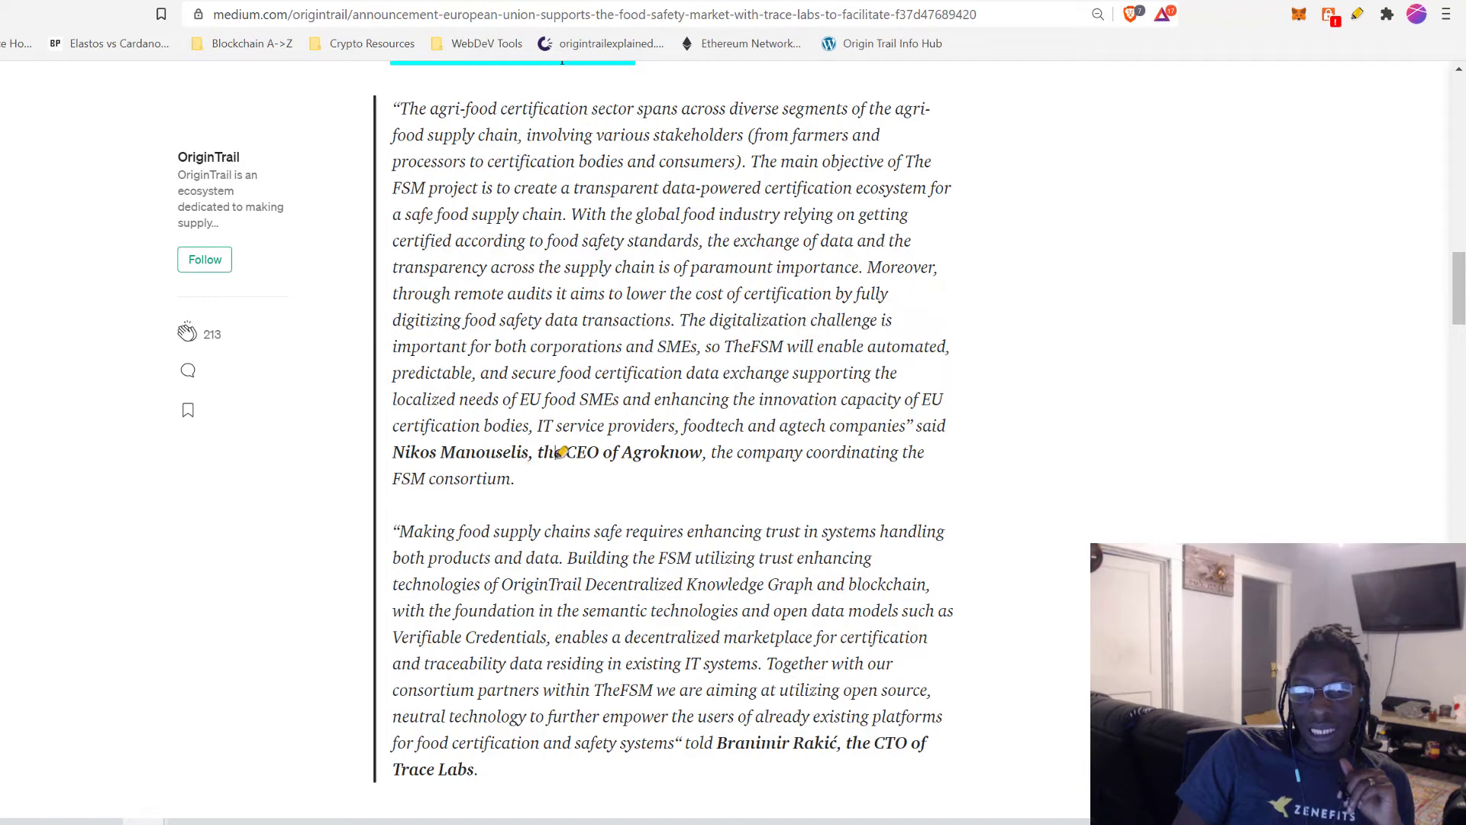
{"action": "mouse_move", "coordinate": [724, 408]}
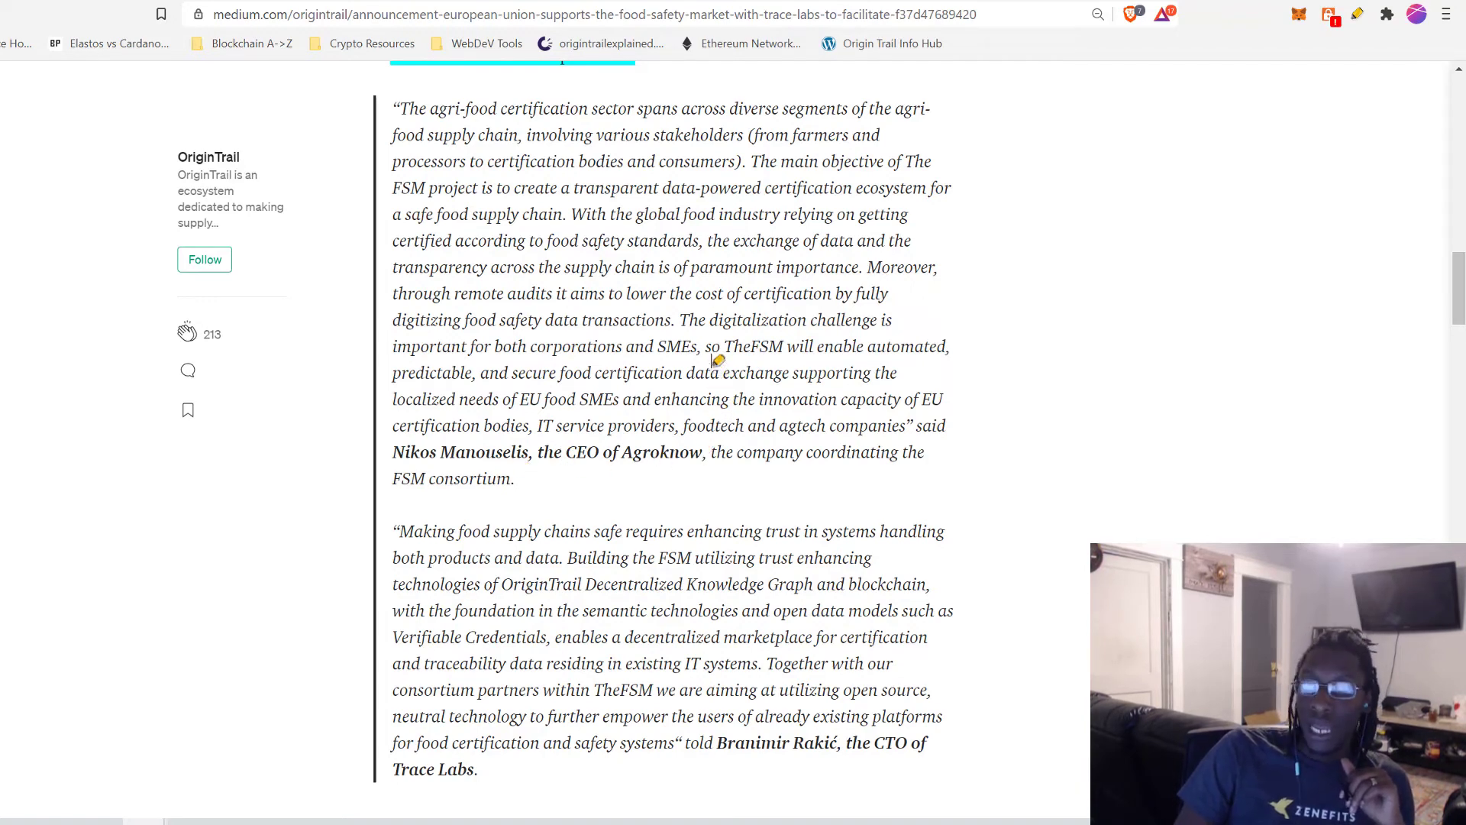
{"action": "mouse_move", "coordinate": [920, 353]}
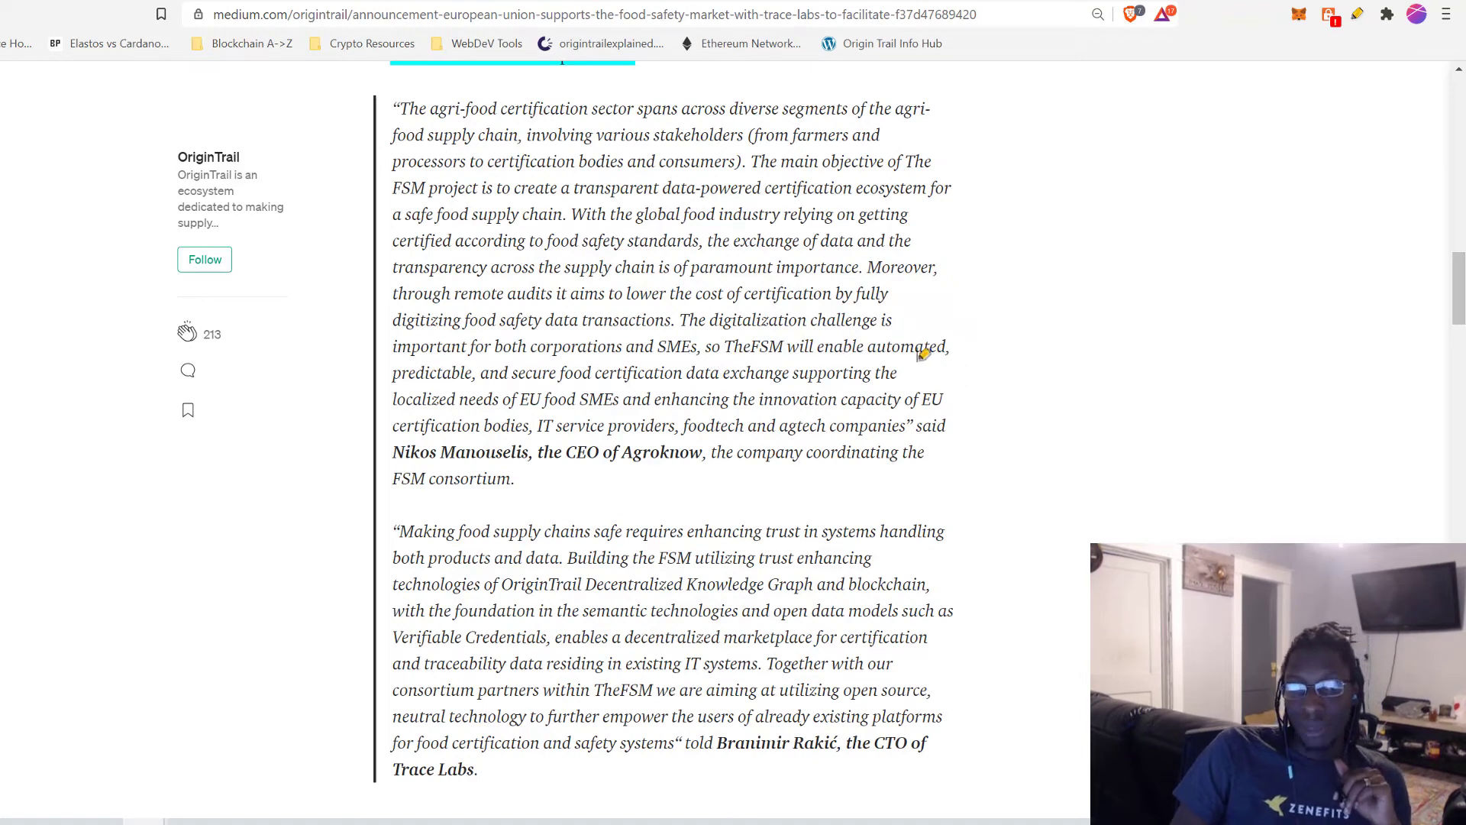
{"action": "mouse_move", "coordinate": [640, 378]}
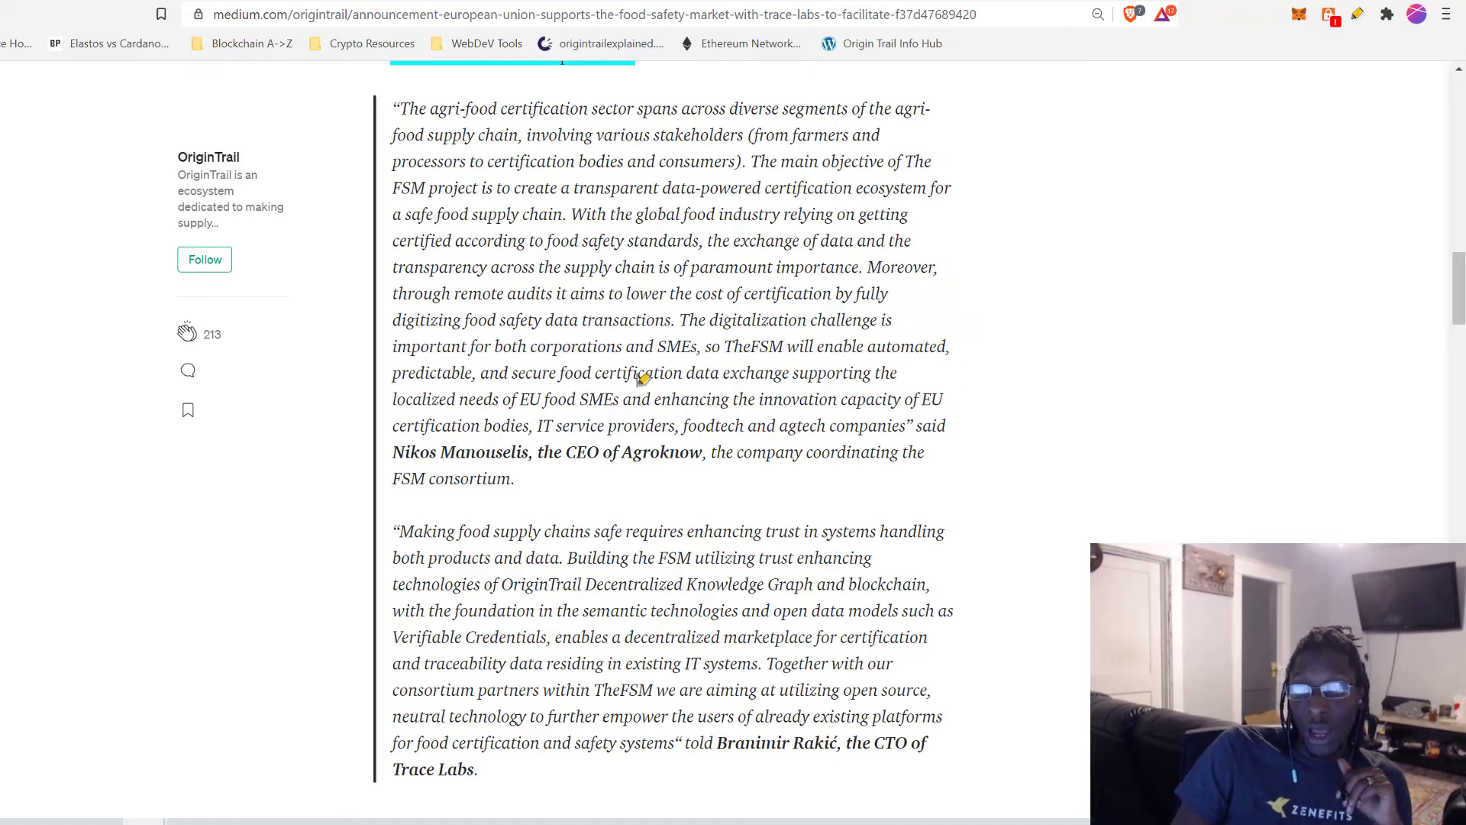
{"action": "mouse_move", "coordinate": [823, 384]}
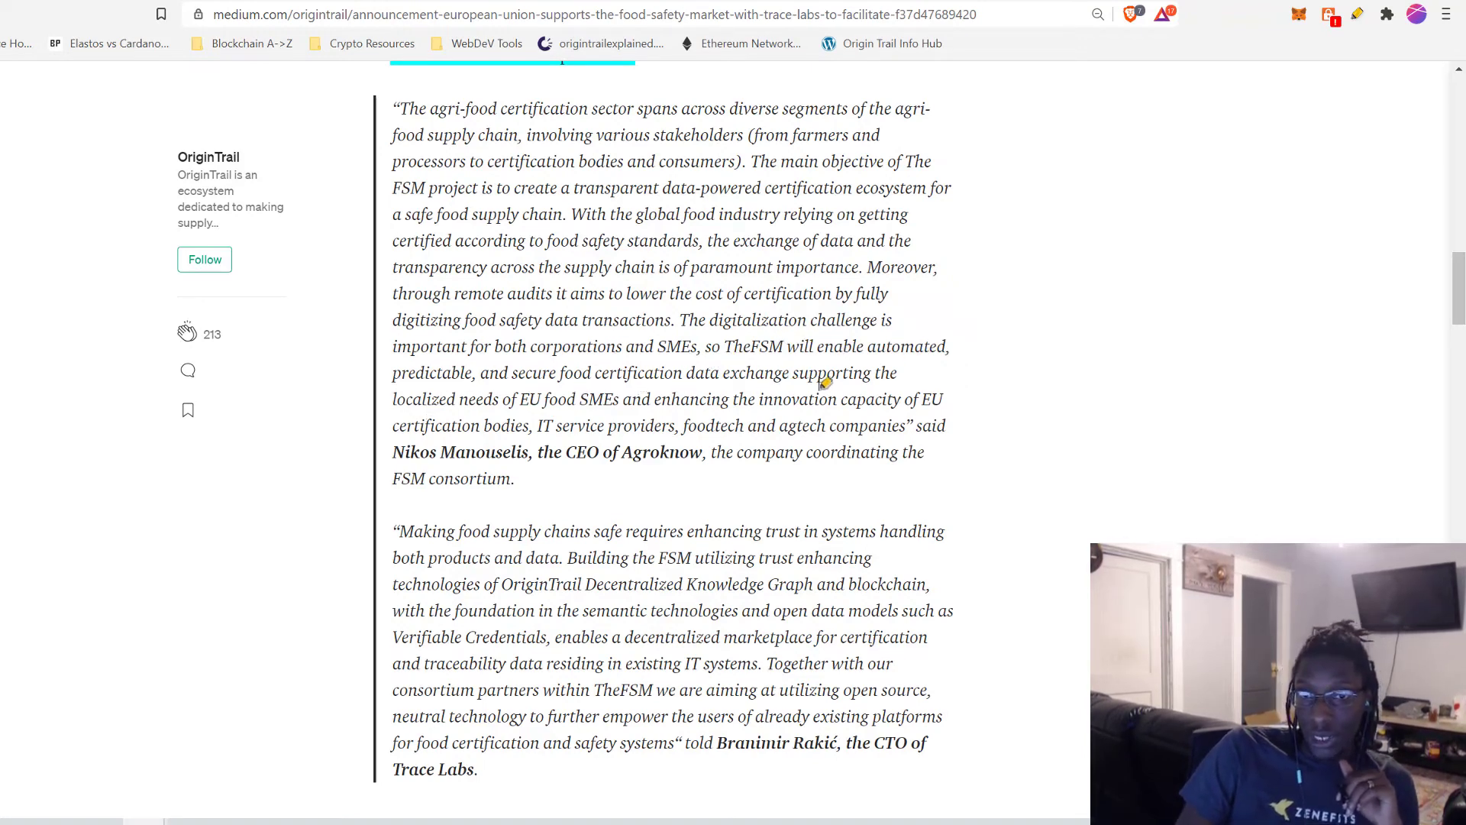
{"action": "mouse_move", "coordinate": [612, 411]}
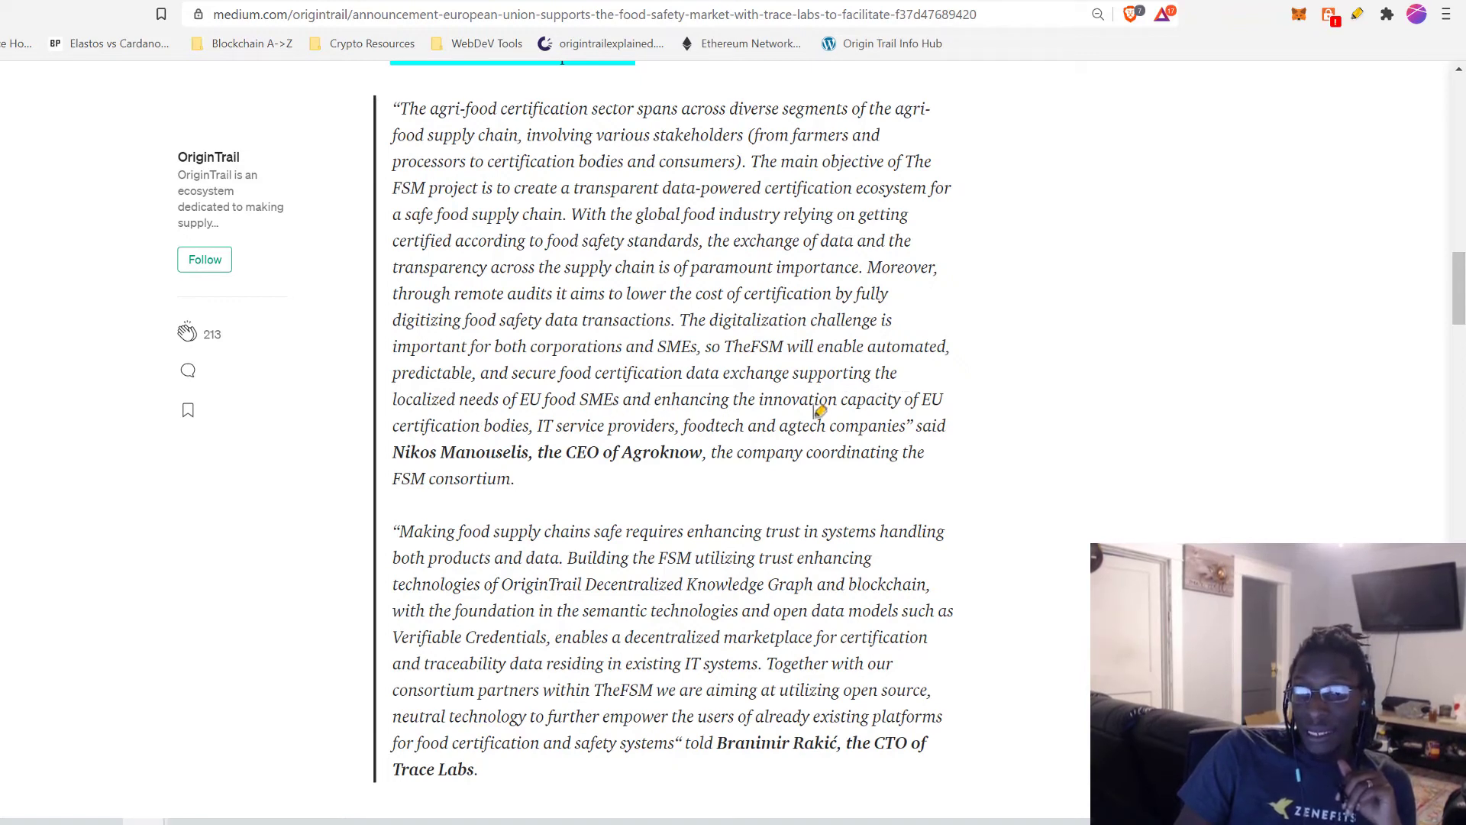
{"action": "mouse_move", "coordinate": [580, 447]}
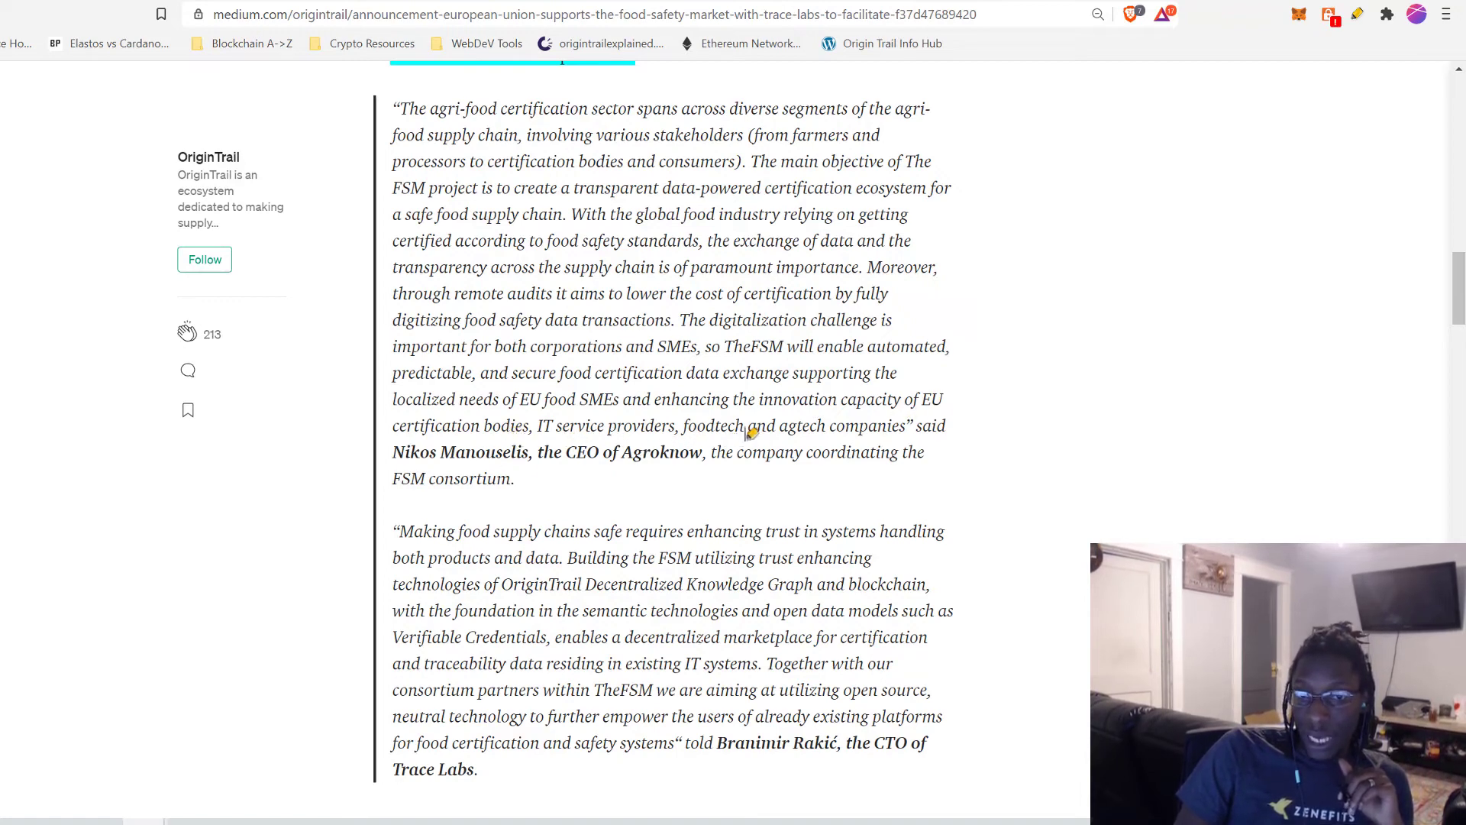
{"action": "mouse_move", "coordinate": [903, 442]}
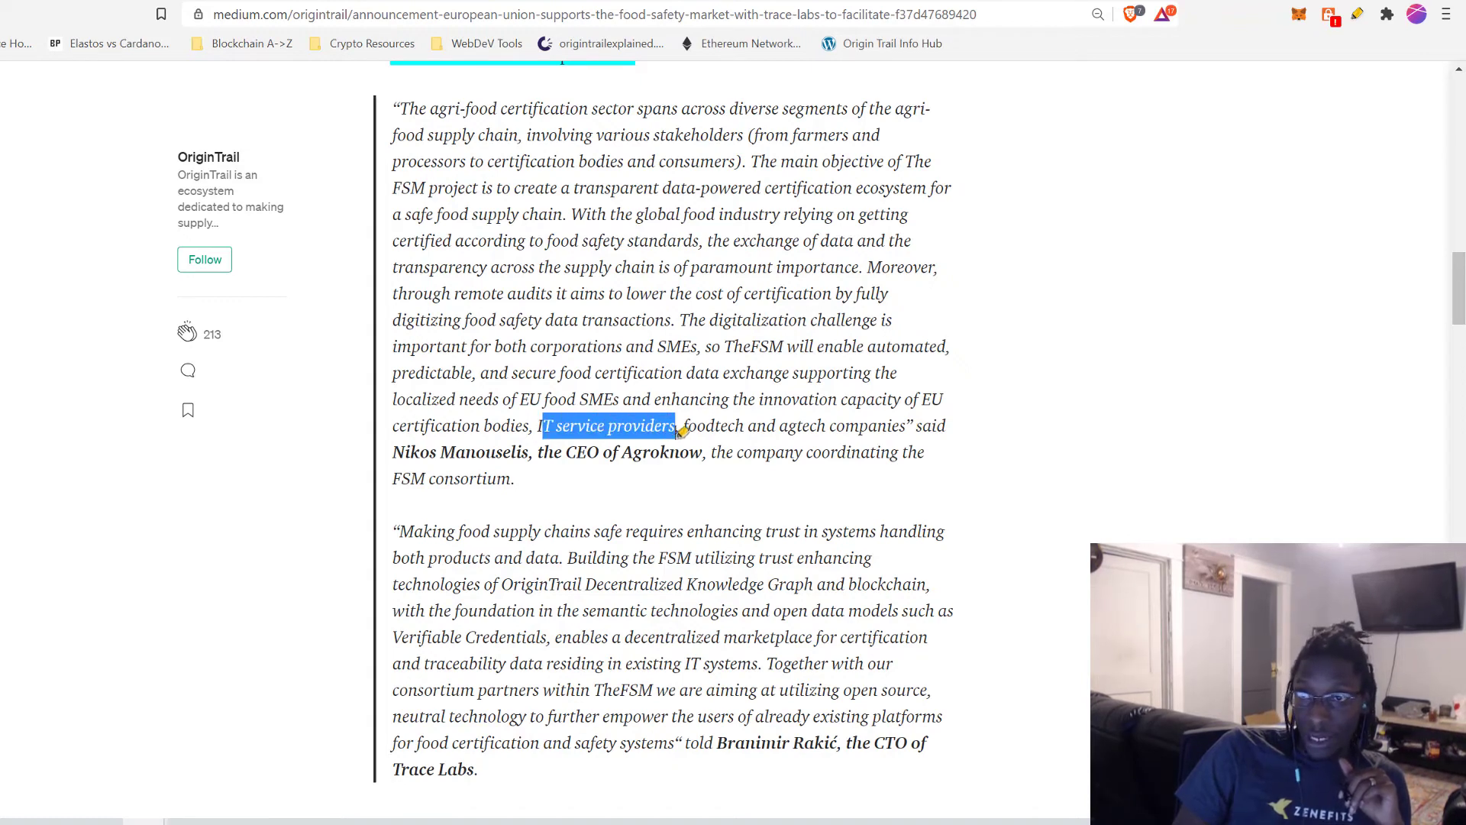
Step: Mark 'IT service providers' yellow in the CEO quote, then scroll to the consortium kickoff photo
{"action": "left_click", "coordinate": [609, 426]}
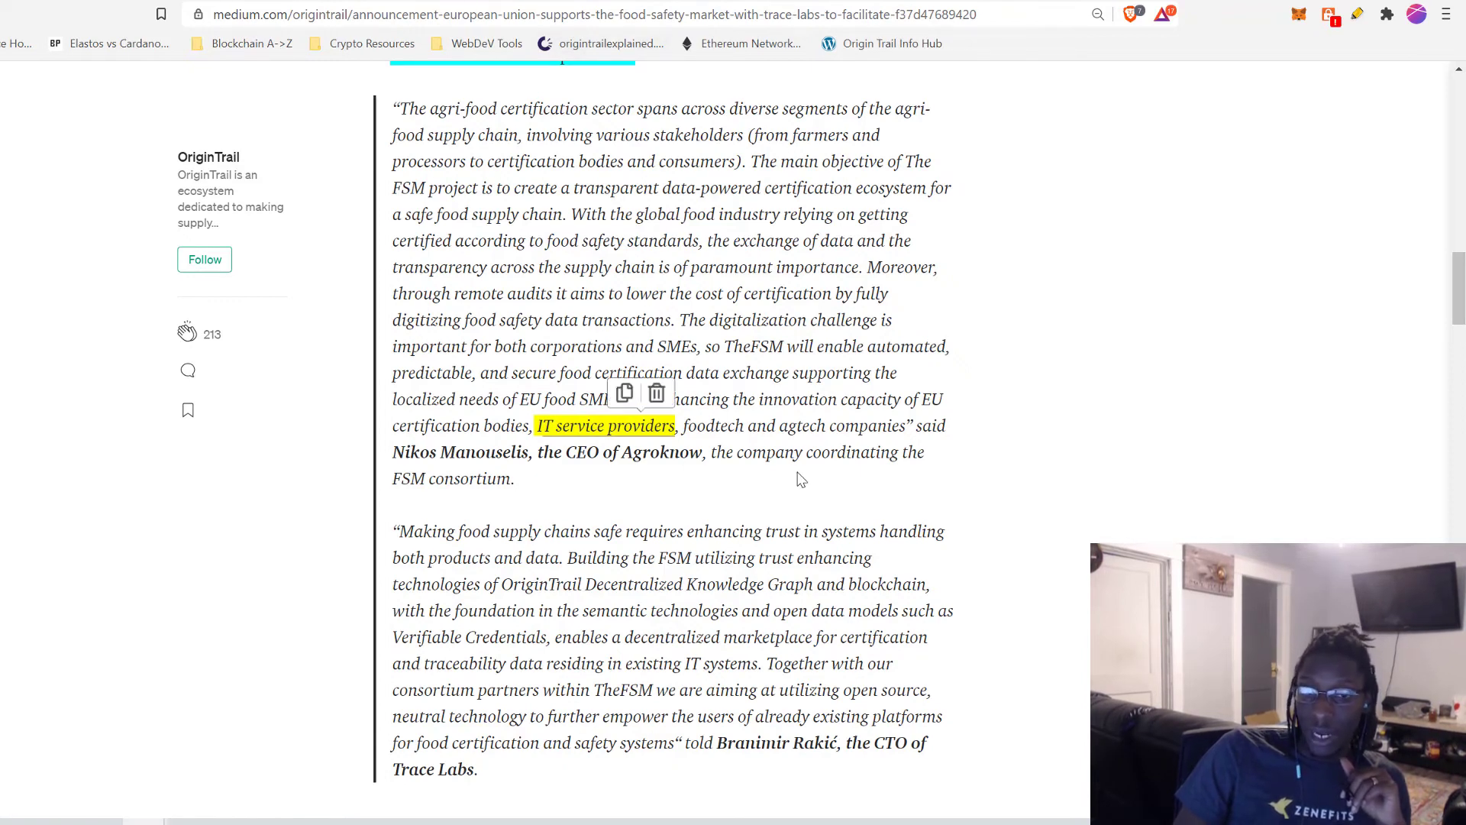
{"action": "scroll", "scroll_direction": "down", "scroll_amount": 3}
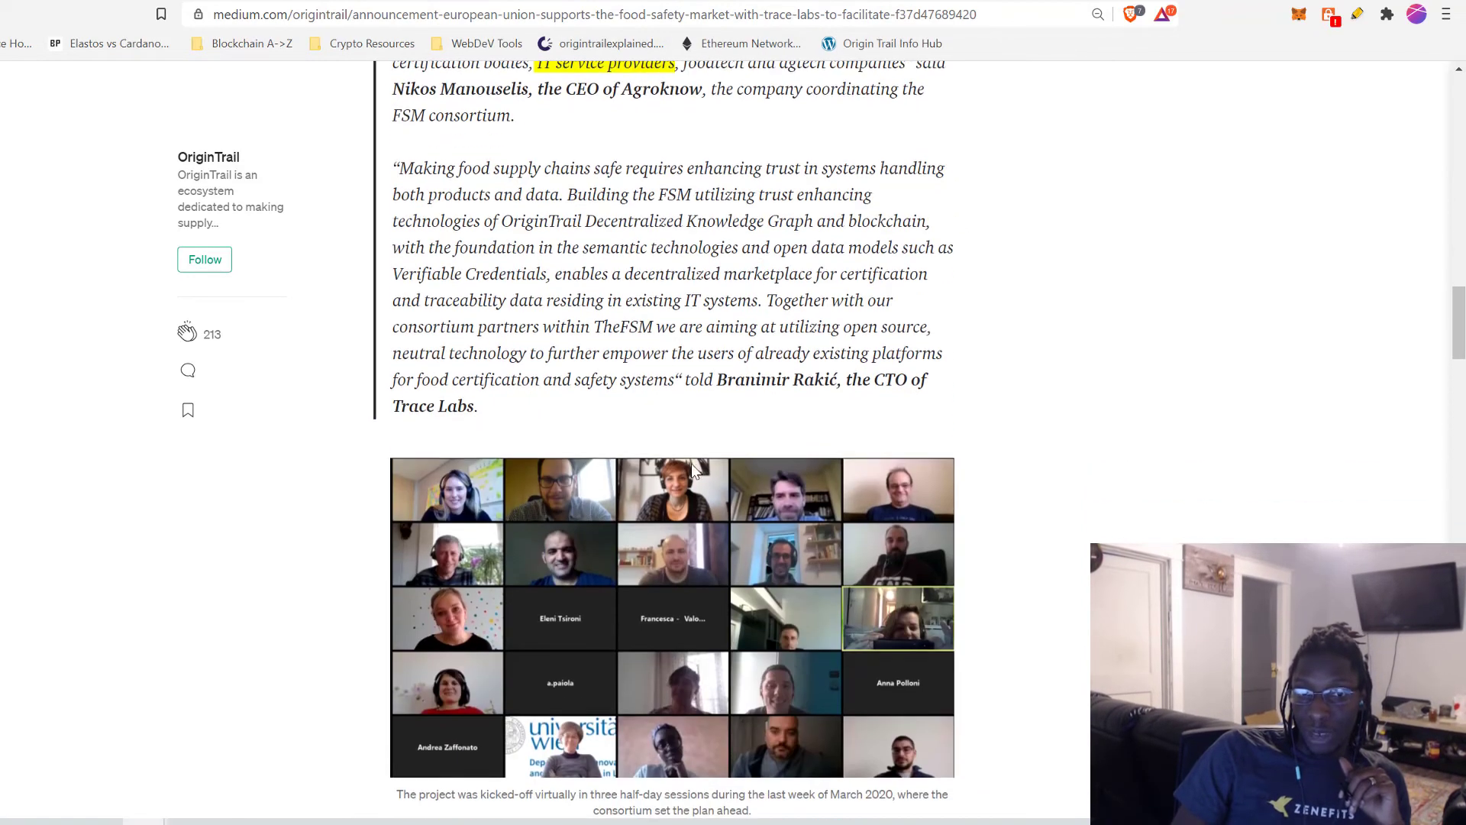
{"action": "scroll", "scroll_direction": "up", "scroll_amount": 3}
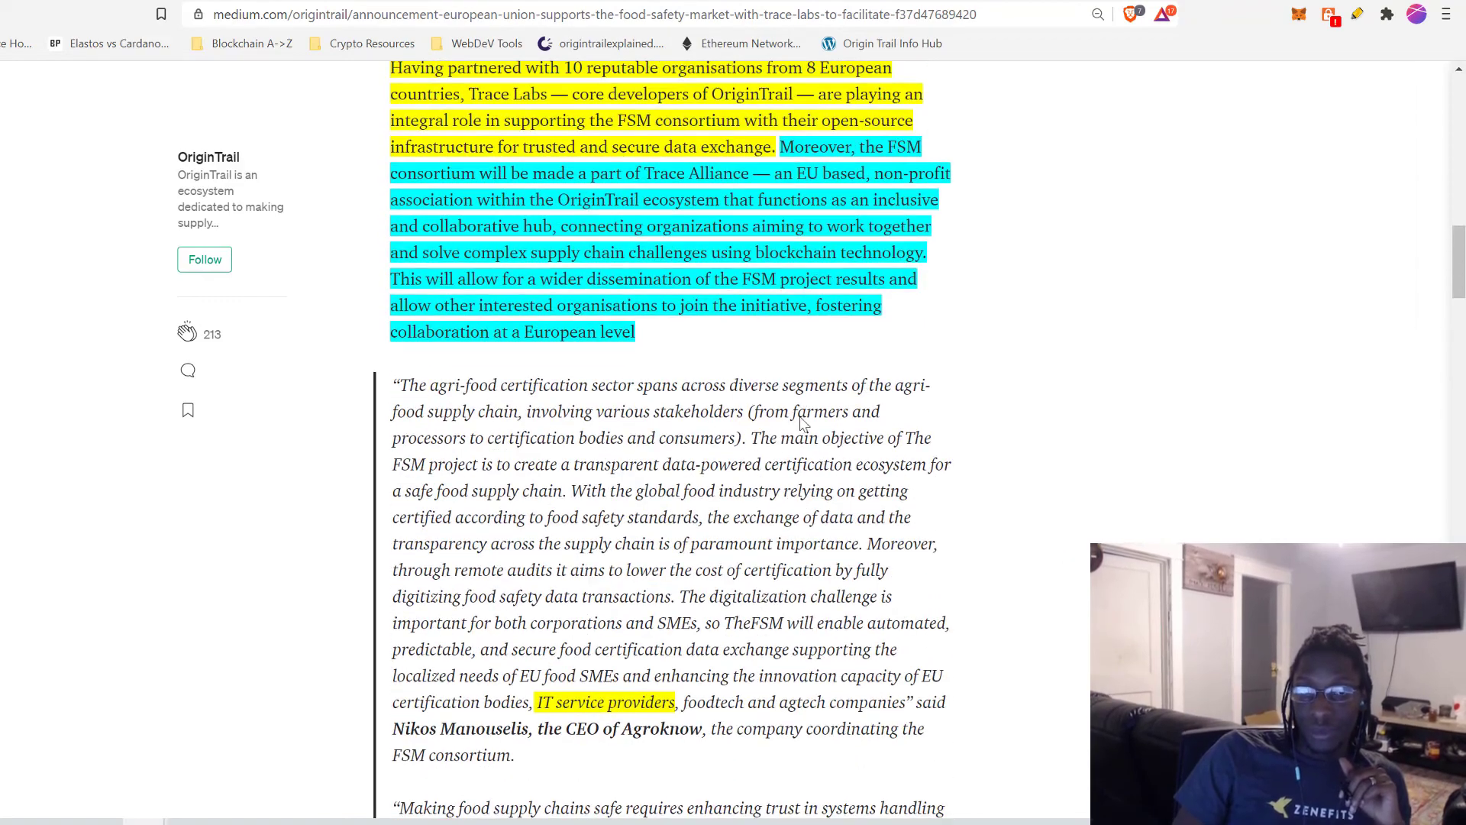
{"action": "scroll", "scroll_direction": "down", "scroll_amount": 3}
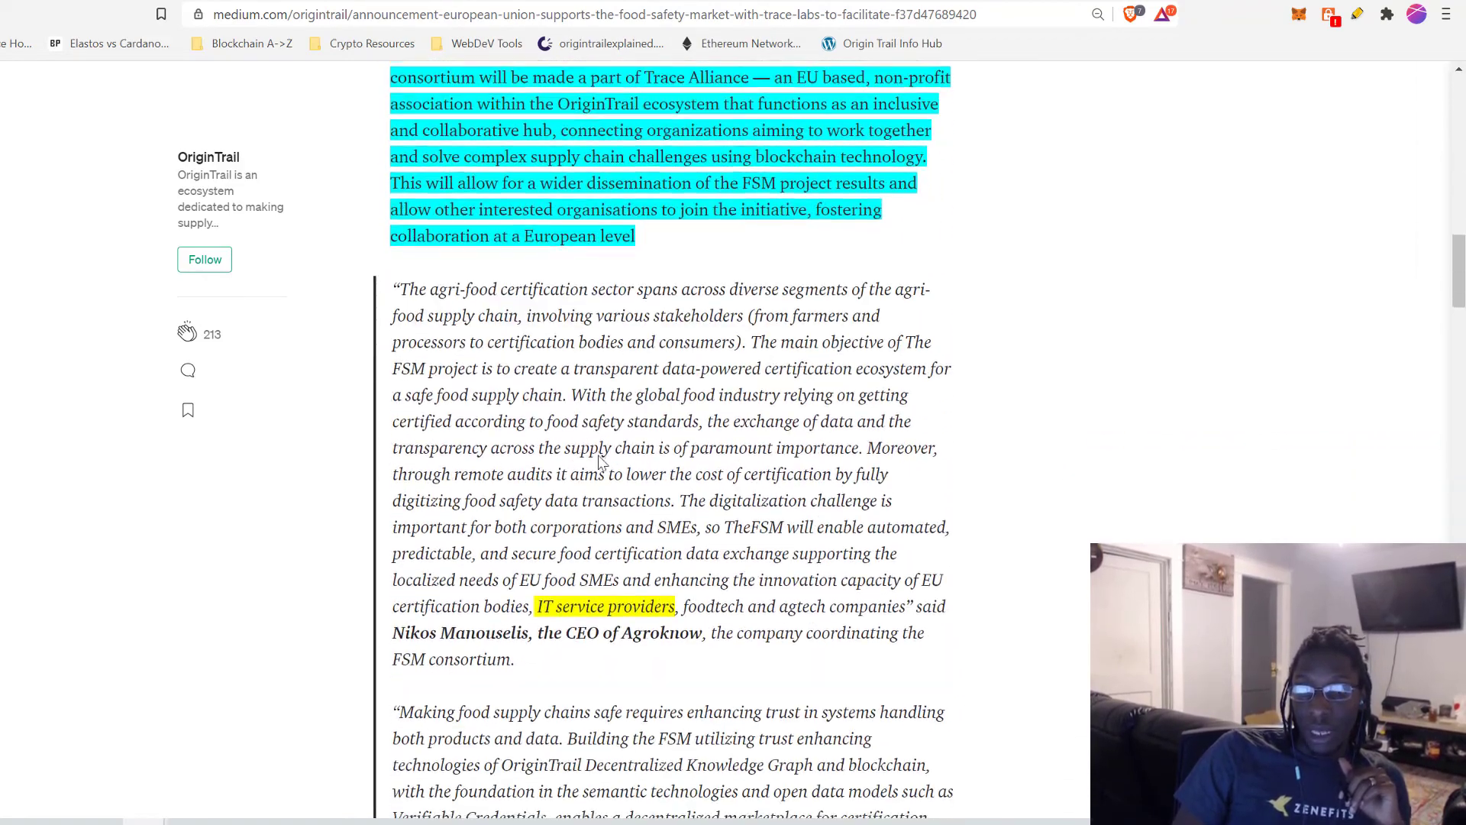
{"action": "scroll", "scroll_direction": "down", "scroll_amount": 3}
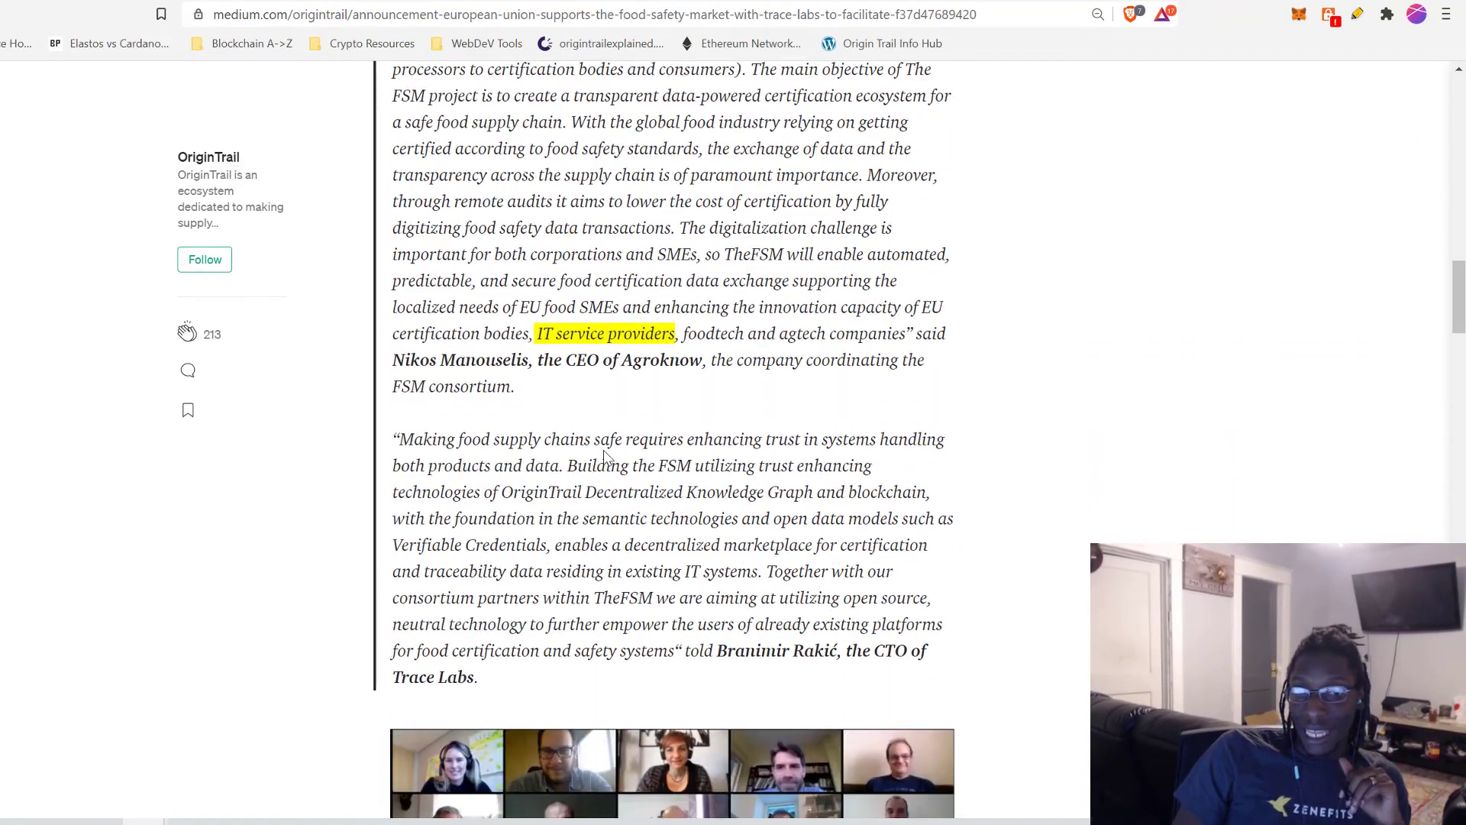
{"action": "scroll", "scroll_direction": "down", "scroll_amount": 3}
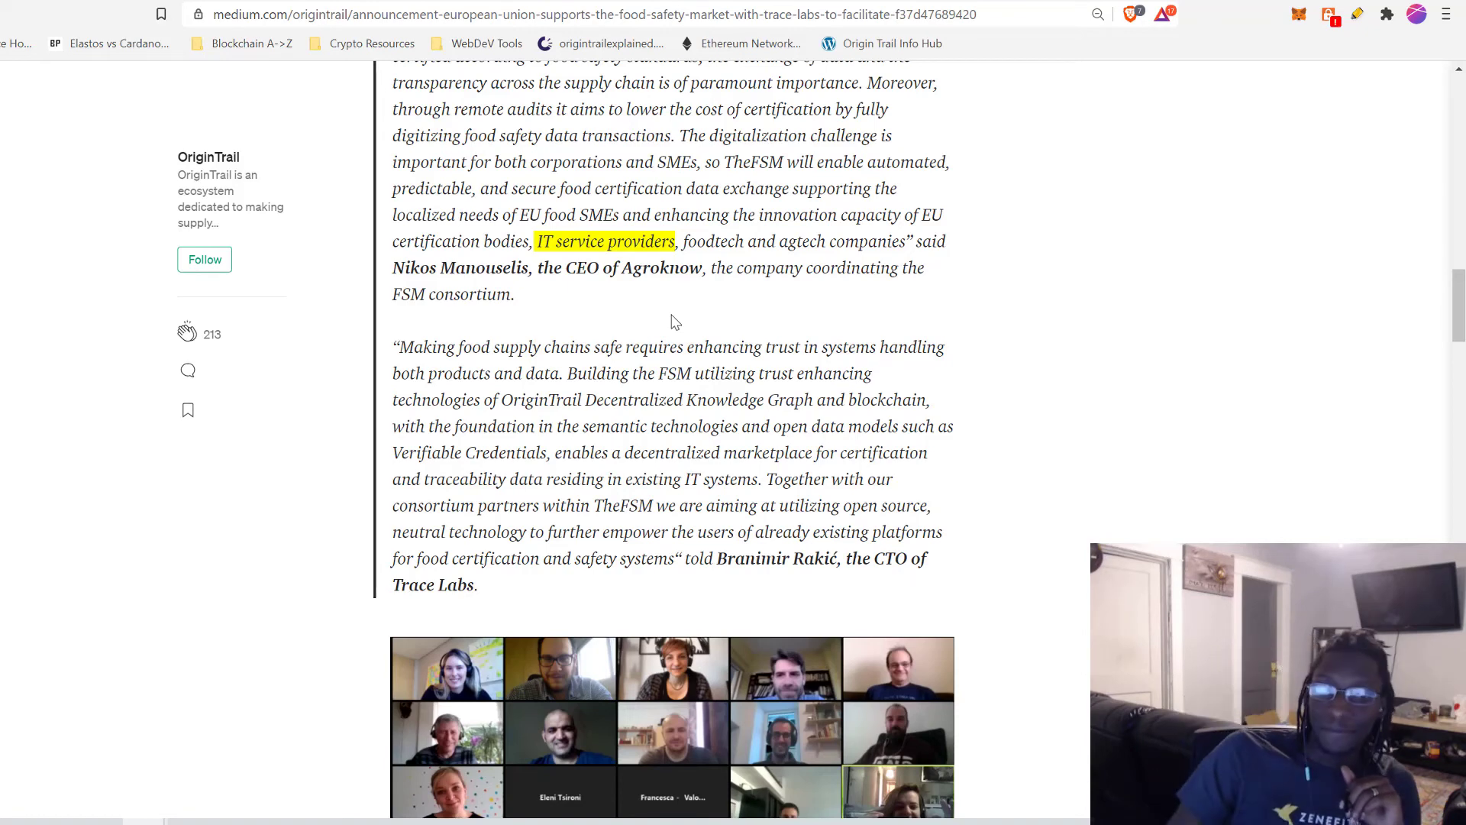
{"action": "scroll", "scroll_direction": "down", "scroll_amount": 3}
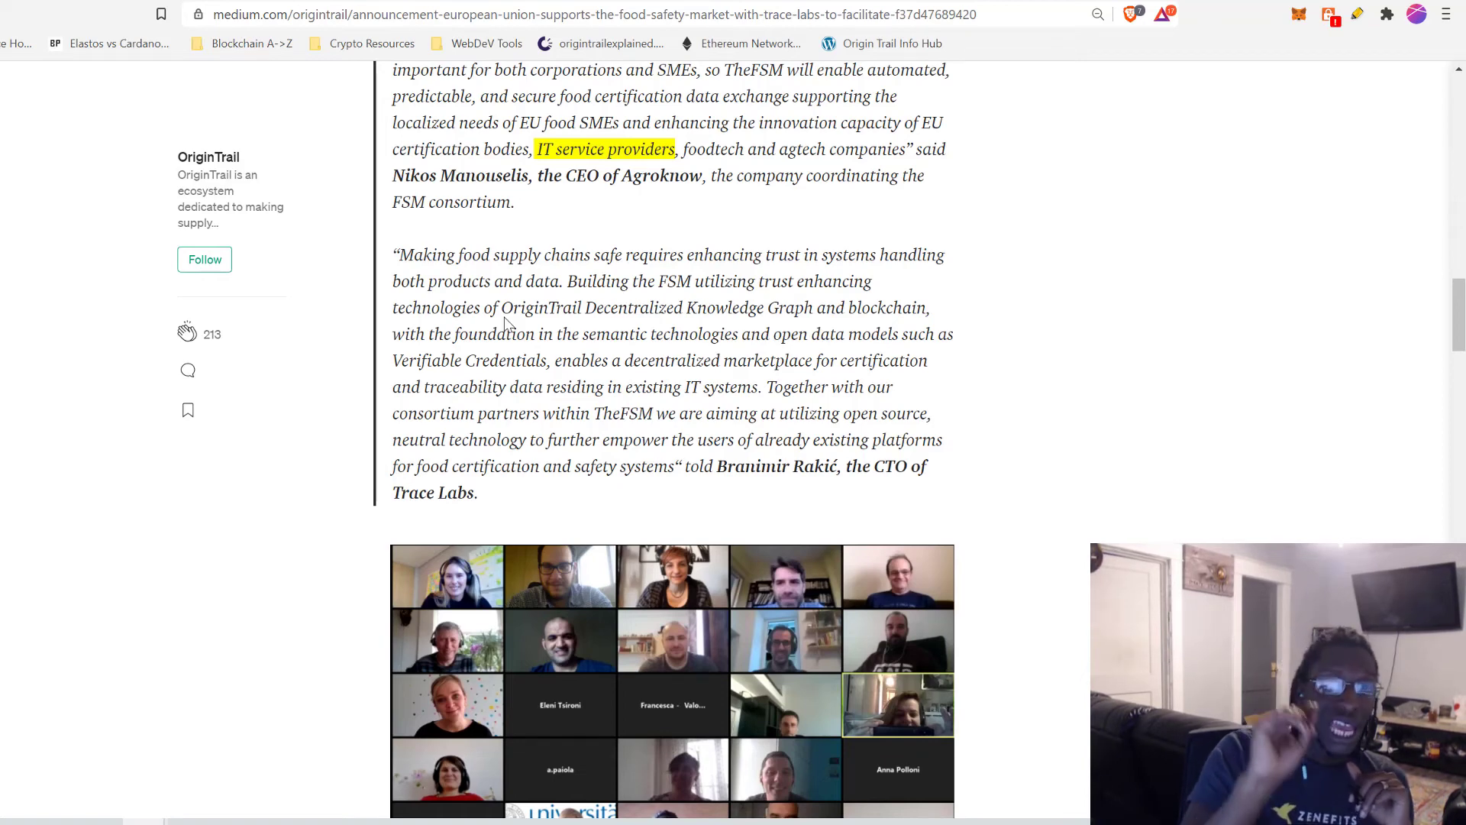
{"action": "mouse_move", "coordinate": [779, 393]}
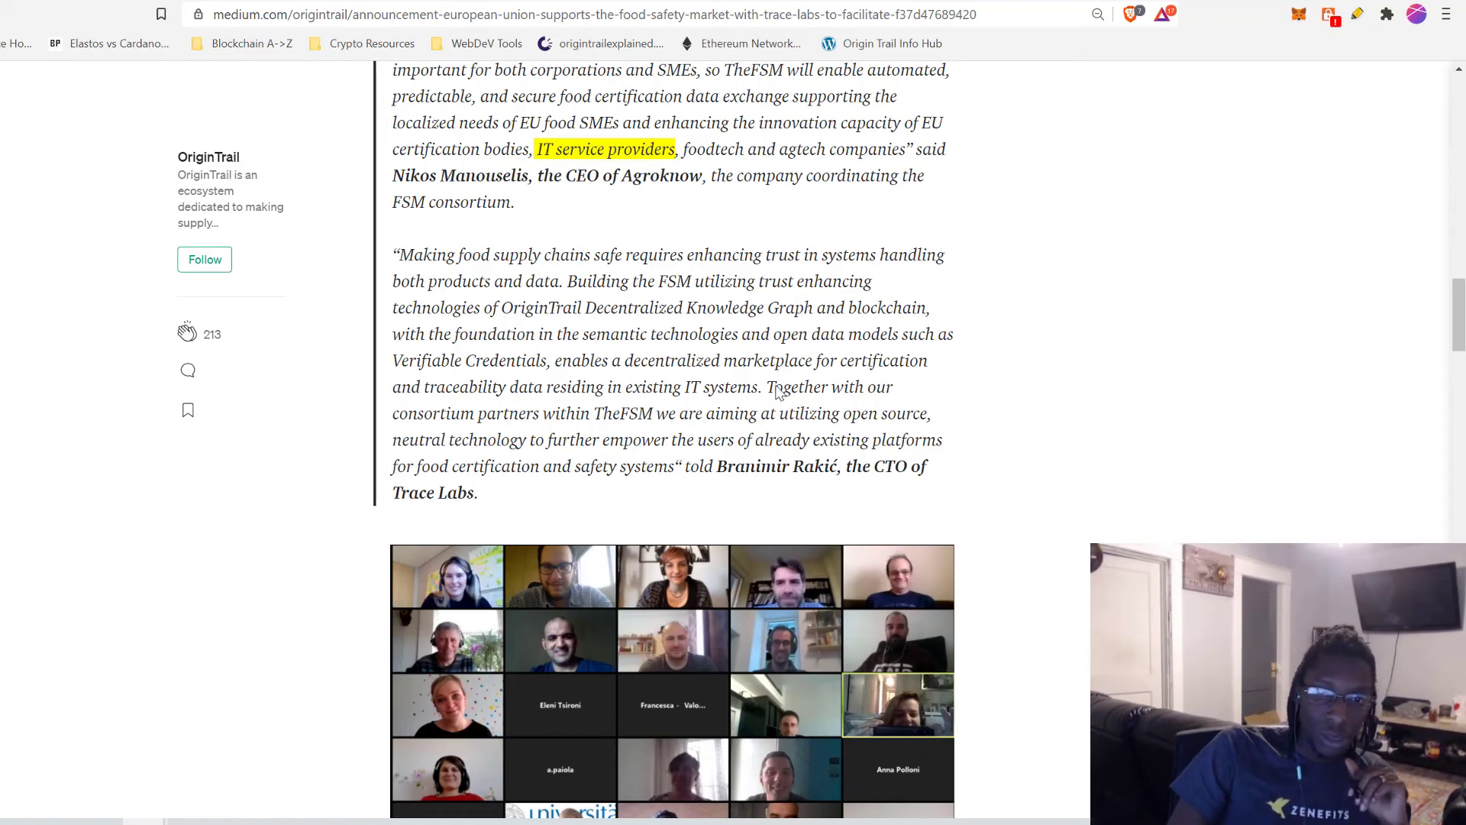
Step: Highlight 'Together with our consortium partners…' yellow and its existing-platforms clause in magenta
{"action": "left_click_drag", "start_coordinate": [769, 386], "coordinate": [673, 465]}
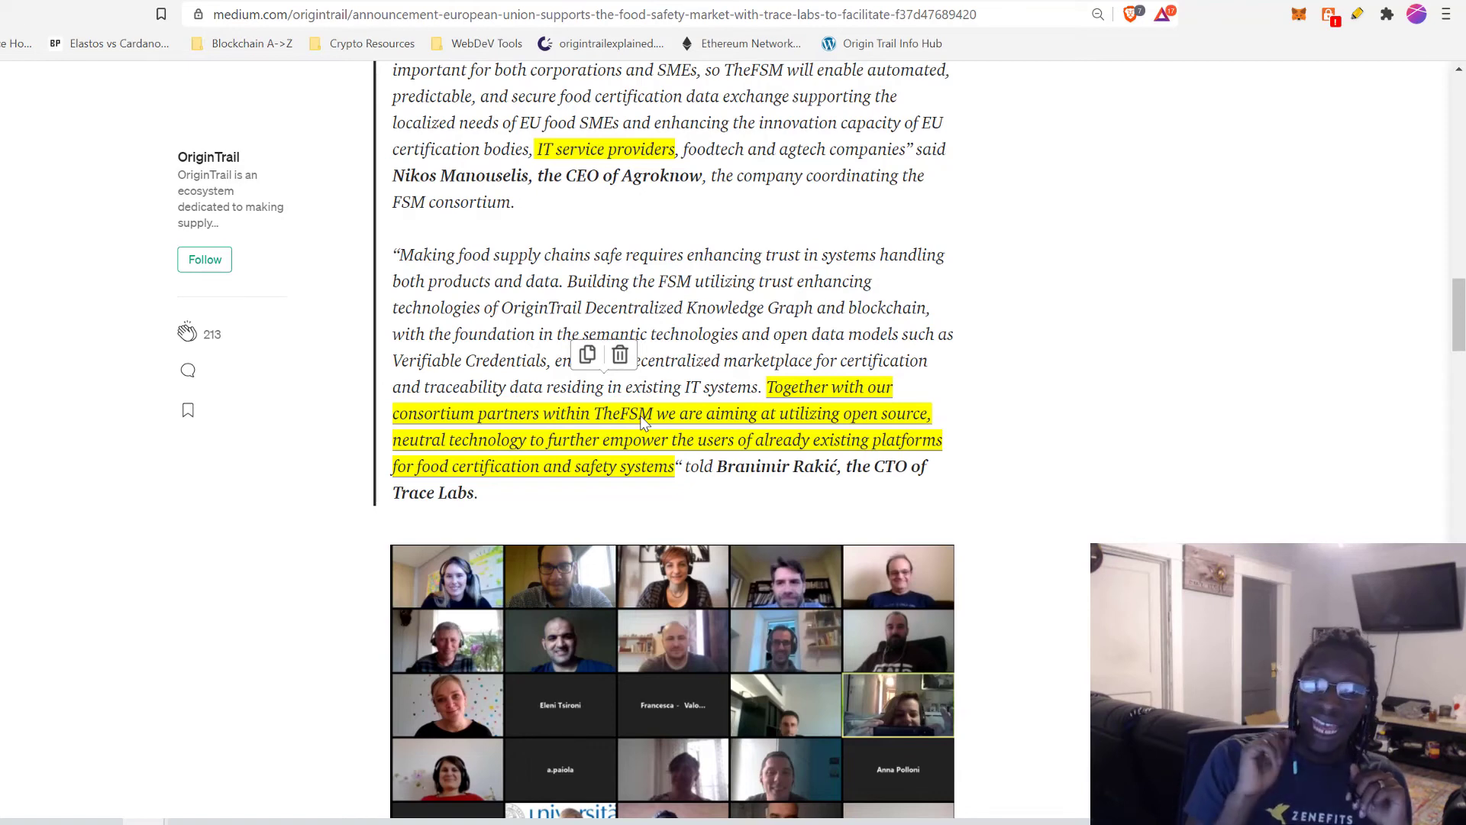
{"action": "mouse_move", "coordinate": [678, 411]}
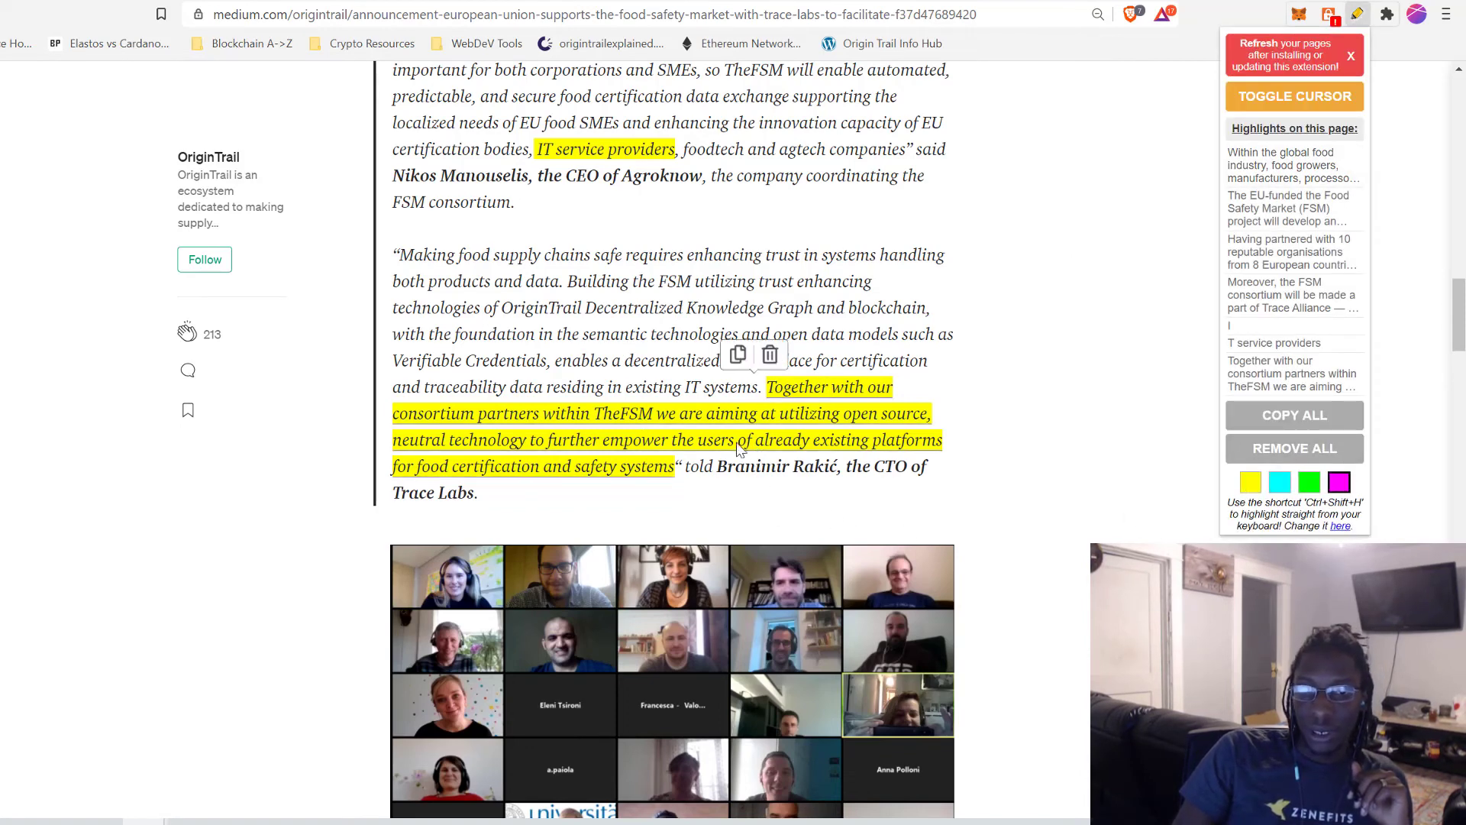
{"action": "mouse_move", "coordinate": [678, 443]}
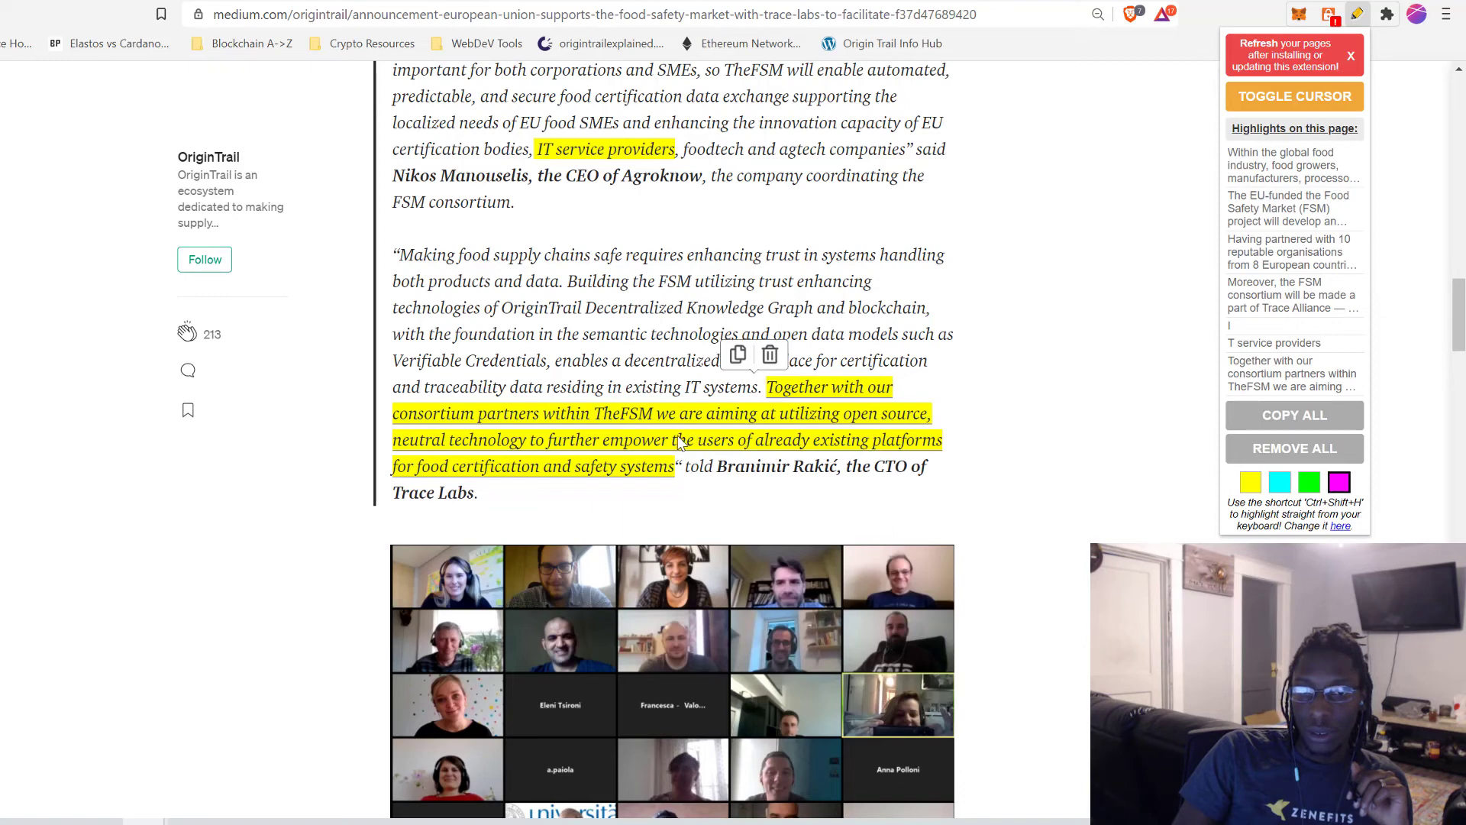
{"action": "left_click_drag", "start_coordinate": [672, 439], "coordinate": [677, 466]}
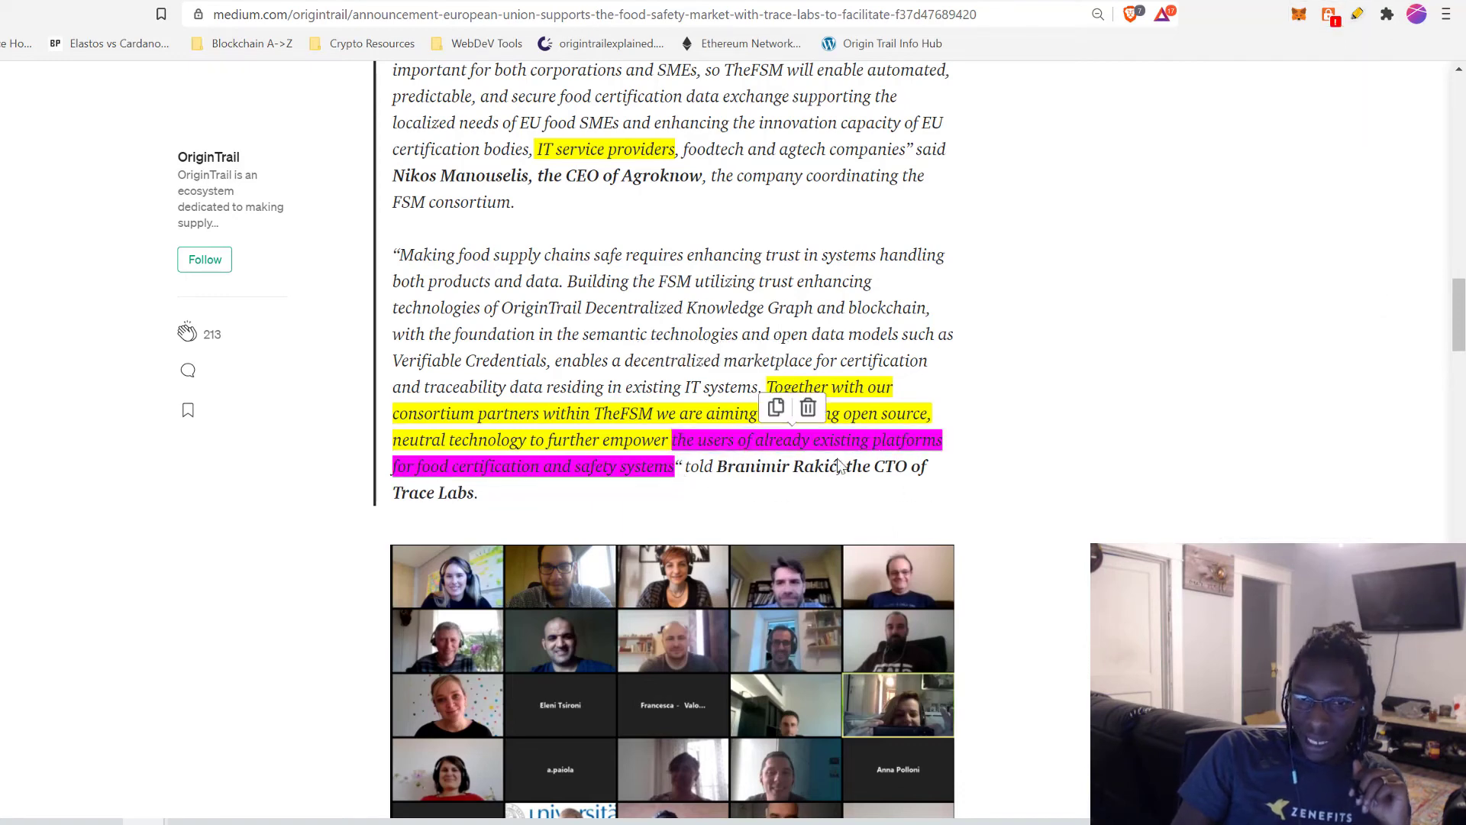
{"action": "left_click", "coordinate": [931, 500]}
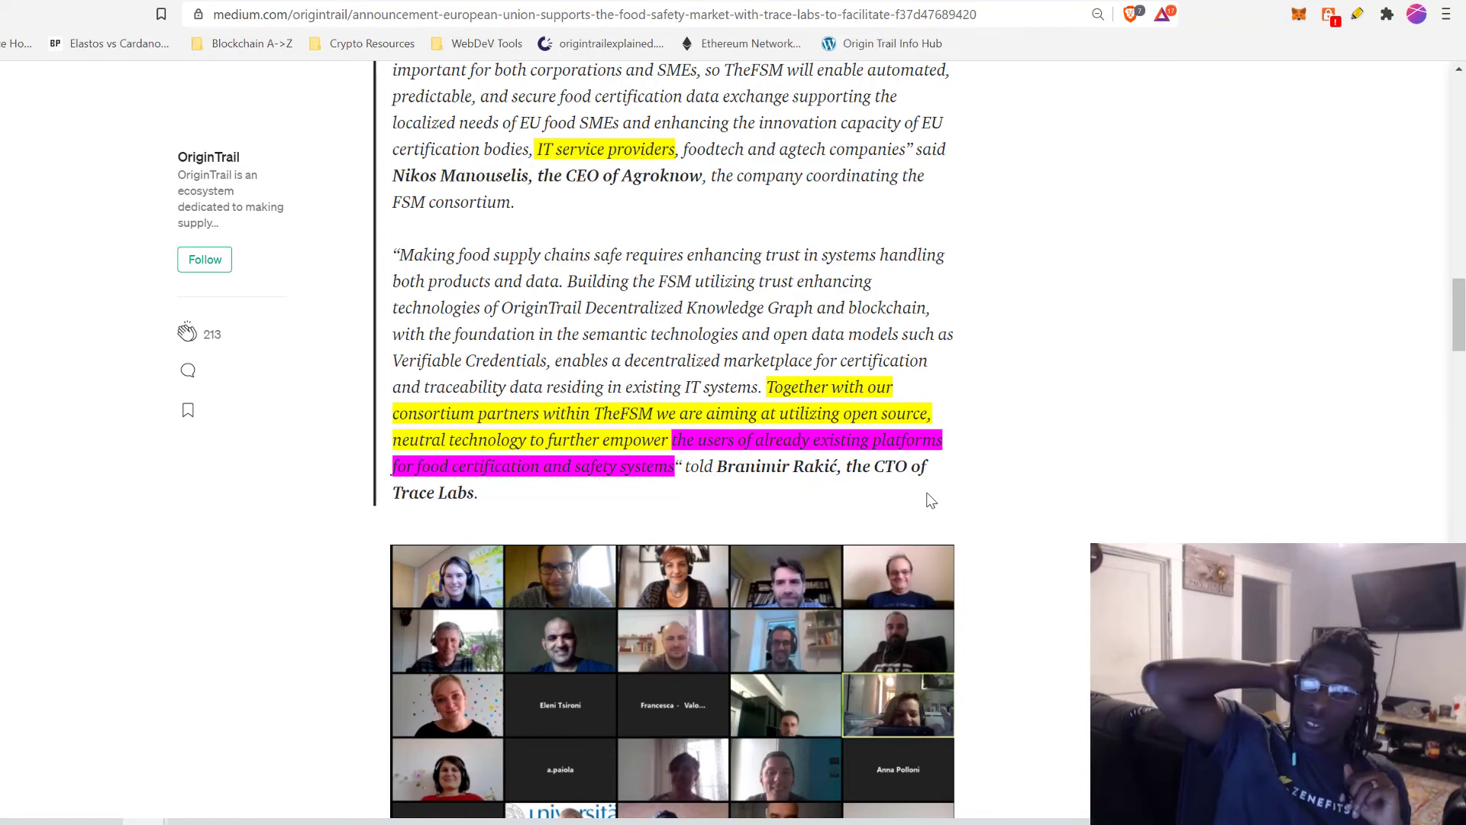
{"action": "scroll", "scroll_direction": "down", "scroll_amount": 3}
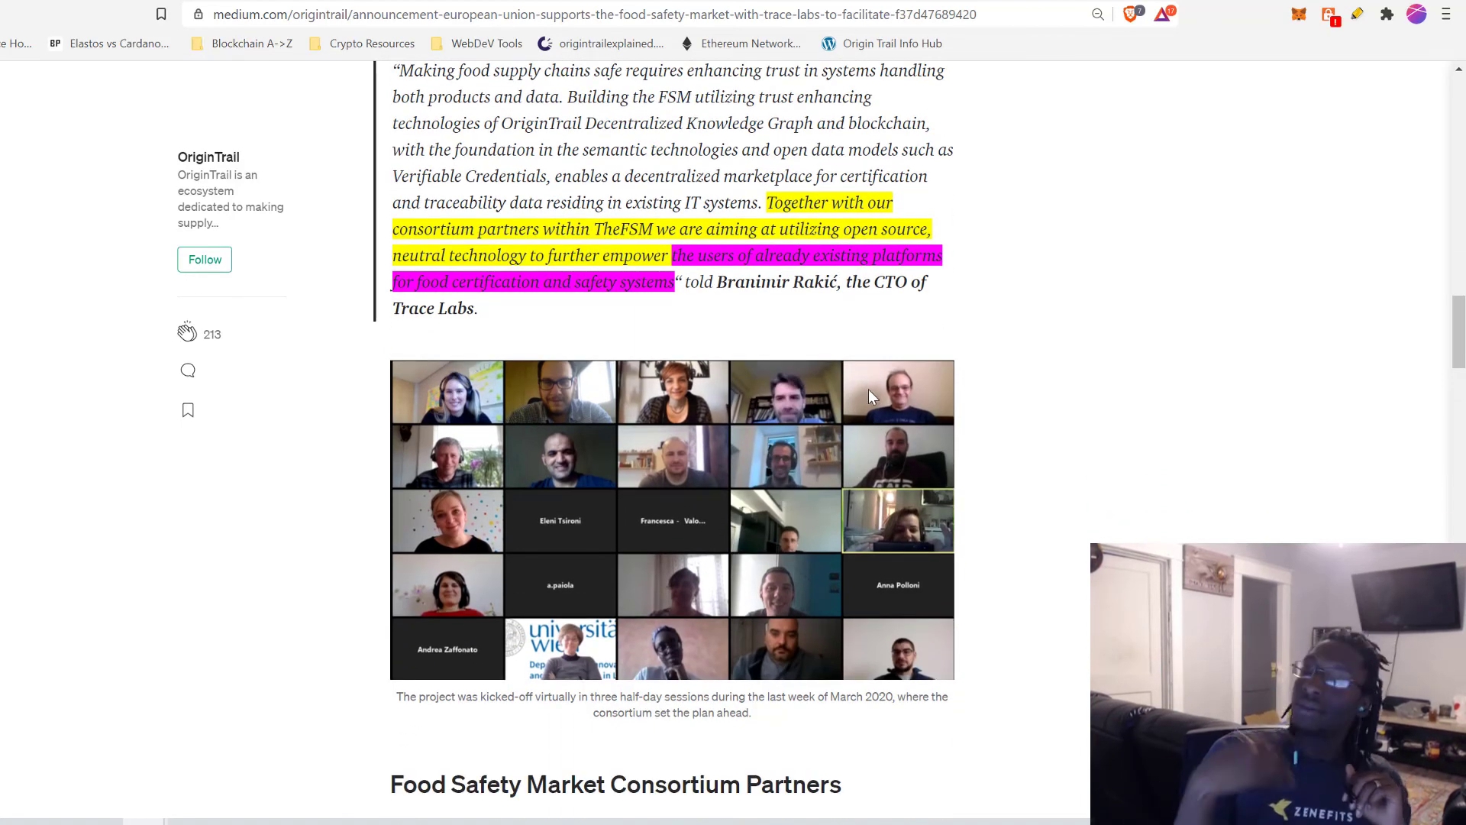
{"action": "scroll", "scroll_direction": "down", "scroll_amount": 3}
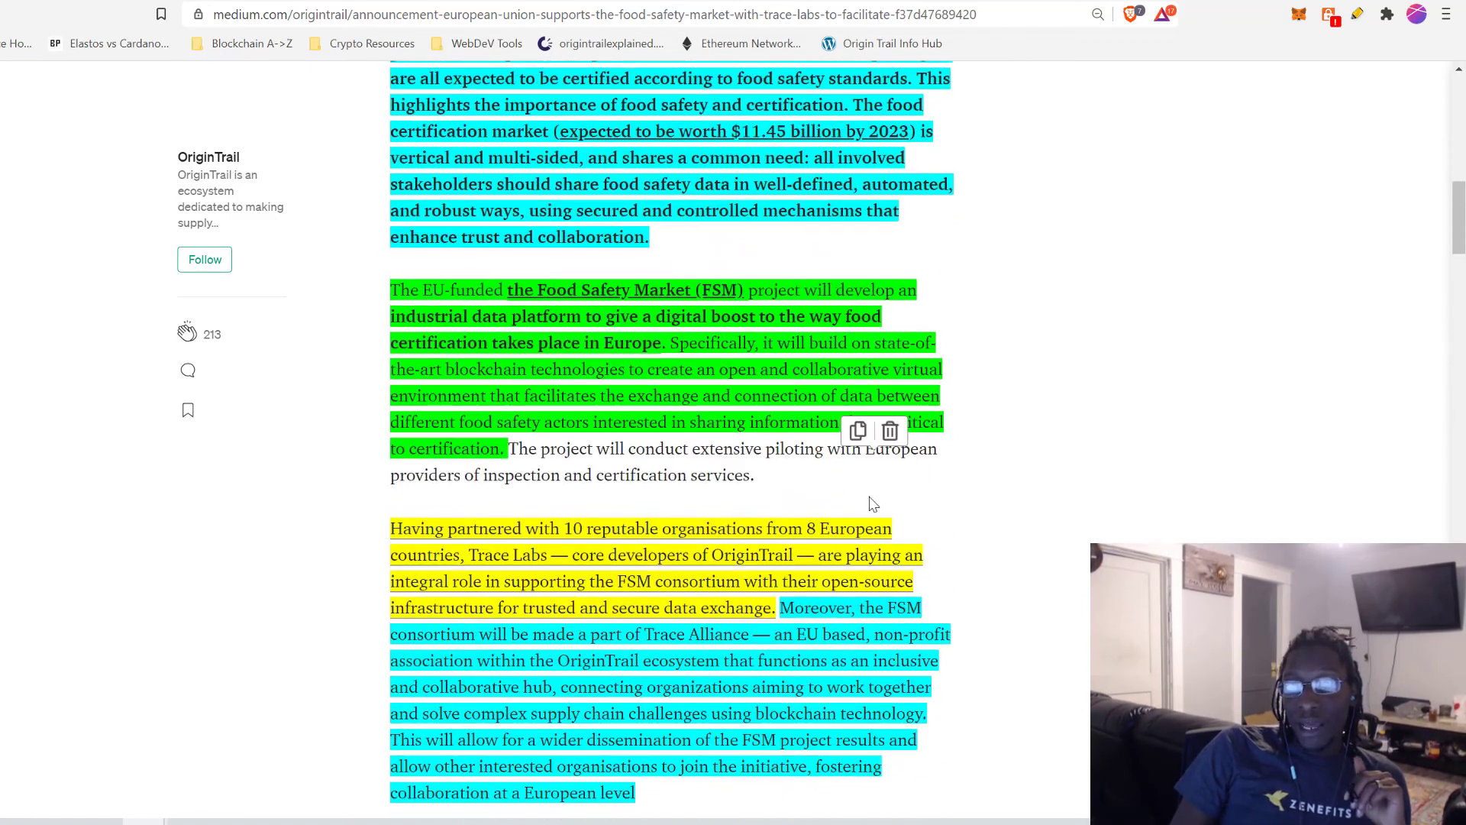
{"action": "scroll", "scroll_direction": "down", "scroll_amount": 3}
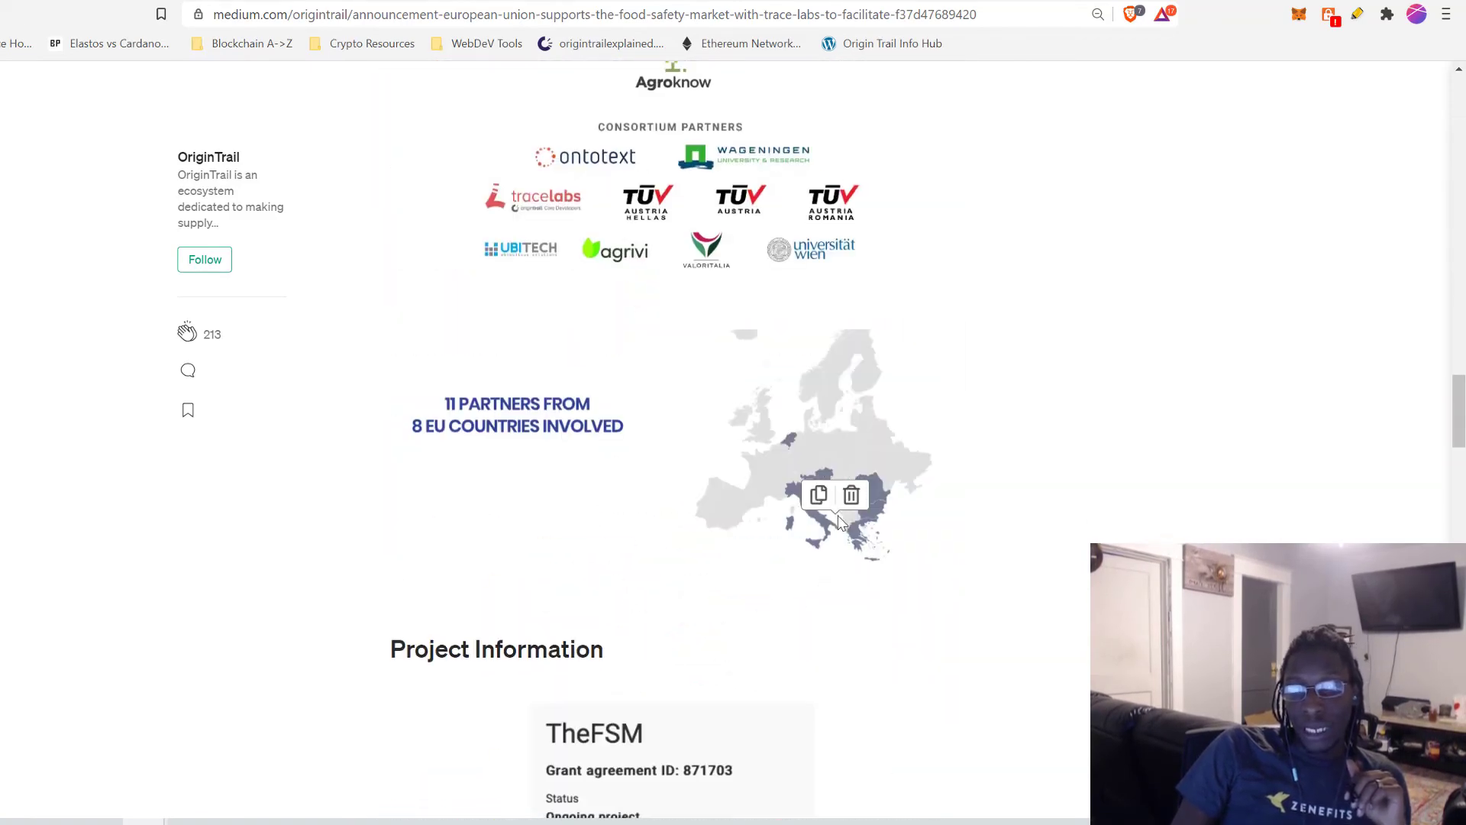
{"action": "scroll", "scroll_direction": "down", "scroll_amount": 3}
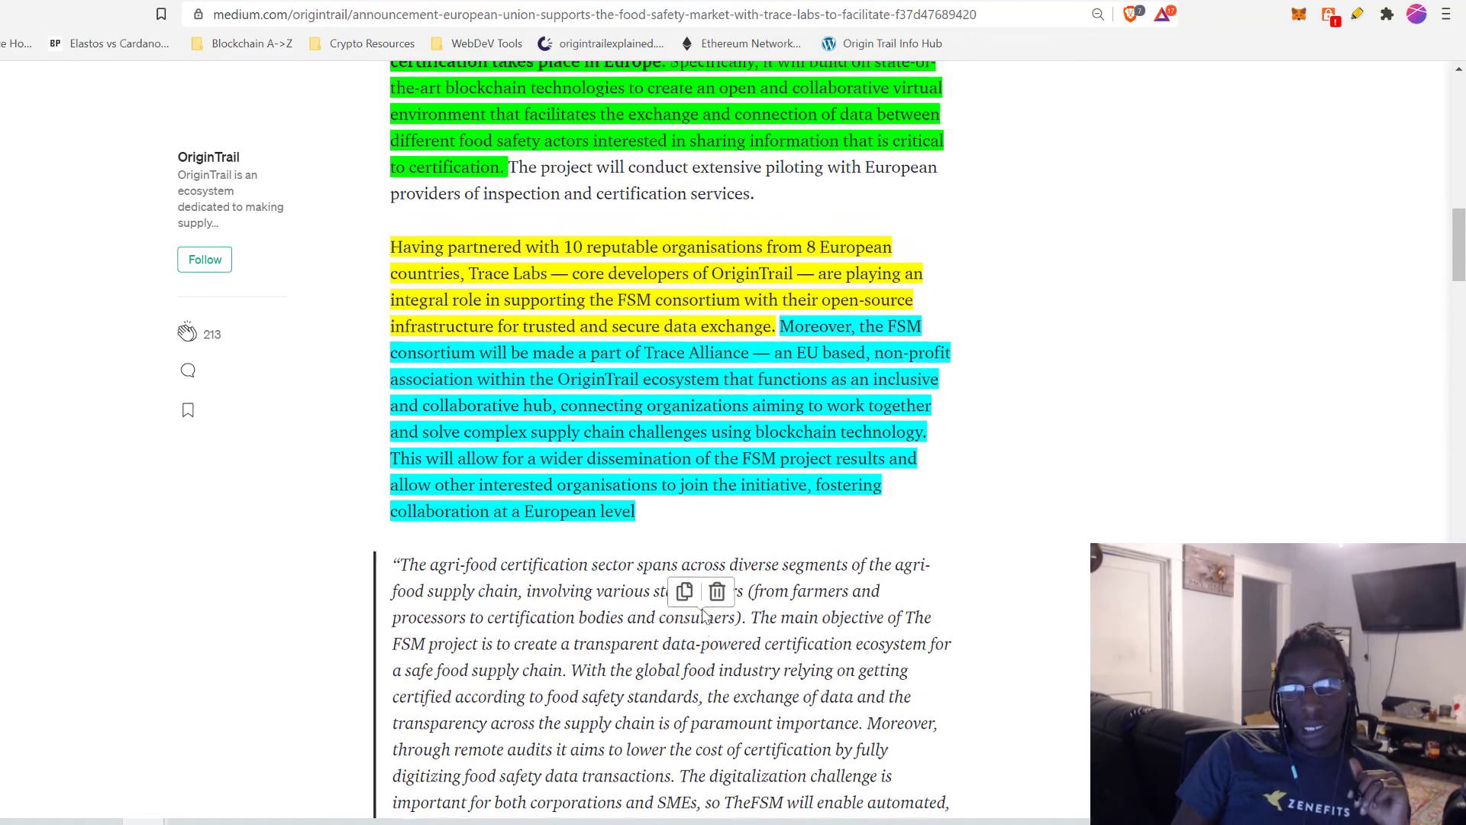
{"action": "scroll", "scroll_direction": "up", "scroll_amount": 3}
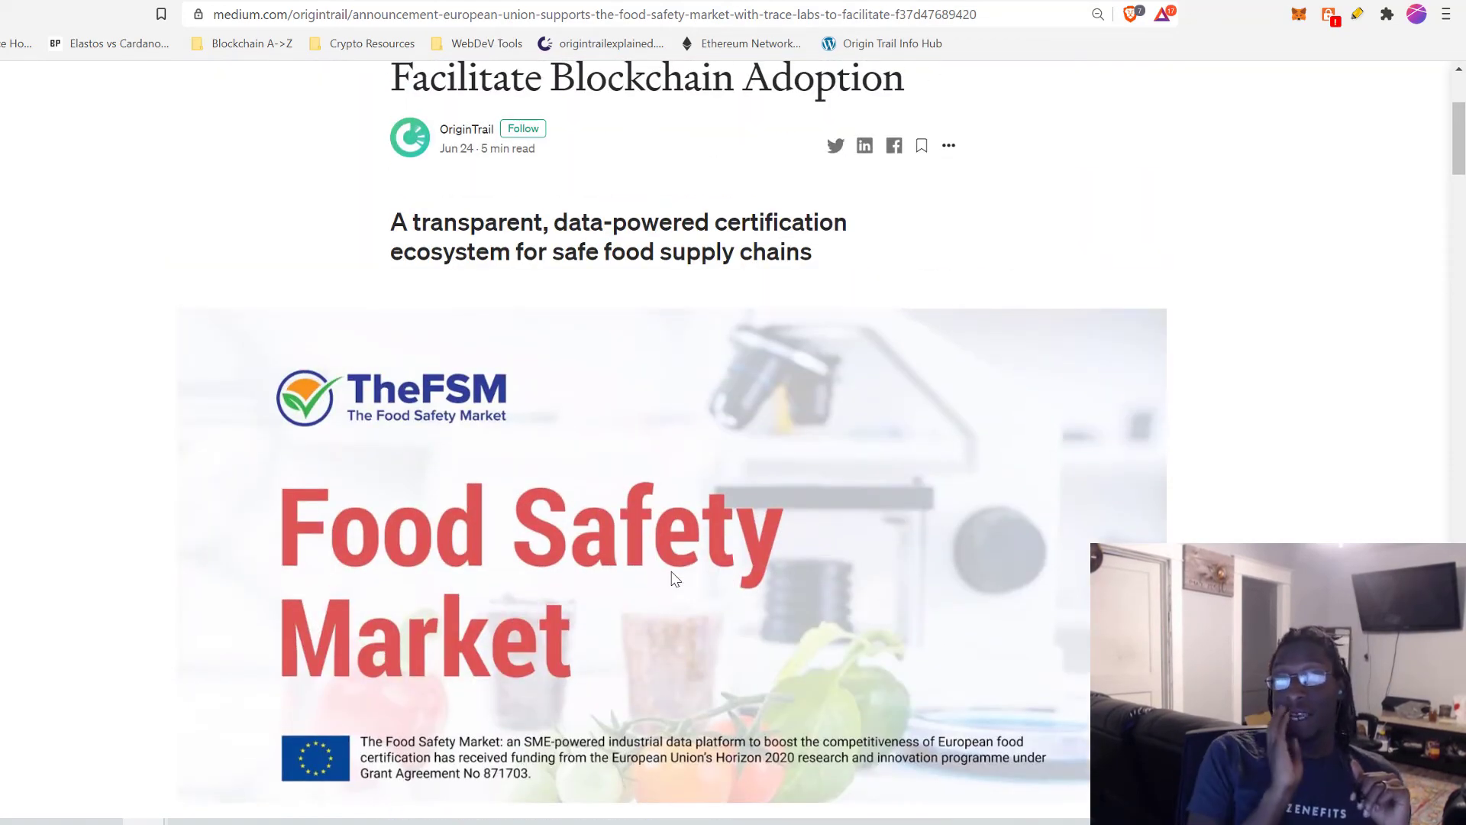
{"action": "mouse_move", "coordinate": [403, 384]}
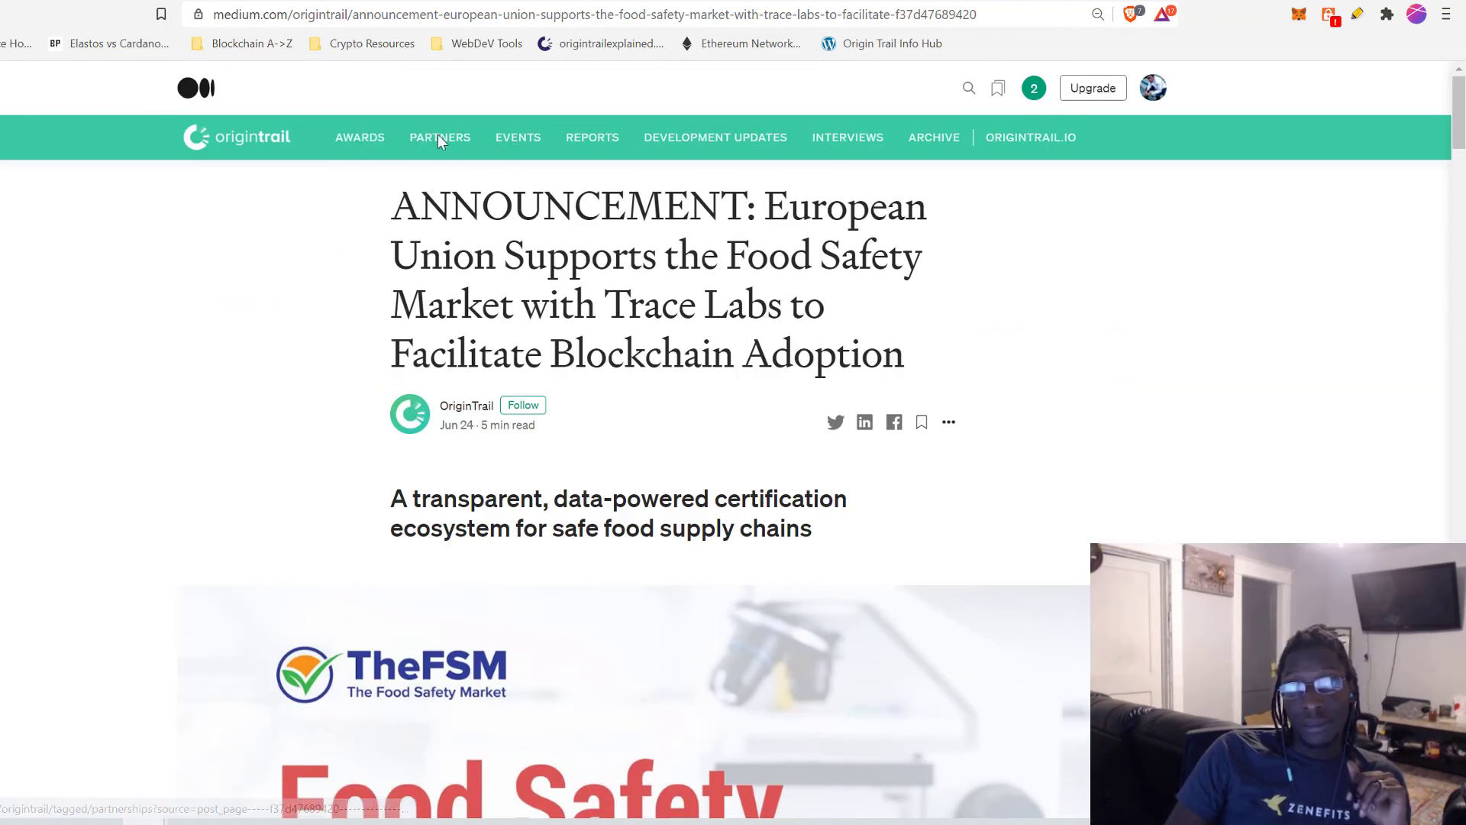
{"action": "left_click", "coordinate": [440, 136]}
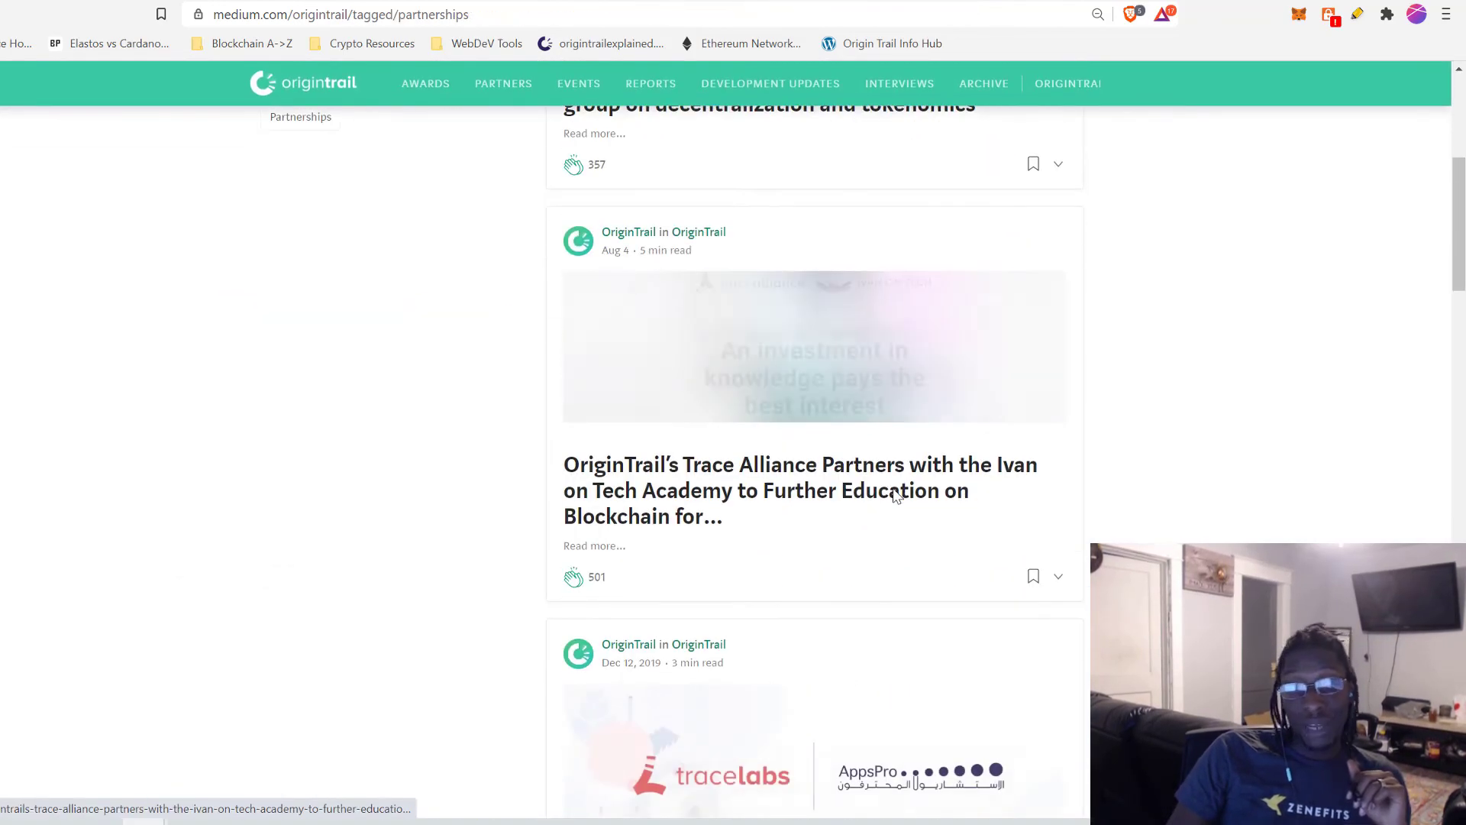
Step: Scroll through the European Consortia article, then return to the OriginTrail publication's home page
{"action": "scroll", "scroll_direction": "down", "scroll_amount": 3}
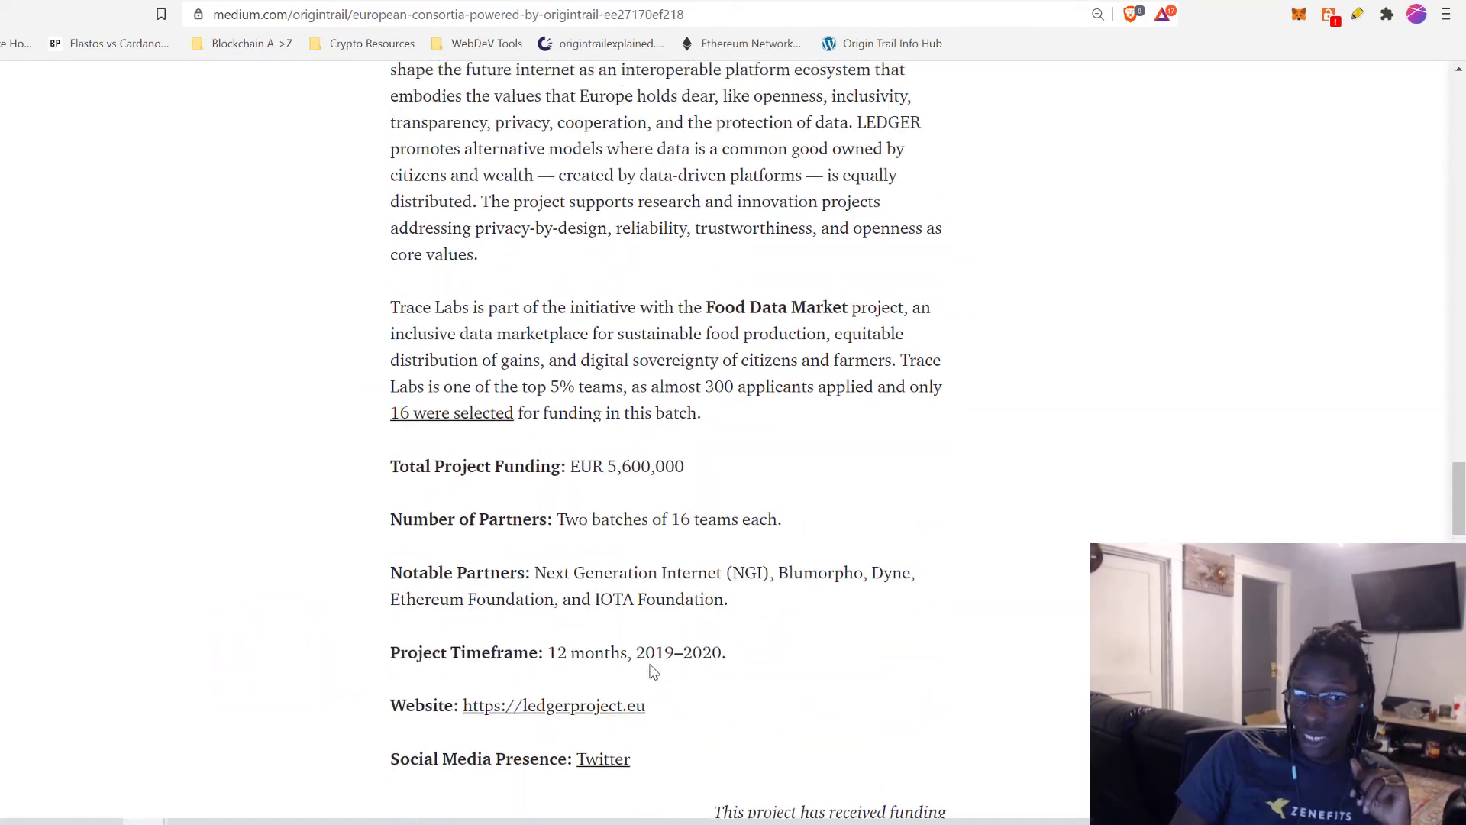
{"action": "scroll", "scroll_direction": "down", "scroll_amount": 3}
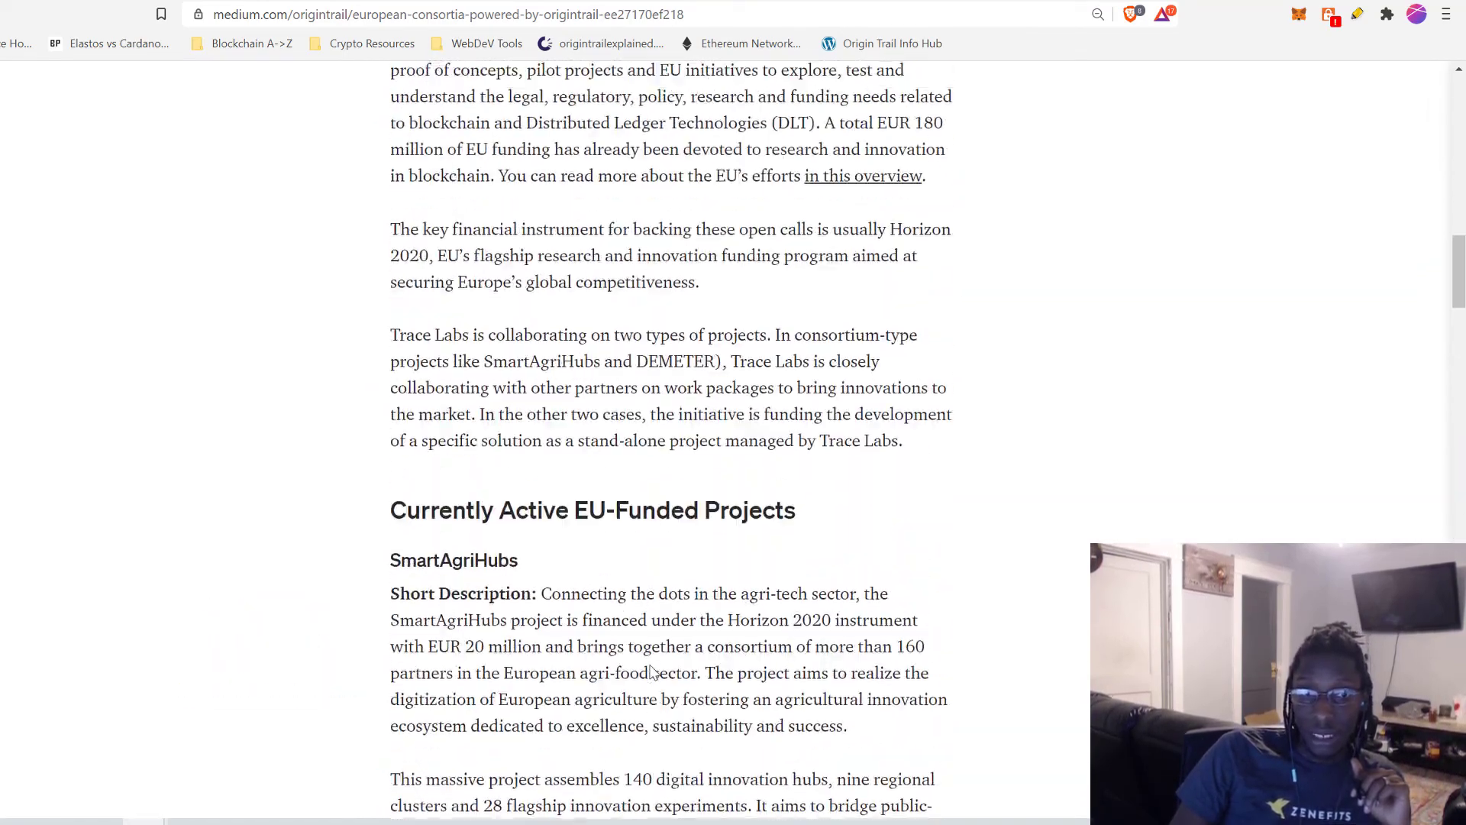
{"action": "scroll", "scroll_direction": "down", "scroll_amount": 3}
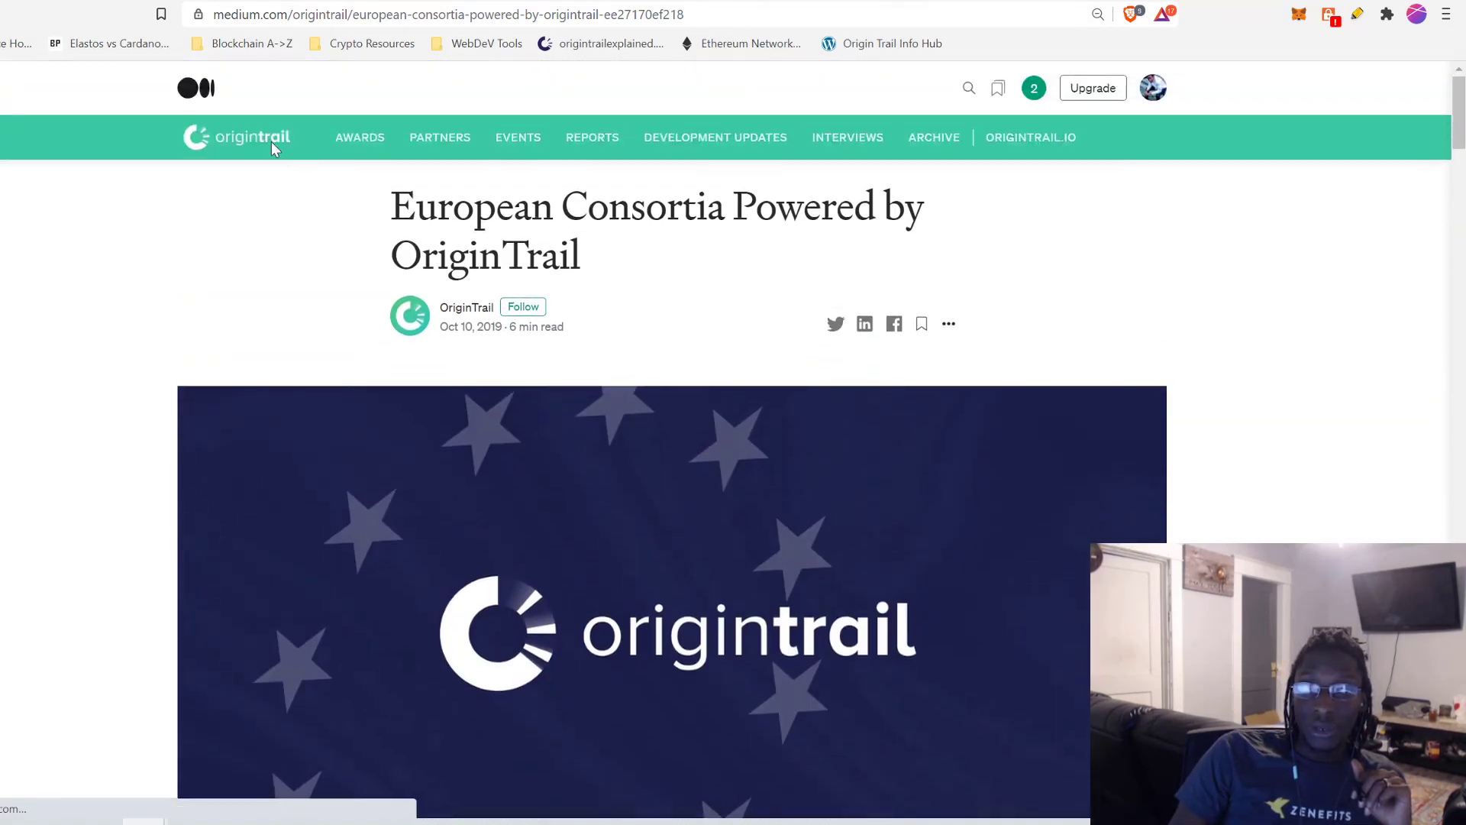
{"action": "left_click", "coordinate": [235, 136]}
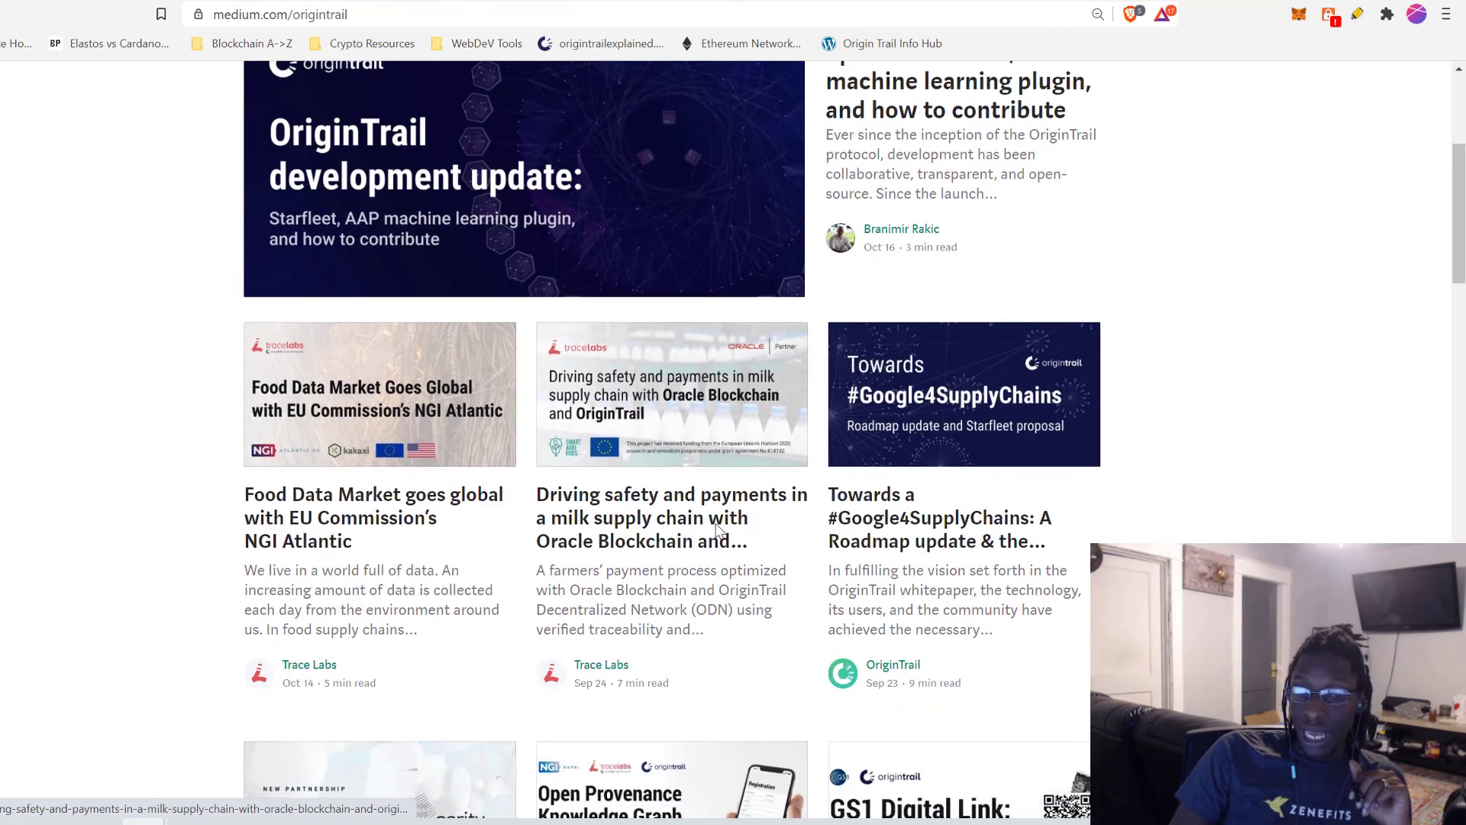
Step: Open the milk supply chain with Oracle Blockchain article and scroll through OriginTrail's older posts
{"action": "scroll", "scroll_direction": "down", "scroll_amount": 3}
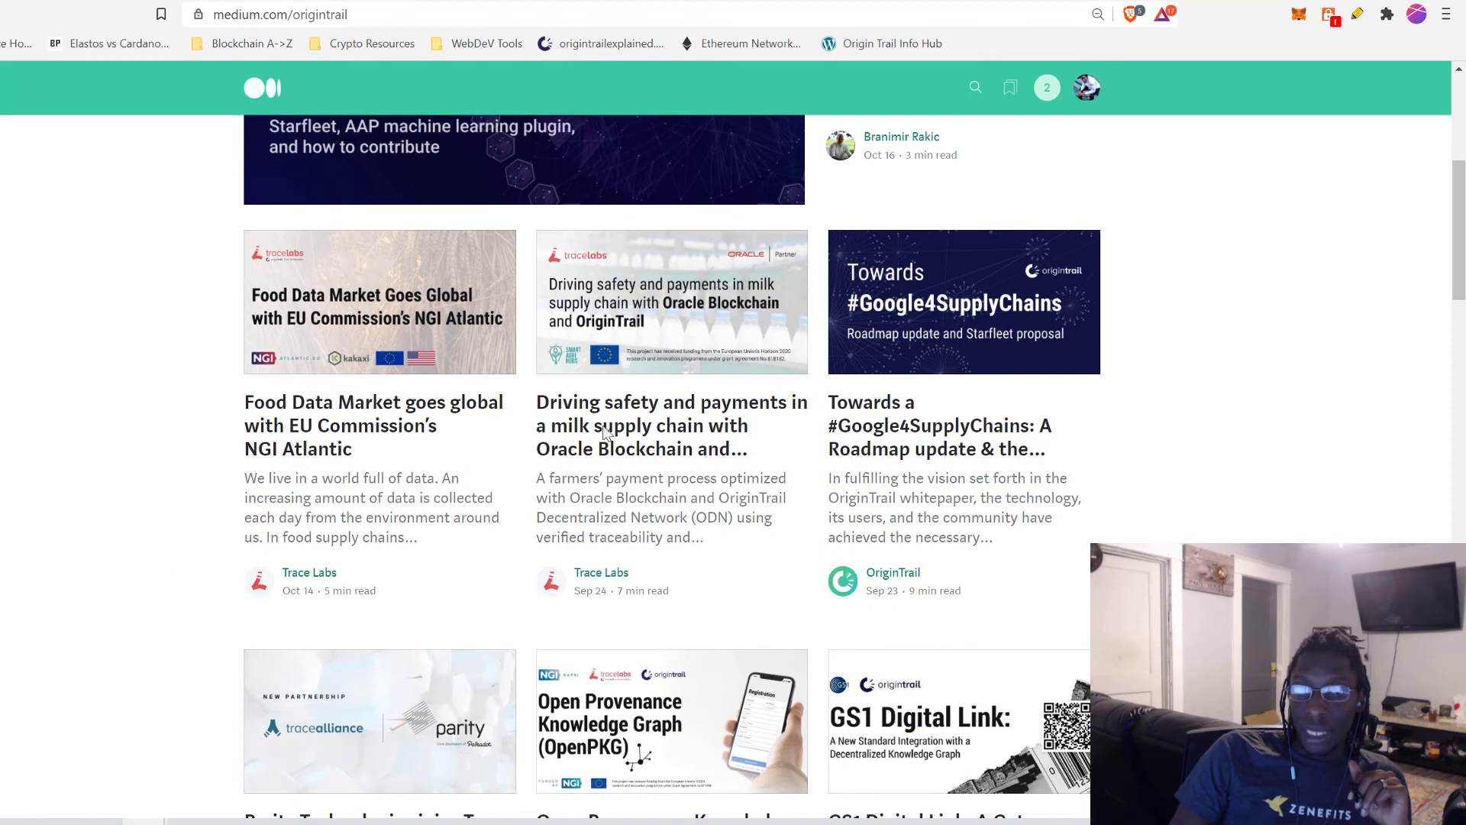
{"action": "left_click", "coordinate": [670, 424]}
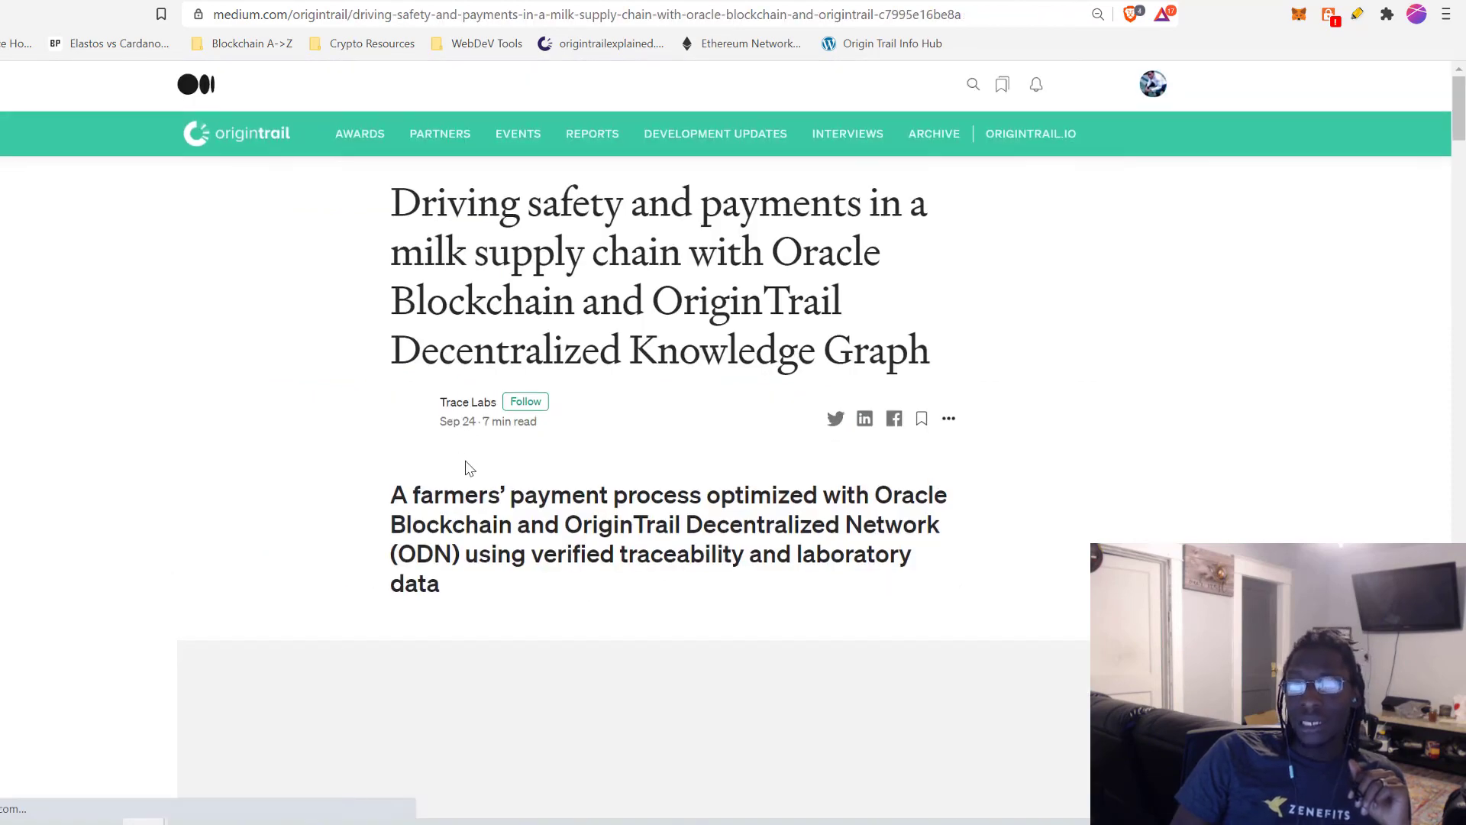
{"action": "scroll", "scroll_direction": "down", "scroll_amount": 3}
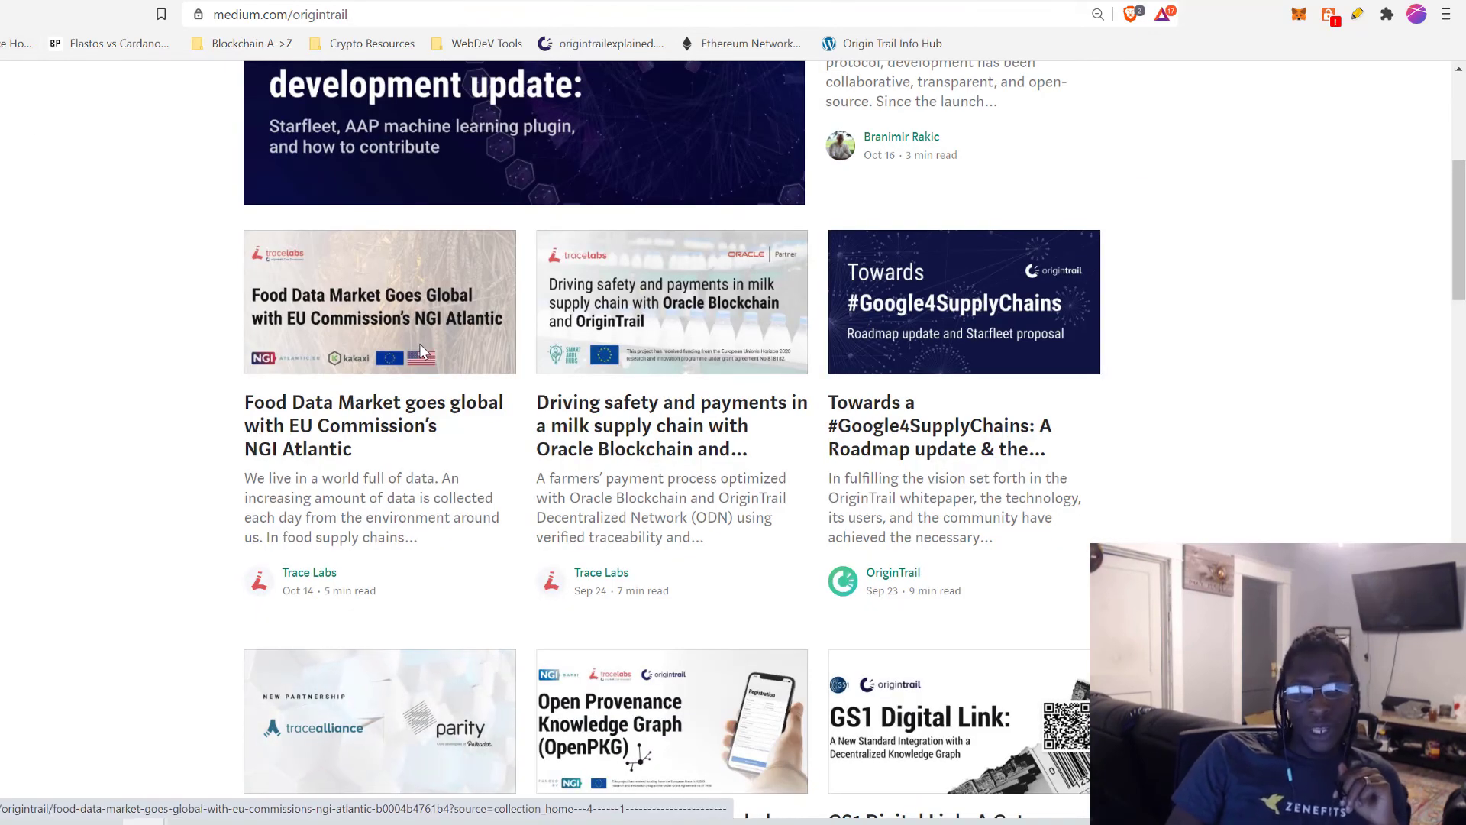
{"action": "scroll", "scroll_direction": "down", "scroll_amount": 3}
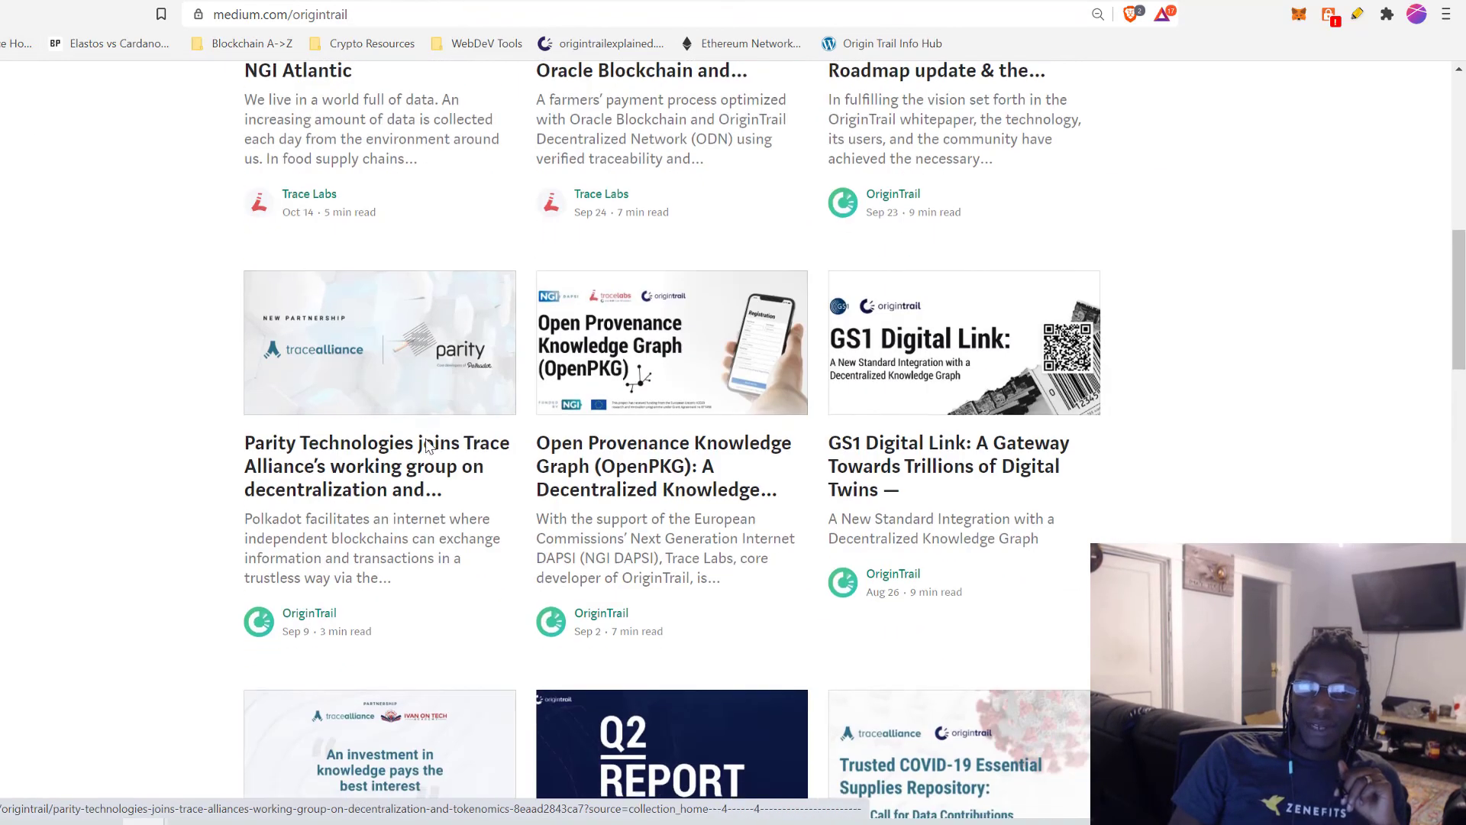
{"action": "scroll", "scroll_direction": "down", "scroll_amount": 3}
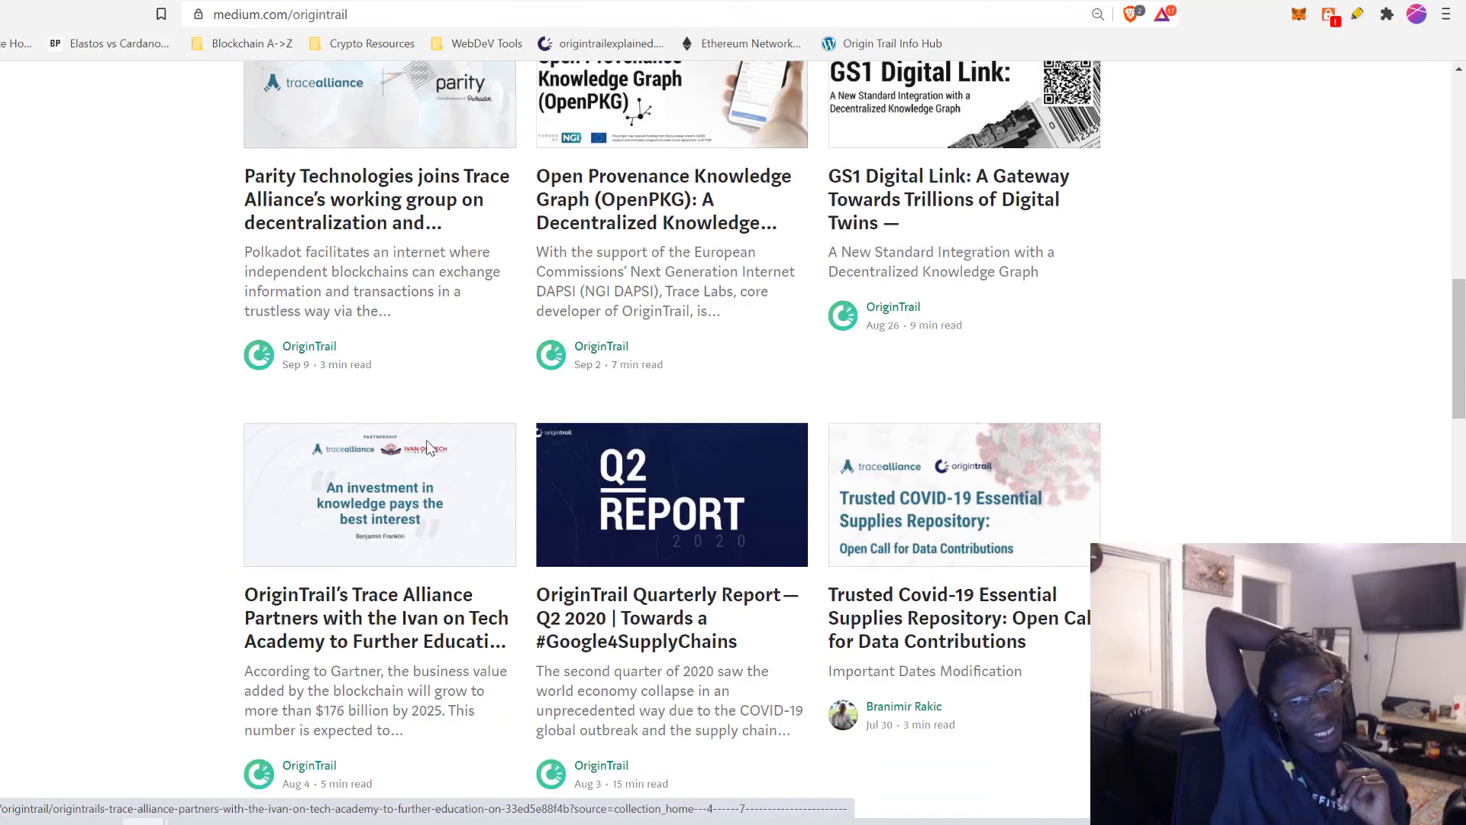